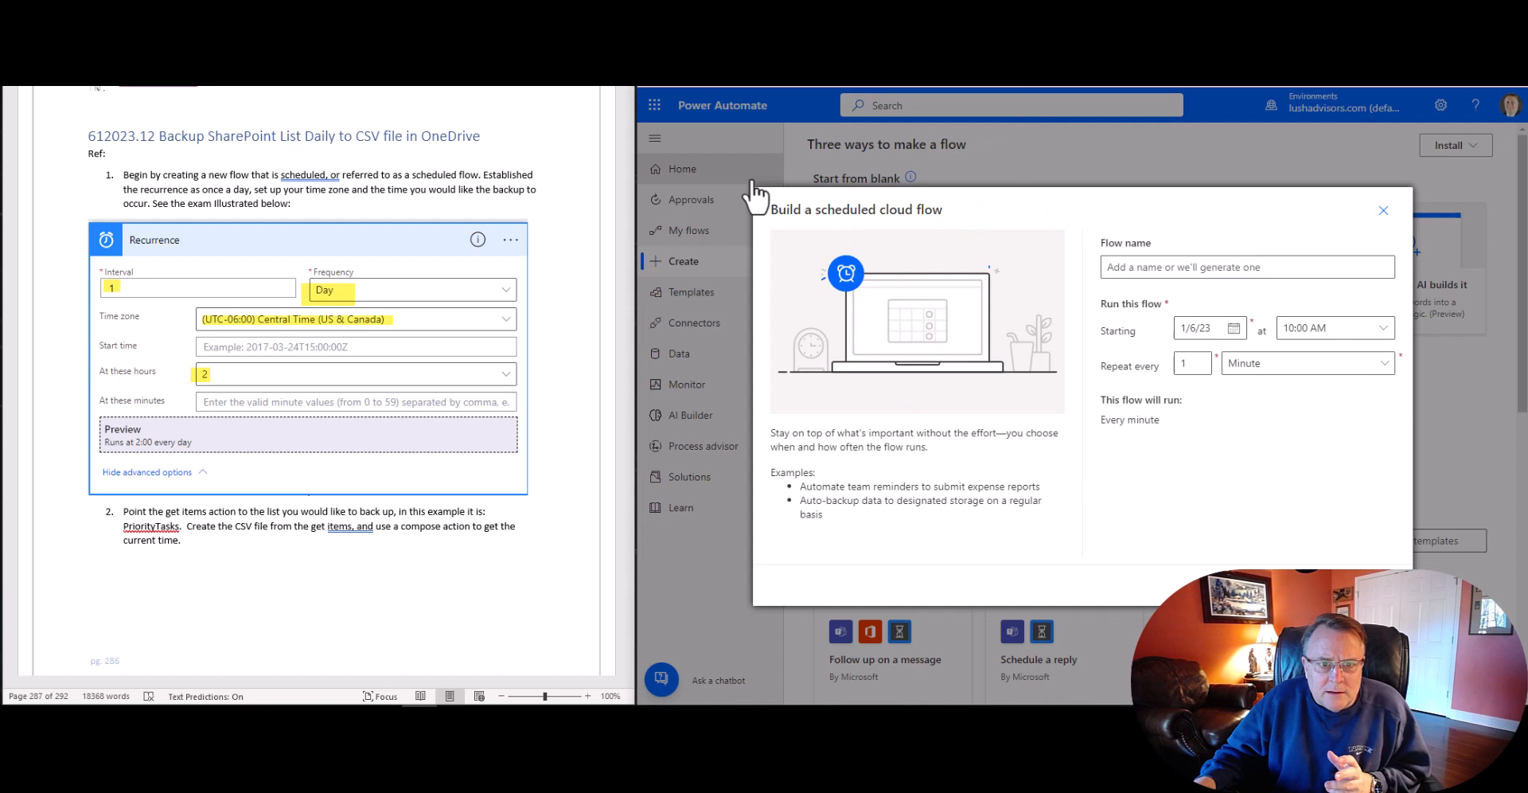
{"action": "mouse_move", "coordinate": [1386, 237]}
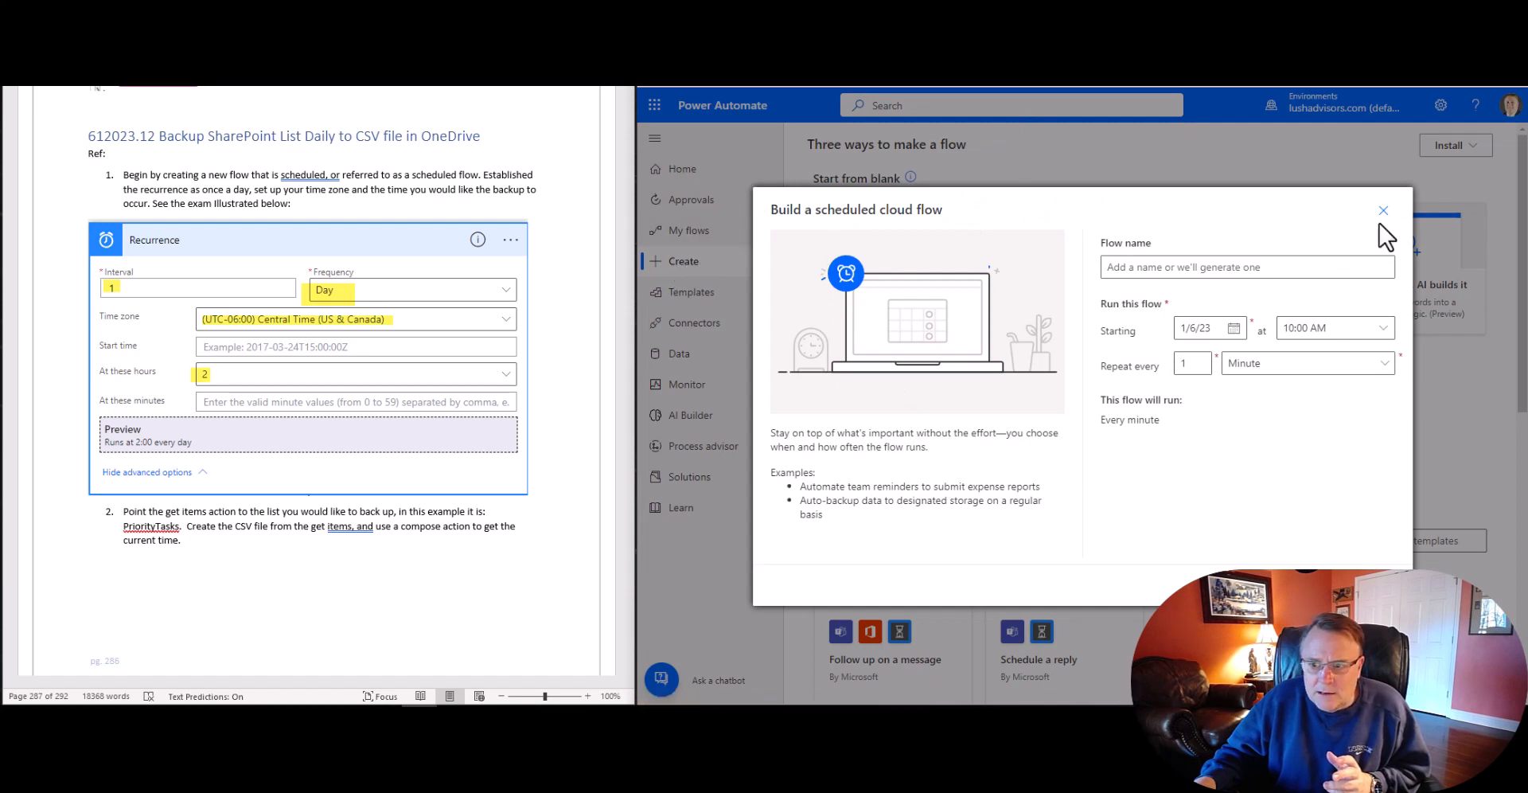
{"action": "mouse_move", "coordinate": [1276, 429]}
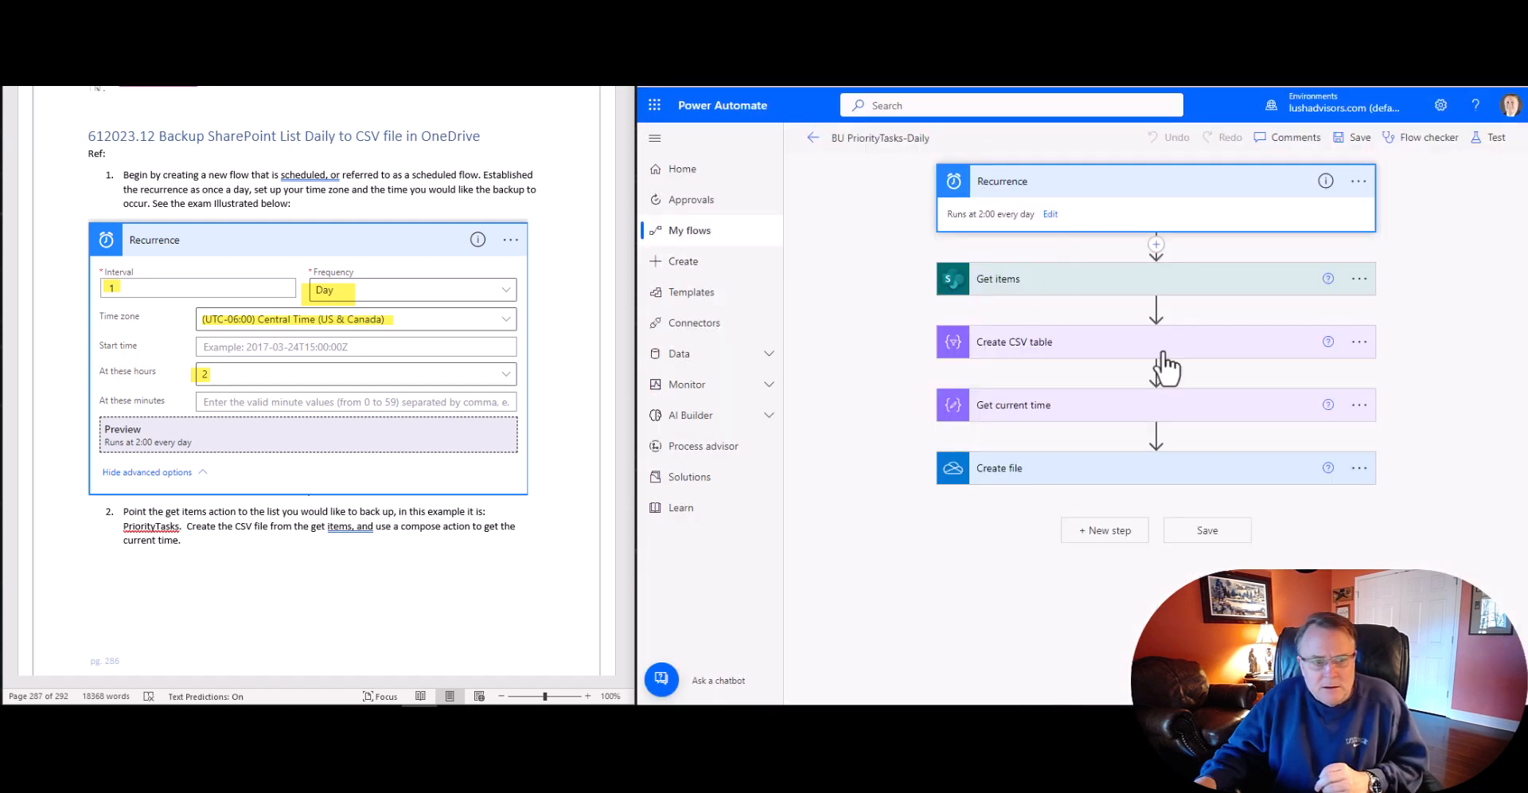
{"action": "mouse_move", "coordinate": [283, 429]}
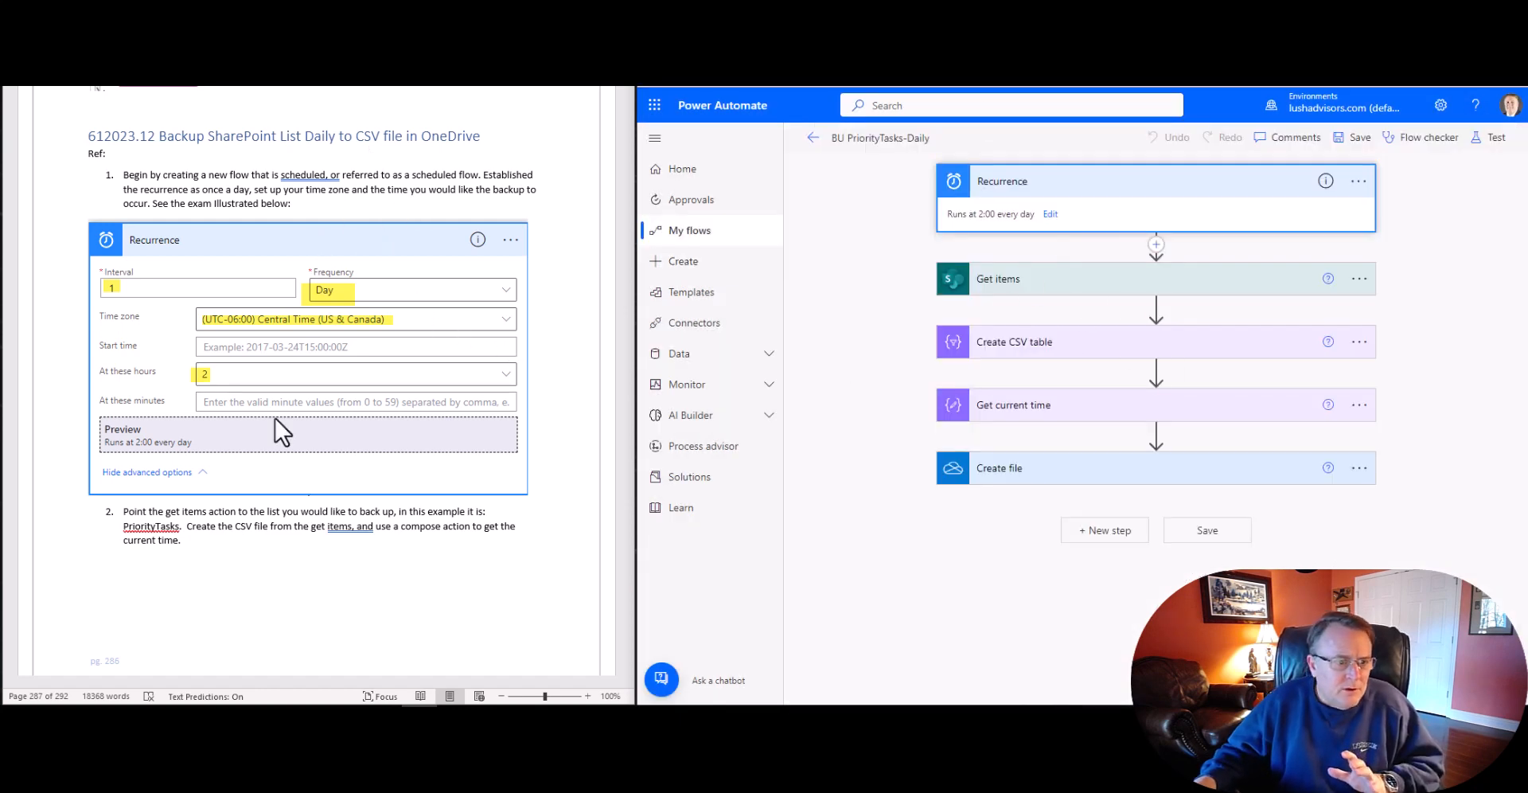
{"action": "mouse_move", "coordinate": [405, 295]}
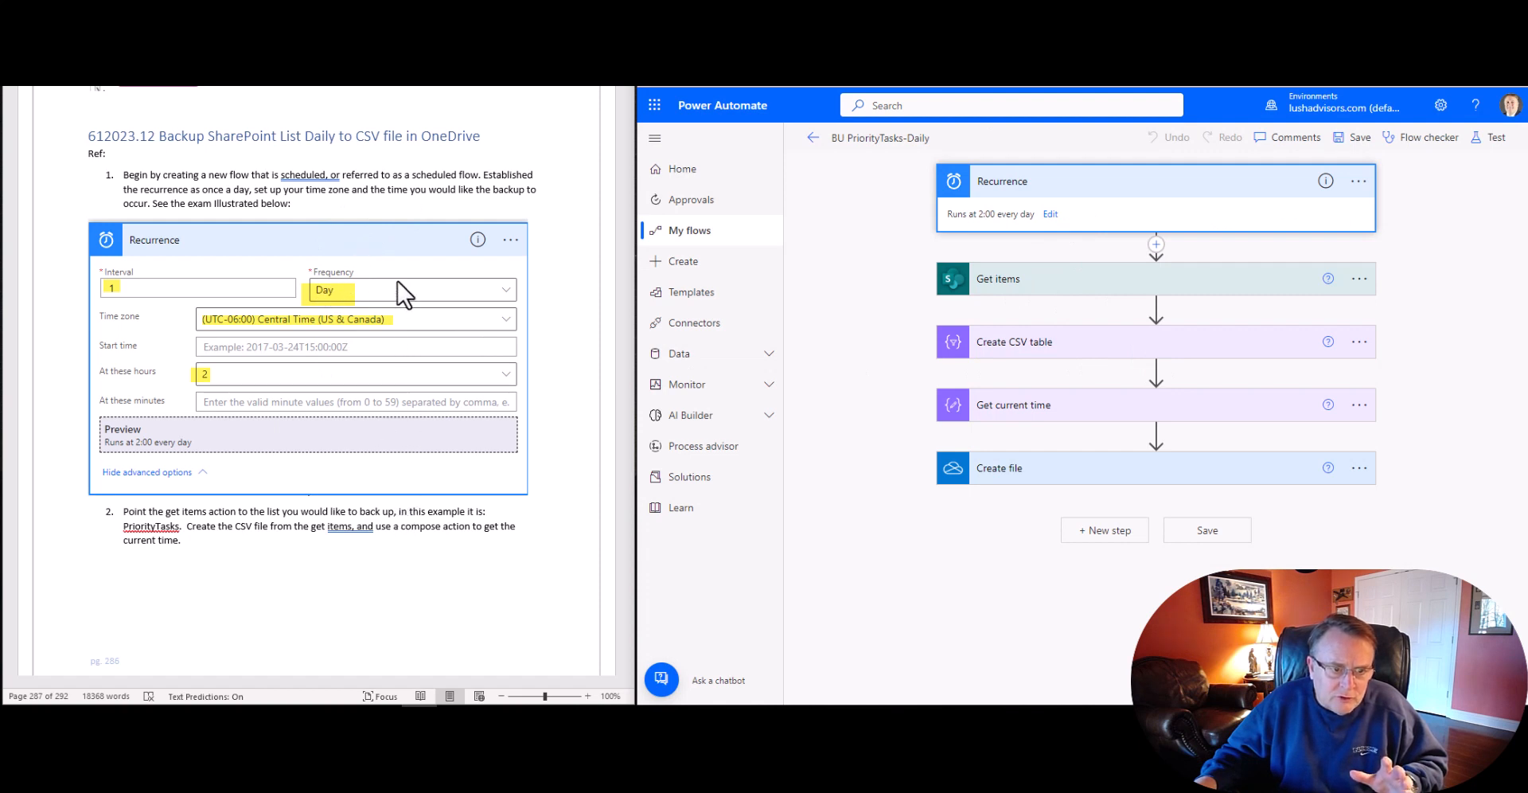
{"action": "mouse_move", "coordinate": [356, 397]}
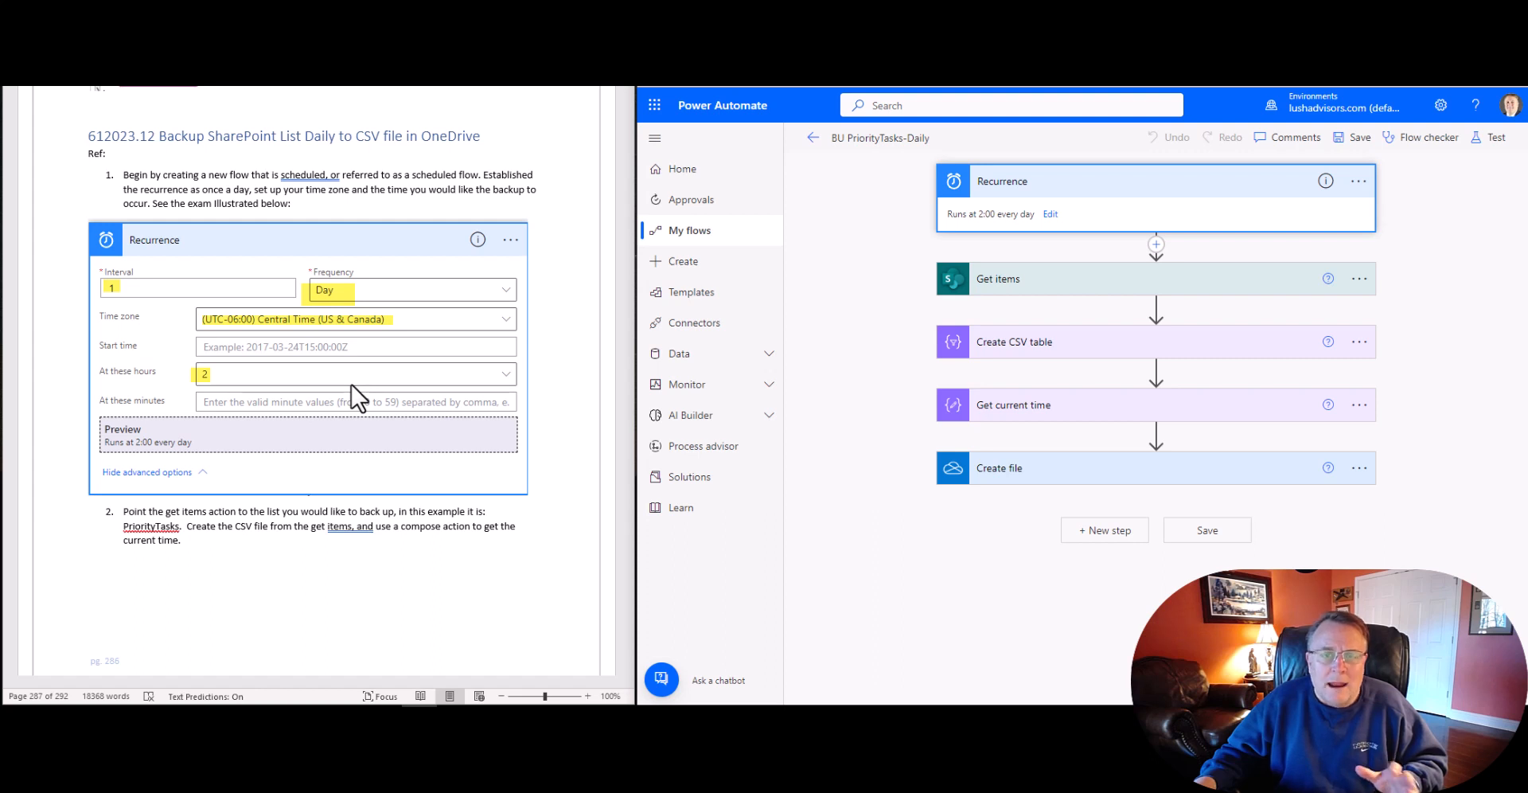
{"action": "mouse_move", "coordinate": [378, 368]}
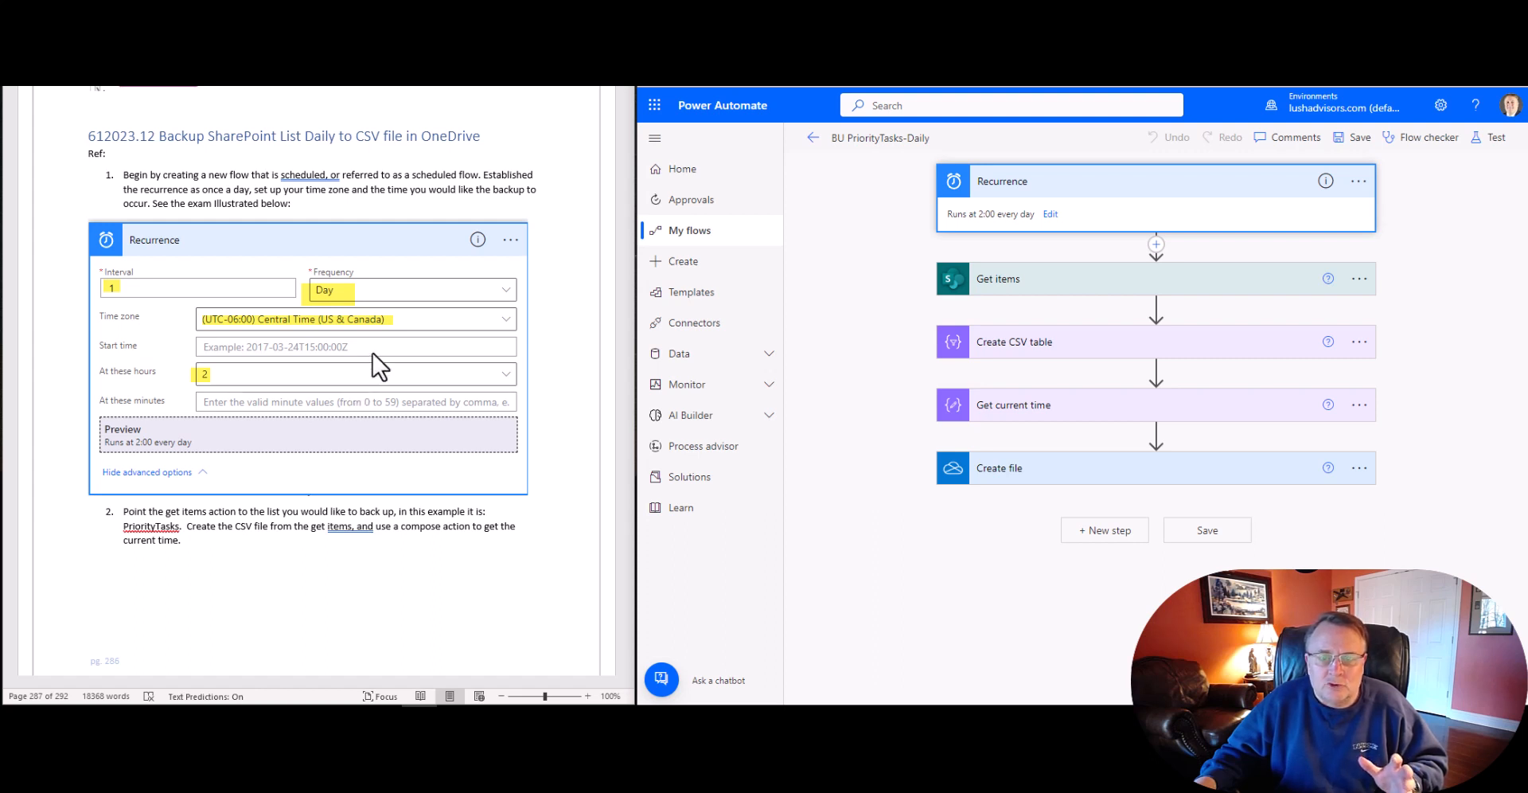
{"action": "mouse_move", "coordinate": [363, 383]}
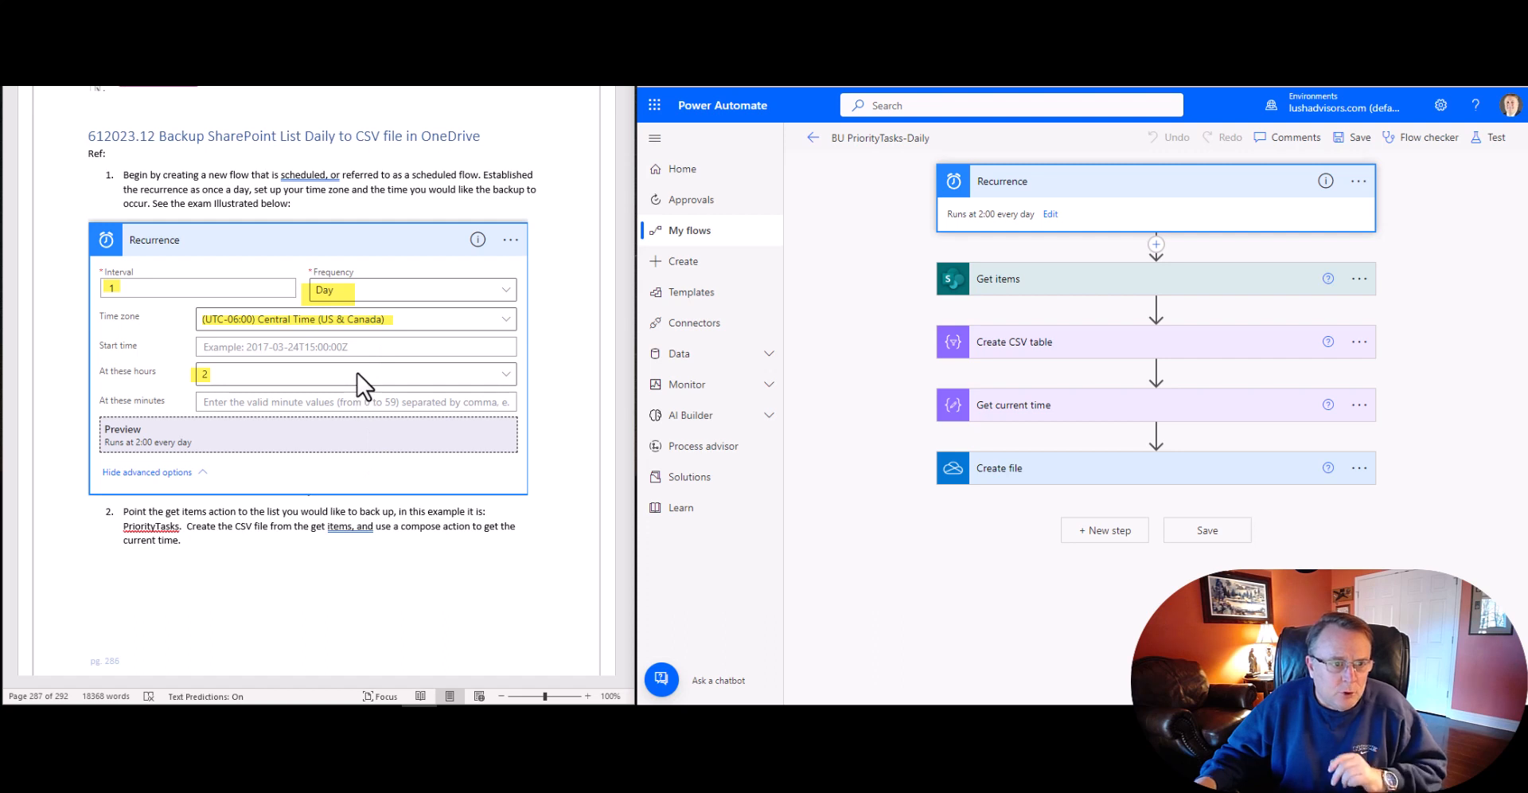
{"action": "mouse_move", "coordinate": [390, 378]}
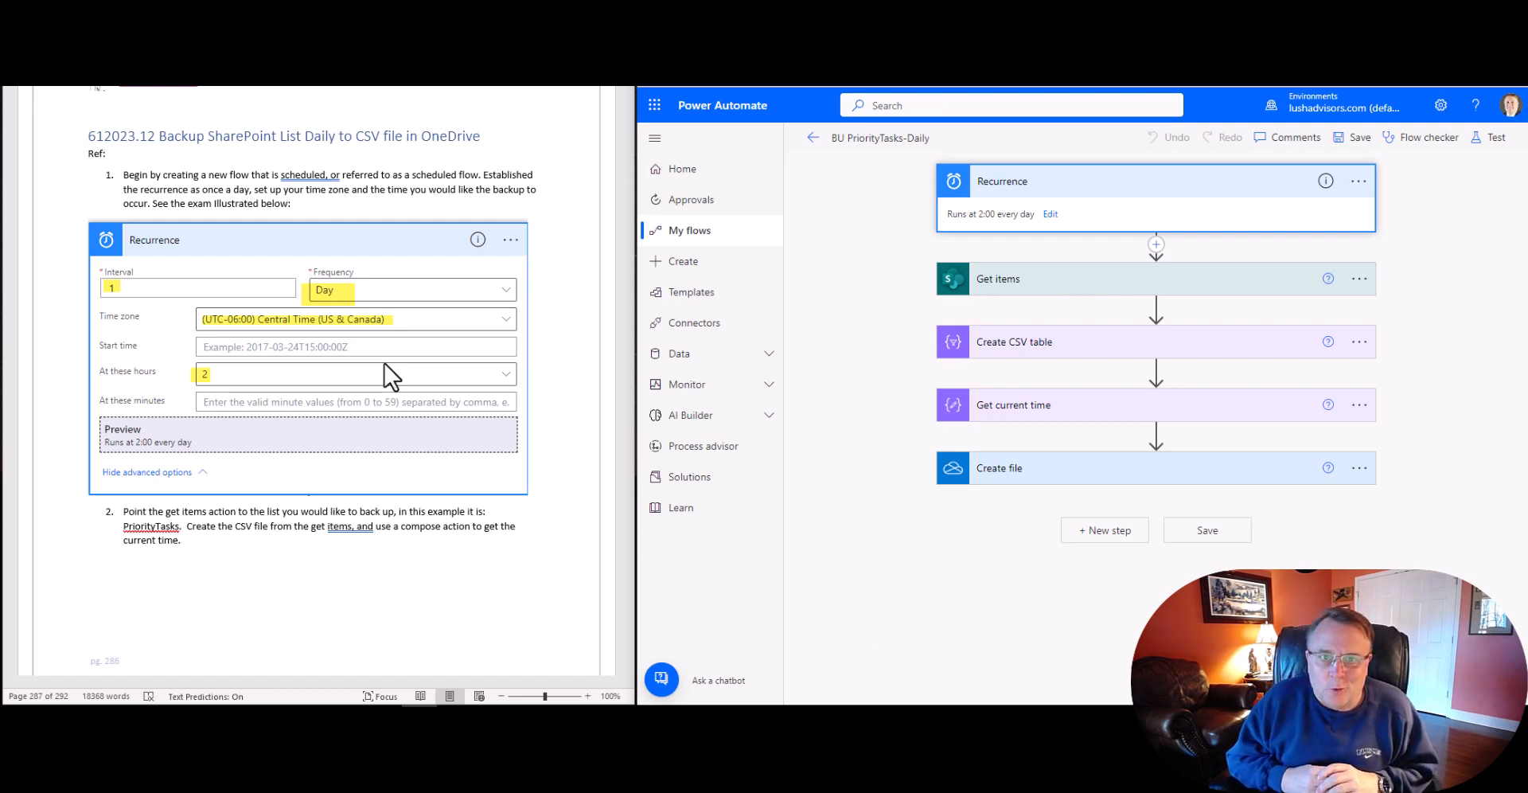
{"action": "mouse_move", "coordinate": [934, 229]}
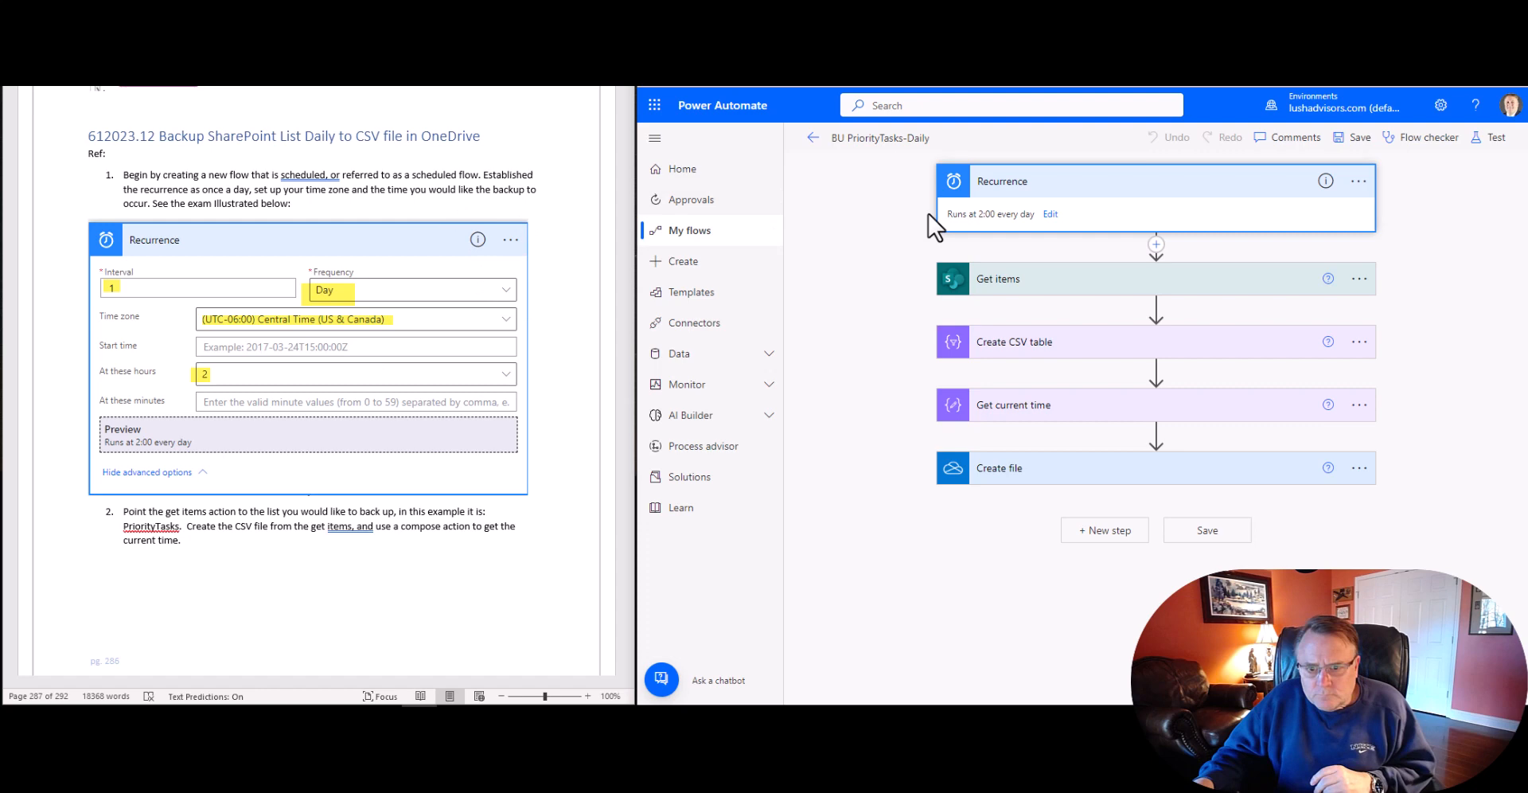
{"action": "mouse_move", "coordinate": [322, 298]}
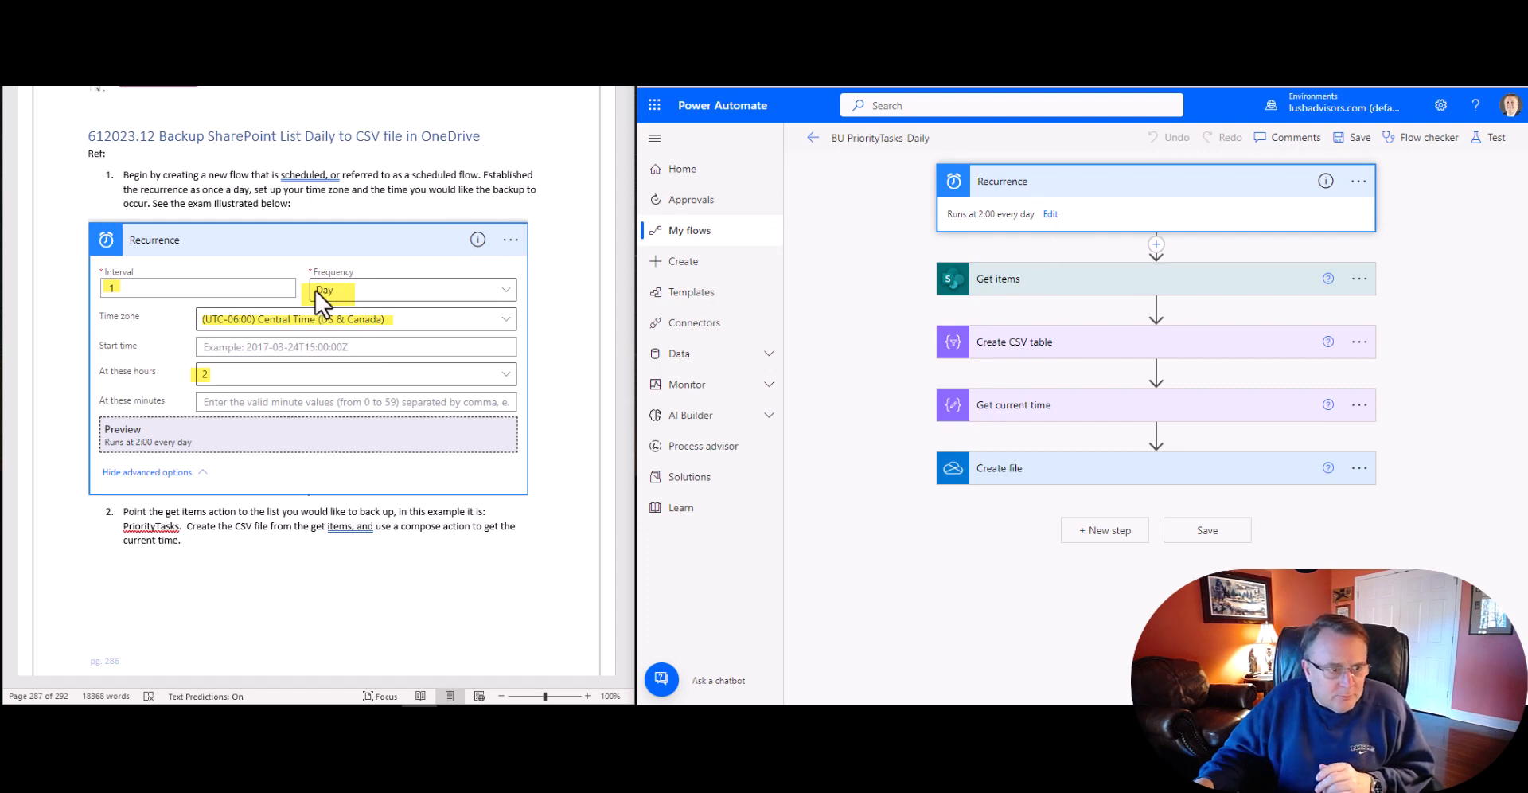
Step: Scroll the Word guide down to the Get current time utcnow('M') instructions and step 3
{"action": "scroll", "scroll_direction": "down", "scroll_amount": 3}
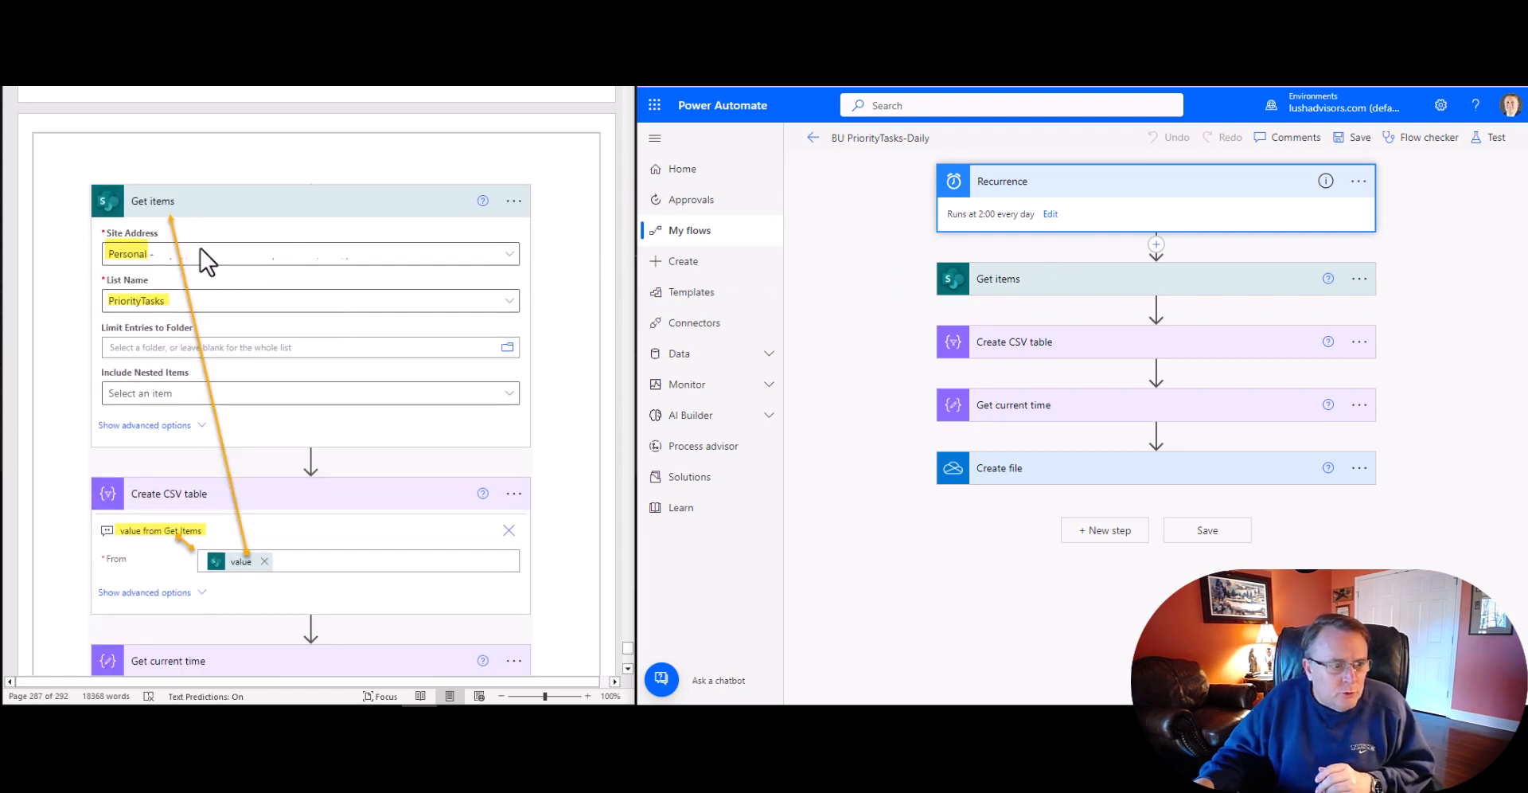
{"action": "mouse_move", "coordinate": [151, 277]}
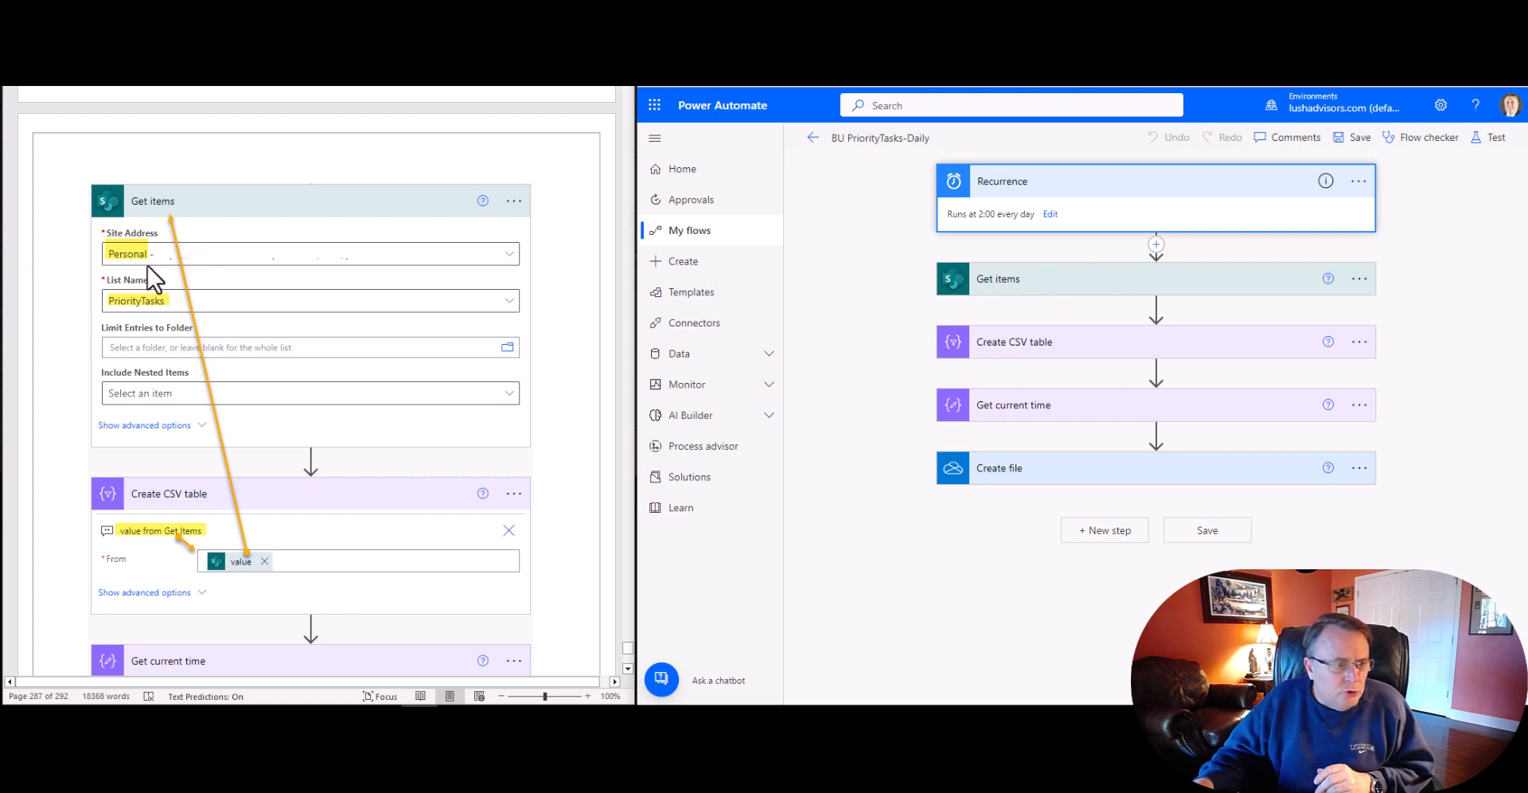
{"action": "mouse_move", "coordinate": [141, 273]}
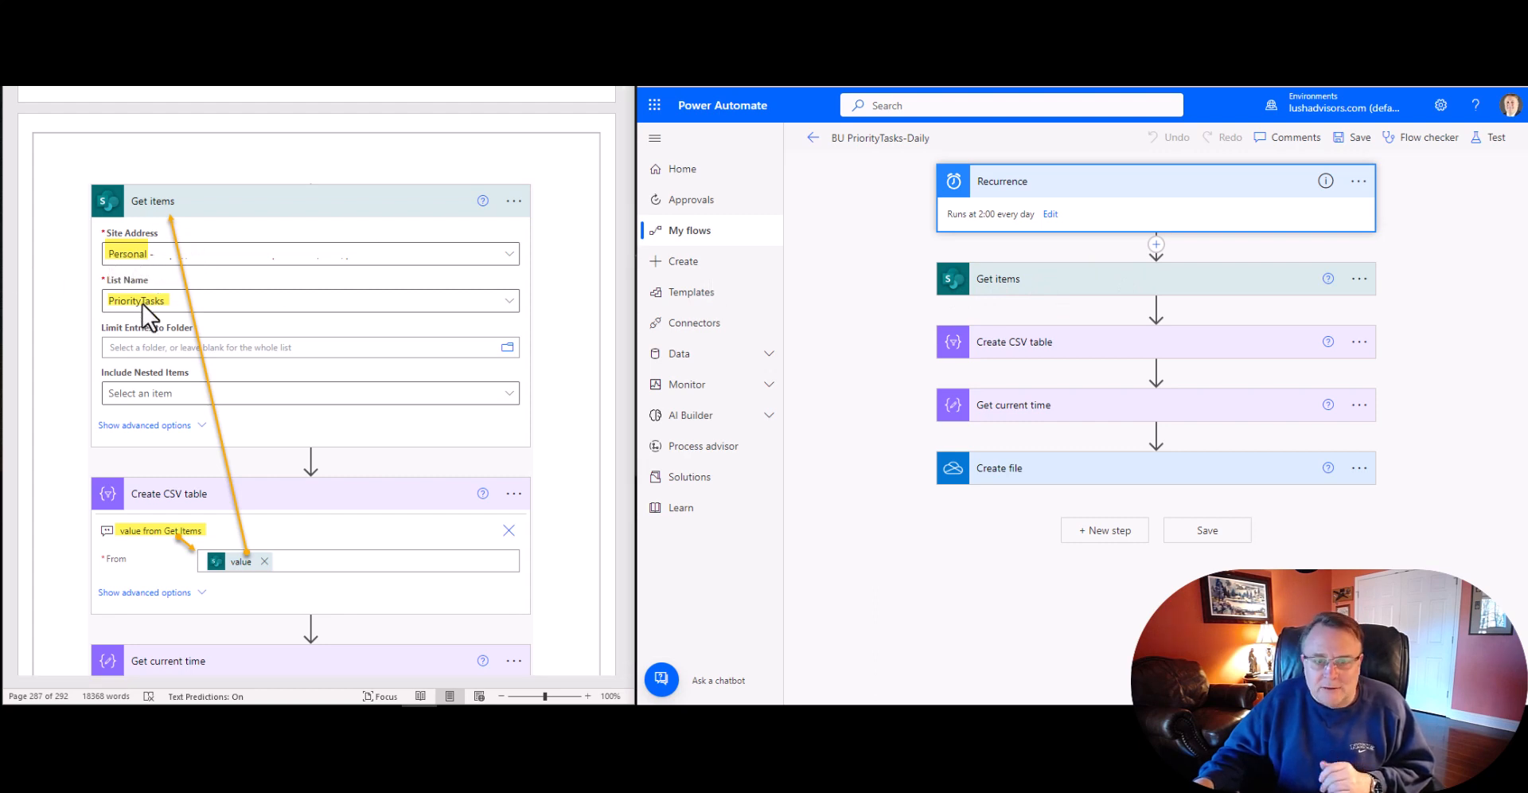
{"action": "scroll", "scroll_direction": "down", "scroll_amount": 3}
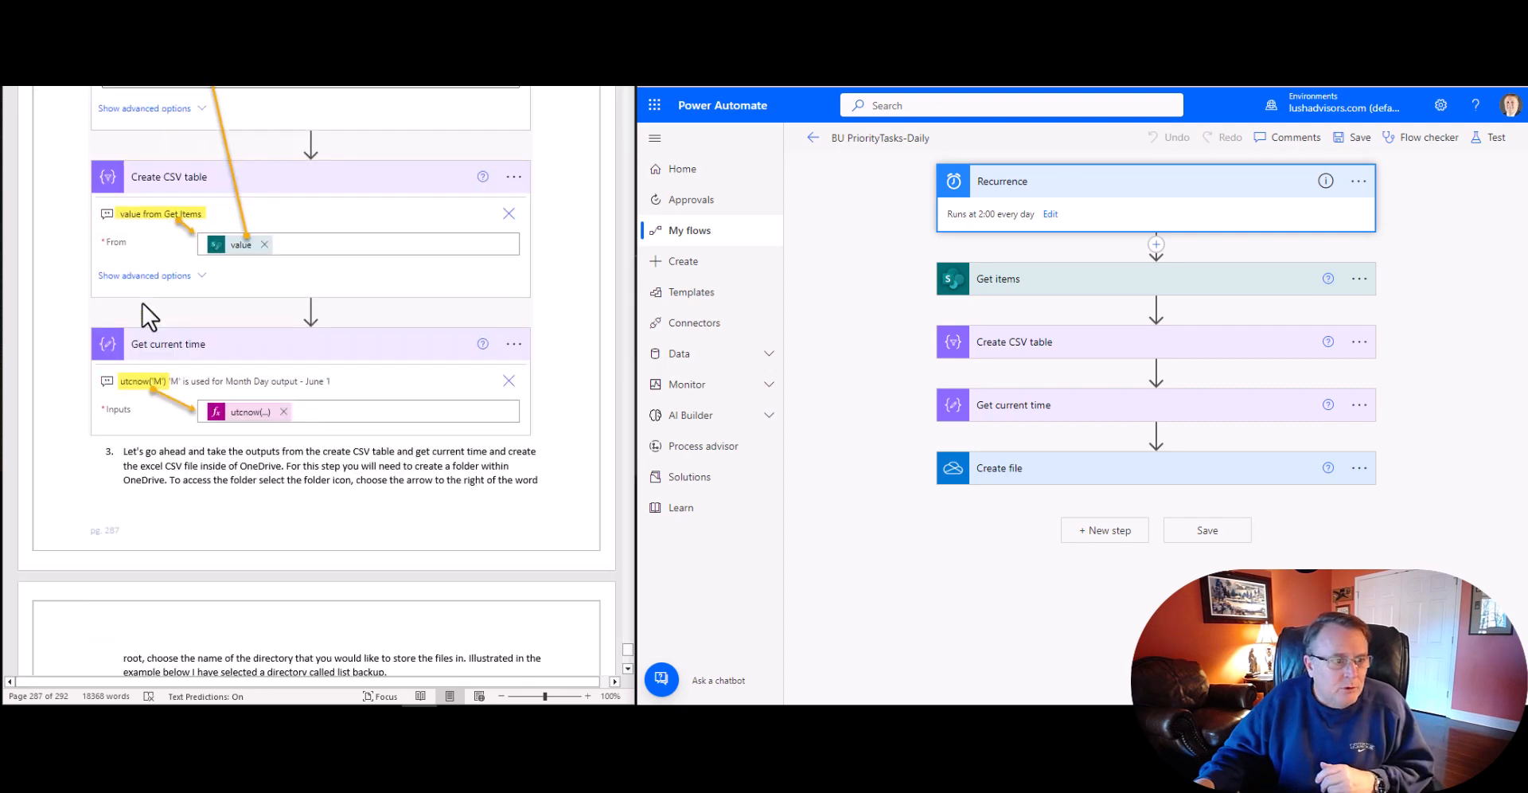
{"action": "scroll", "scroll_direction": "down", "scroll_amount": 3}
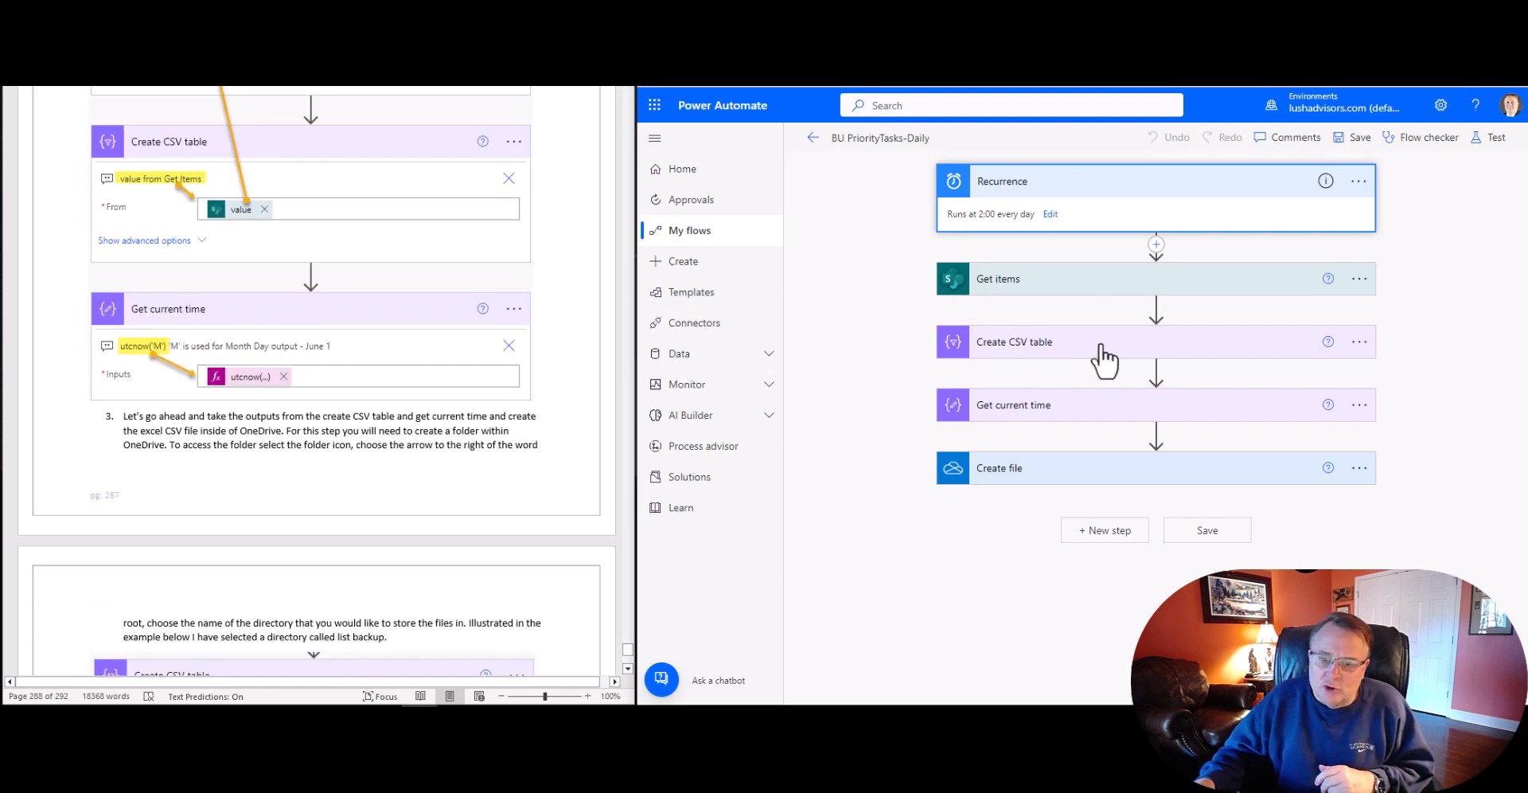
{"action": "mouse_move", "coordinate": [1156, 309]}
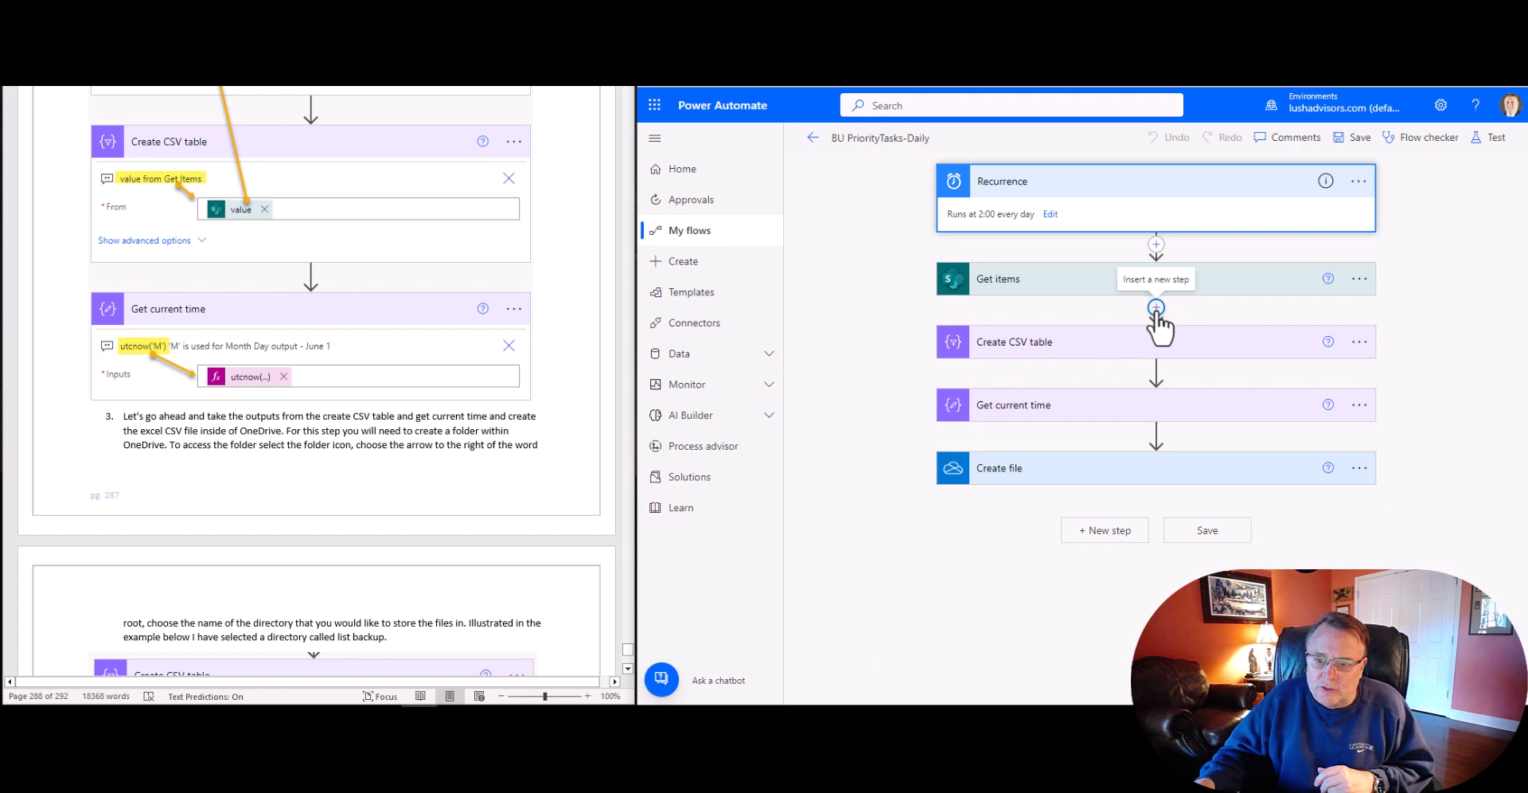
{"action": "mouse_move", "coordinate": [989, 366]}
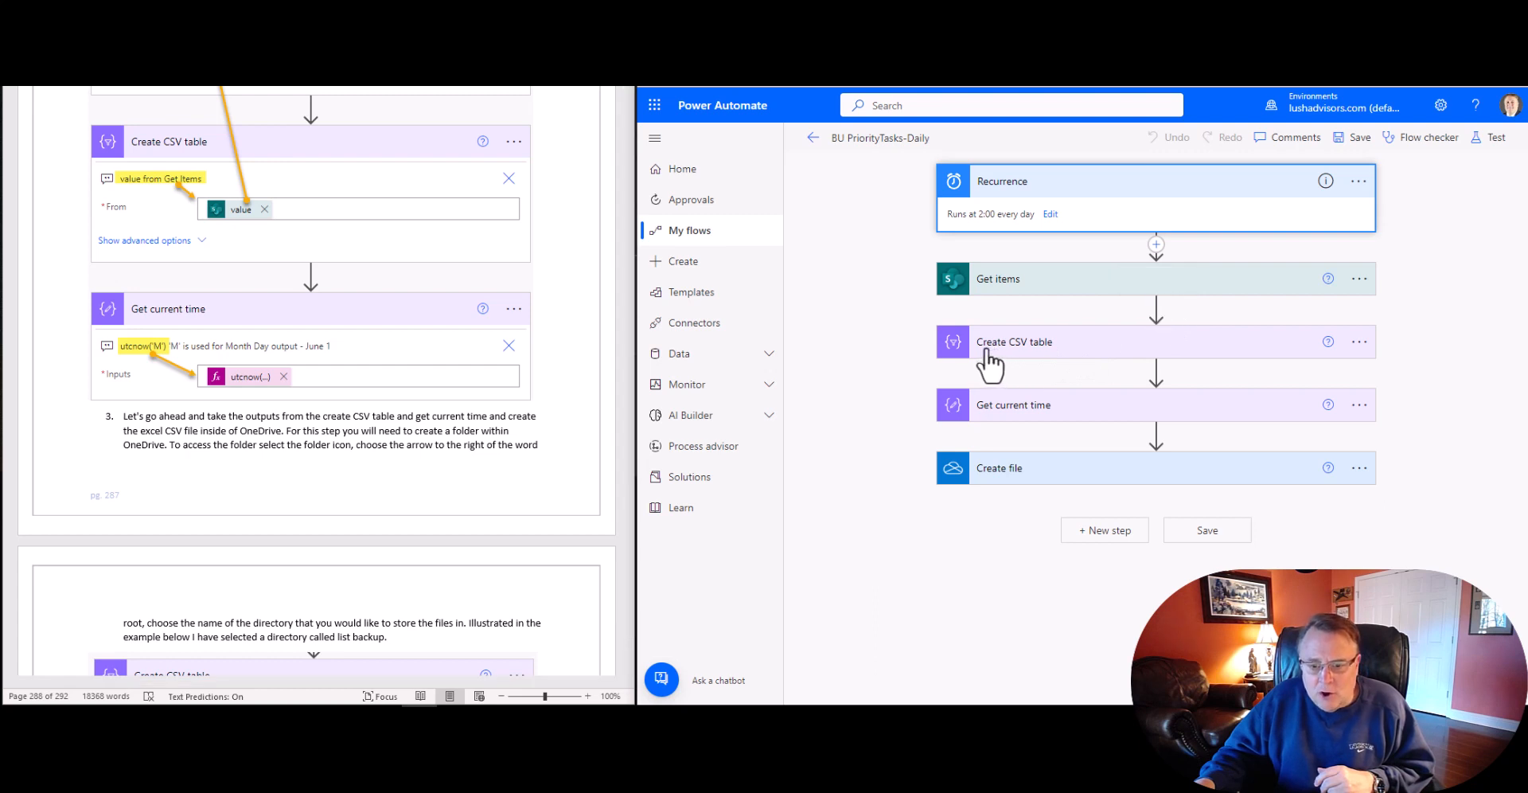
{"action": "mouse_move", "coordinate": [1057, 366]}
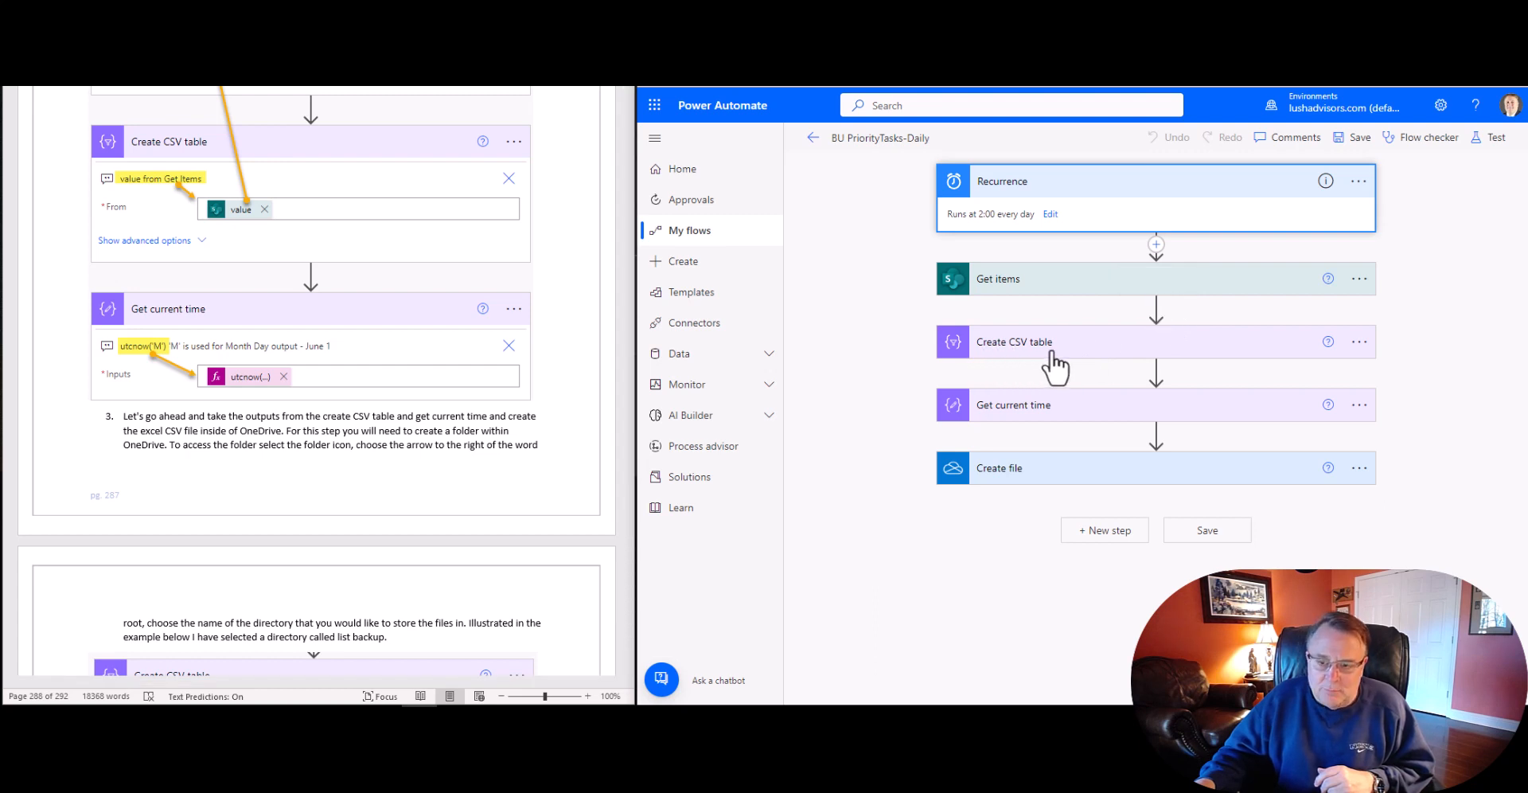
{"action": "left_click", "coordinate": [1155, 370]}
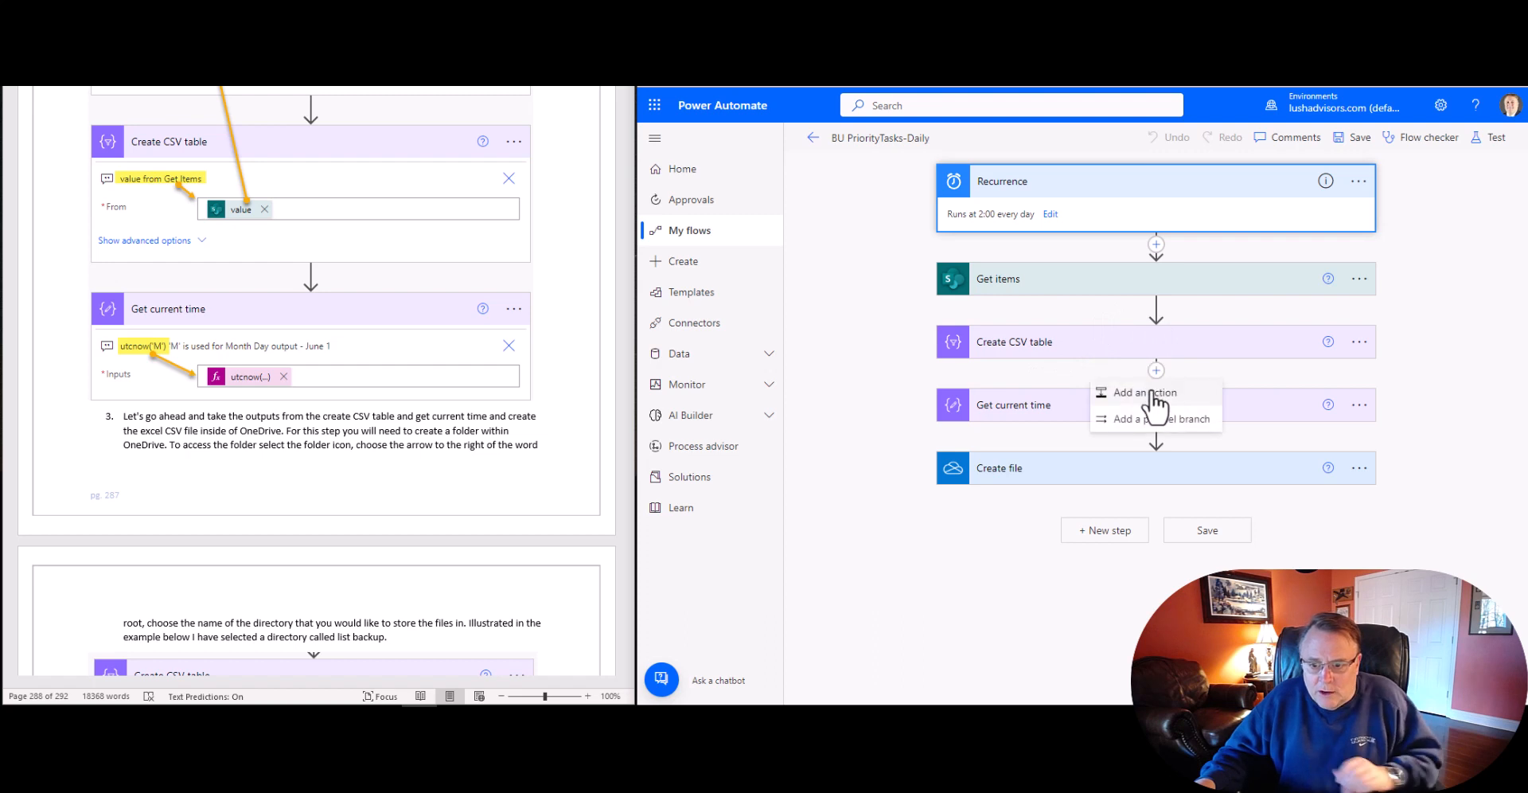
{"action": "left_click", "coordinate": [1143, 391]}
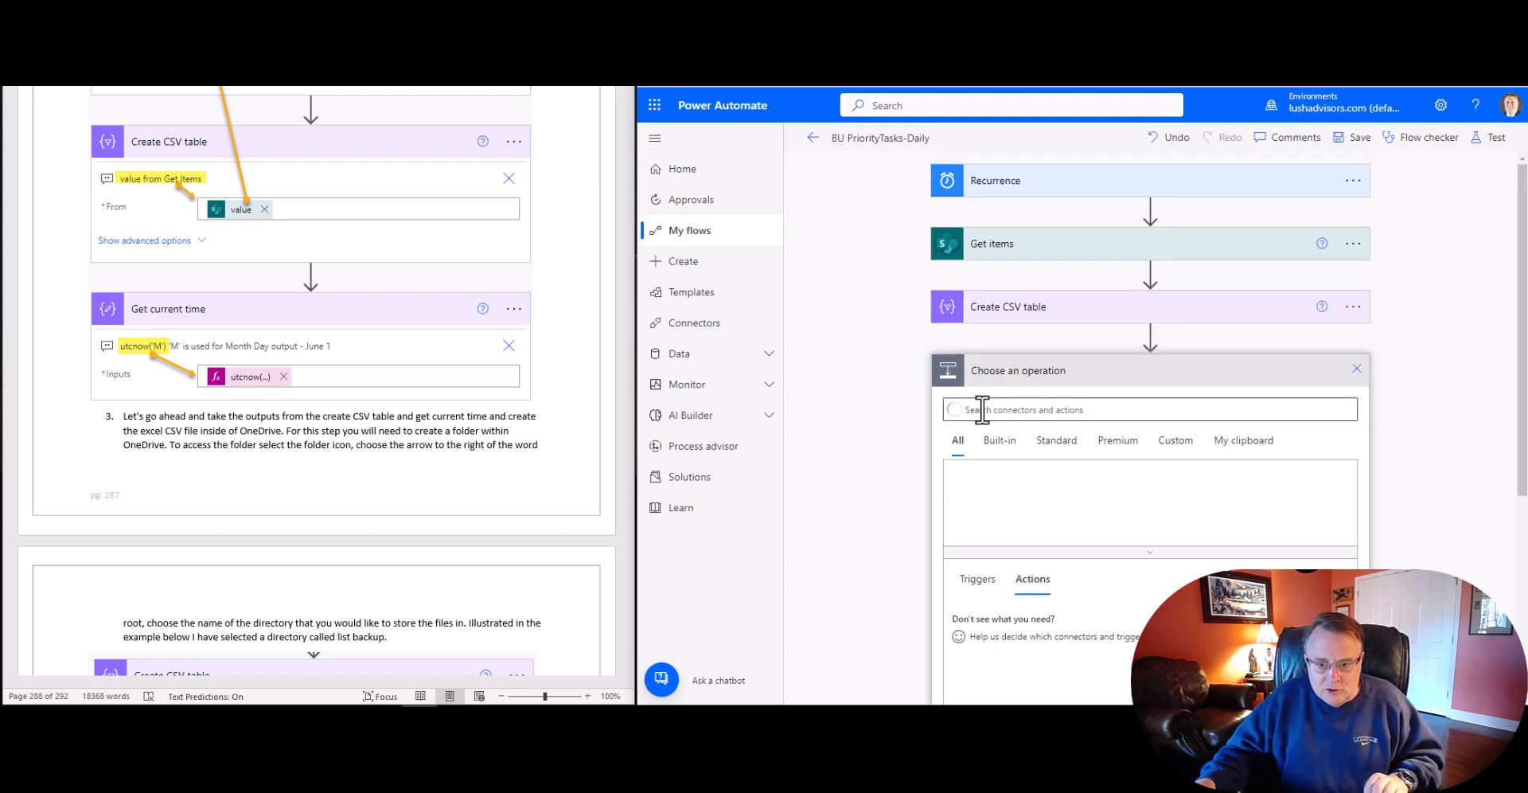
{"action": "type", "text": "creat"}
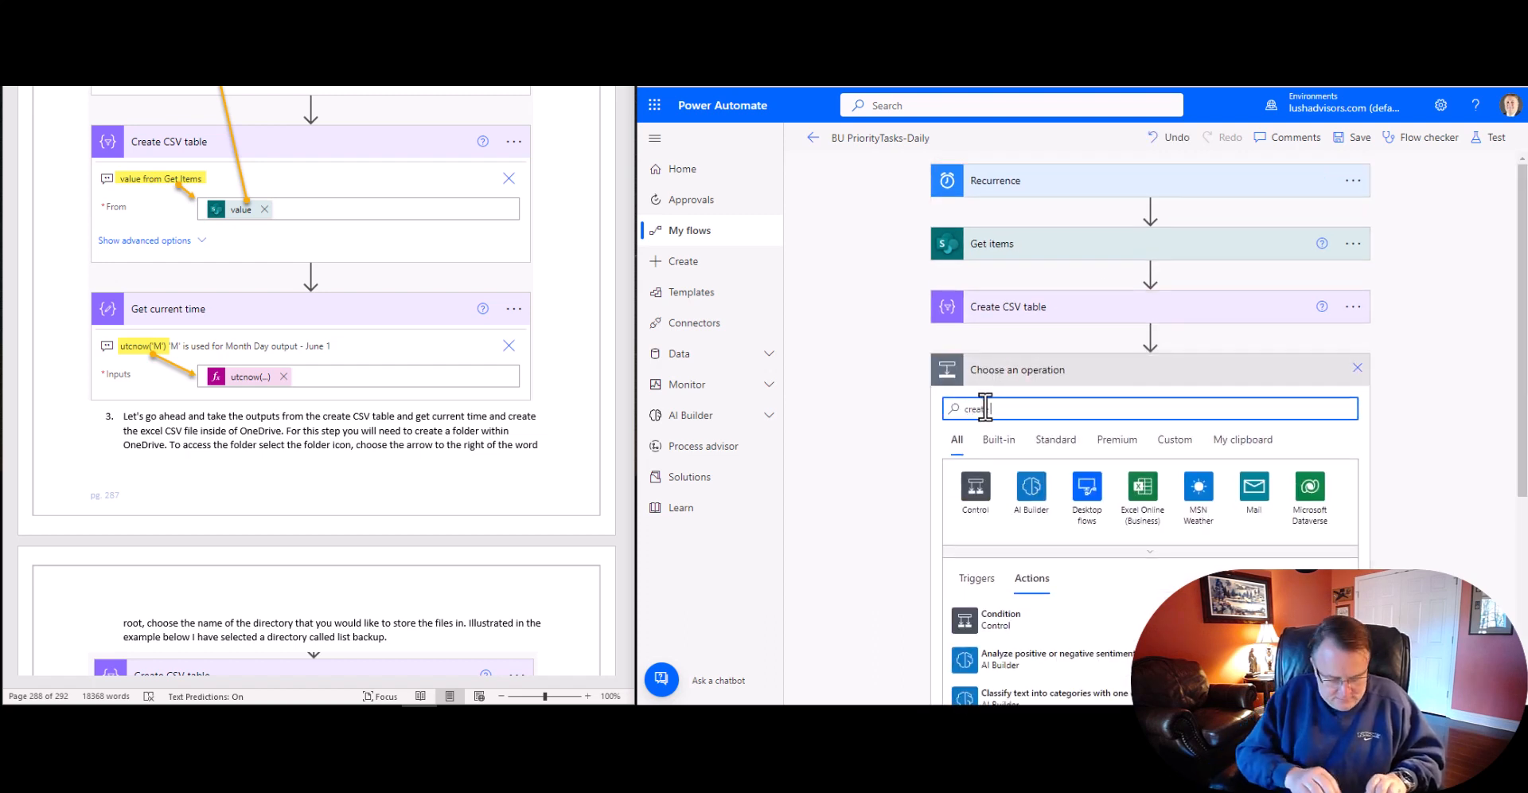
{"action": "type", "text": "CSV table"}
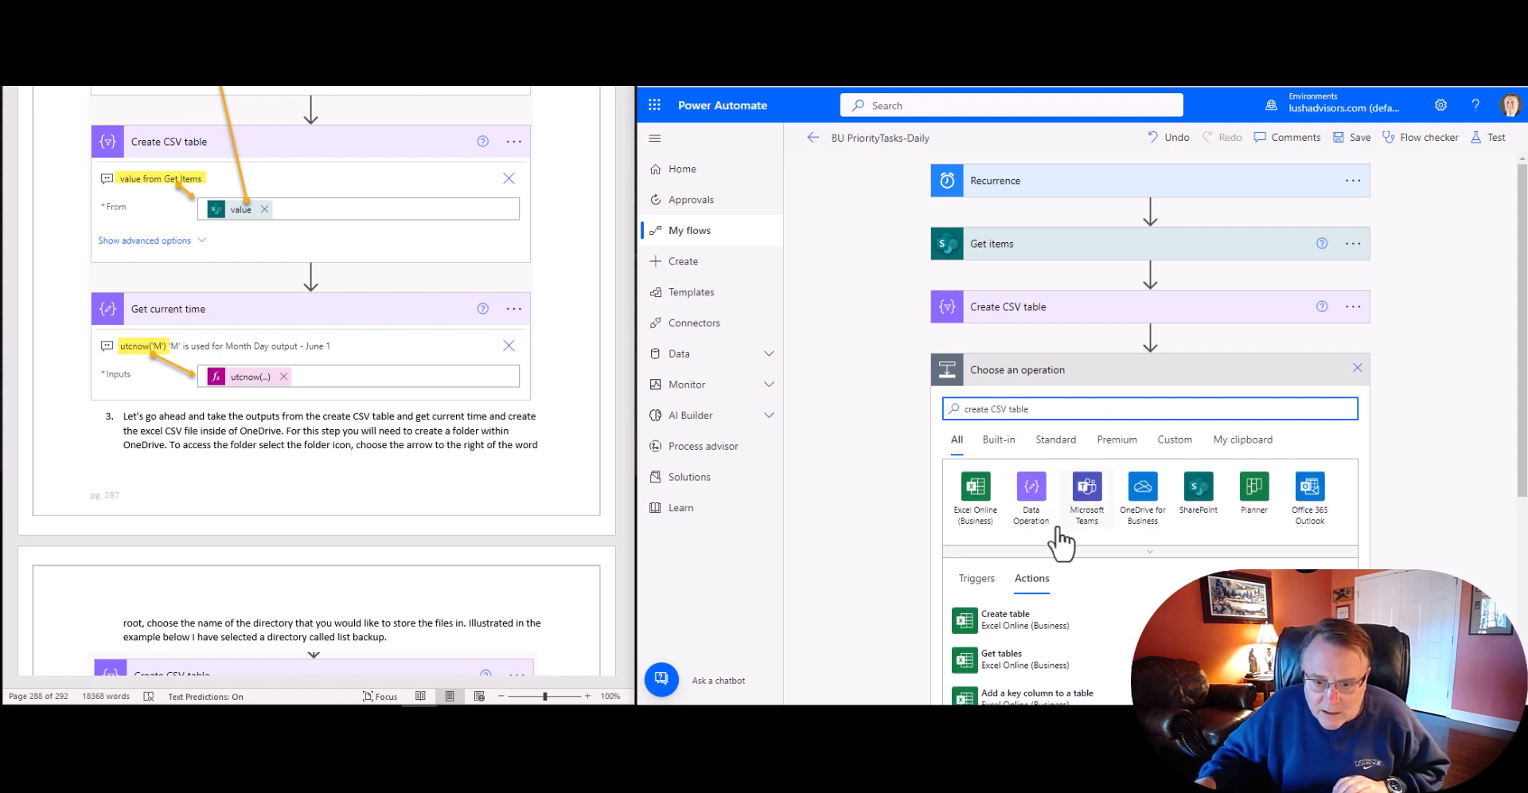
{"action": "left_click", "coordinate": [1030, 494]}
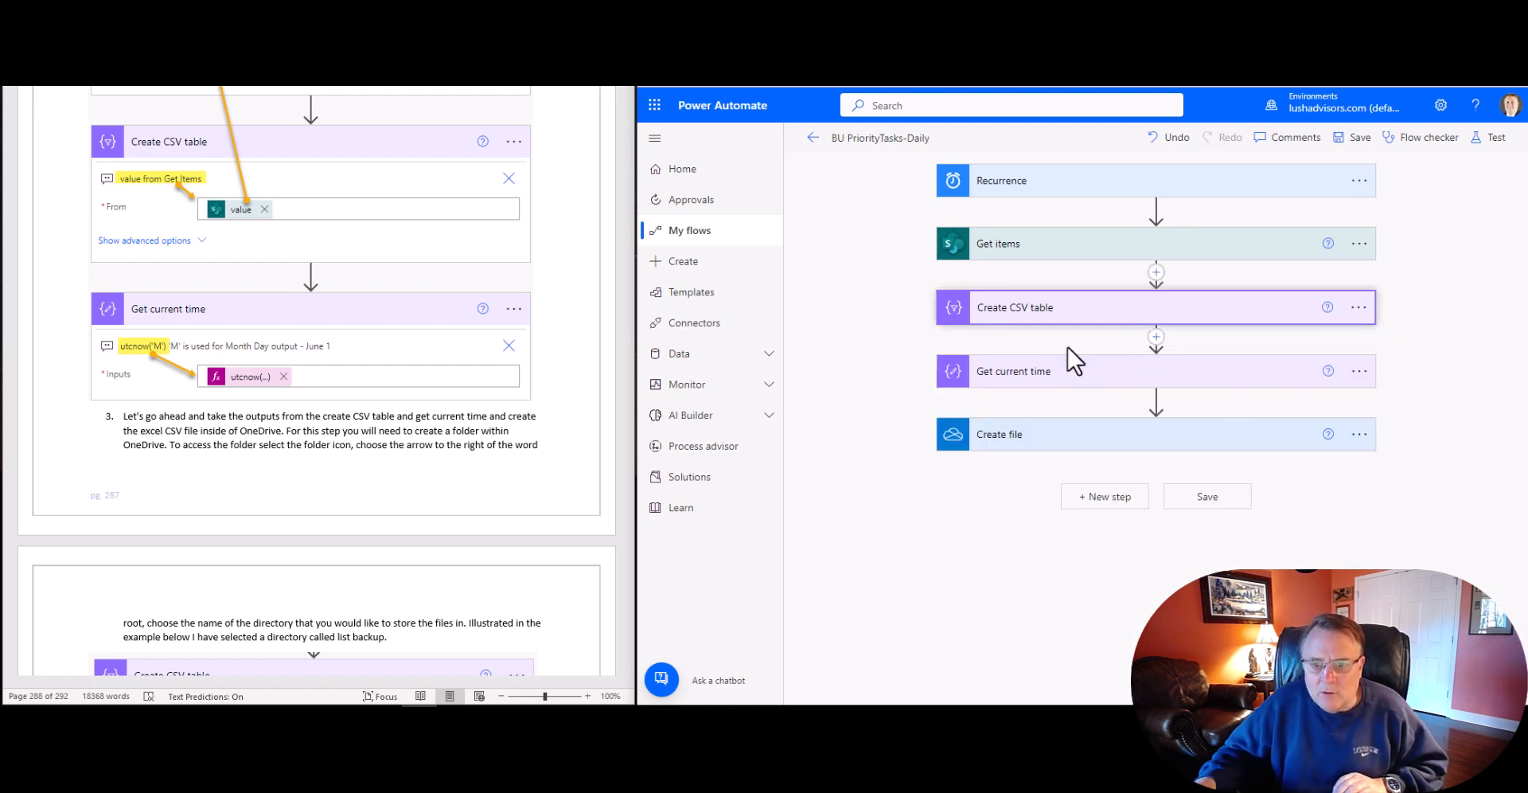
{"action": "left_click", "coordinate": [1013, 307]}
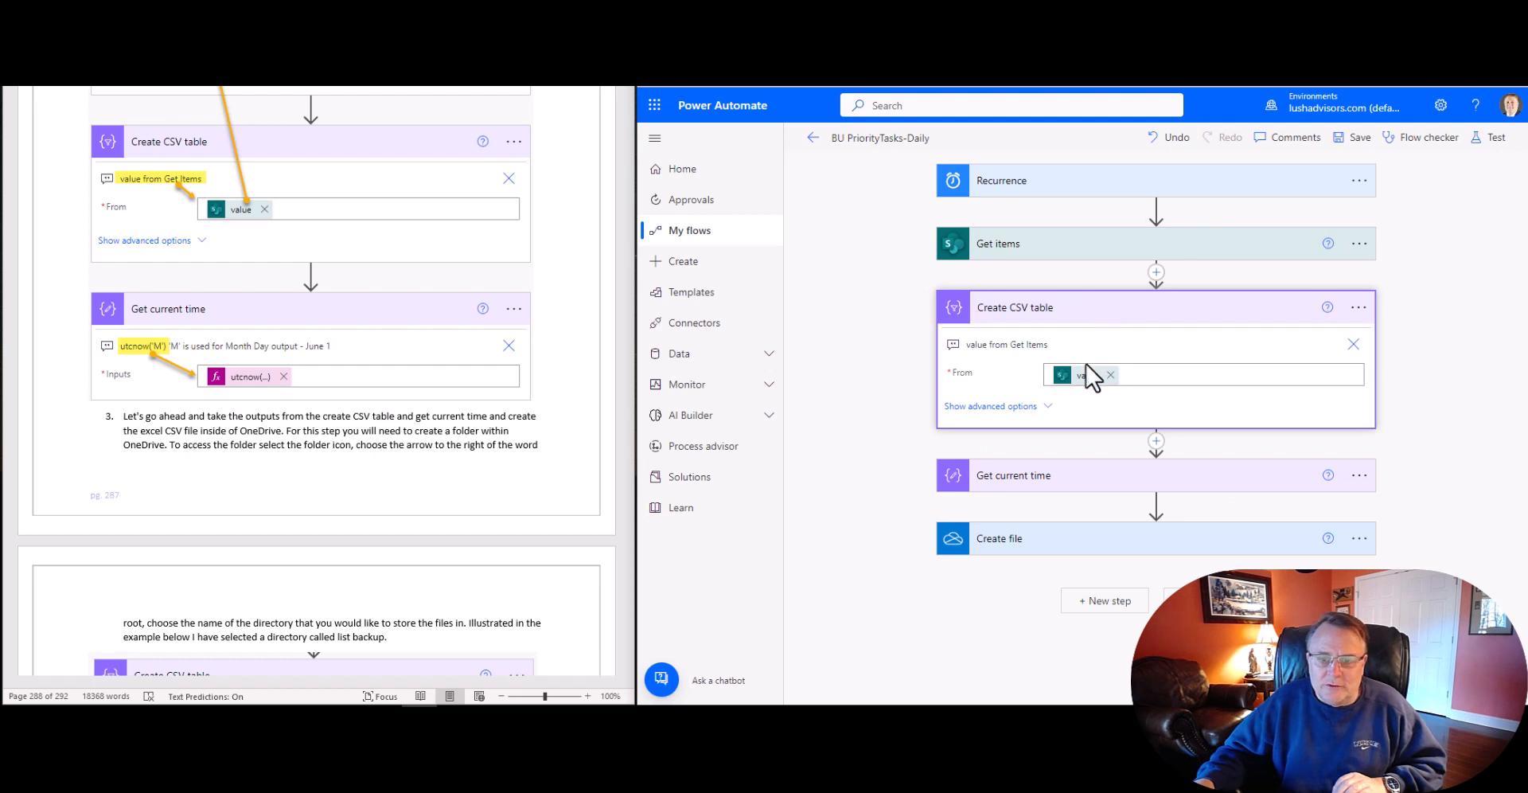
{"action": "left_click", "coordinate": [1203, 374]}
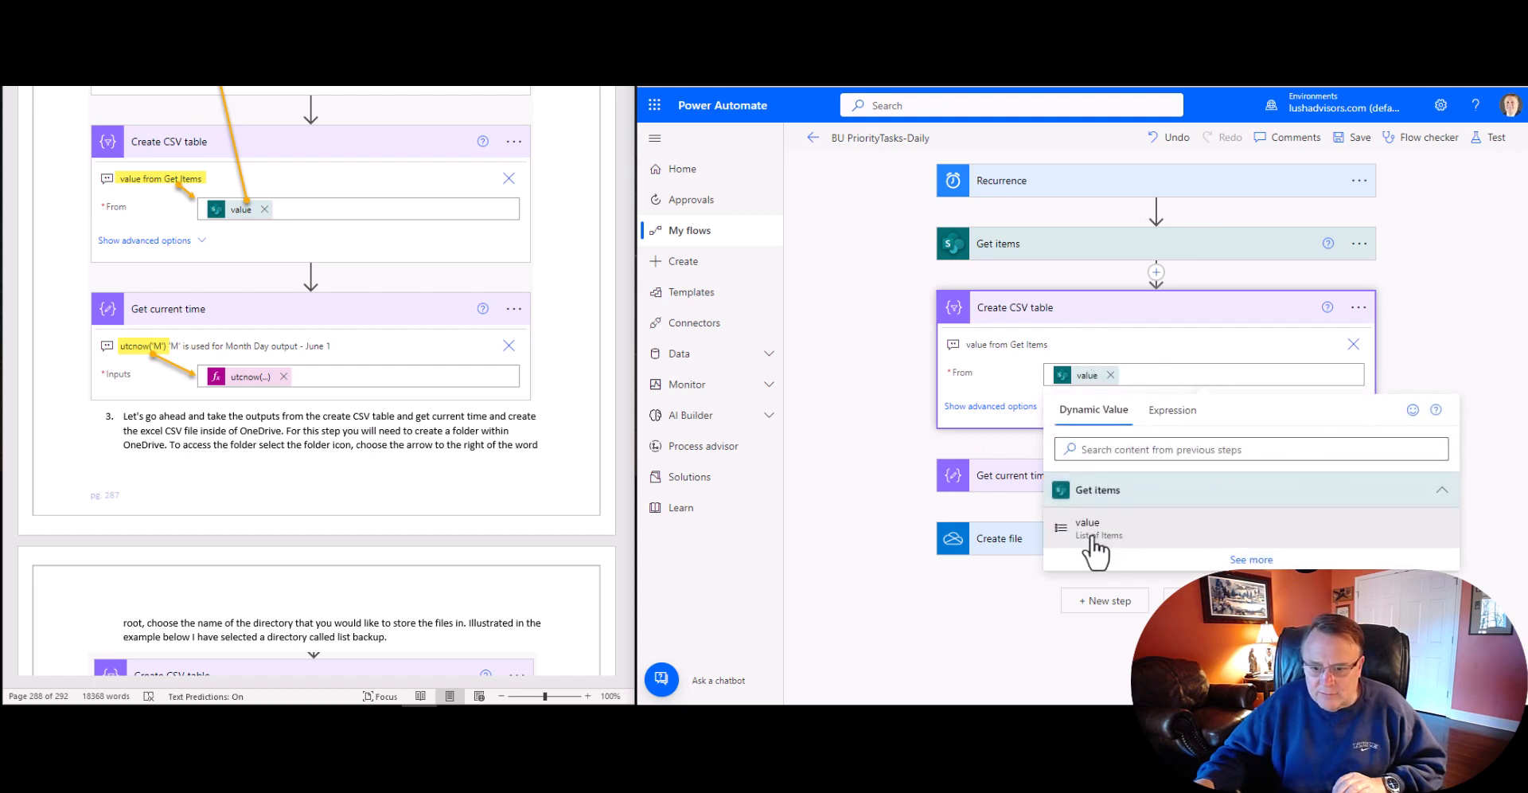
{"action": "mouse_move", "coordinate": [1138, 548]}
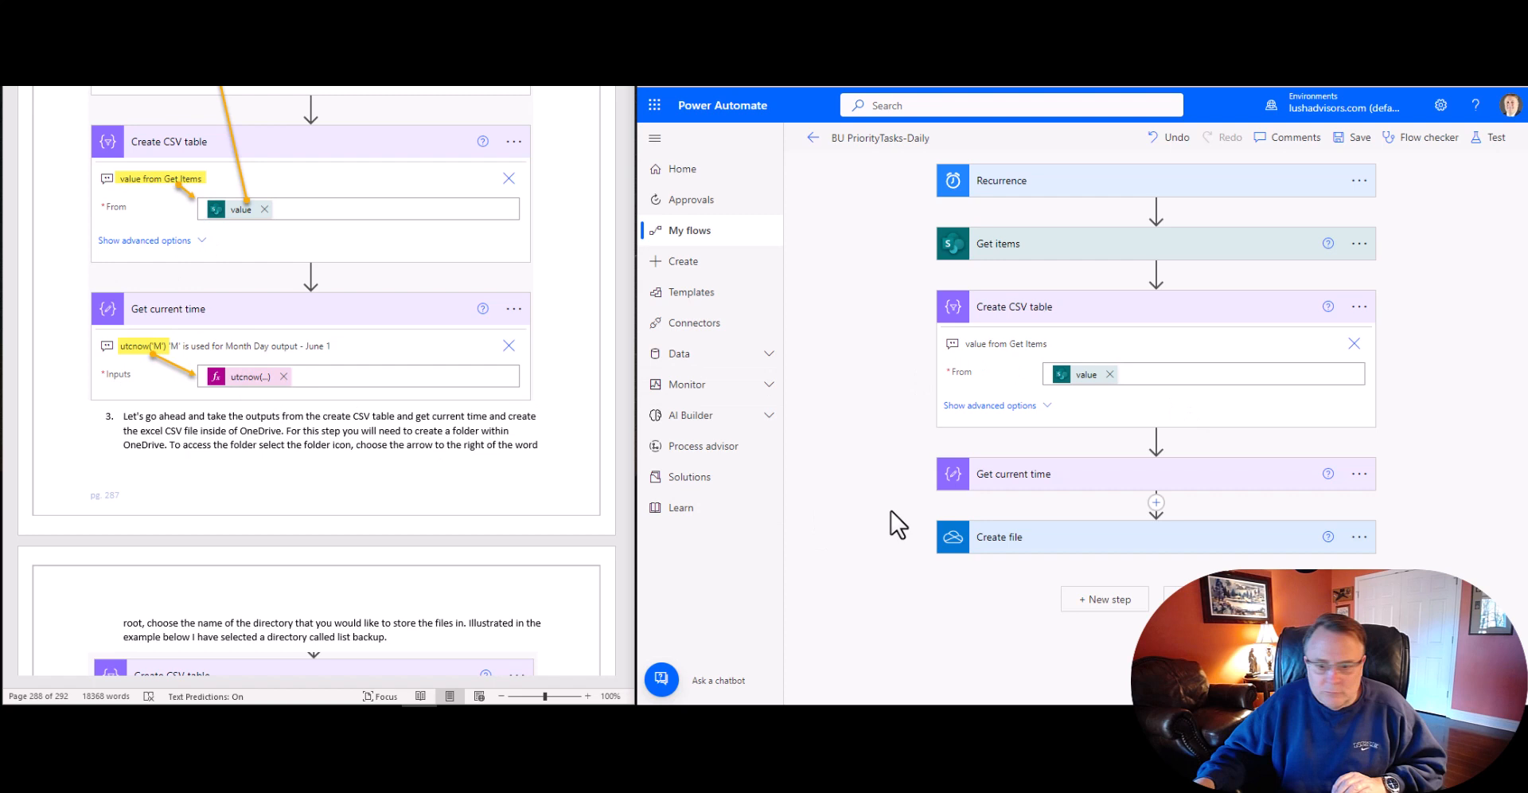
{"action": "left_click", "coordinate": [1013, 307]}
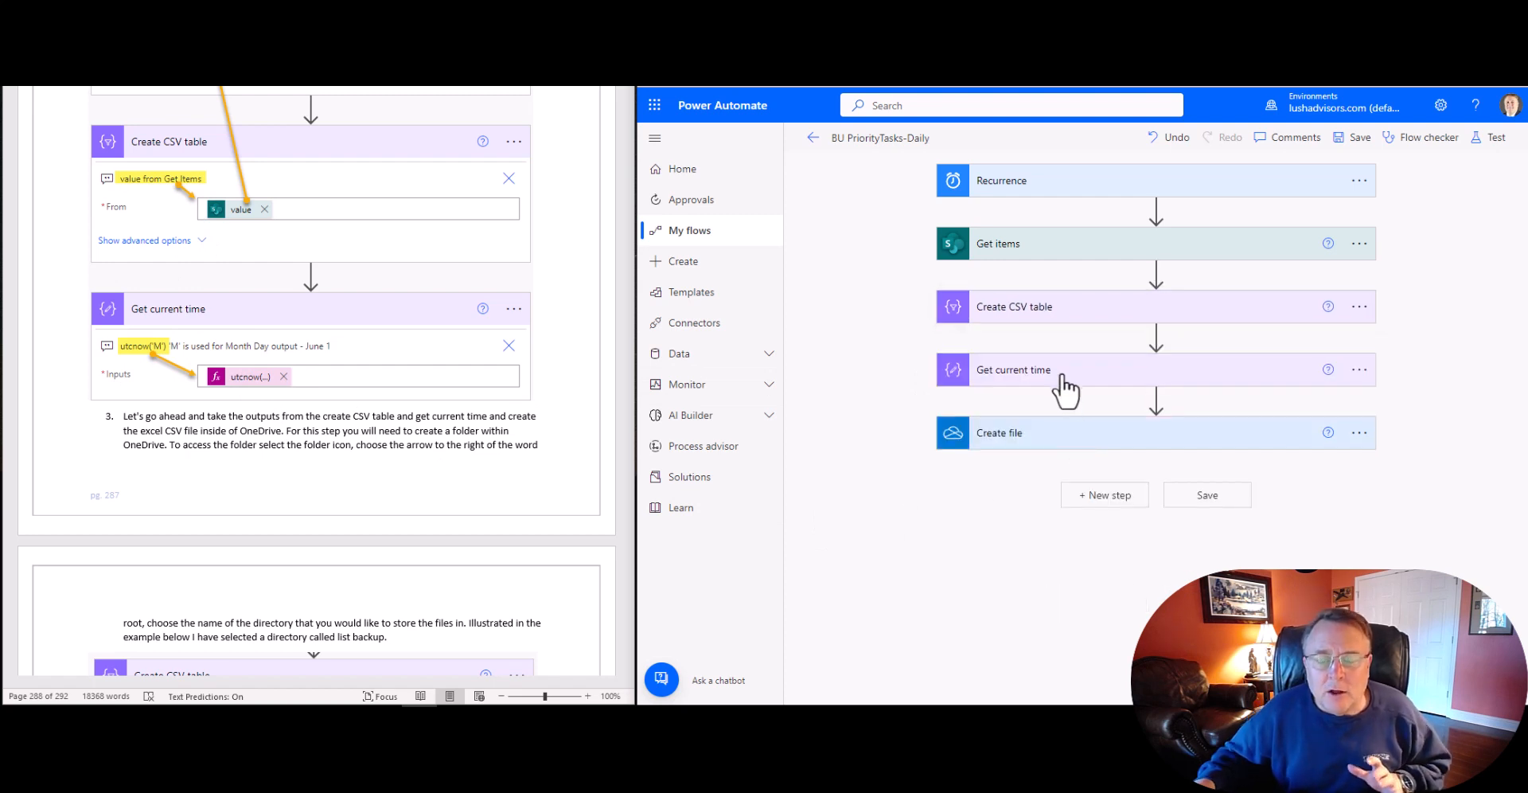
{"action": "mouse_move", "coordinate": [1069, 346]}
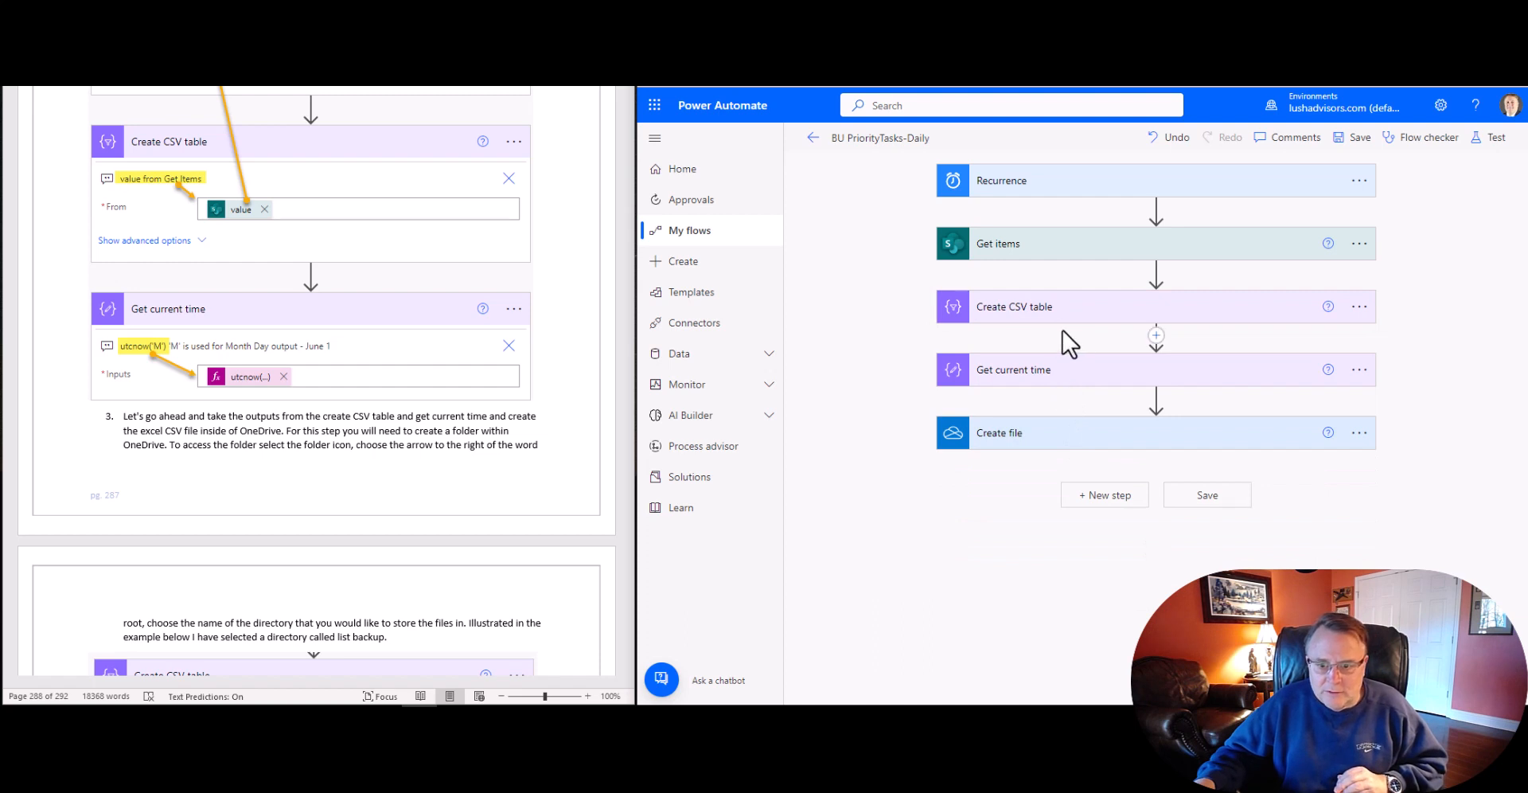
{"action": "mouse_move", "coordinate": [1084, 385]}
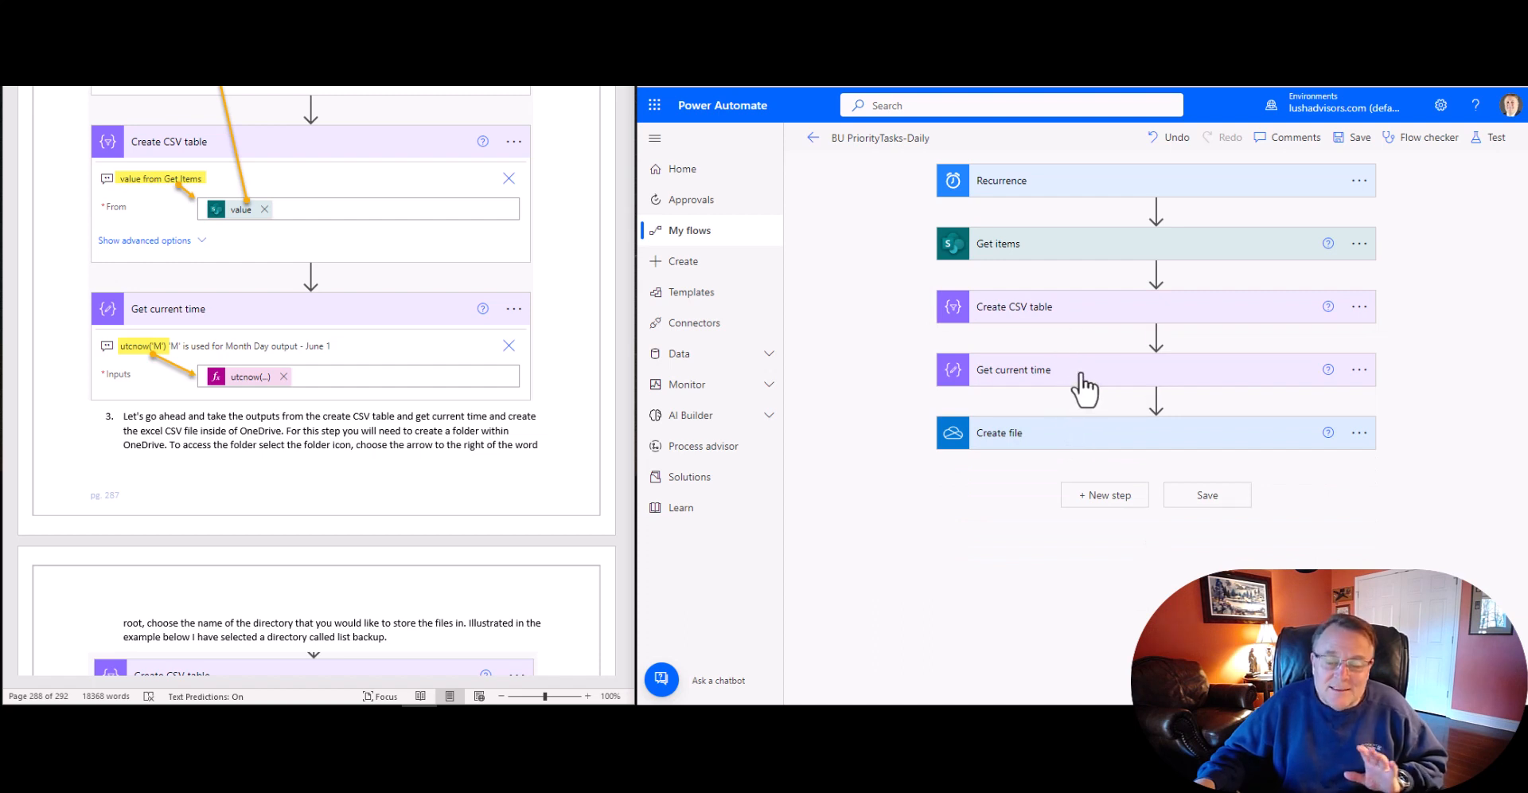
{"action": "left_click", "coordinate": [1013, 369]}
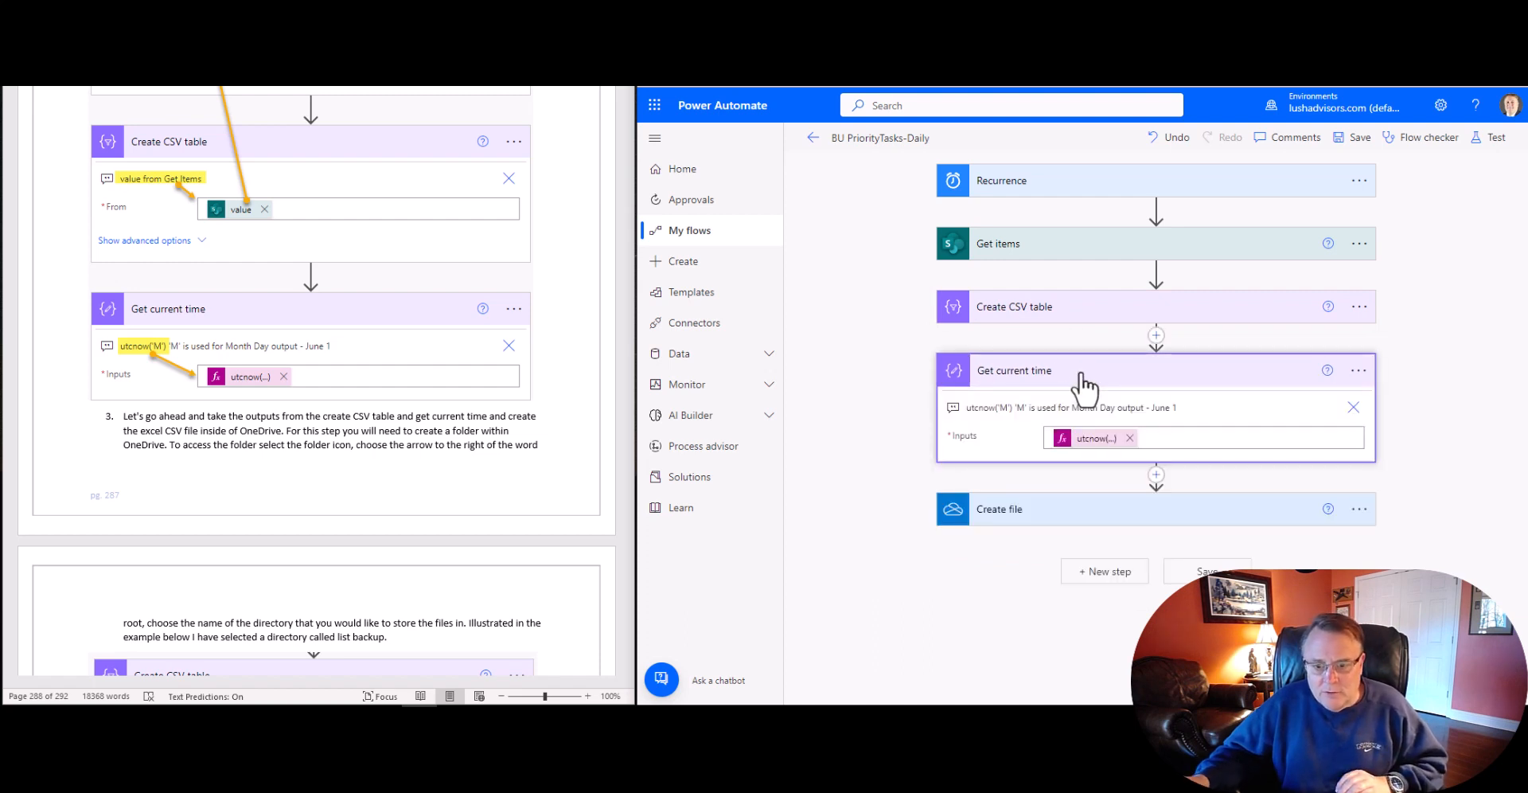
{"action": "mouse_move", "coordinate": [979, 428]}
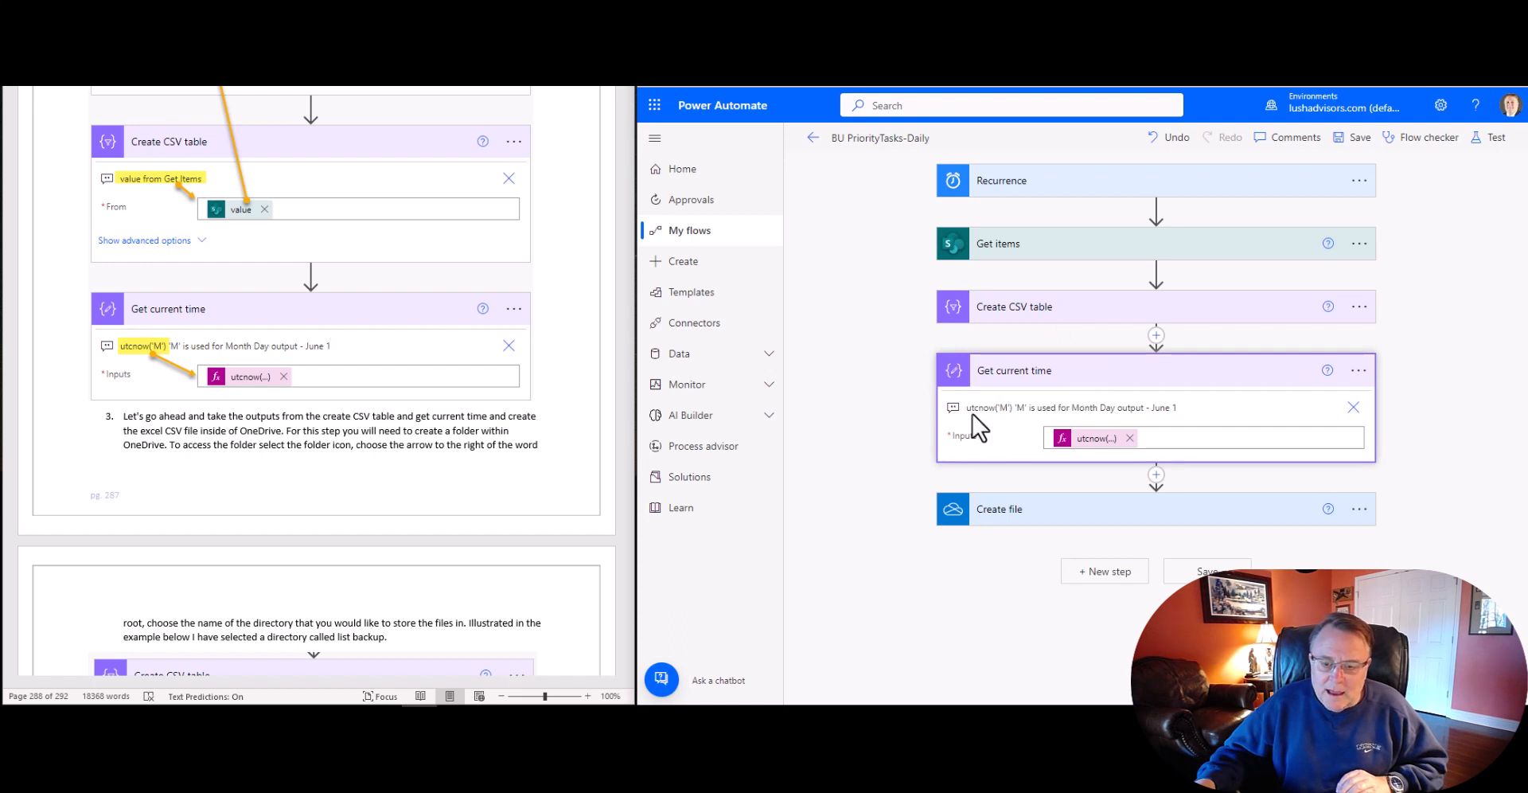
{"action": "mouse_move", "coordinate": [83, 375]}
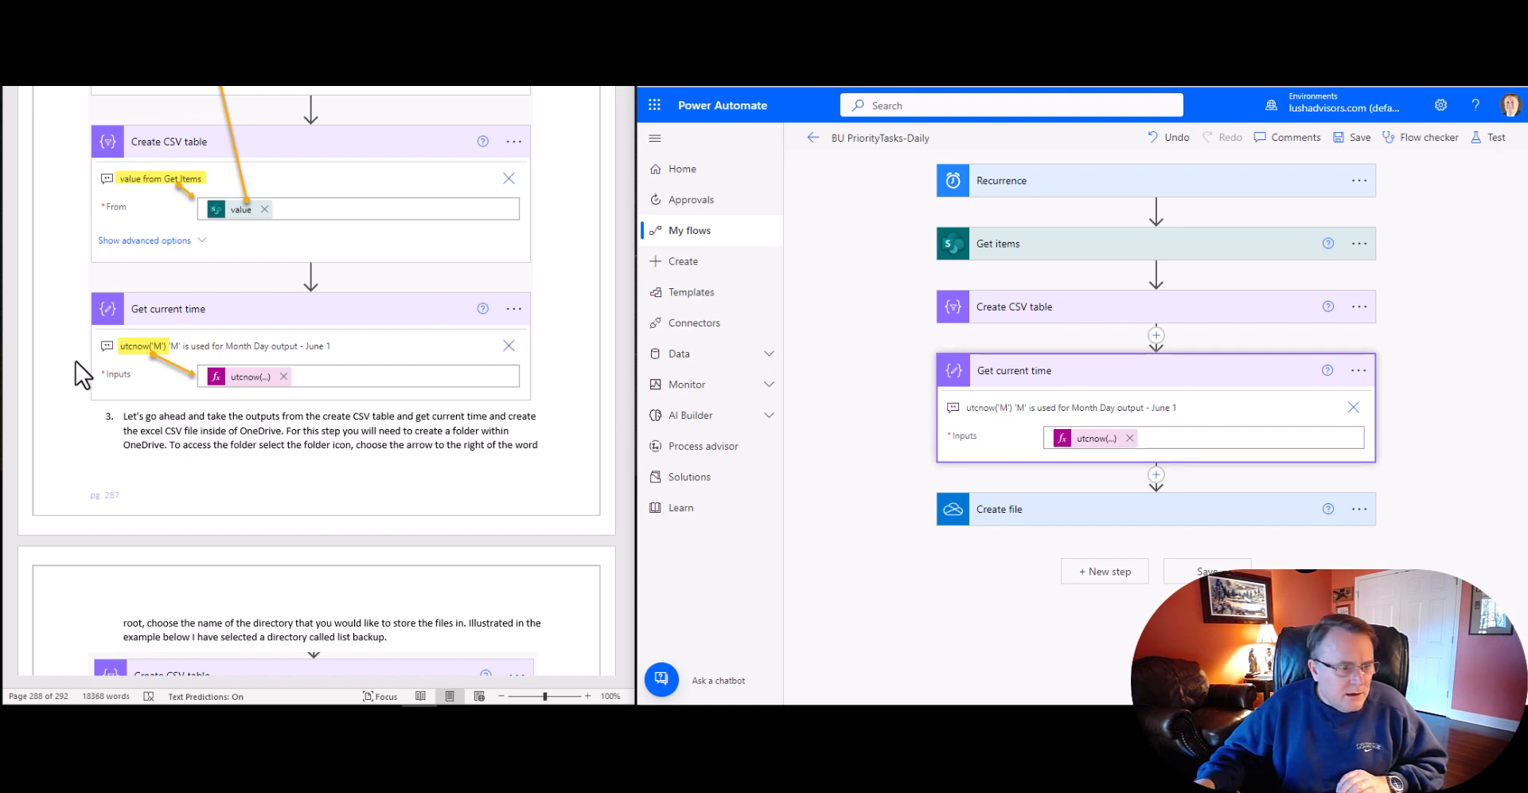
{"action": "mouse_move", "coordinate": [170, 365]}
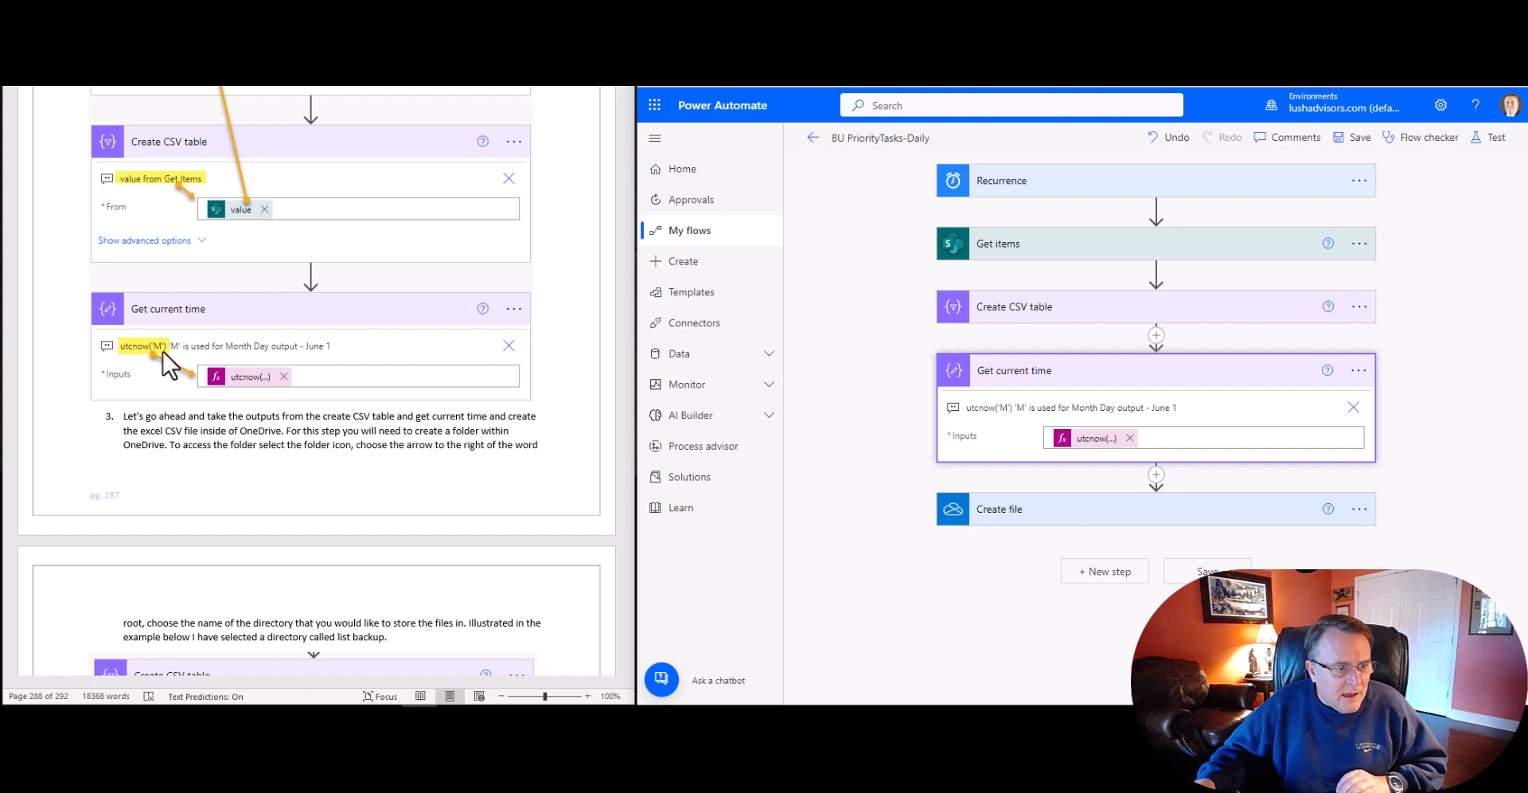
{"action": "mouse_move", "coordinate": [1154, 434]}
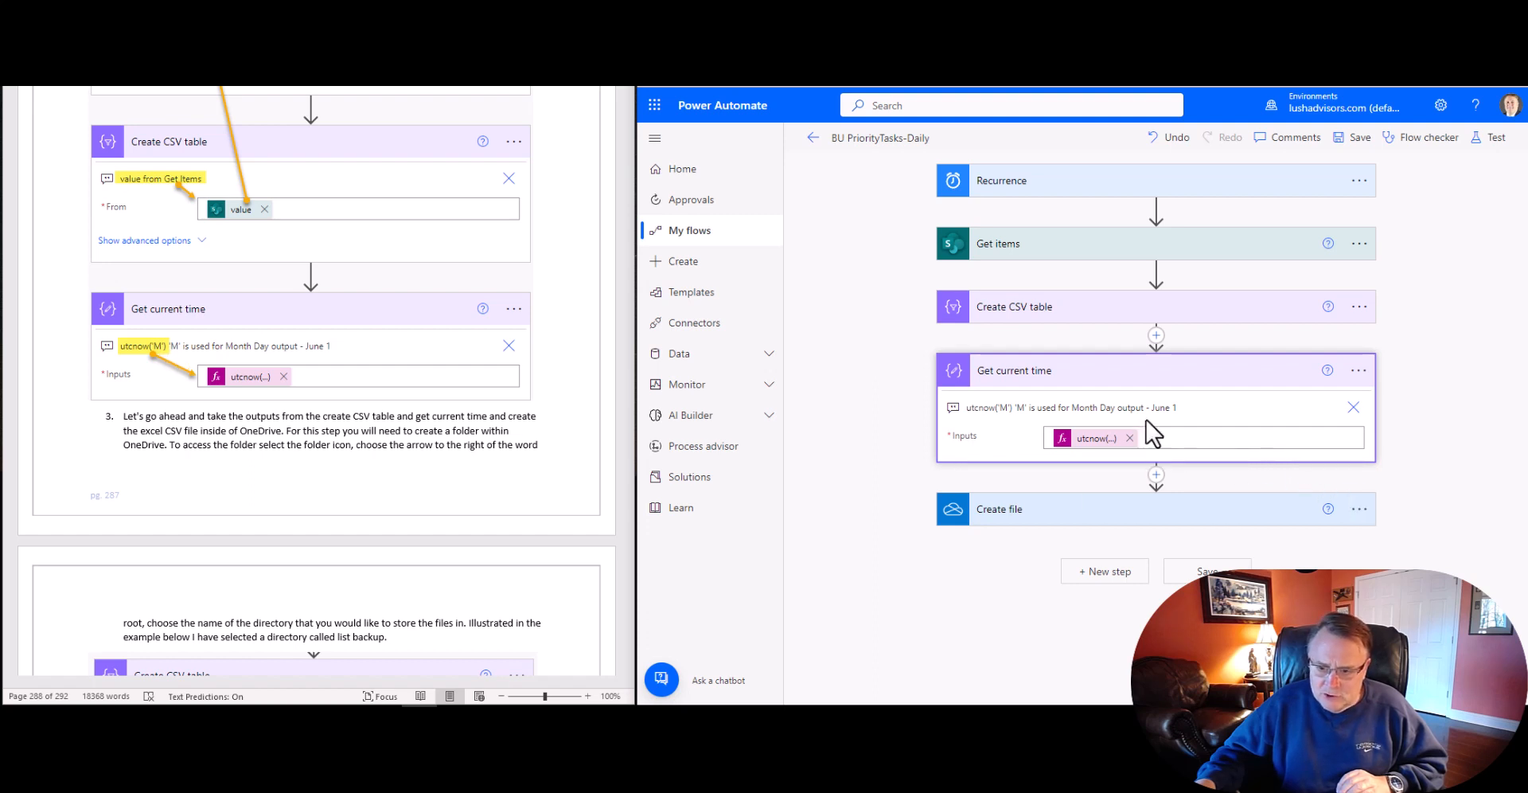
{"action": "mouse_move", "coordinate": [312, 361]}
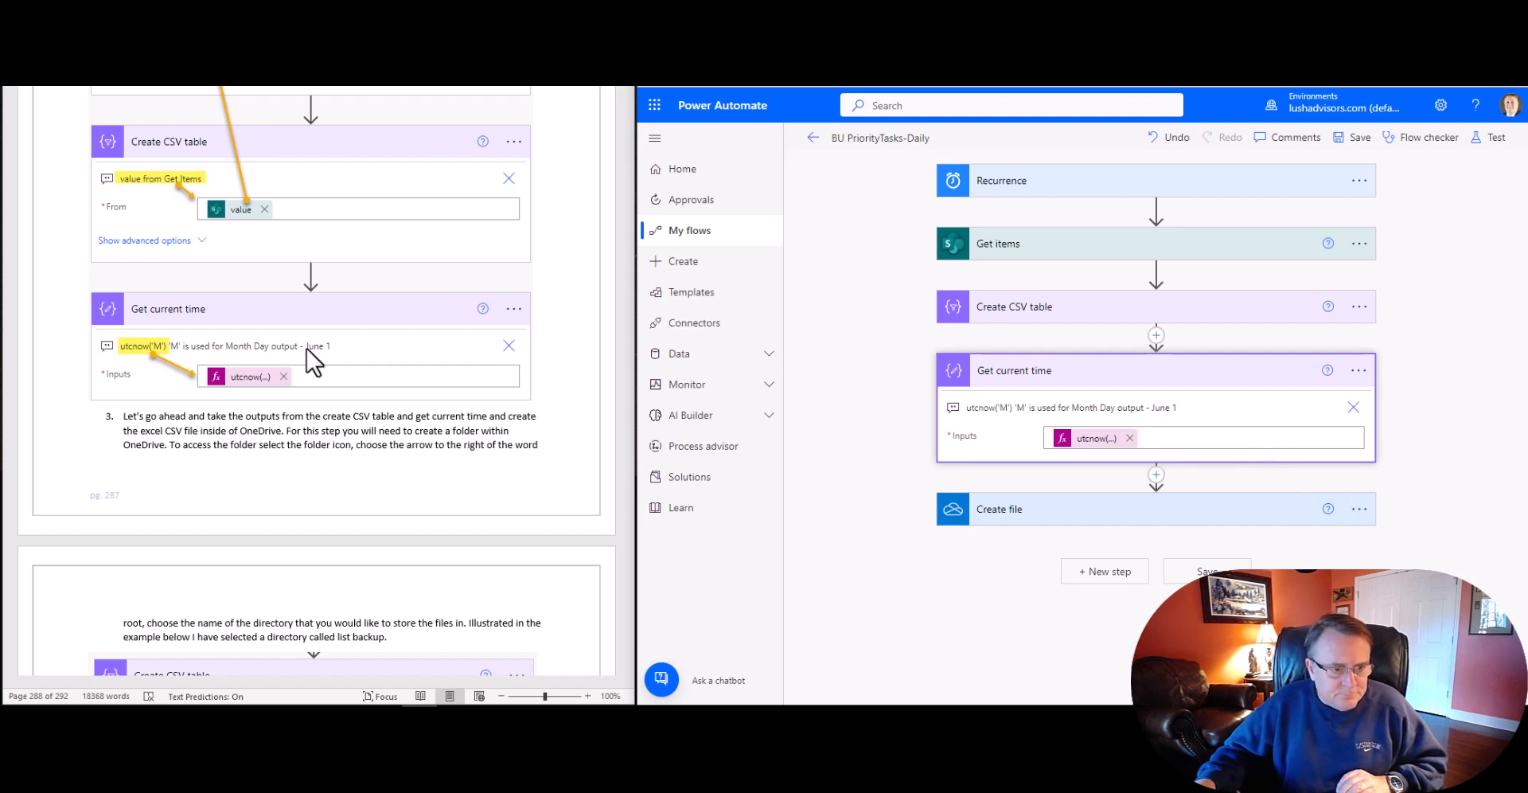
{"action": "mouse_move", "coordinate": [1016, 460]}
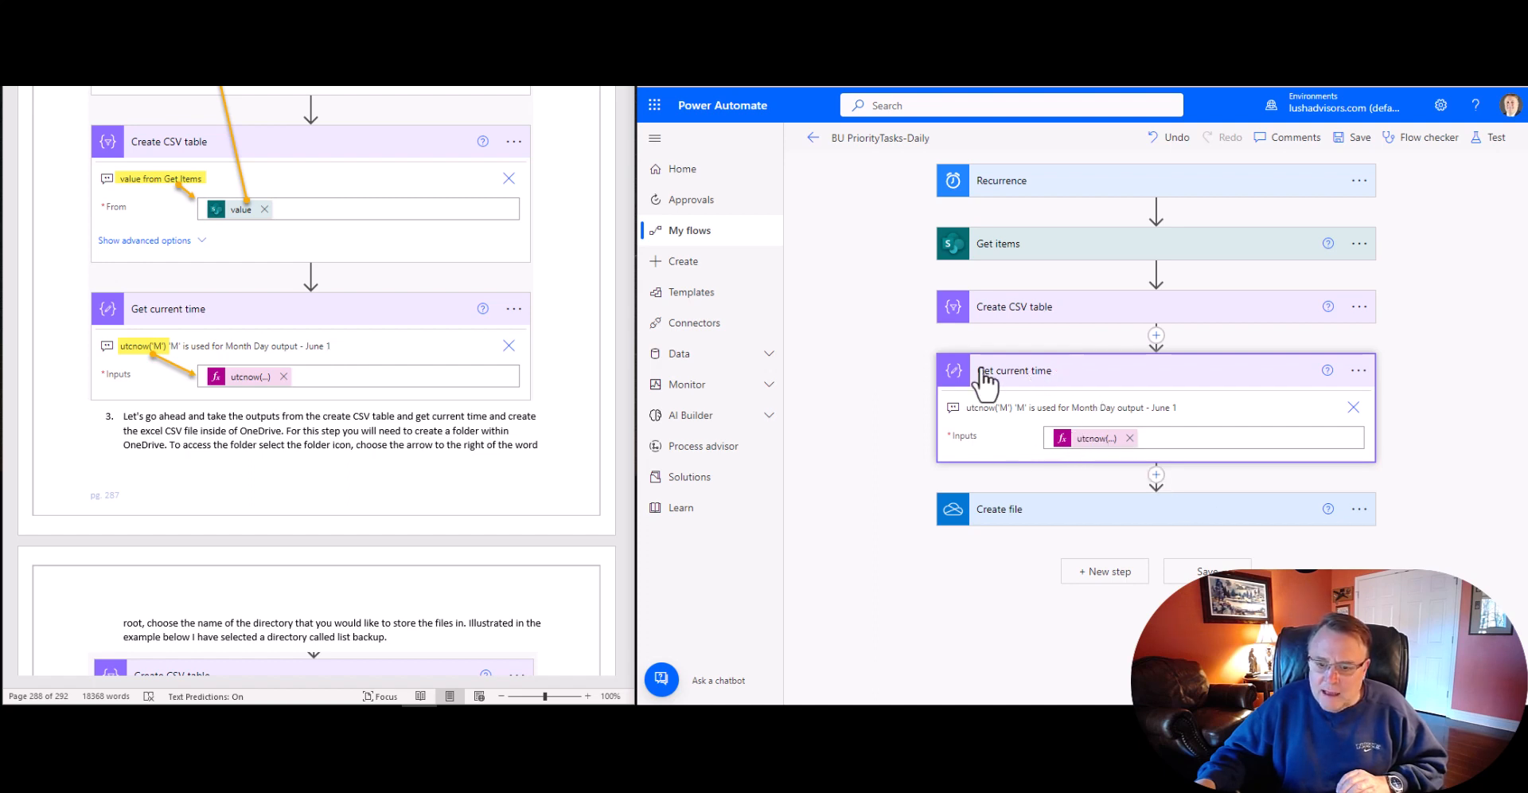
{"action": "mouse_move", "coordinate": [1169, 359]}
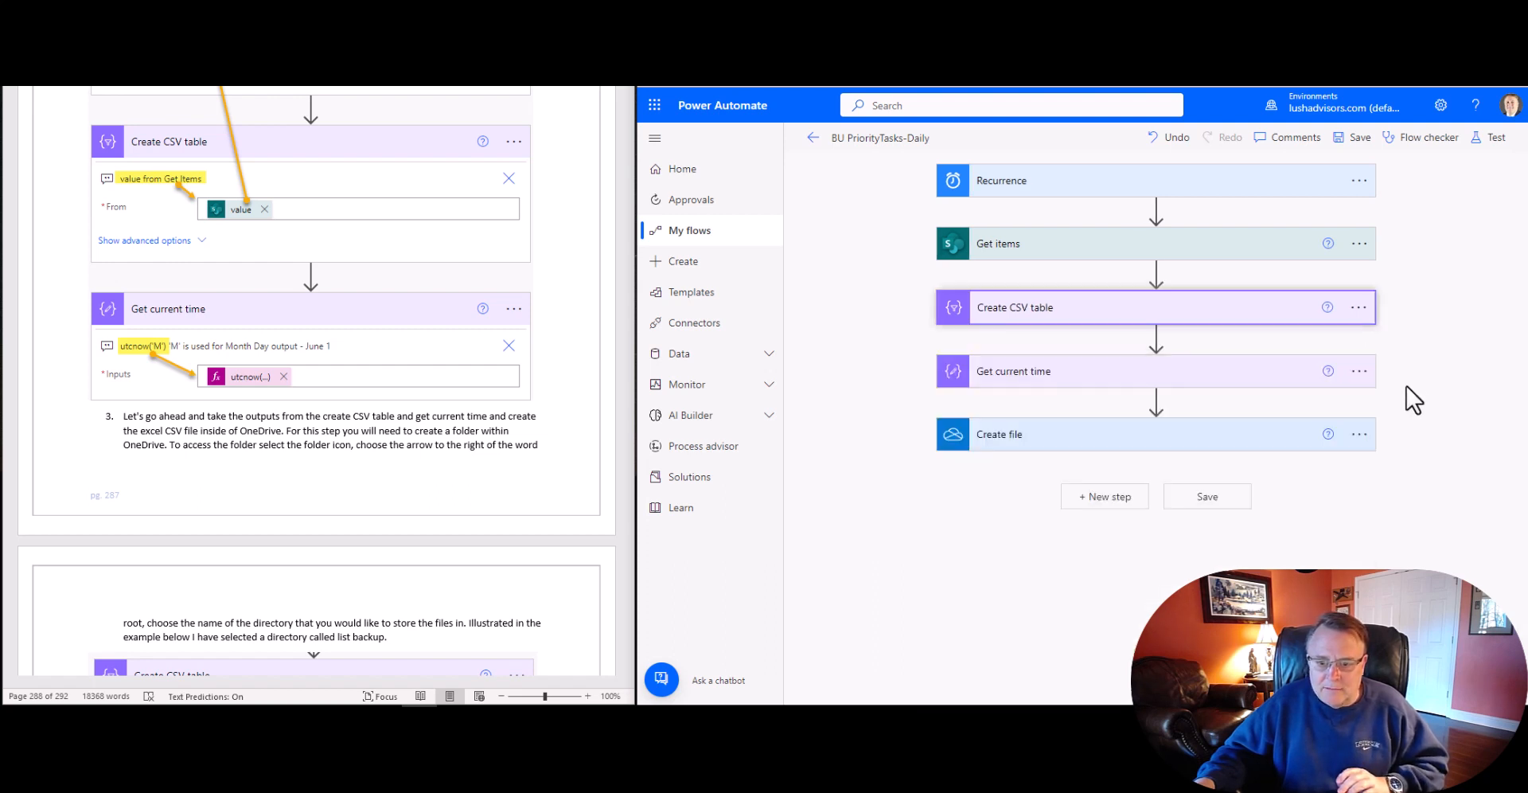
Step: Open an expression editor on the Get current time input, then dismiss it, leaving utcnow('M')
{"action": "left_click", "coordinate": [1013, 371]}
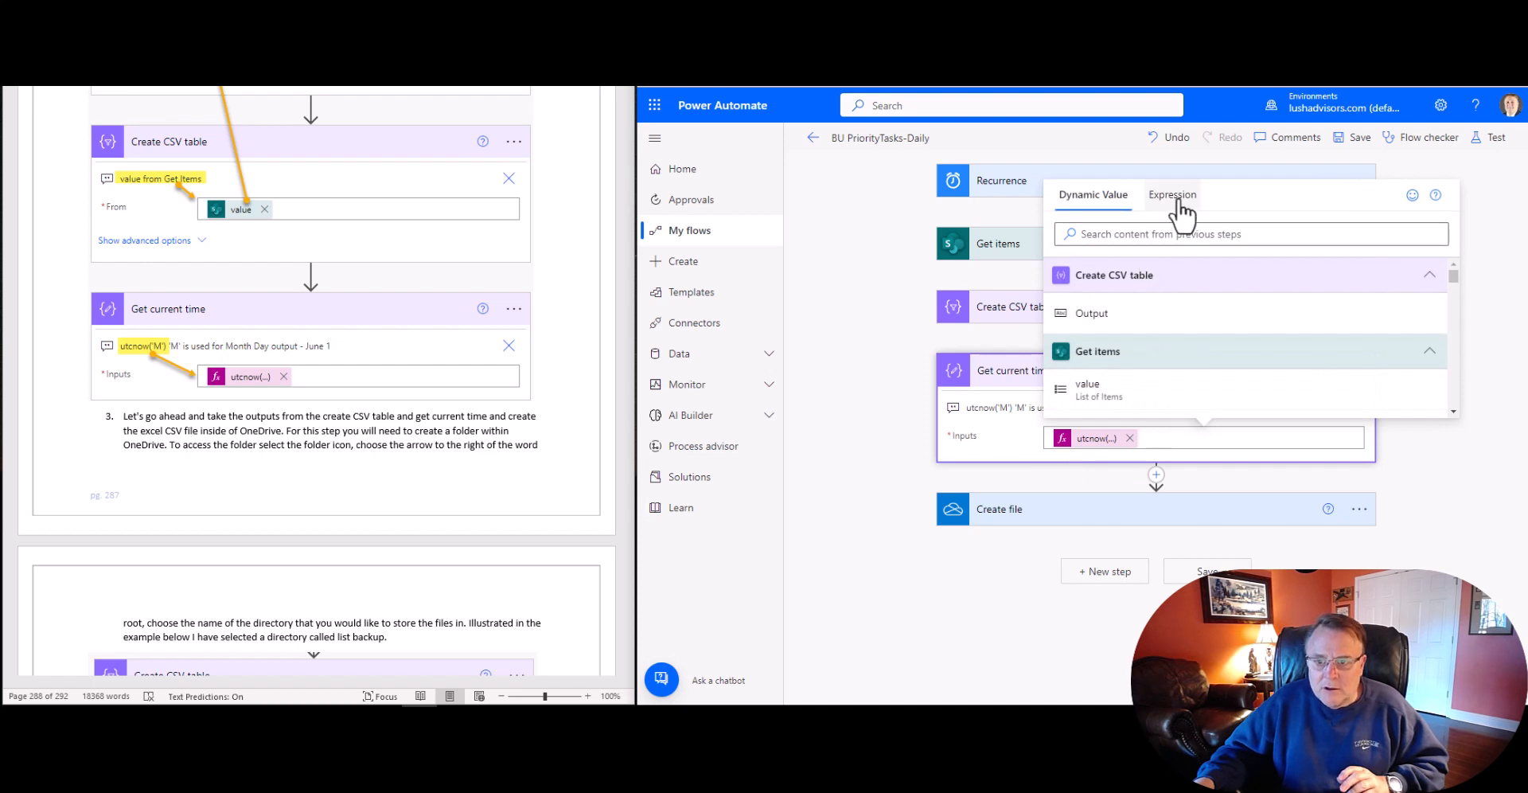
{"action": "left_click", "coordinate": [1171, 194]}
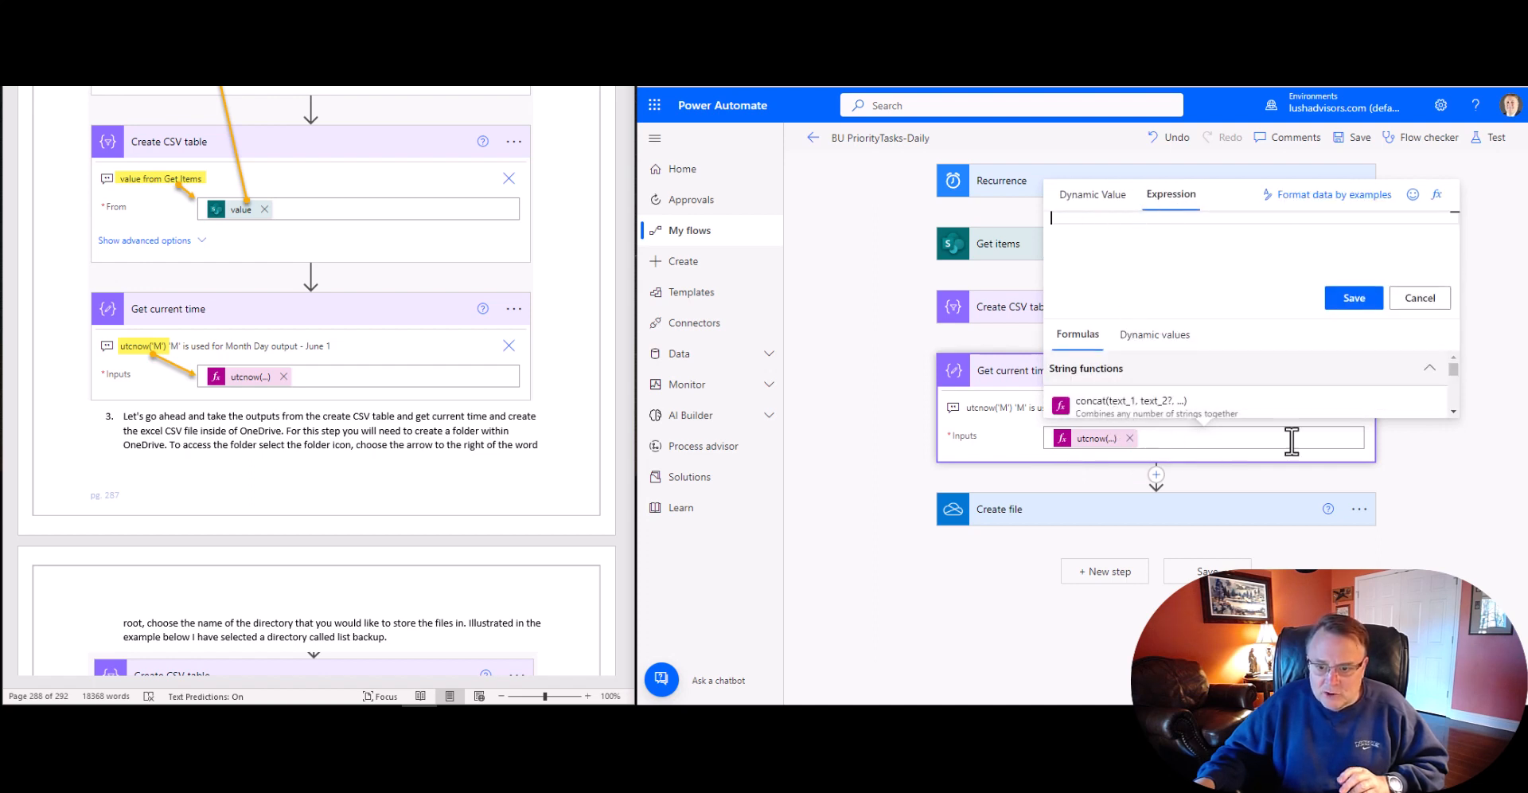
{"action": "type", "text": "ut"}
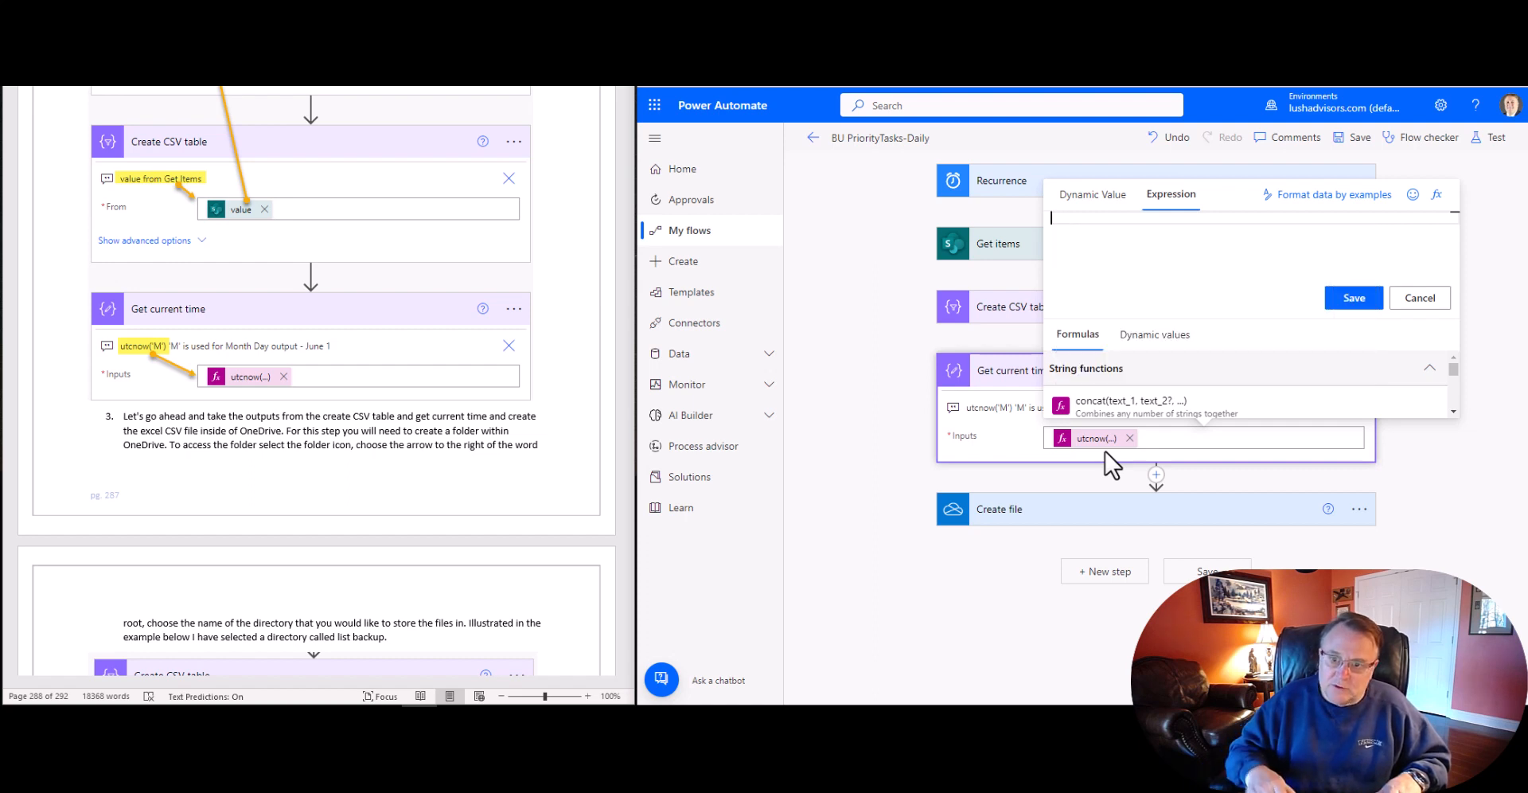
{"action": "left_click", "coordinate": [1419, 298]}
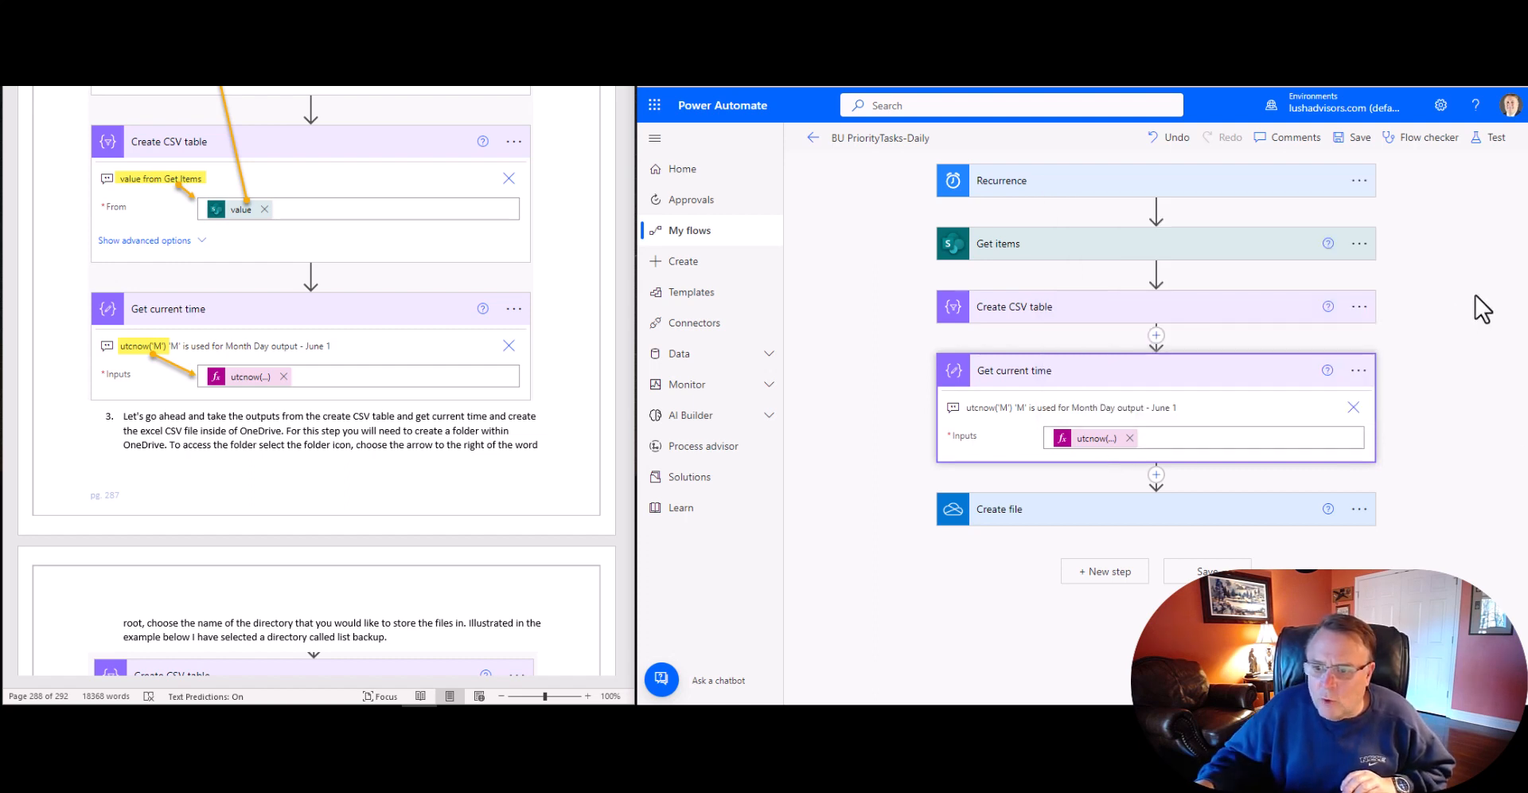
{"action": "mouse_move", "coordinate": [1176, 324]}
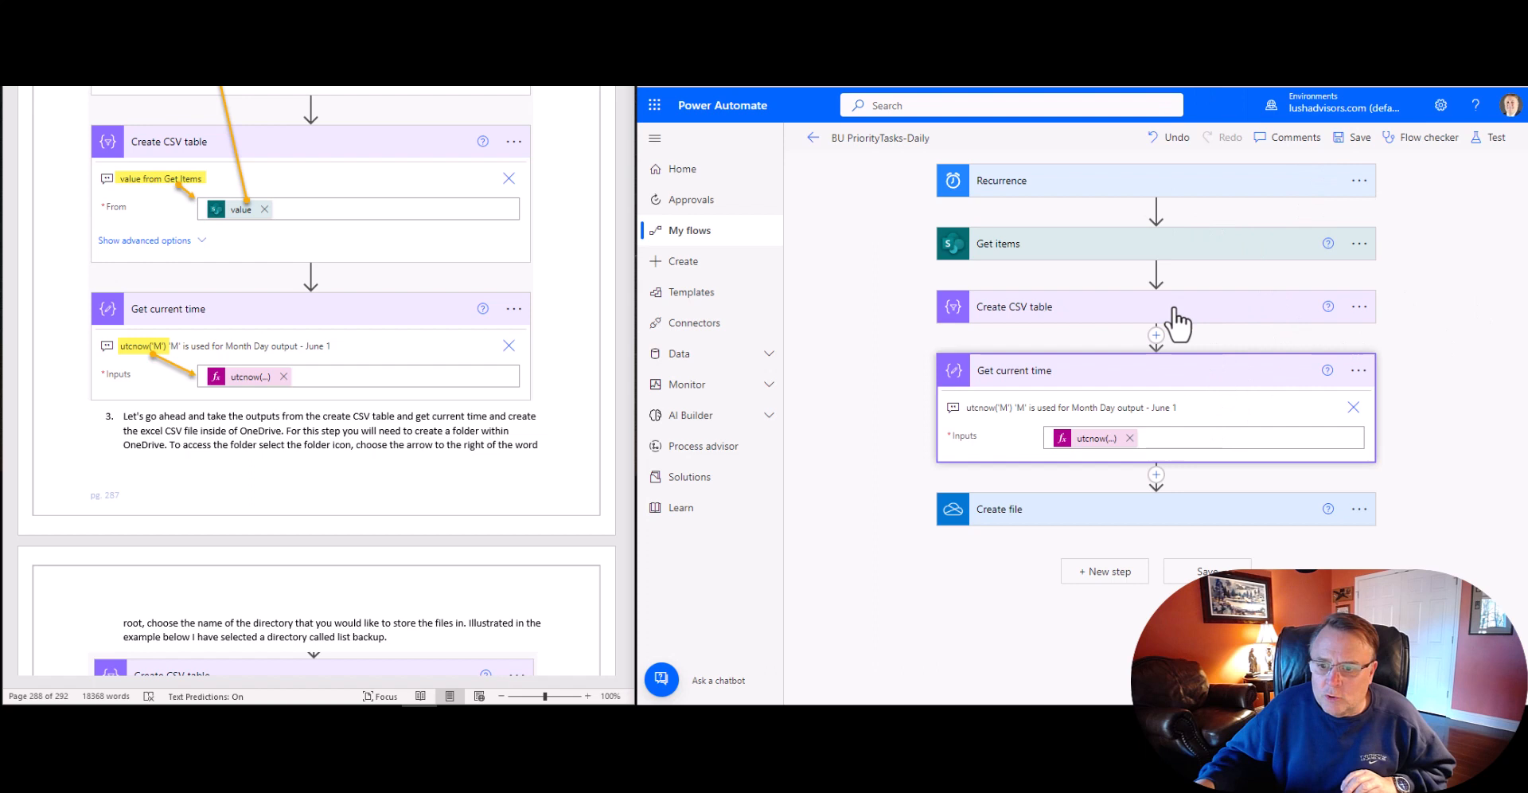
{"action": "mouse_move", "coordinate": [1242, 400]}
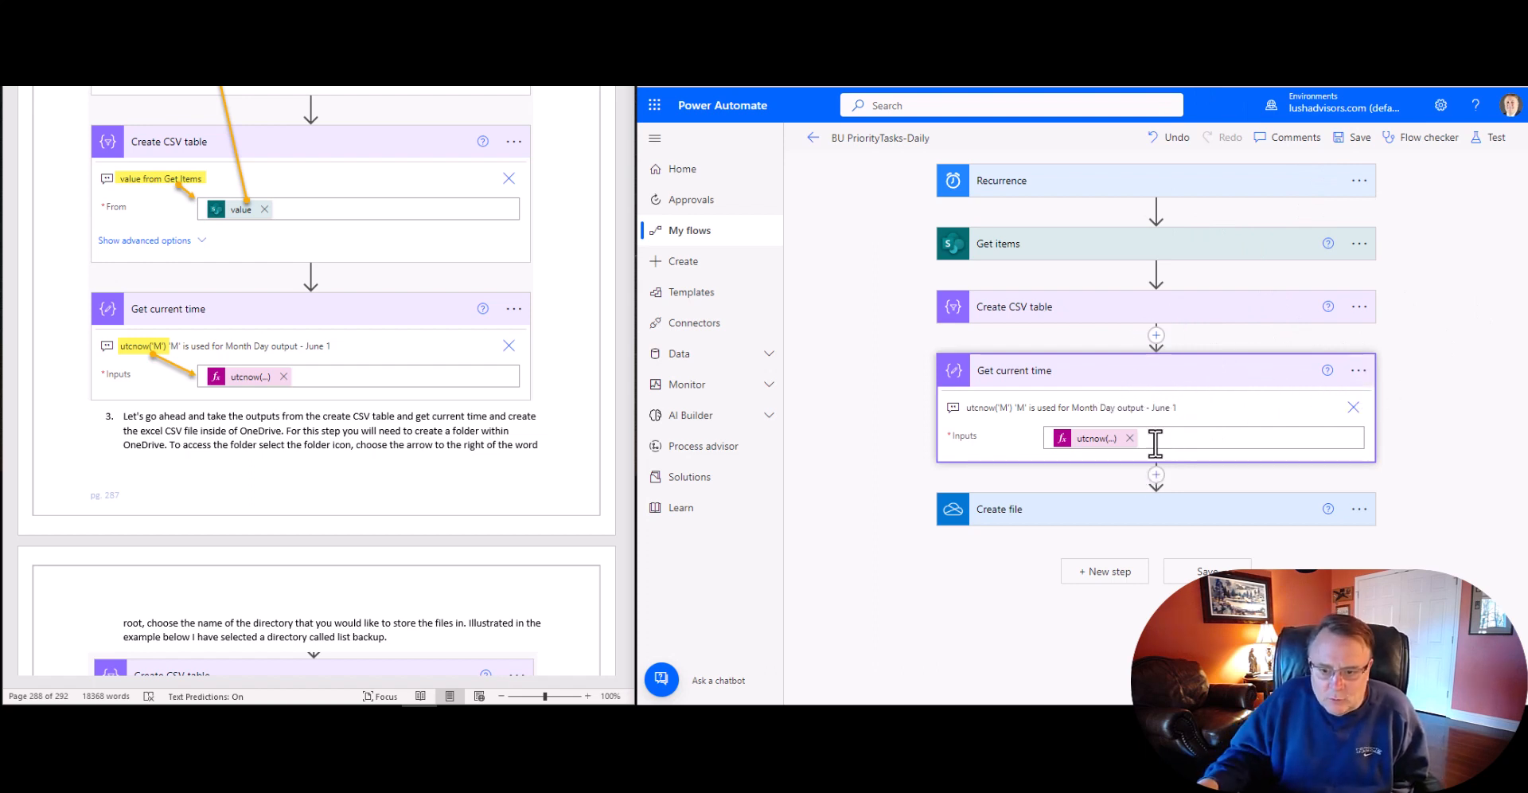
{"action": "mouse_move", "coordinate": [1111, 410]}
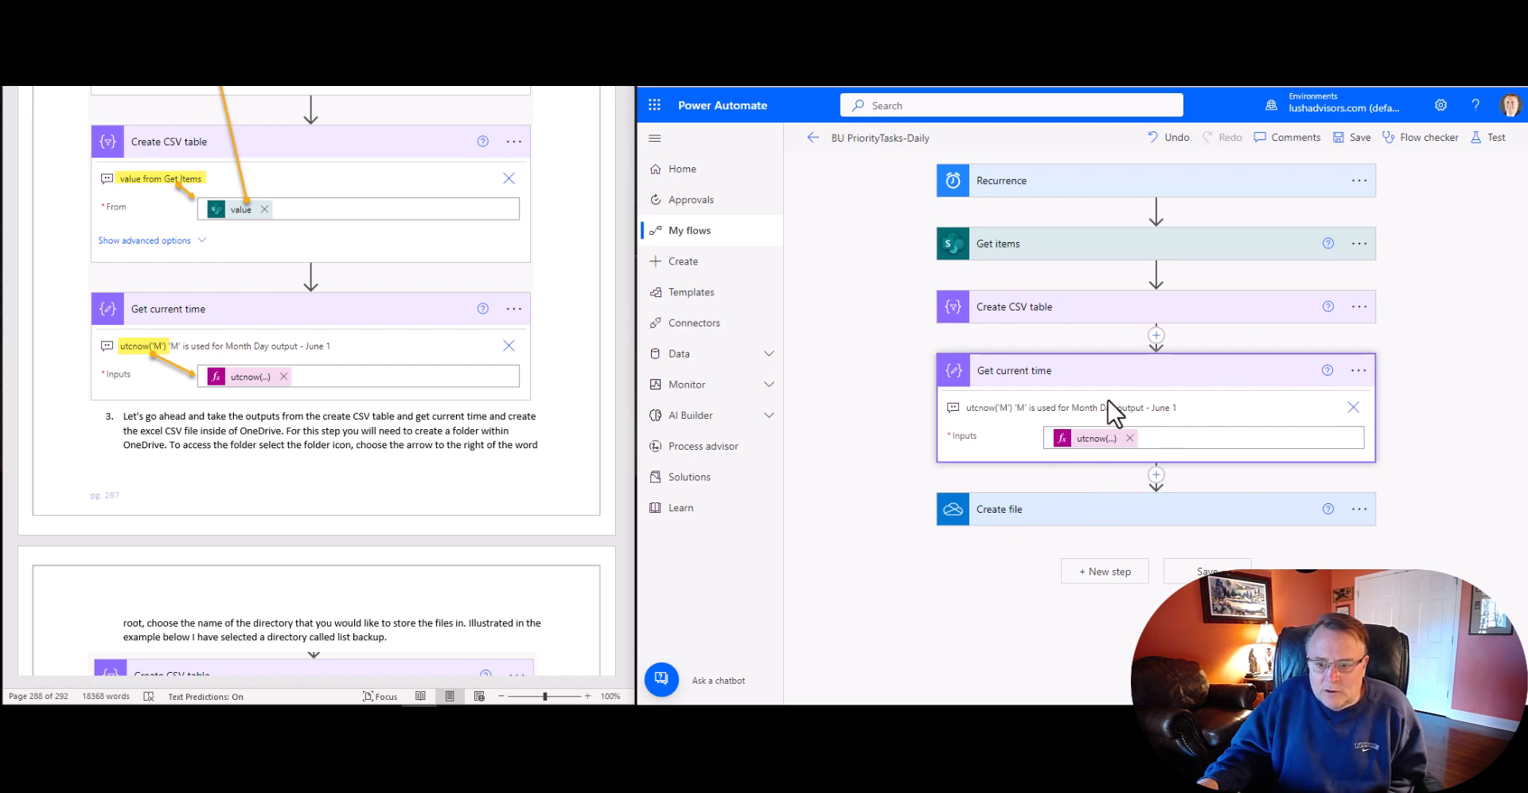
Step: Expand the Create file card to show /LIST Backup, the PriorityTasks backup .csv name and Output content
{"action": "left_click", "coordinate": [999, 507]}
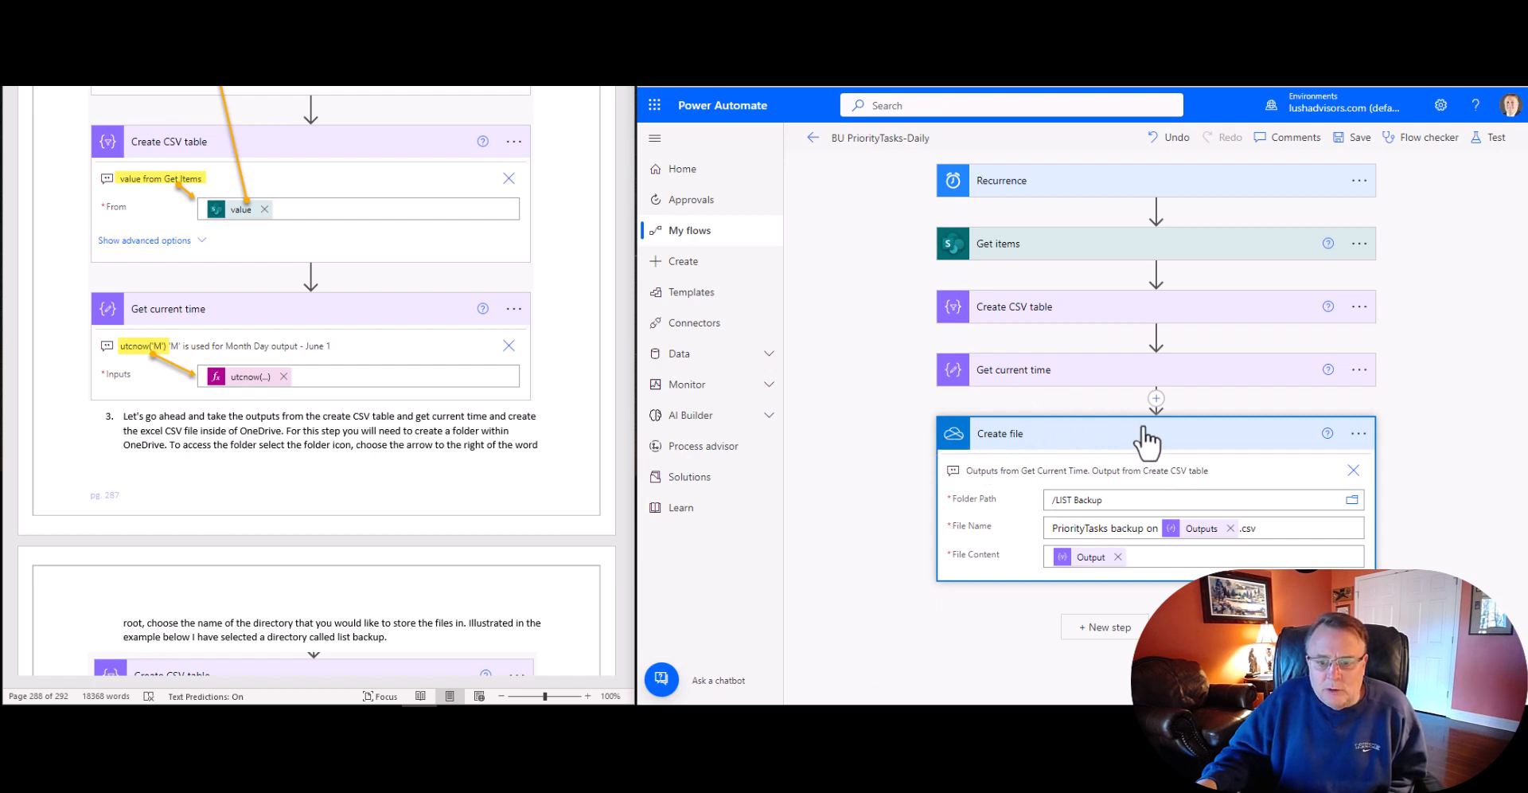
{"action": "mouse_move", "coordinate": [1136, 441]}
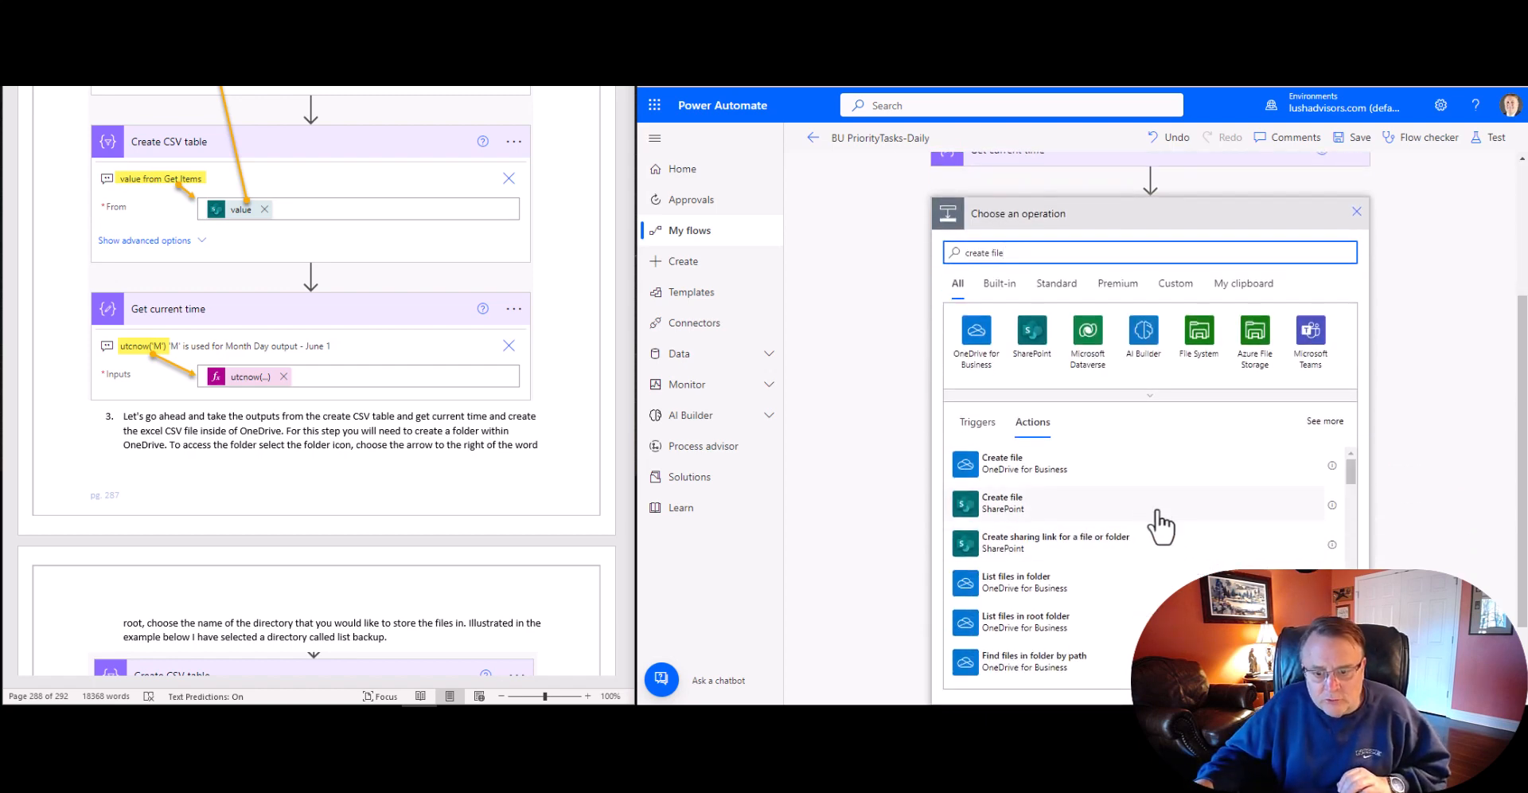
{"action": "mouse_move", "coordinate": [1091, 473]}
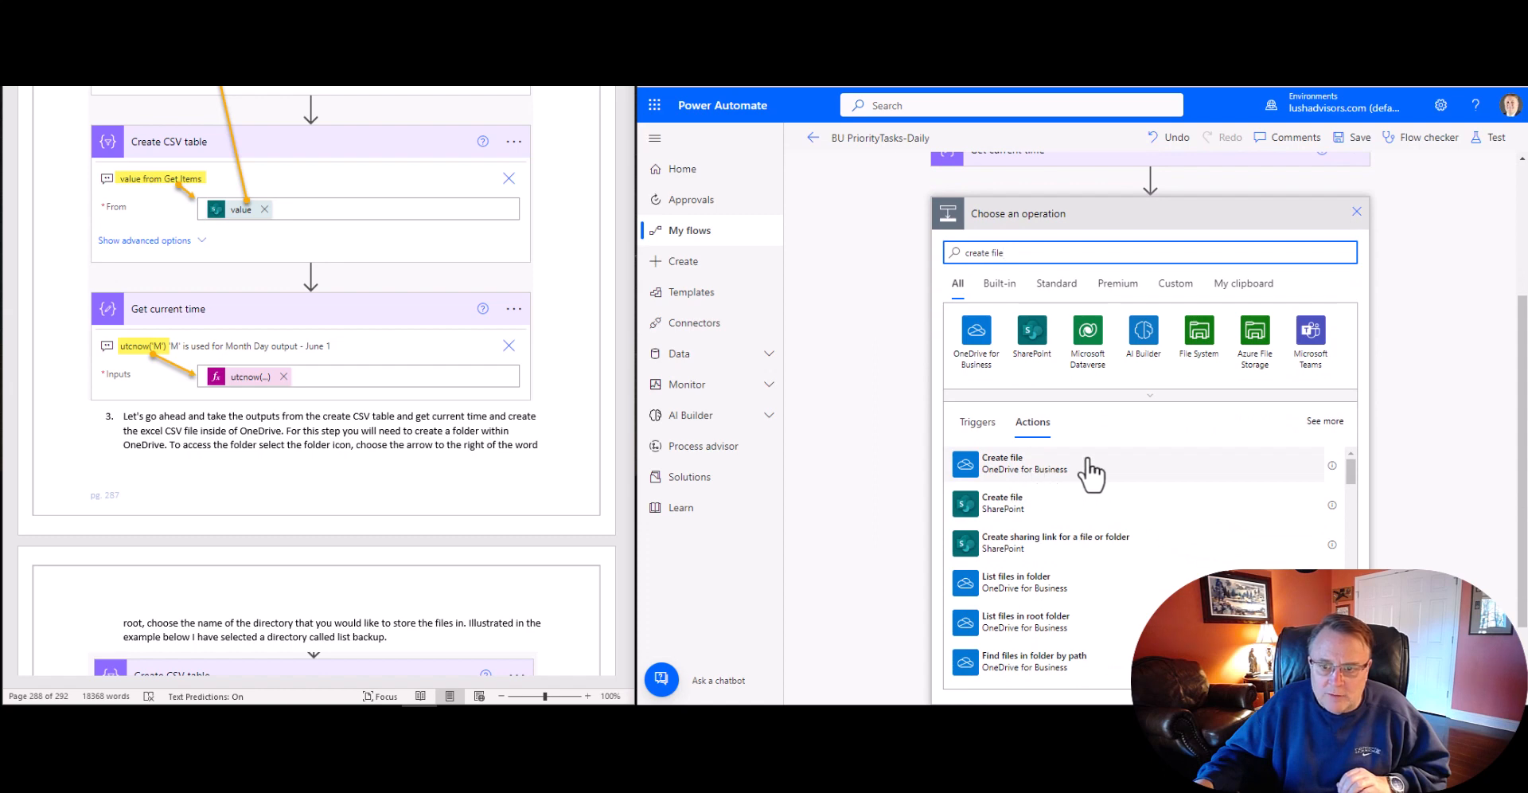
{"action": "left_click", "coordinate": [1002, 463]}
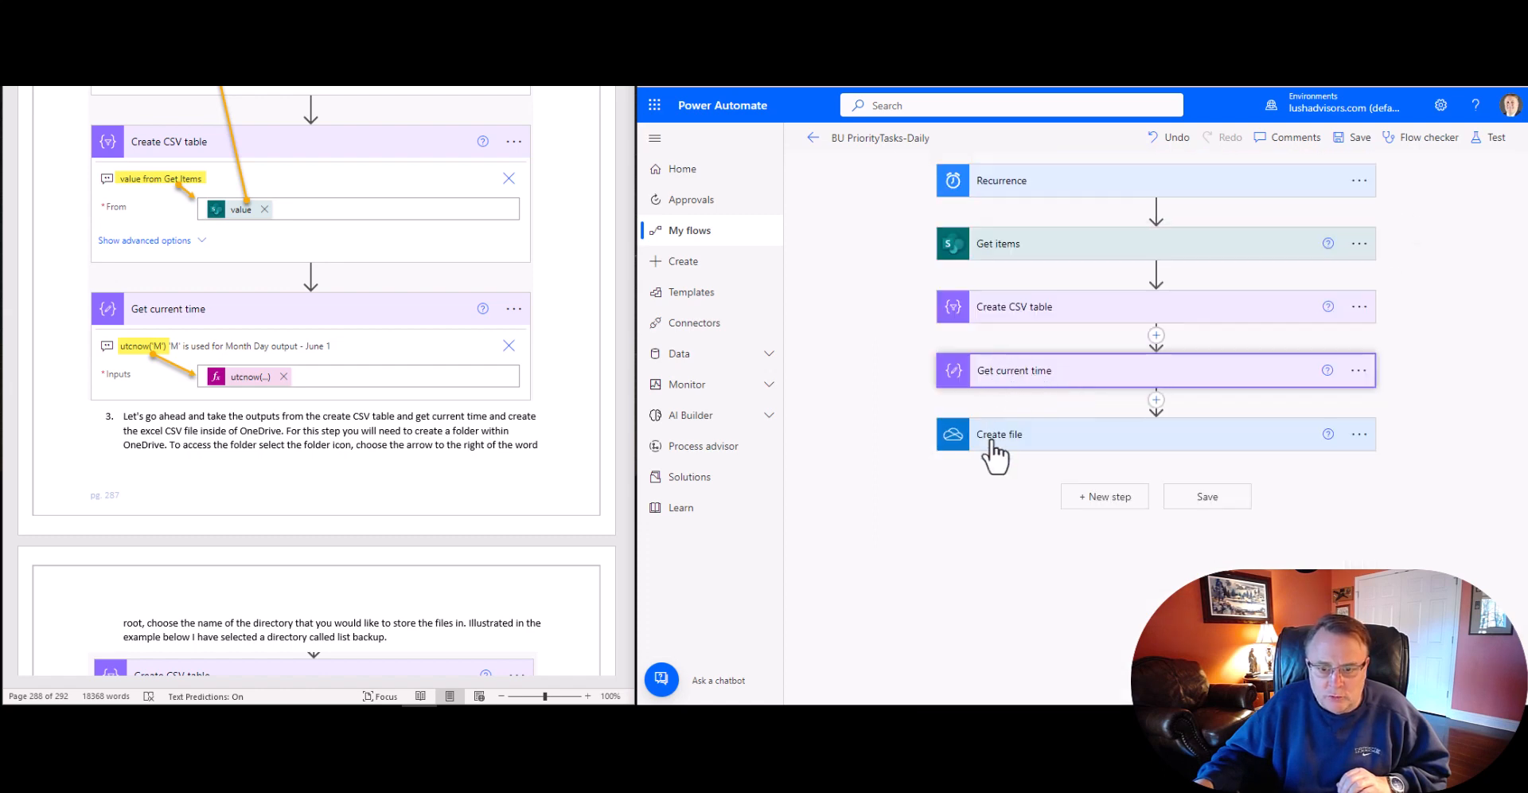
{"action": "left_click", "coordinate": [1102, 434]}
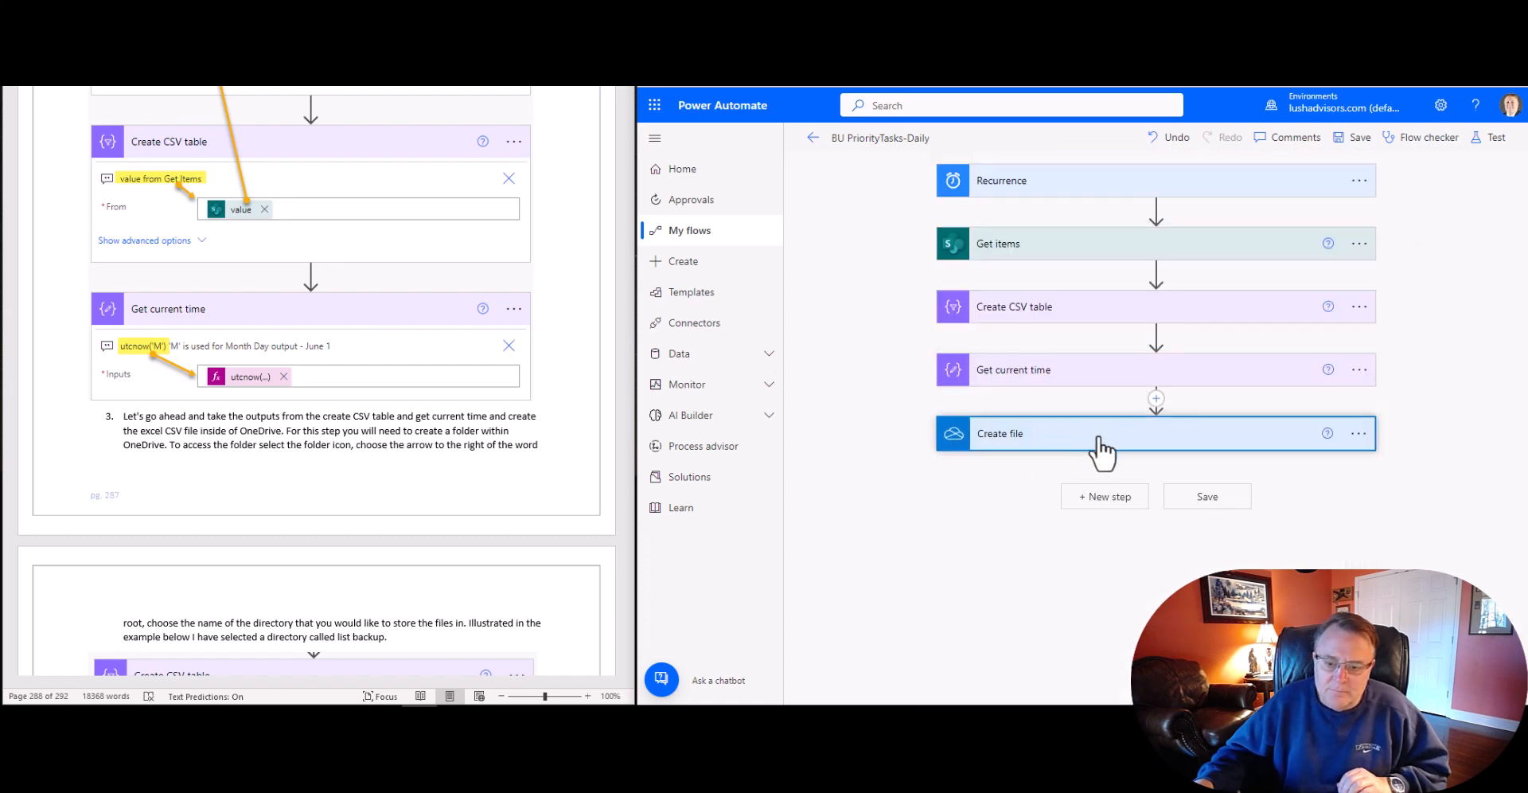
{"action": "left_click", "coordinate": [1101, 432]}
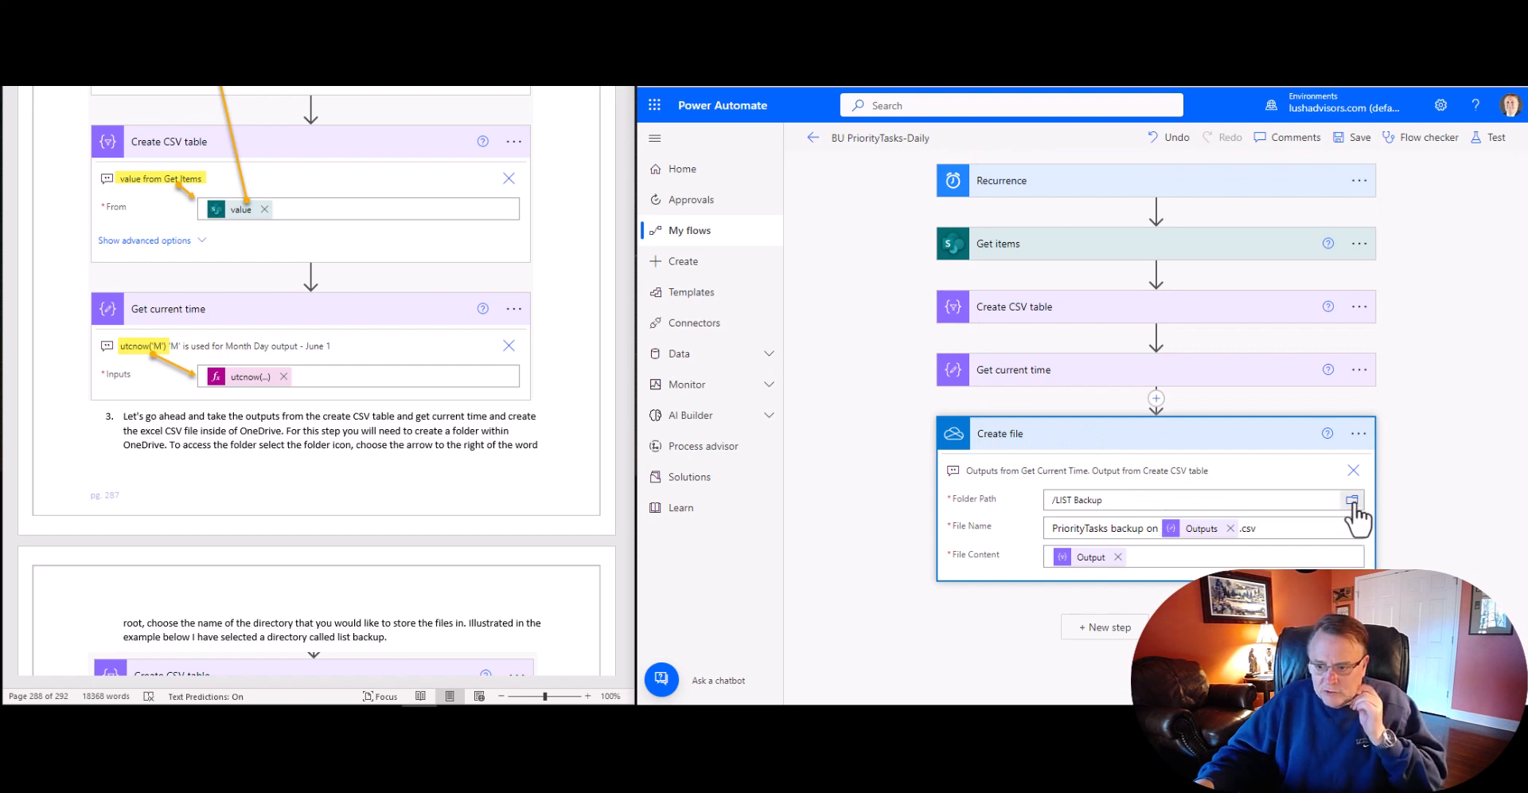
Step: Browse the OneDrive root folders, then close the browser keeping /LIST Backup as folder path
{"action": "left_click", "coordinate": [1353, 499]}
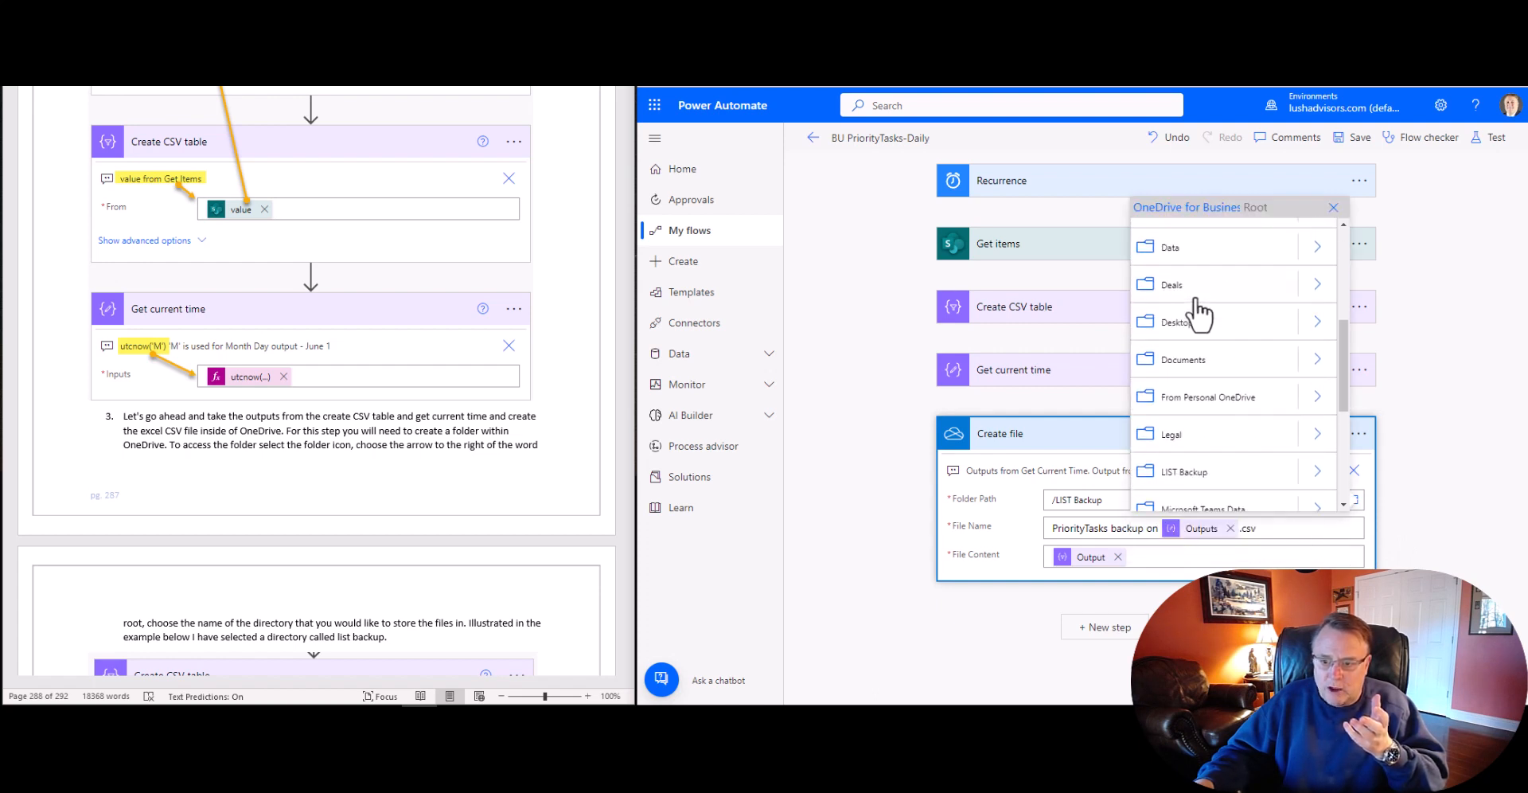
{"action": "scroll", "scroll_direction": "down", "scroll_amount": 3}
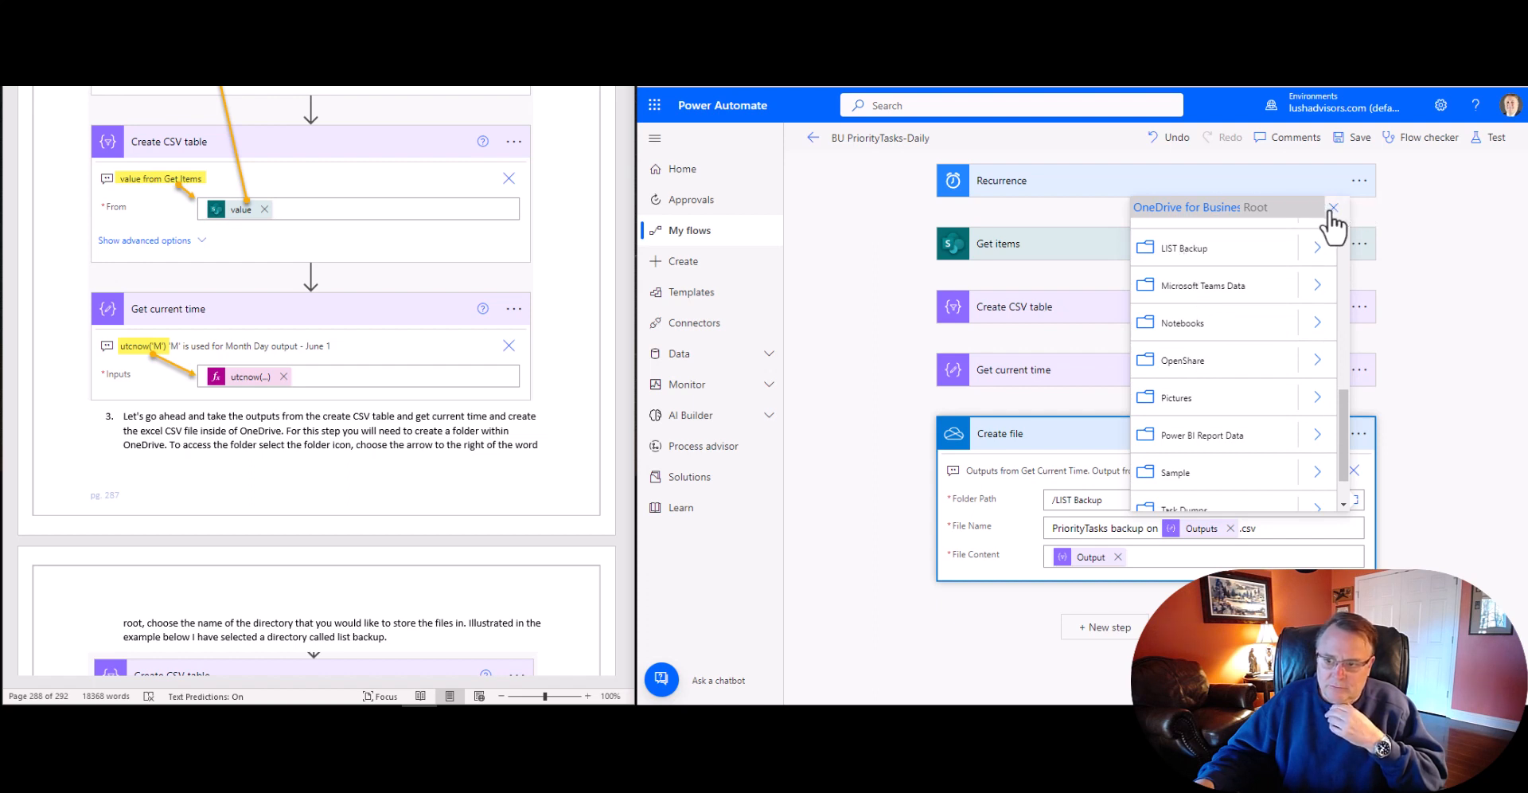
{"action": "left_click", "coordinate": [1333, 207]}
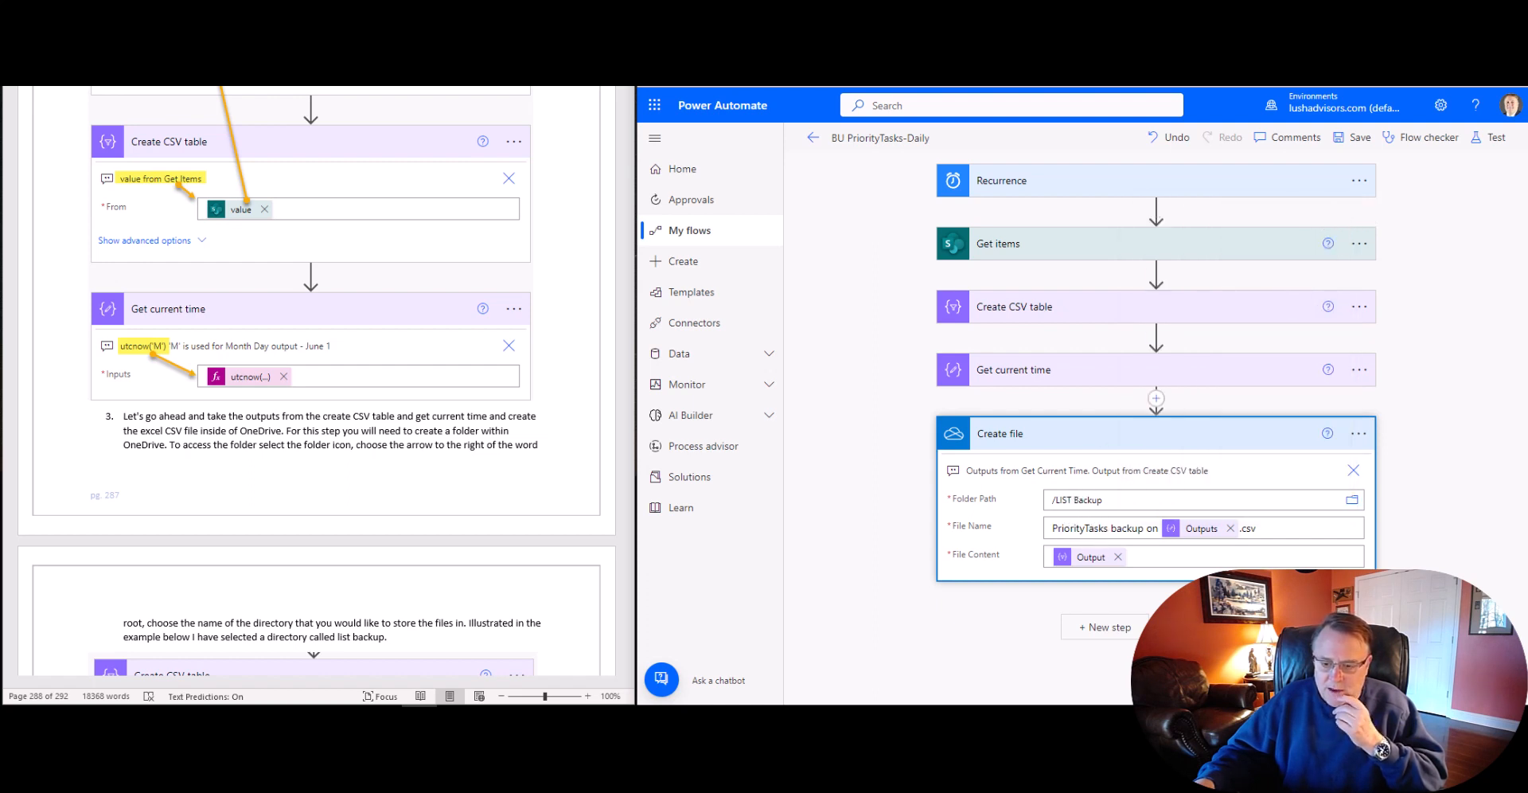
{"action": "mouse_move", "coordinate": [1150, 527]}
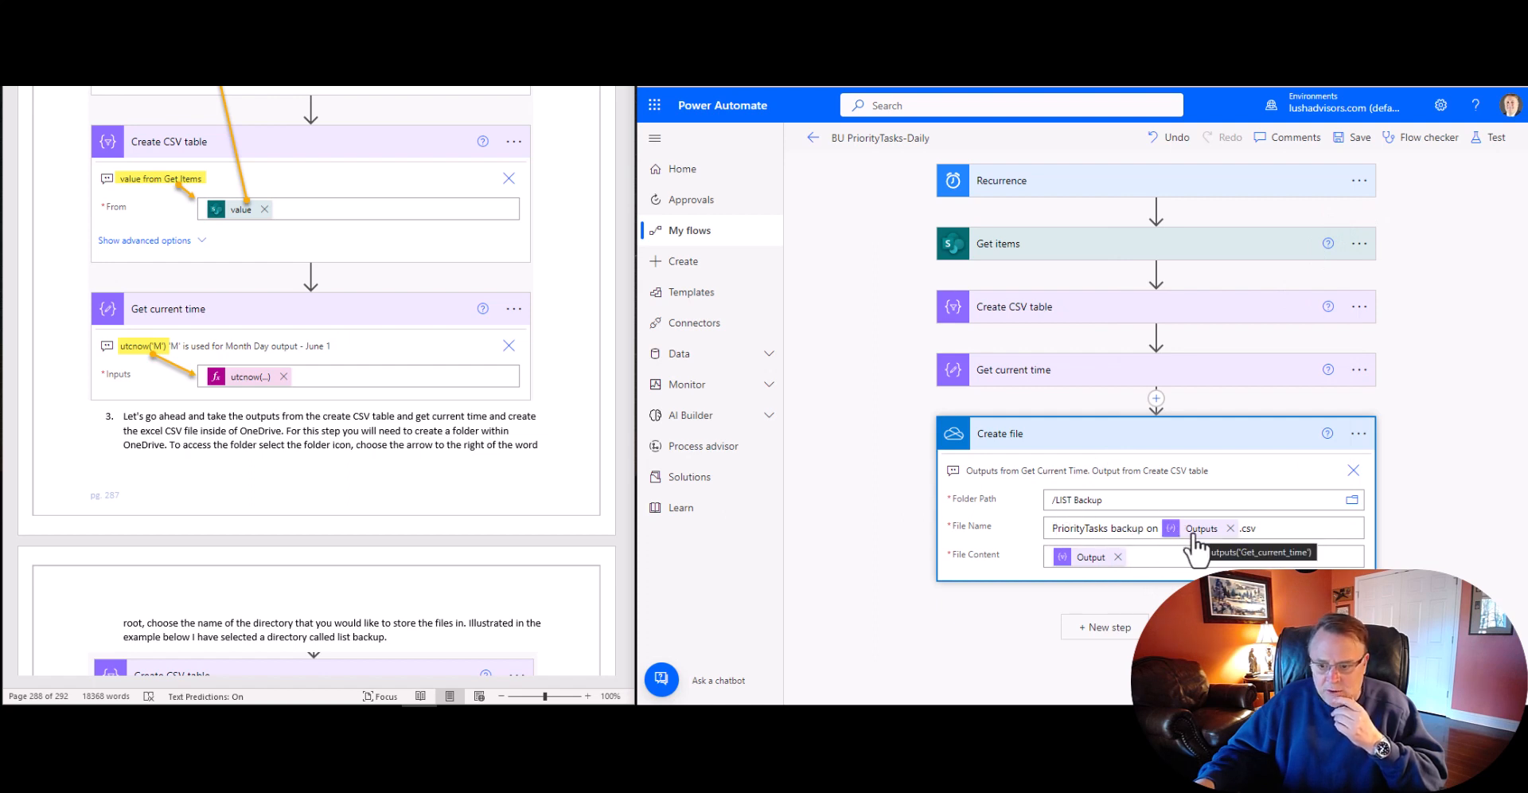
{"action": "mouse_move", "coordinate": [1089, 388]}
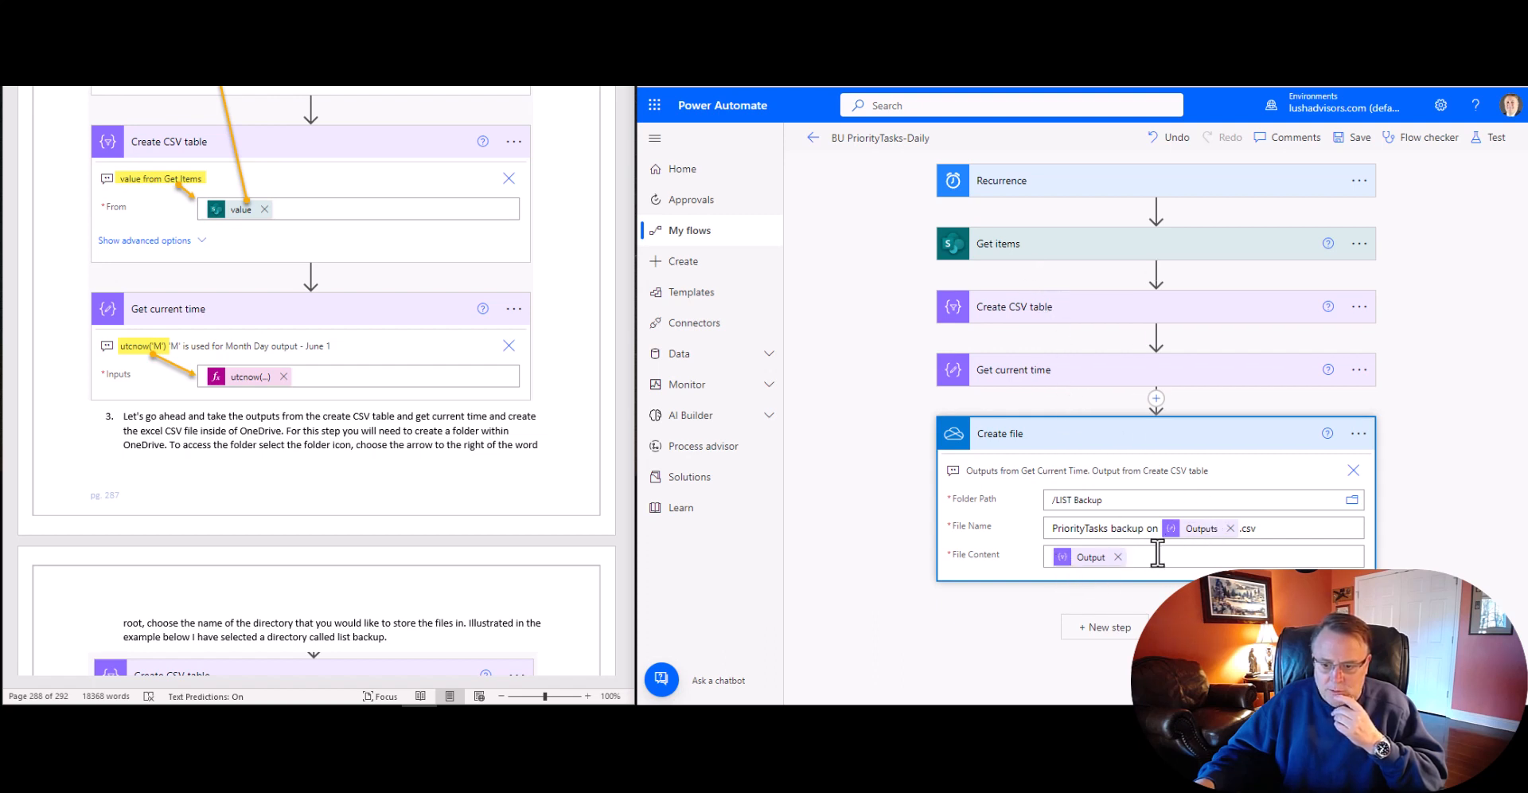
Step: Check the dynamic content outputs, then expand the Recurrence trigger showing daily runs at 2:00
{"action": "left_click", "coordinate": [1158, 555]}
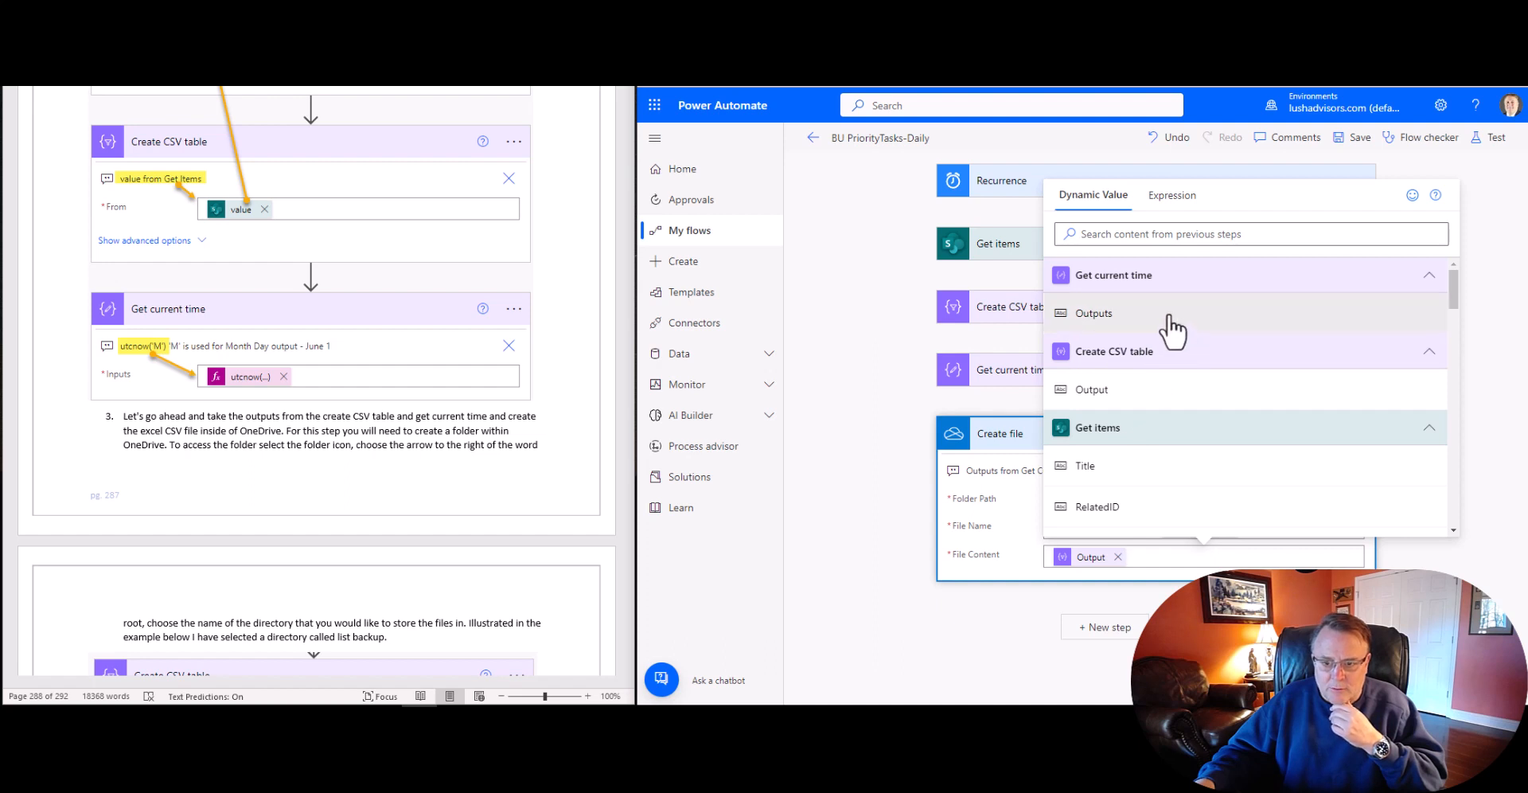
{"action": "mouse_move", "coordinate": [1136, 293]}
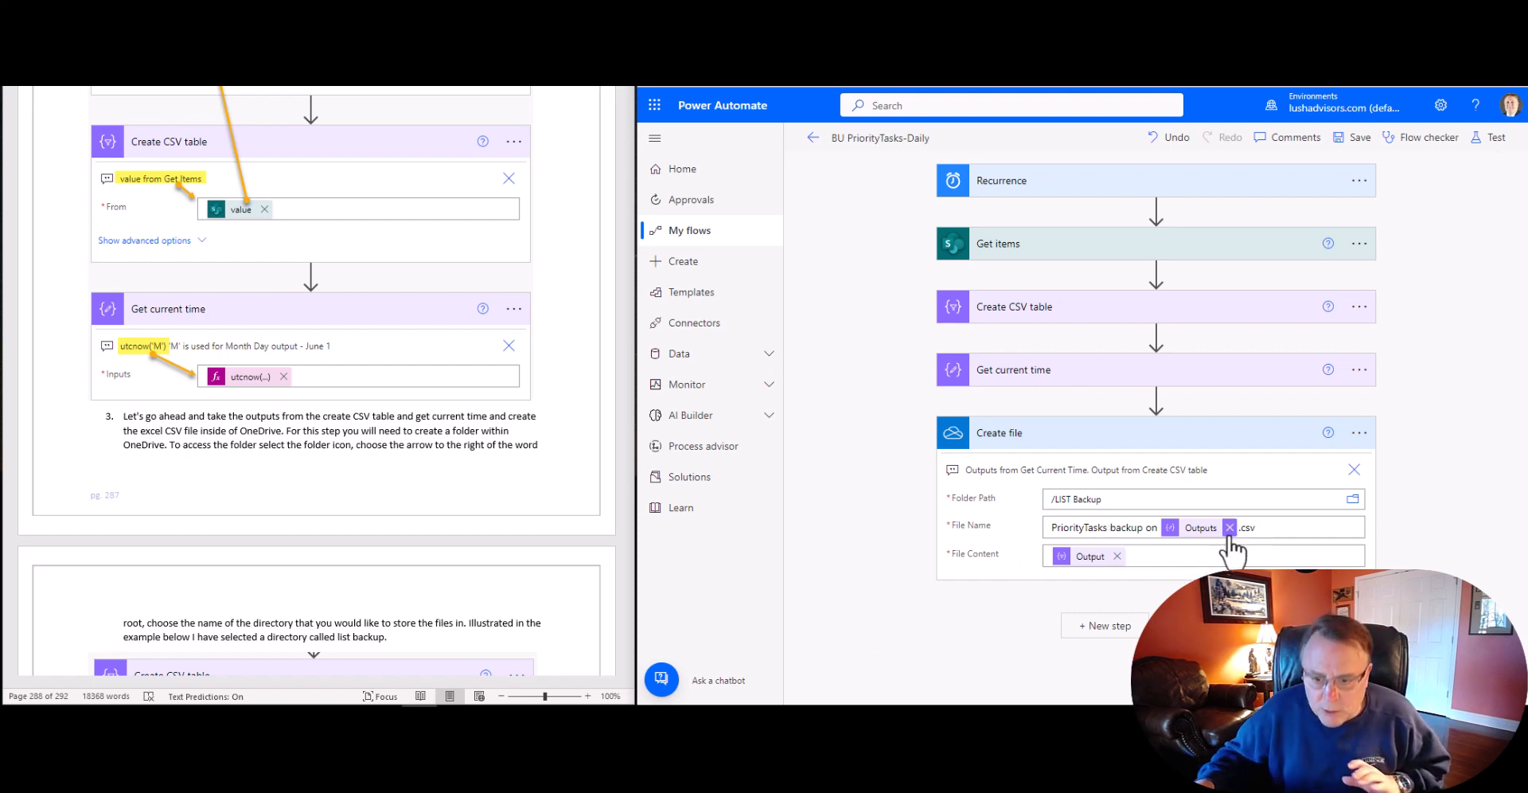
{"action": "mouse_move", "coordinate": [1261, 555]}
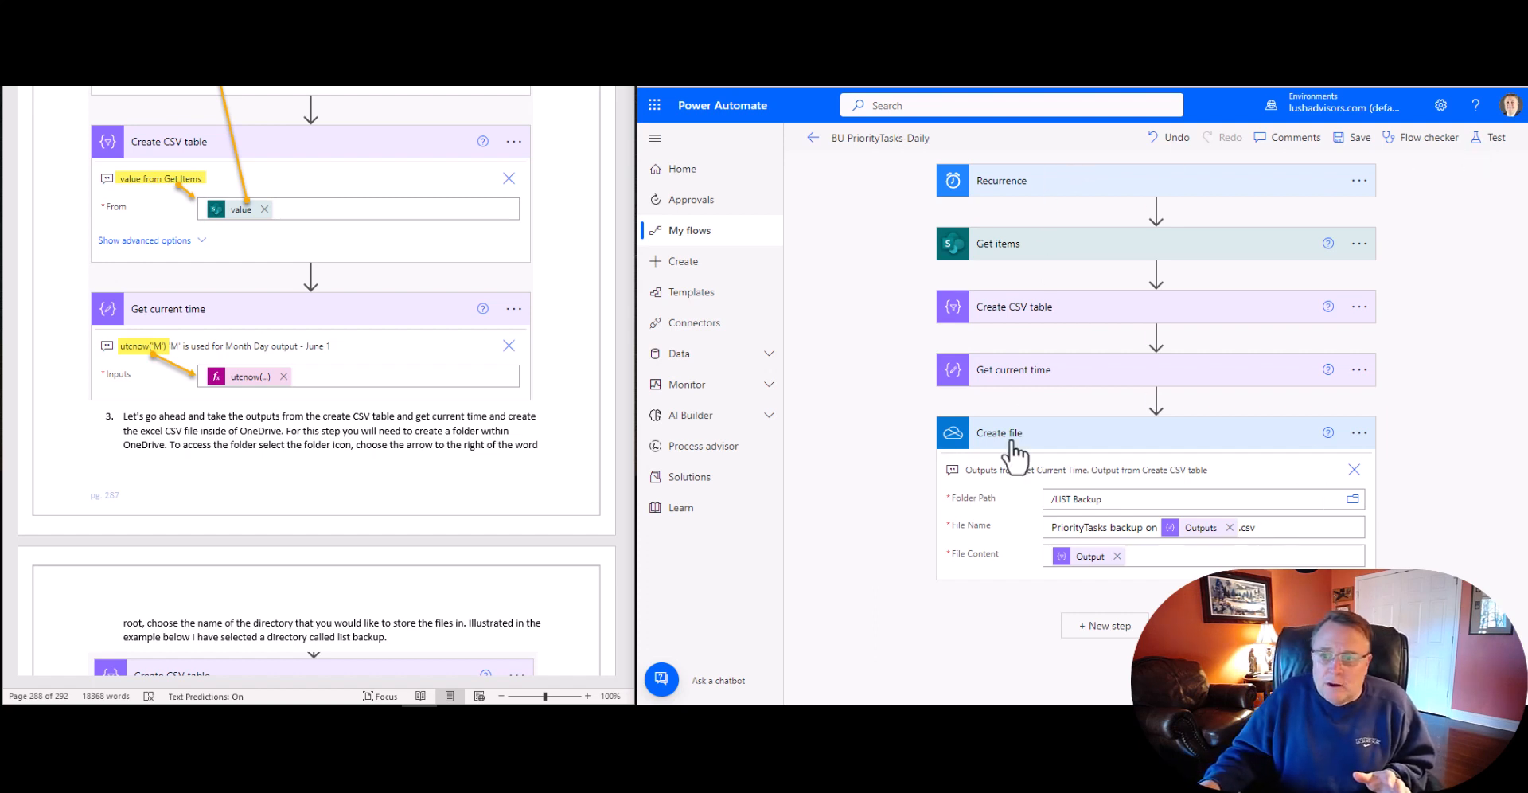
{"action": "mouse_move", "coordinate": [1036, 195]}
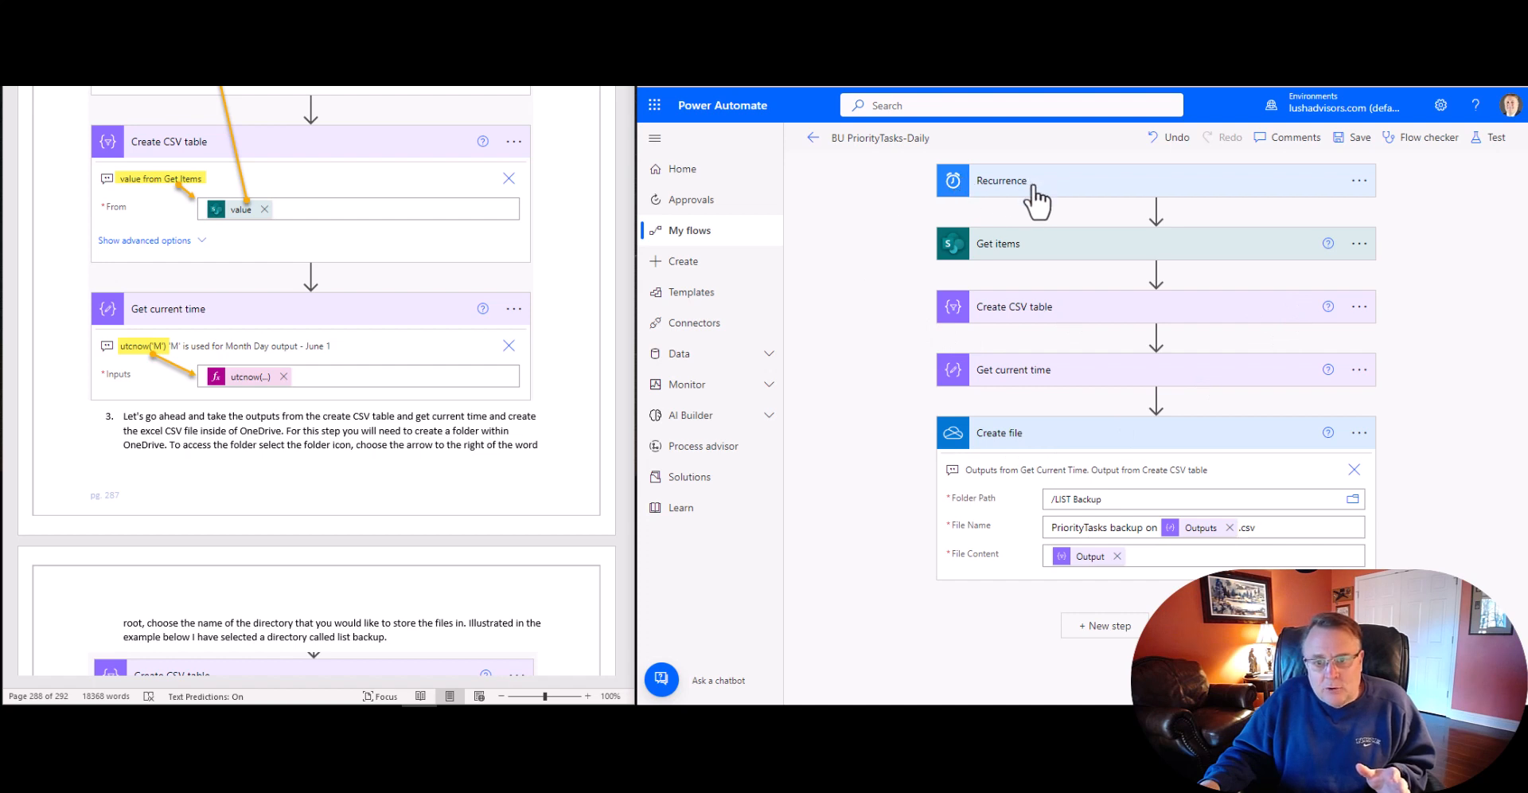
{"action": "left_click", "coordinate": [1002, 181]}
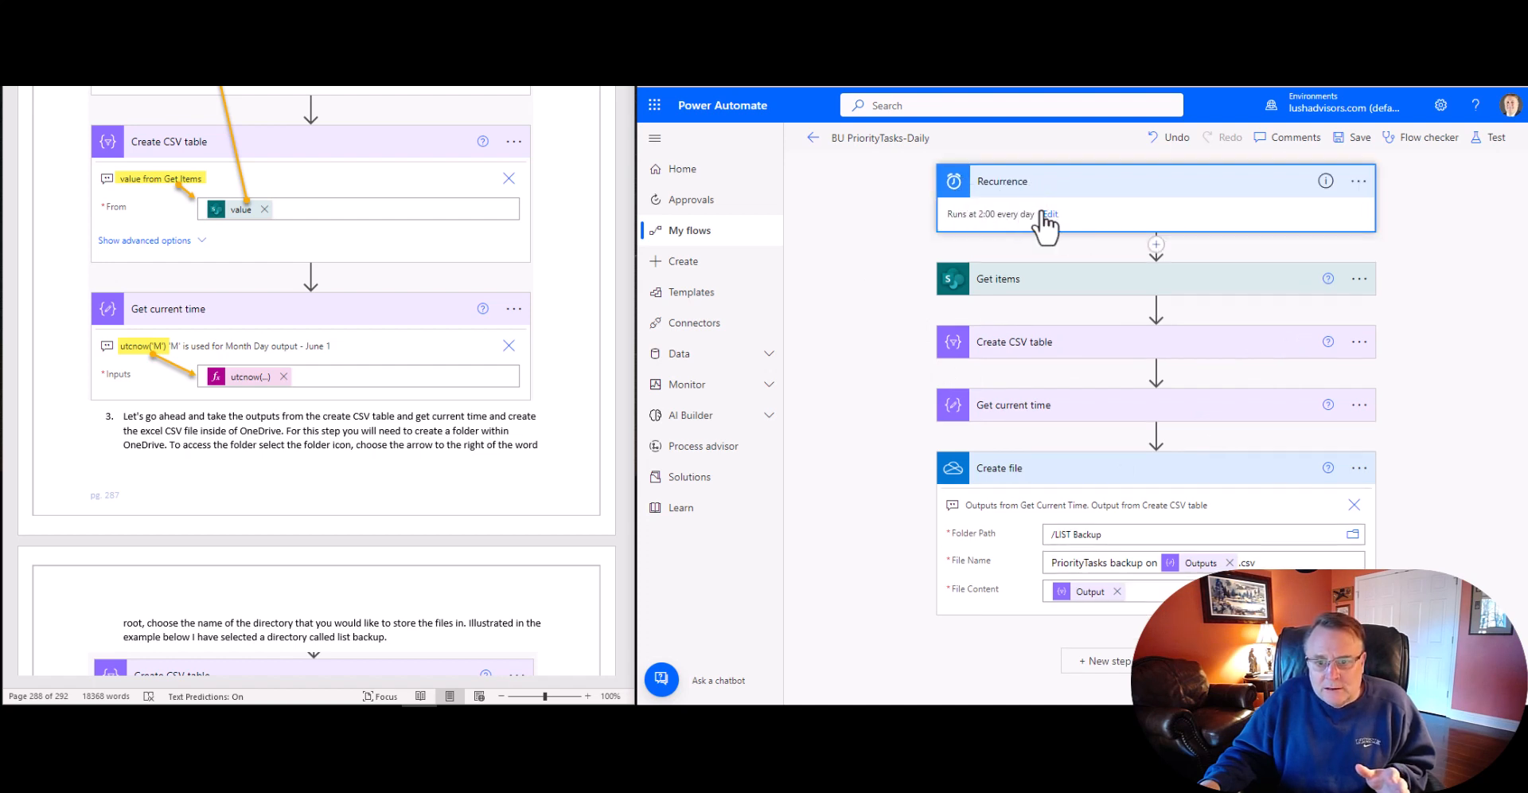
{"action": "mouse_move", "coordinate": [1058, 229]}
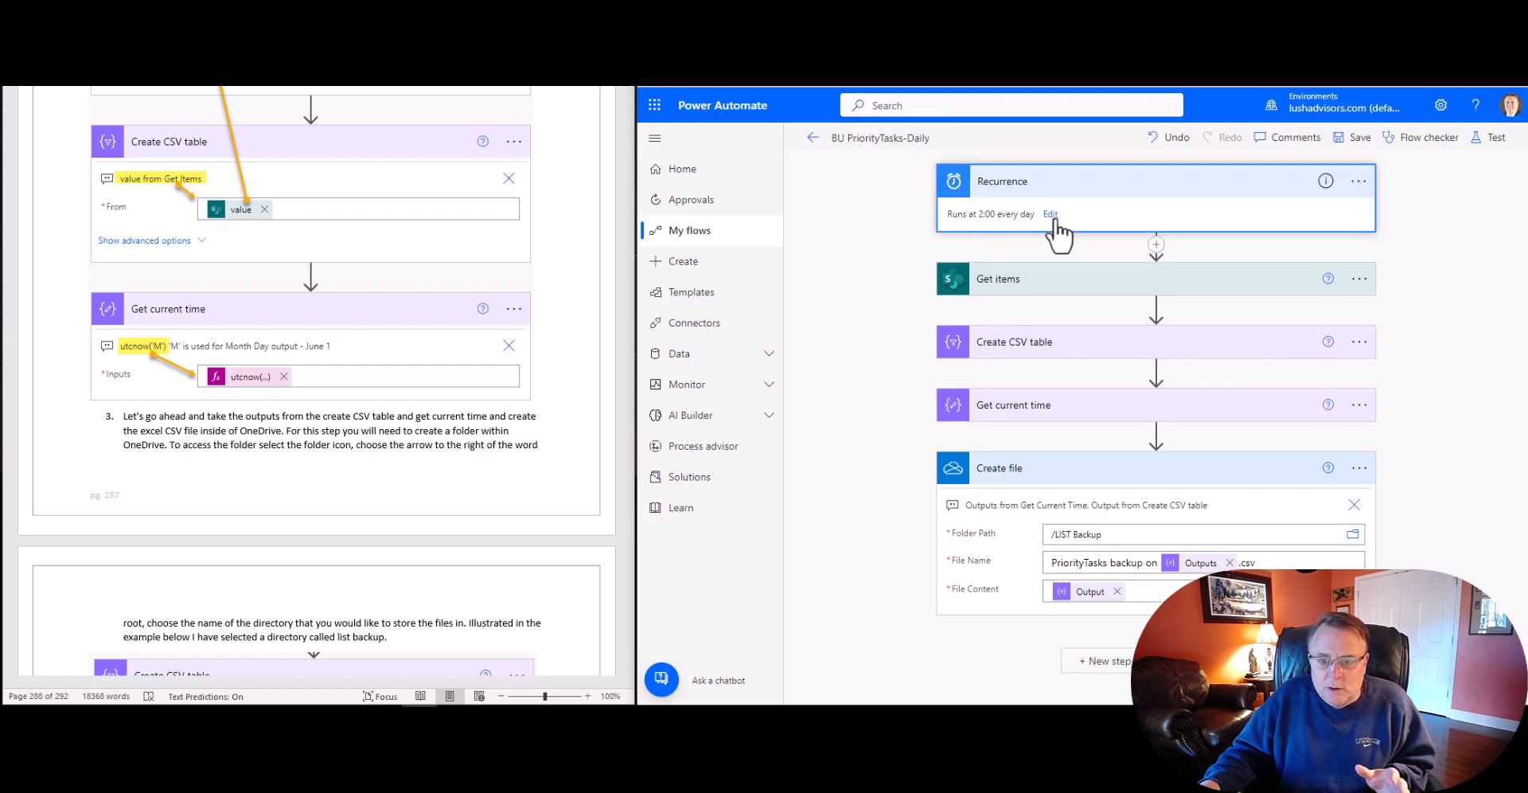
{"action": "mouse_move", "coordinate": [366, 424]}
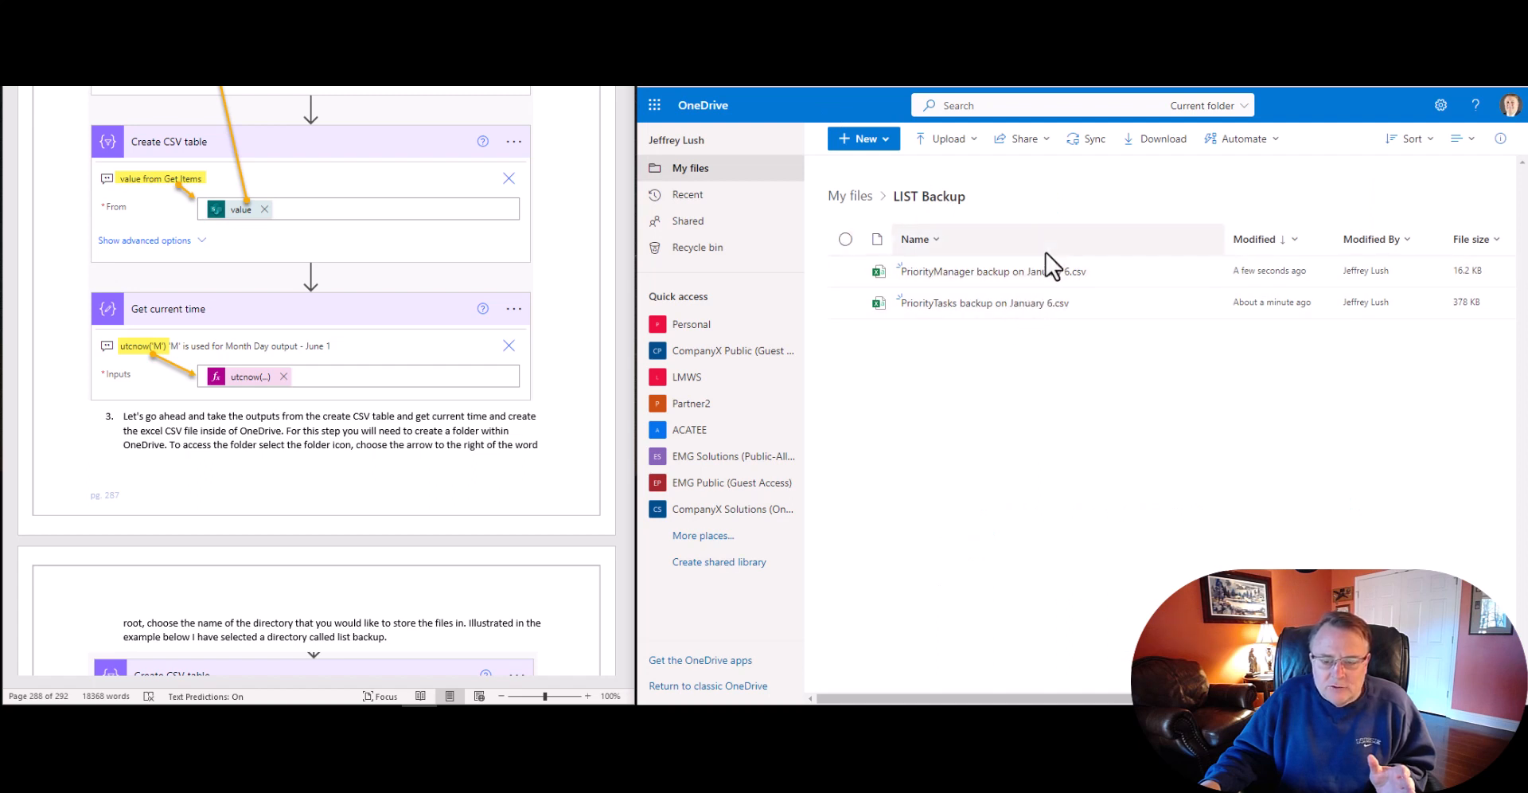
{"action": "mouse_move", "coordinate": [1017, 490]}
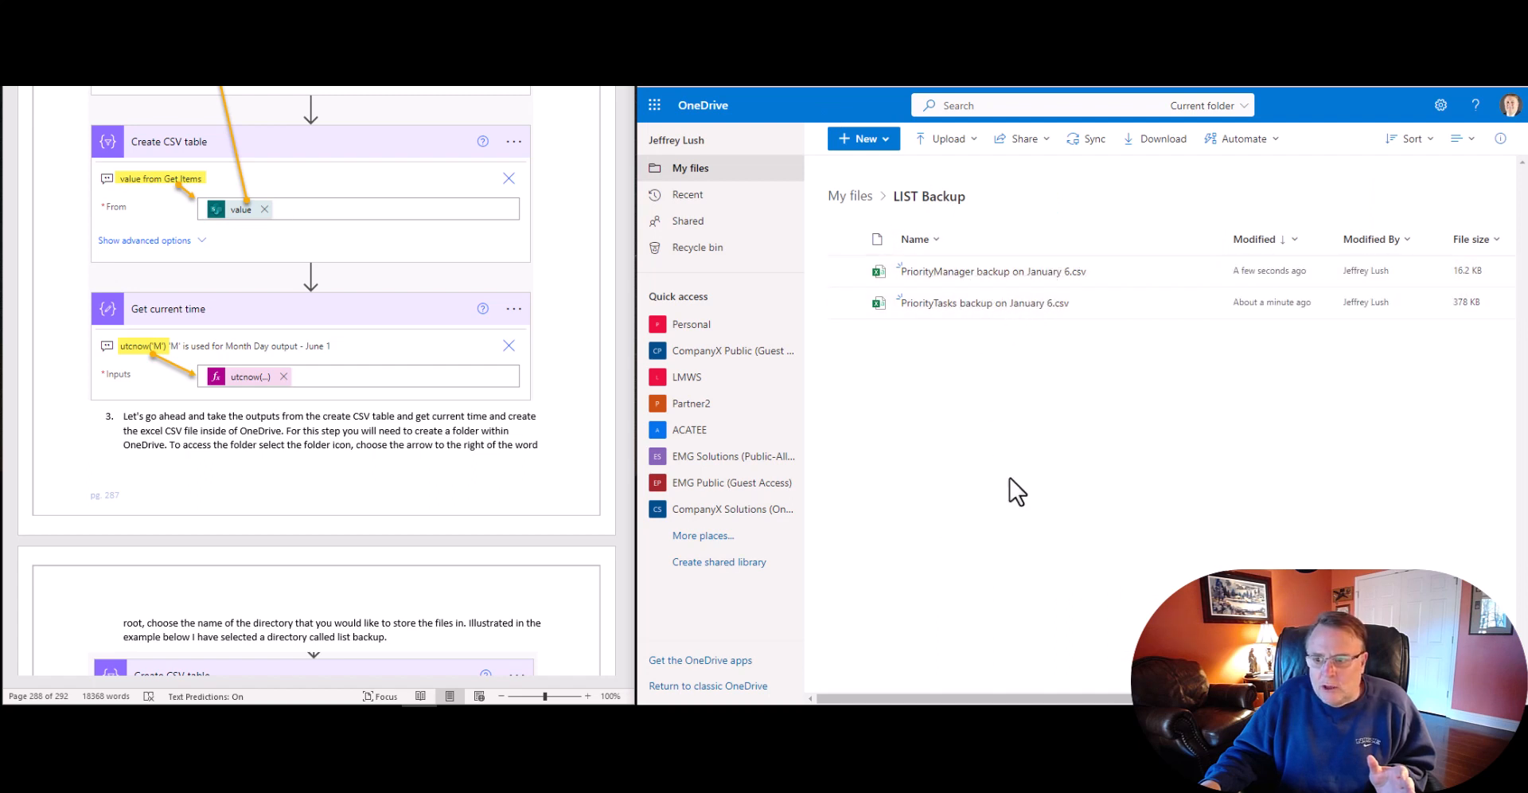
{"action": "mouse_move", "coordinate": [1032, 343]}
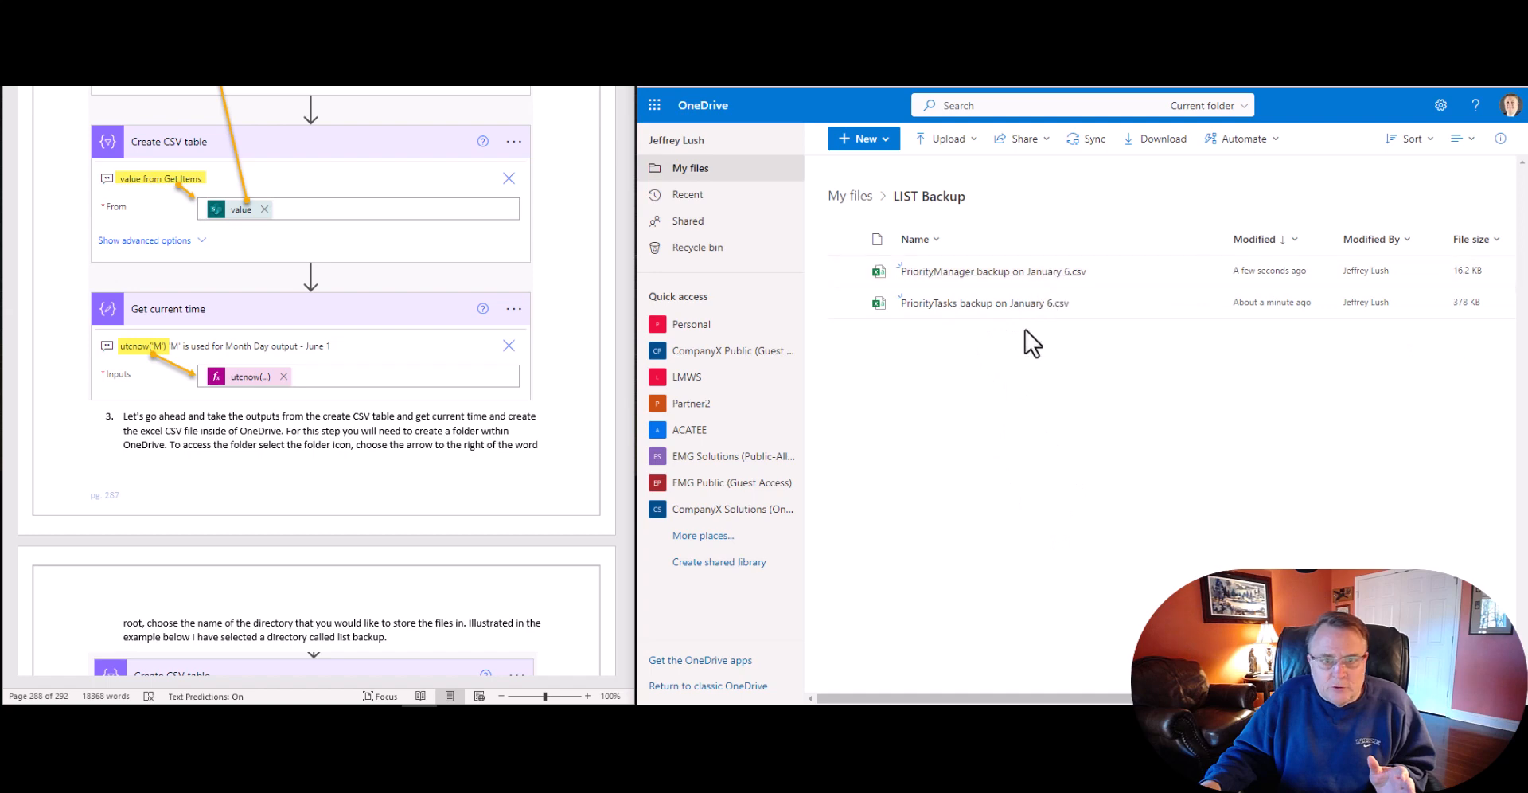
Step: Scroll the LIST Backup folder and open PriorityTasks backup on January 6.csv in Excel
{"action": "scroll", "scroll_direction": "down", "scroll_amount": 3}
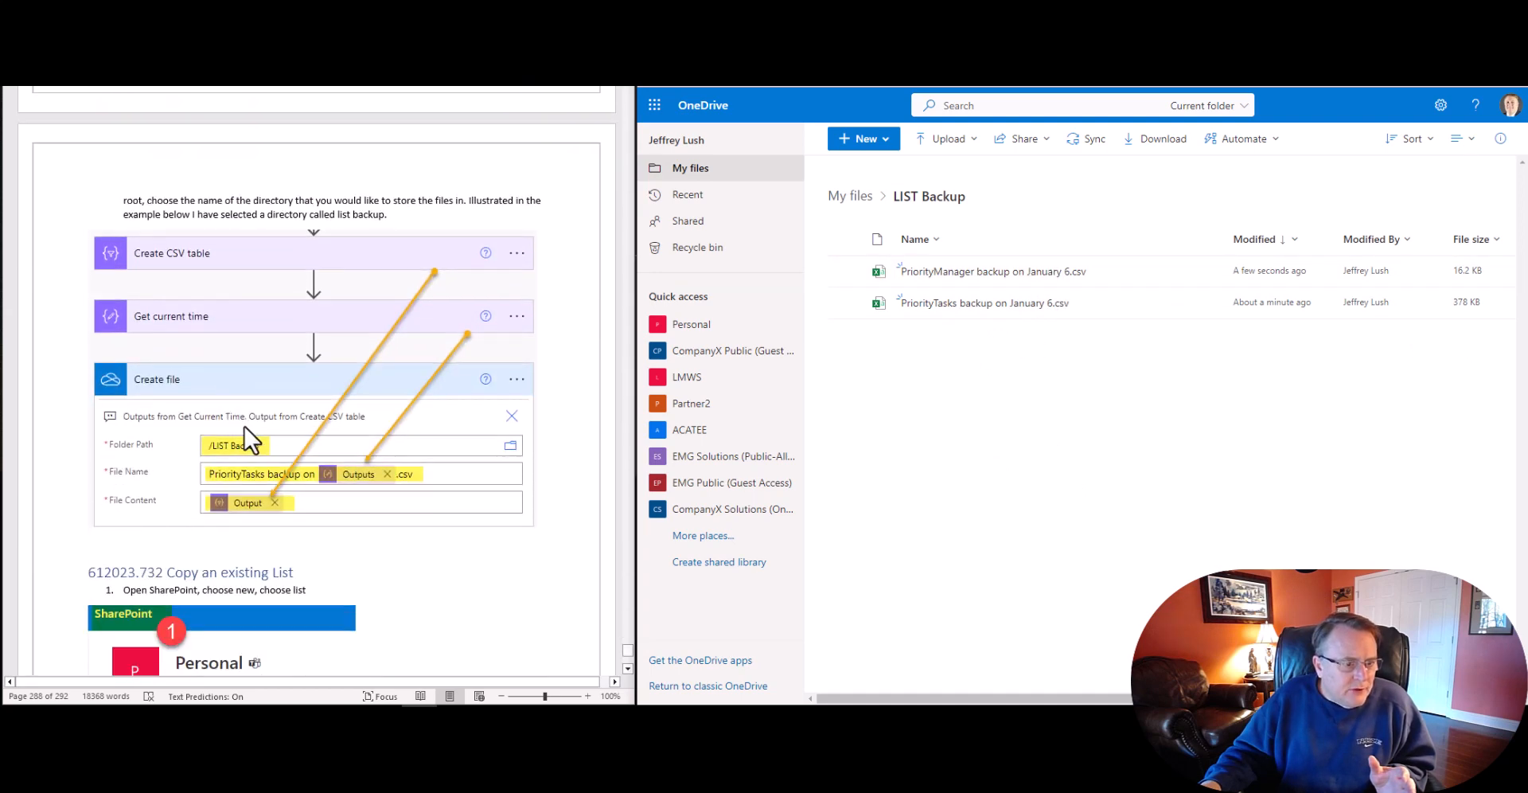
{"action": "scroll", "scroll_direction": "down", "scroll_amount": 3}
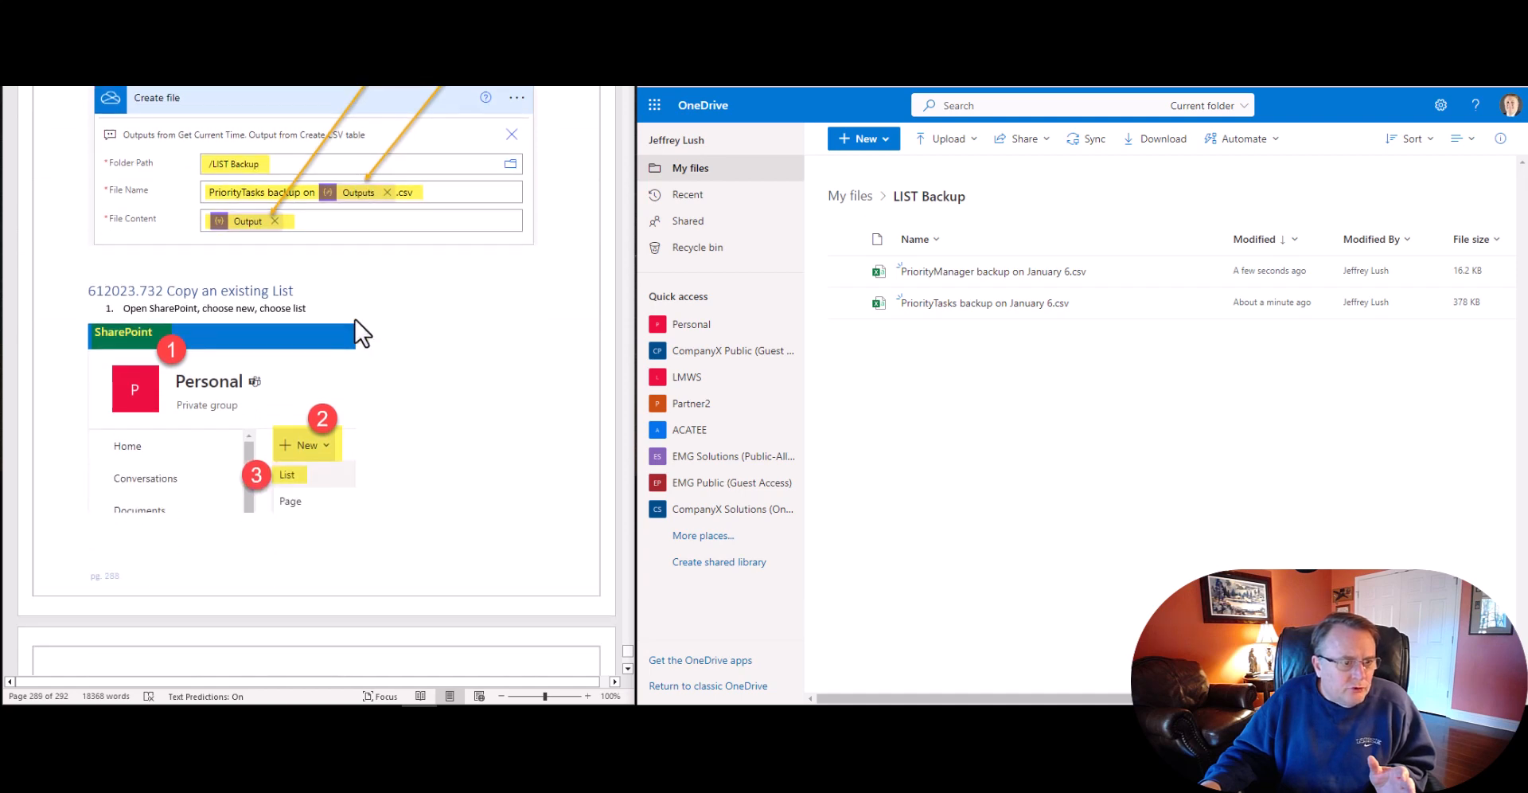
{"action": "scroll", "scroll_direction": "down", "scroll_amount": 3}
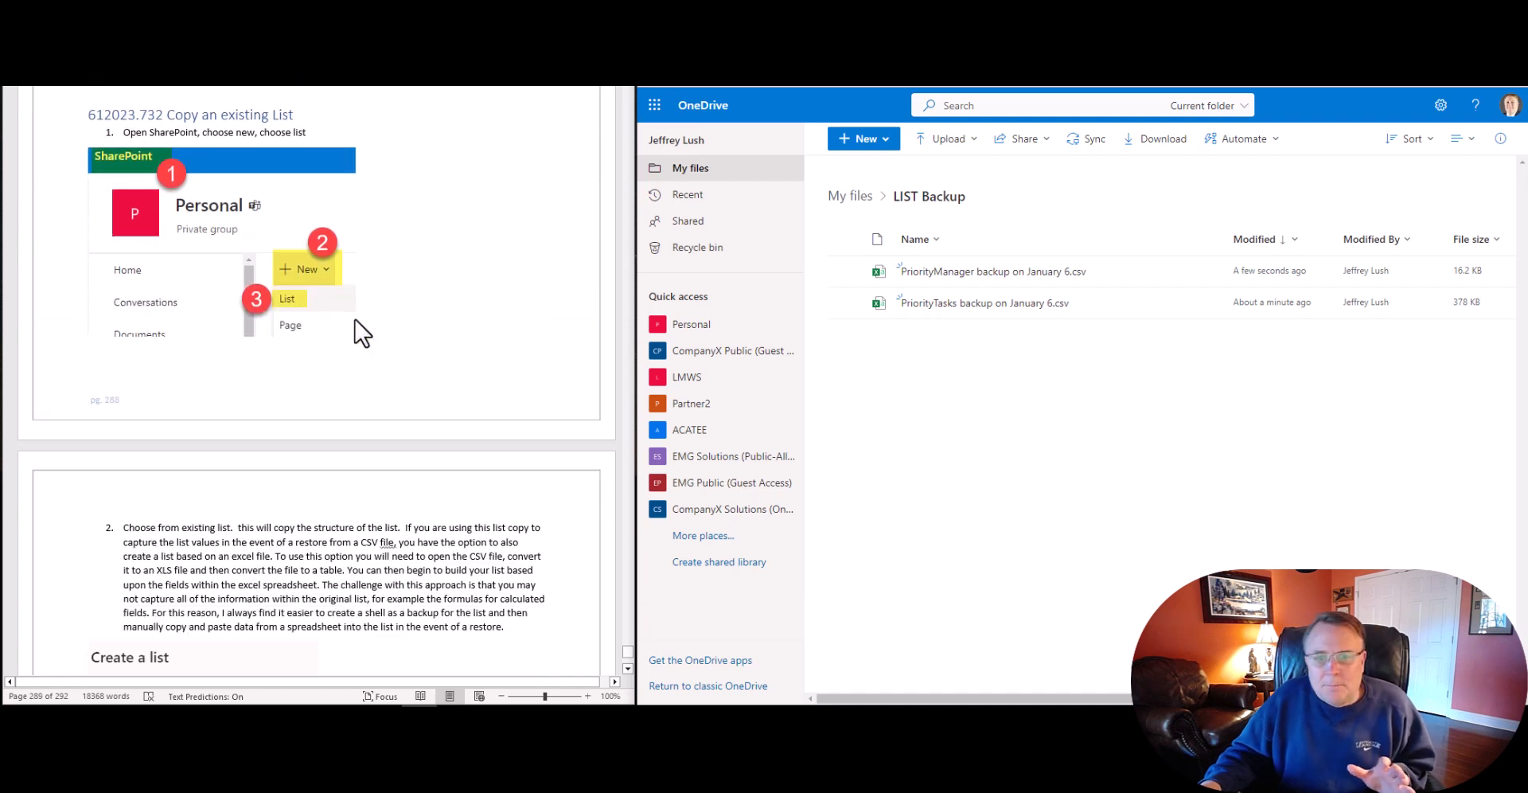
{"action": "mouse_move", "coordinate": [1093, 139]}
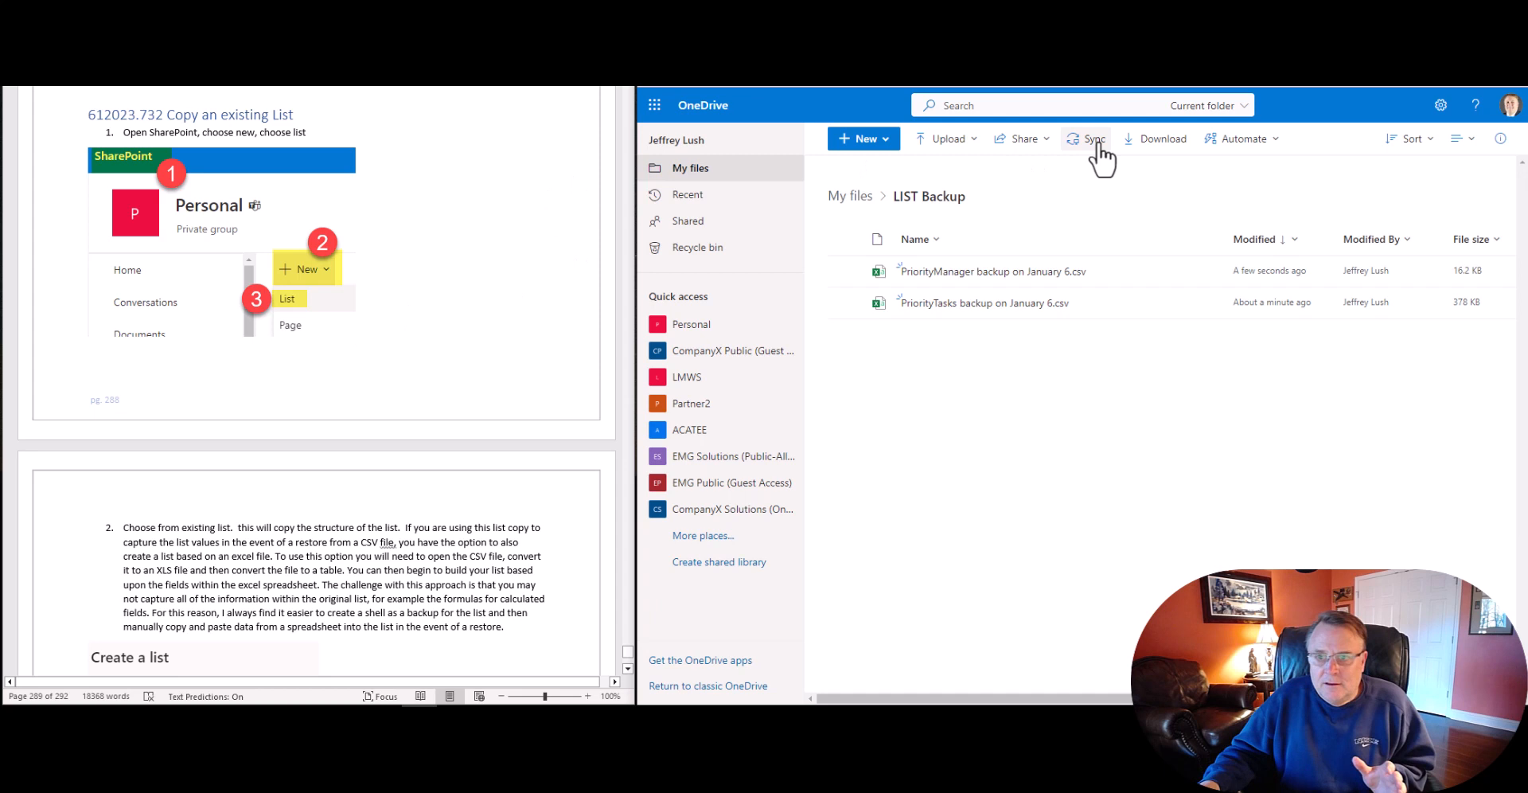
{"action": "mouse_move", "coordinate": [933, 282]}
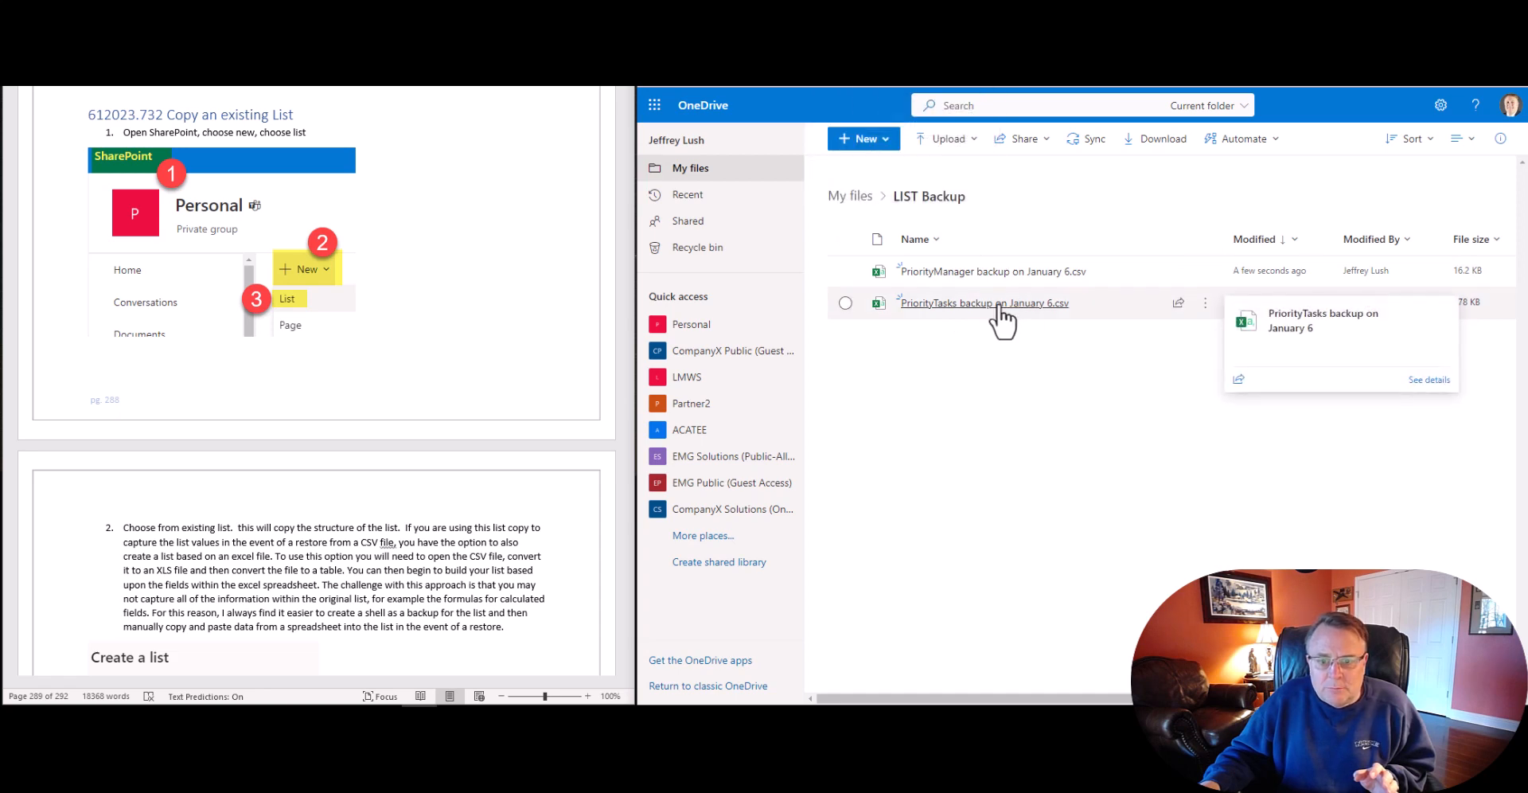
{"action": "left_click", "coordinate": [982, 302]}
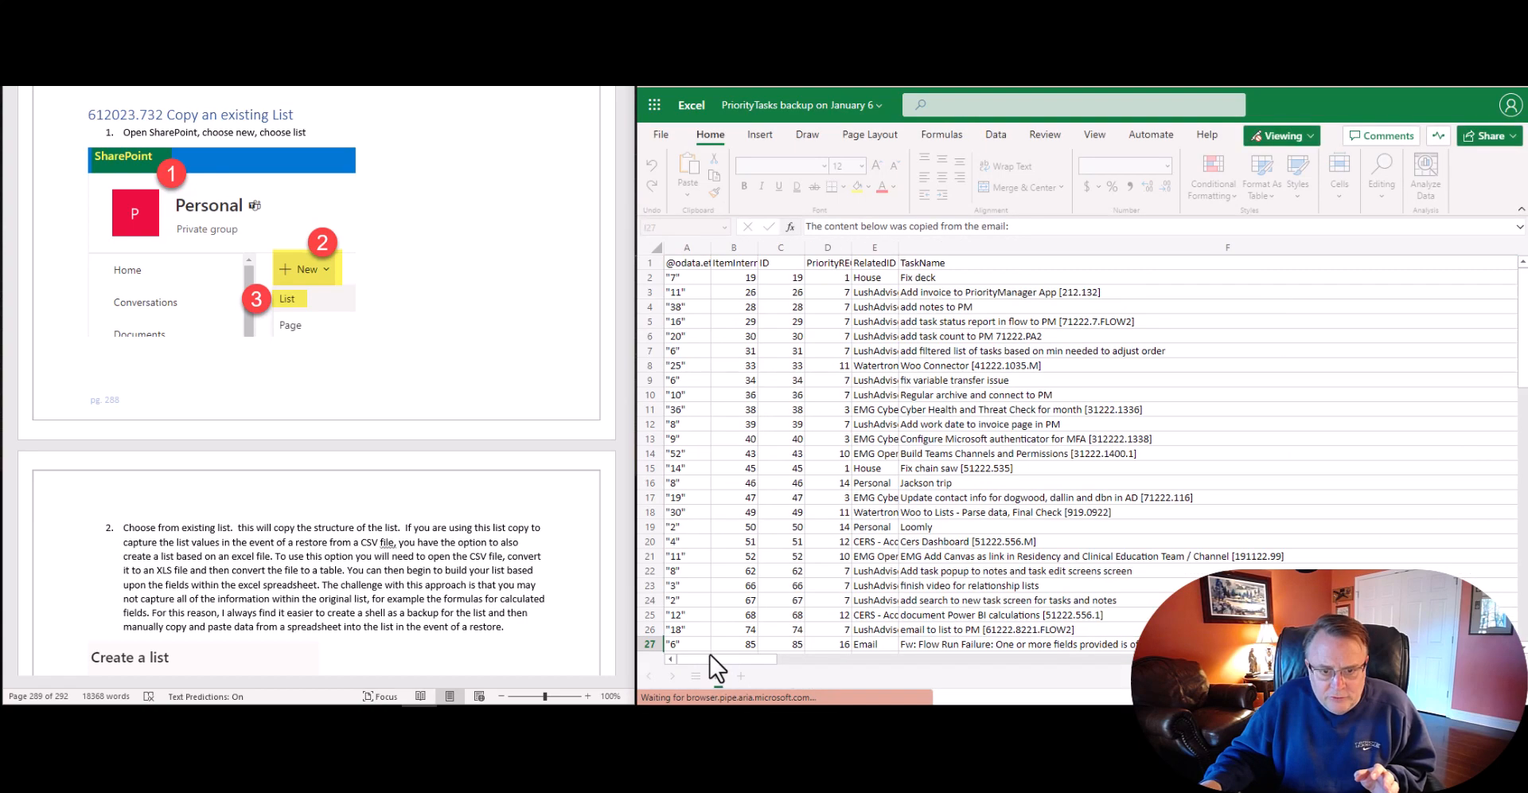
Step: Scroll right across the PriorityTasks backup CSV's exported columns
{"action": "scroll", "scroll_direction": "right", "scroll_amount": 3}
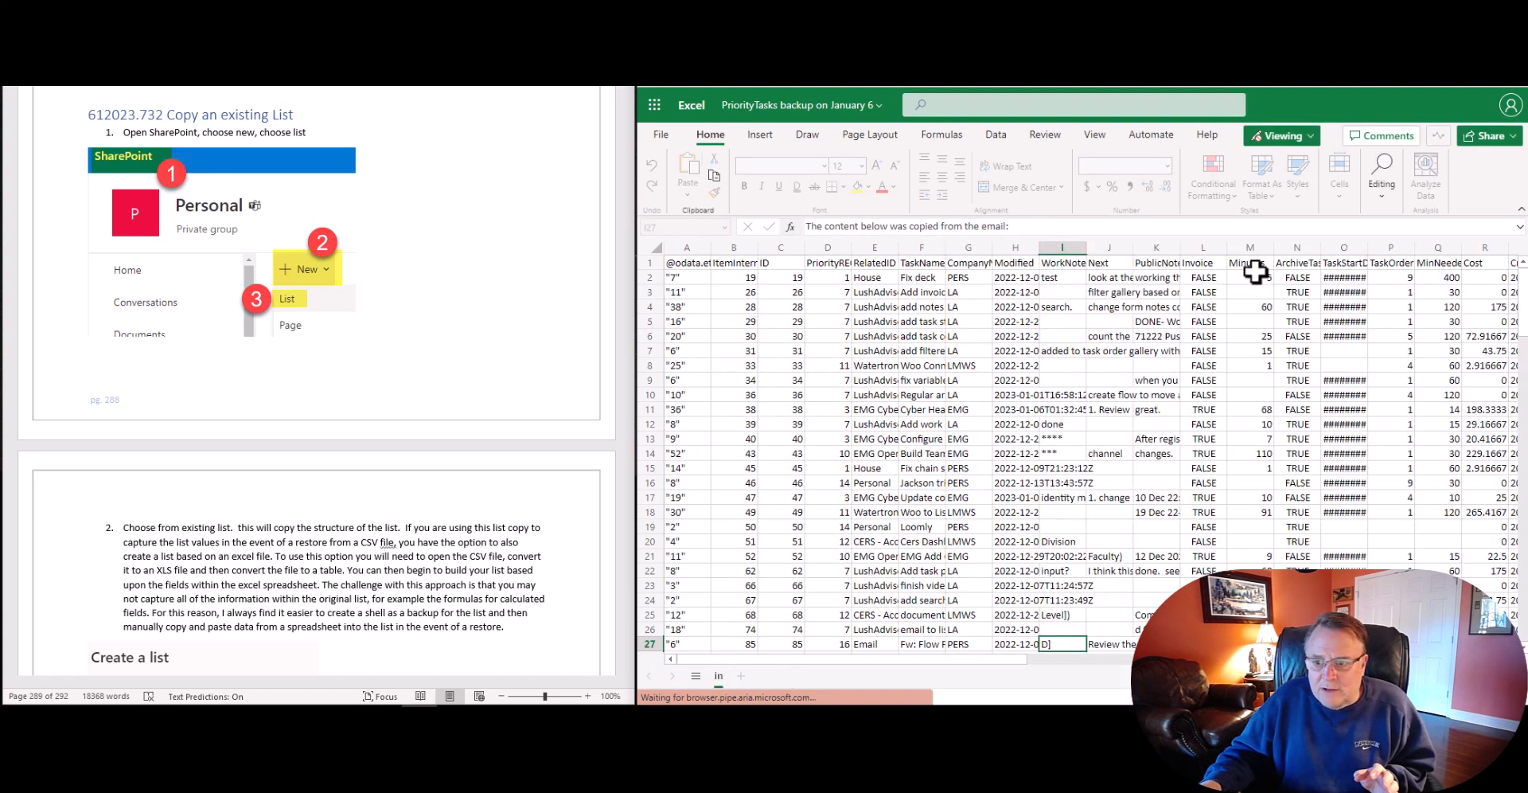
{"action": "scroll", "scroll_direction": "right", "scroll_amount": 3}
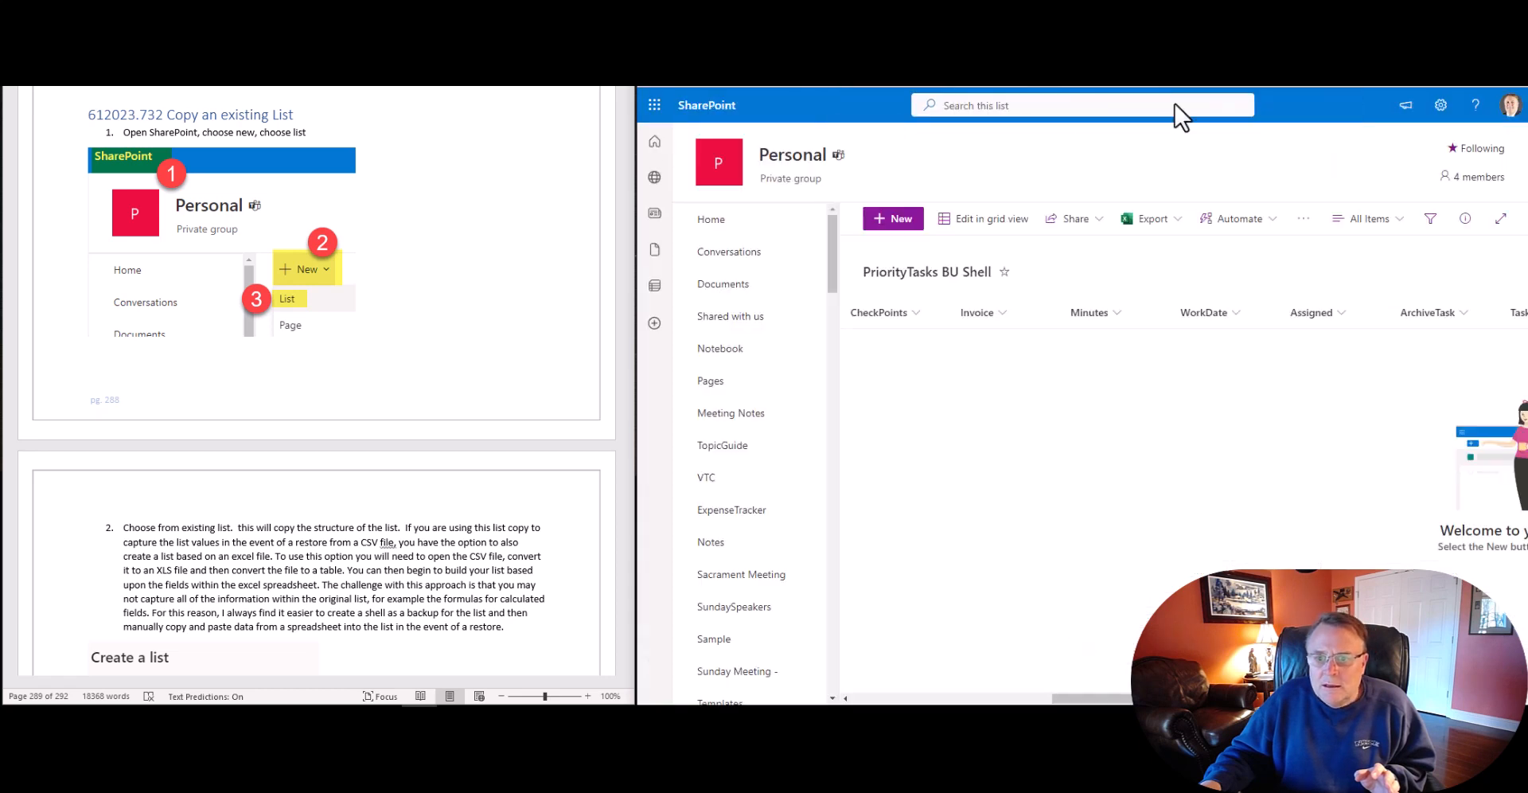
Step: Open the original PriorityTasks list, review its List settings columns, and return to its items
{"action": "scroll", "scroll_direction": "down", "scroll_amount": 3}
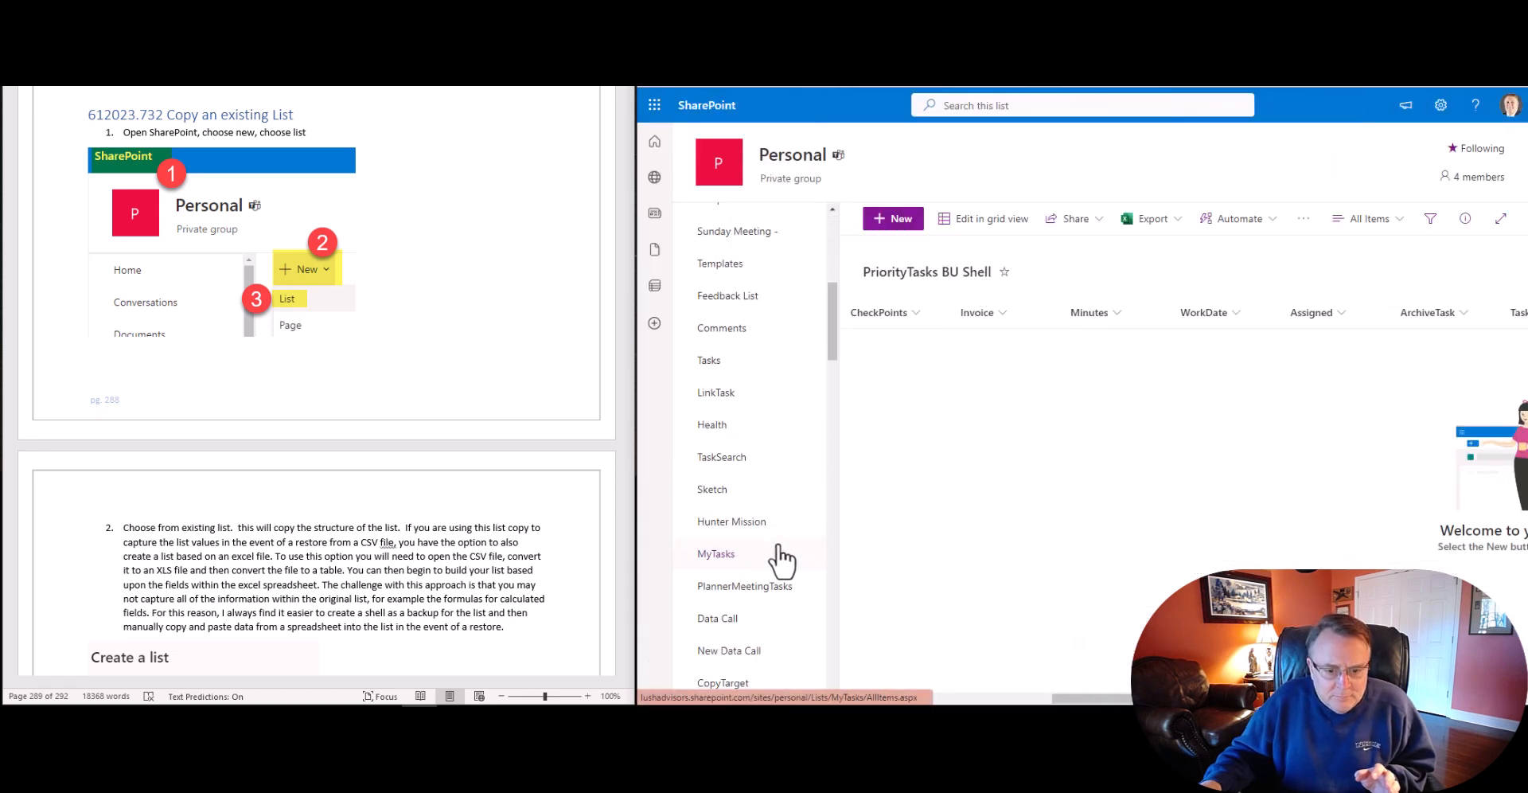
{"action": "scroll", "scroll_direction": "down", "scroll_amount": 3}
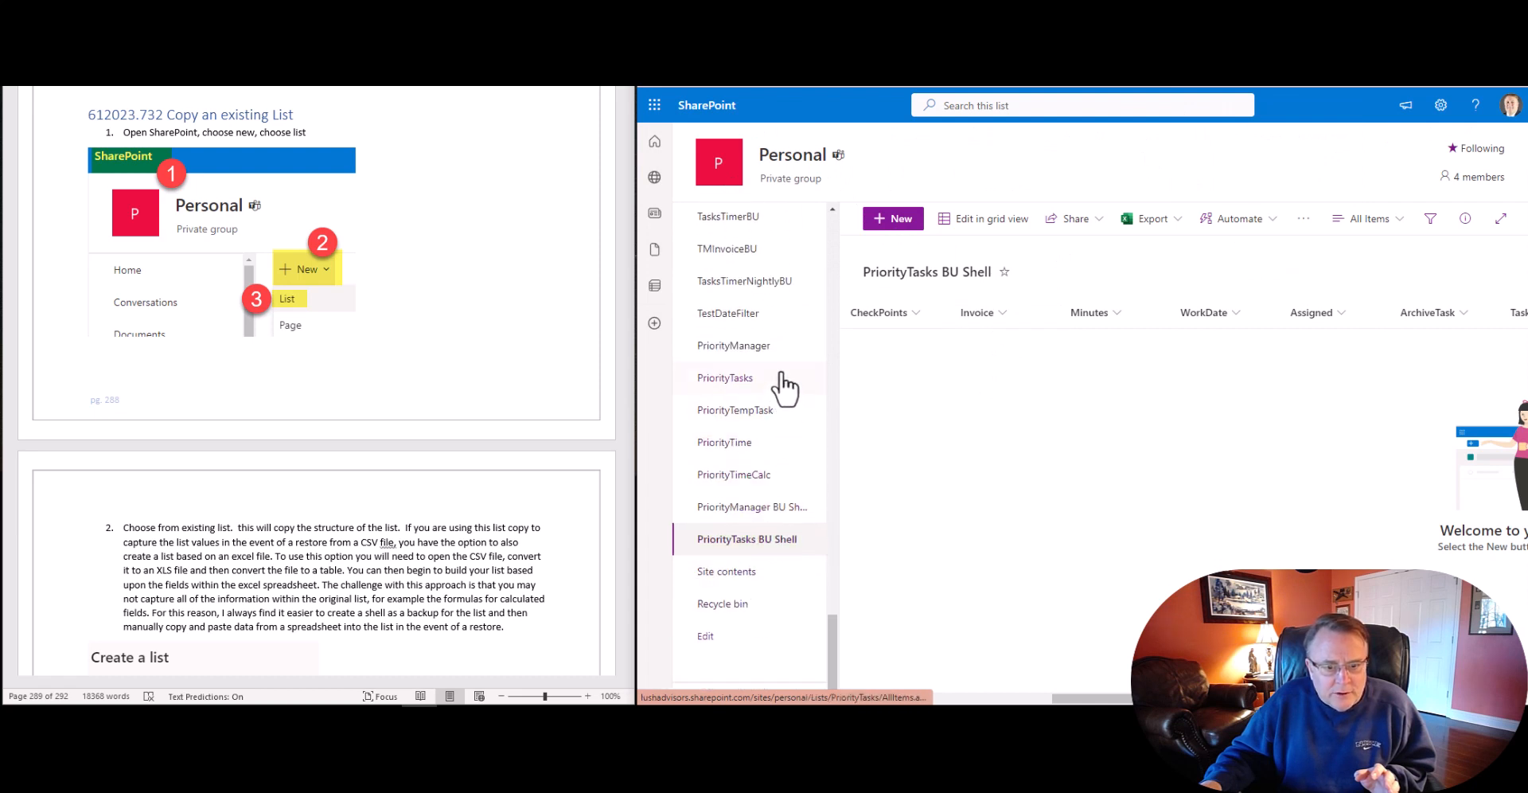
{"action": "left_click", "coordinate": [724, 378]}
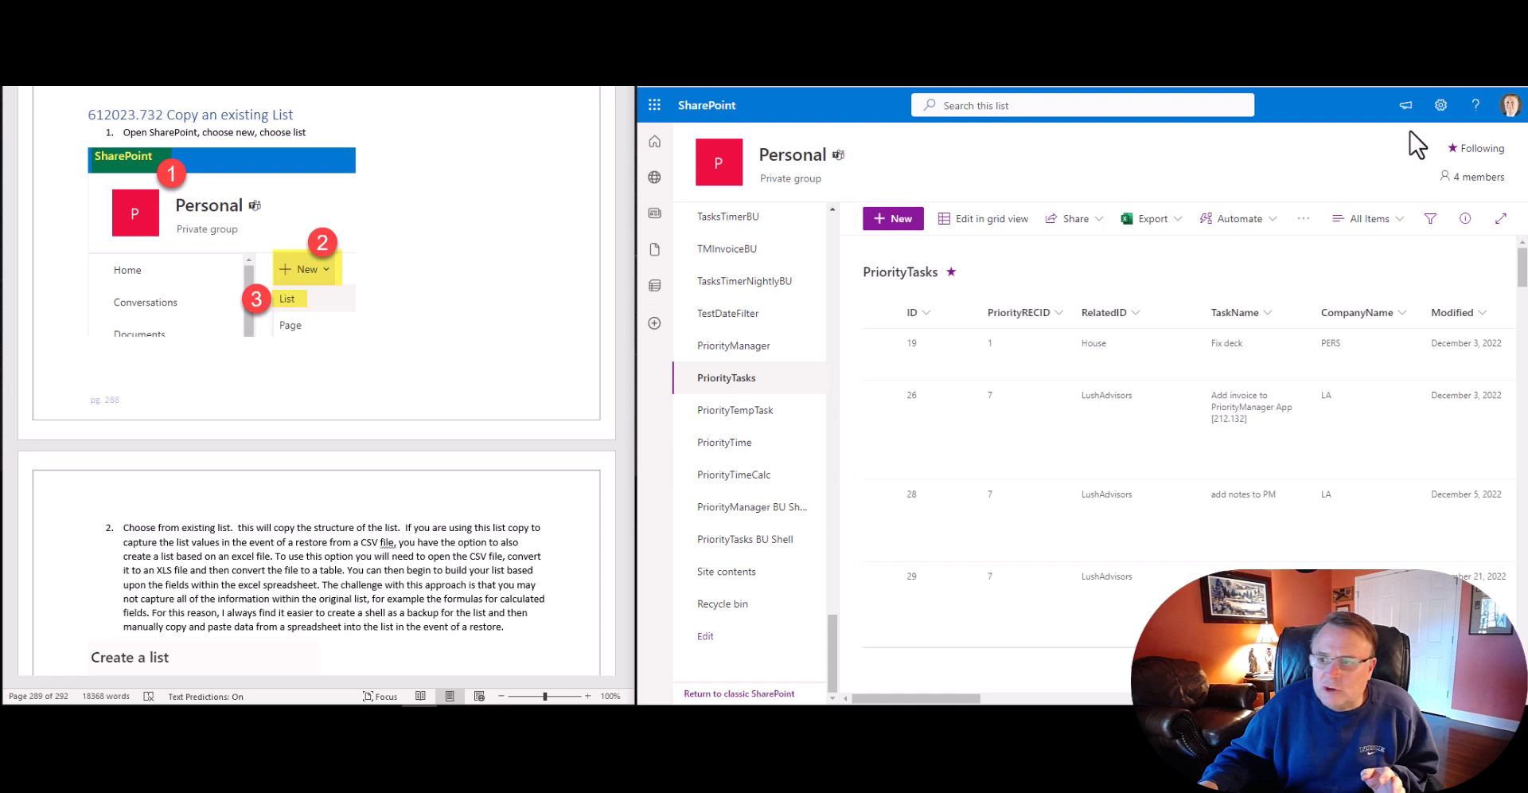
{"action": "left_click", "coordinate": [1440, 105]}
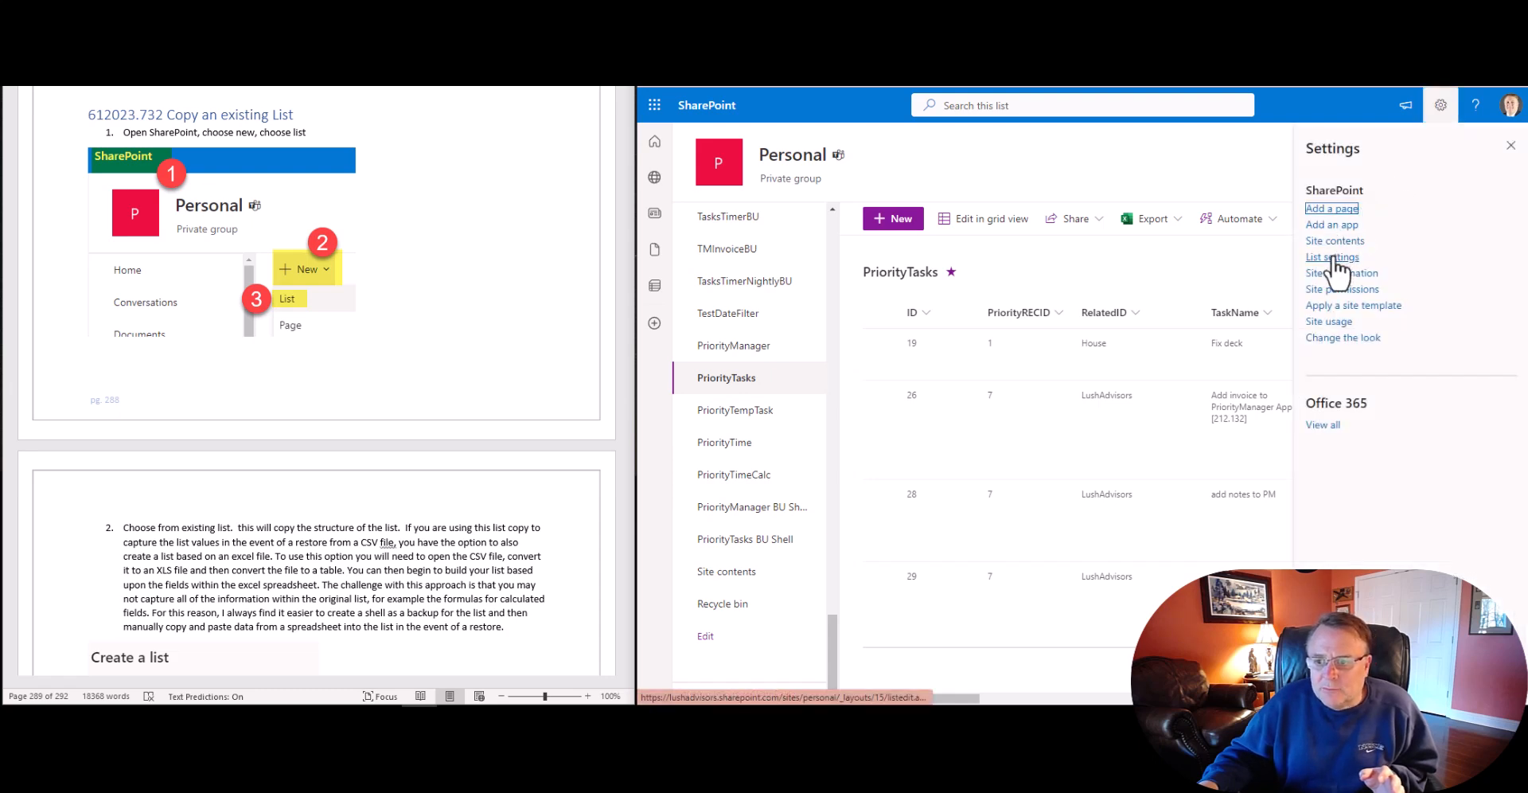
{"action": "left_click", "coordinate": [1332, 257]}
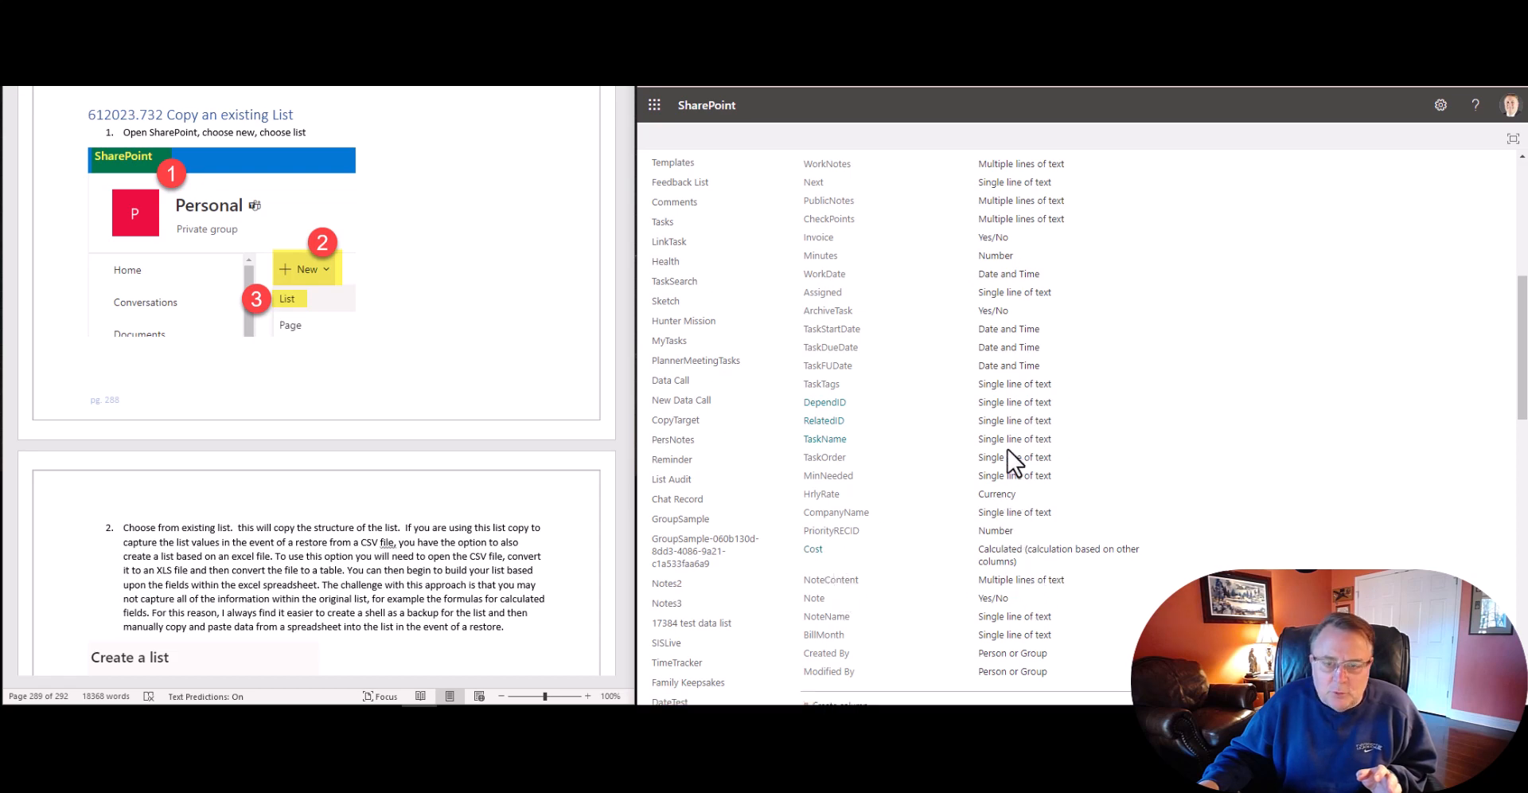
{"action": "left_click", "coordinate": [812, 548]}
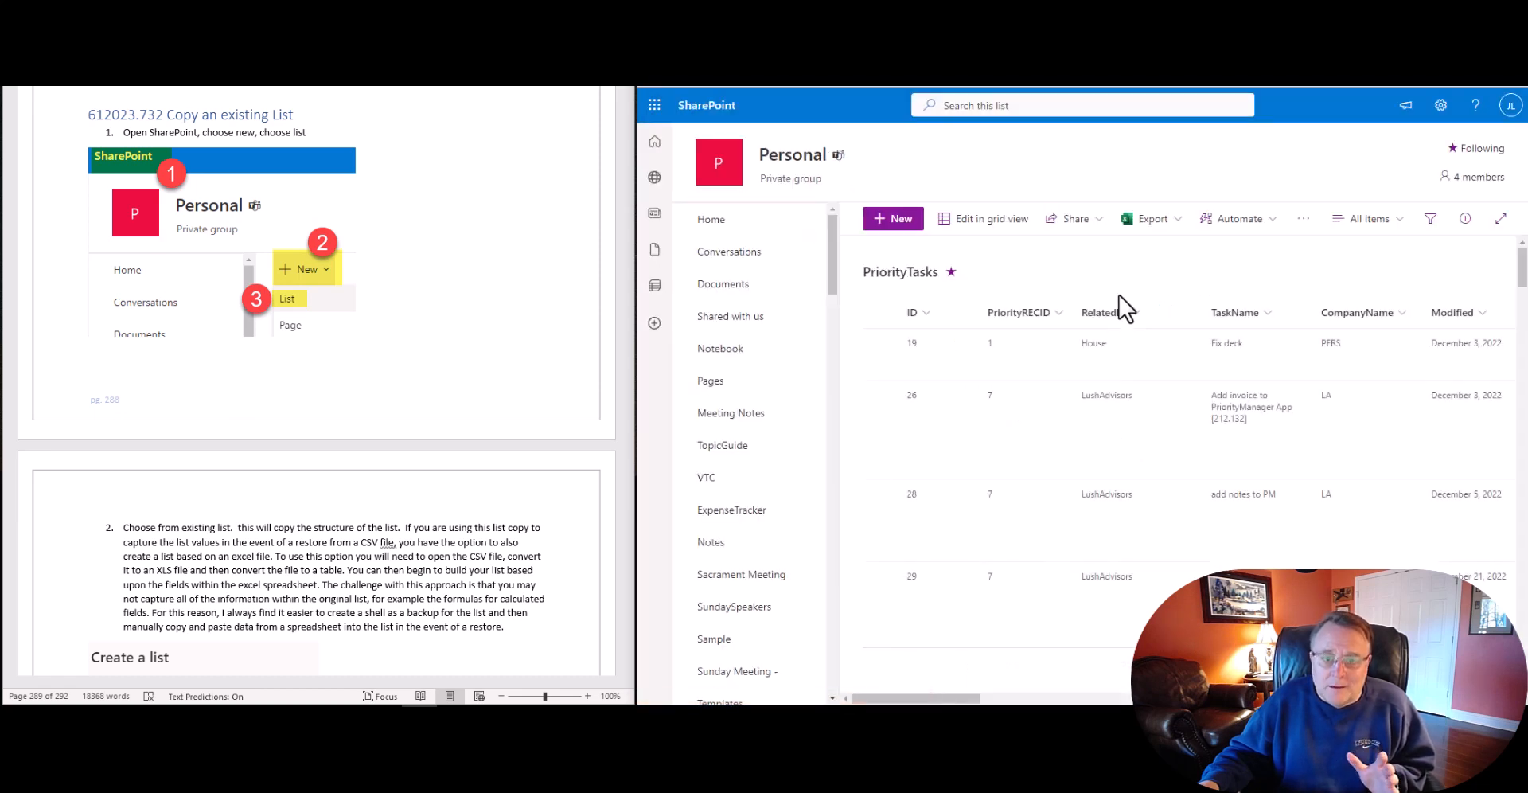
{"action": "mouse_move", "coordinate": [1237, 312]}
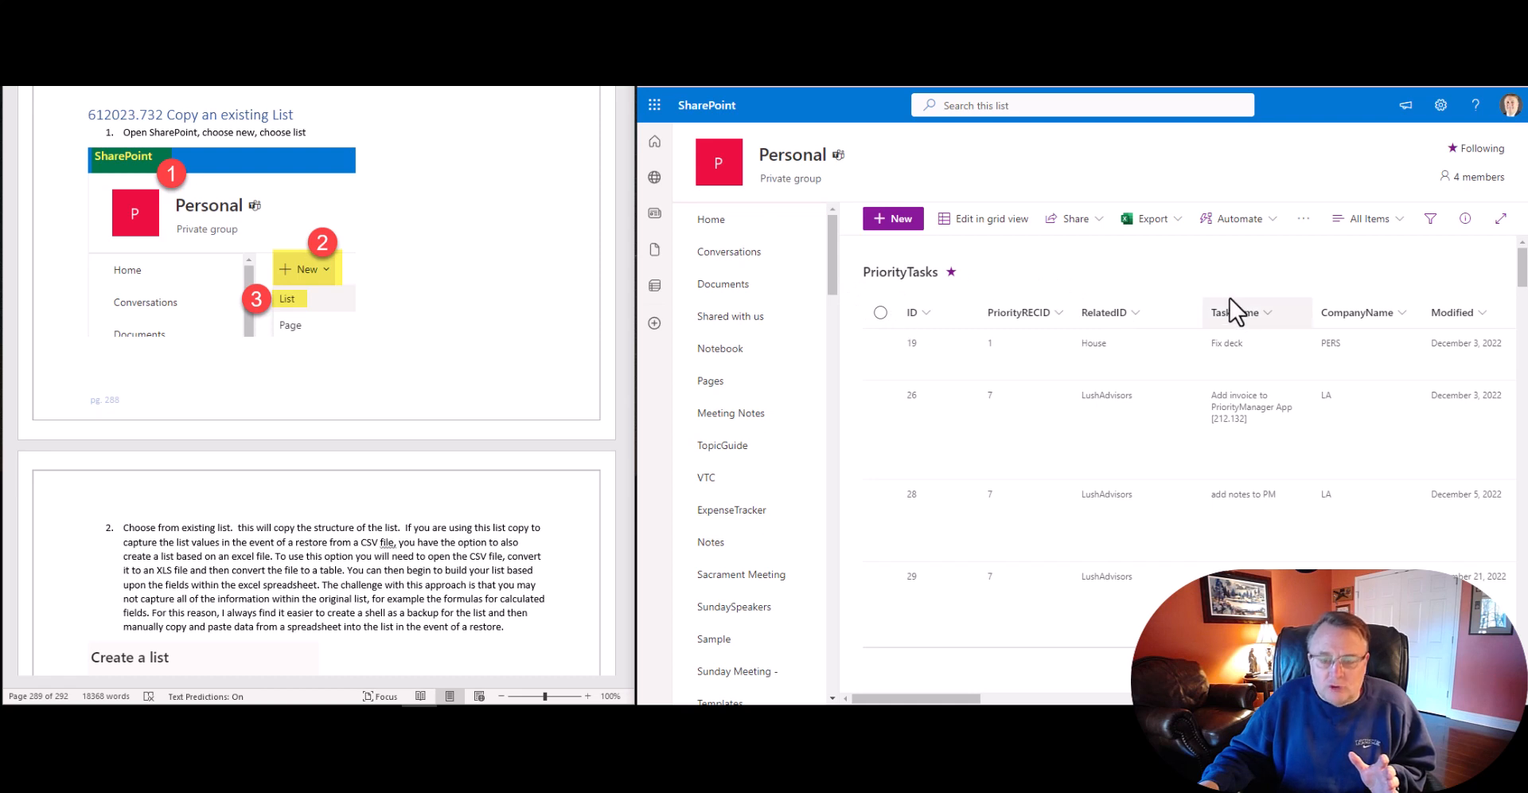
{"action": "mouse_move", "coordinate": [383, 472]}
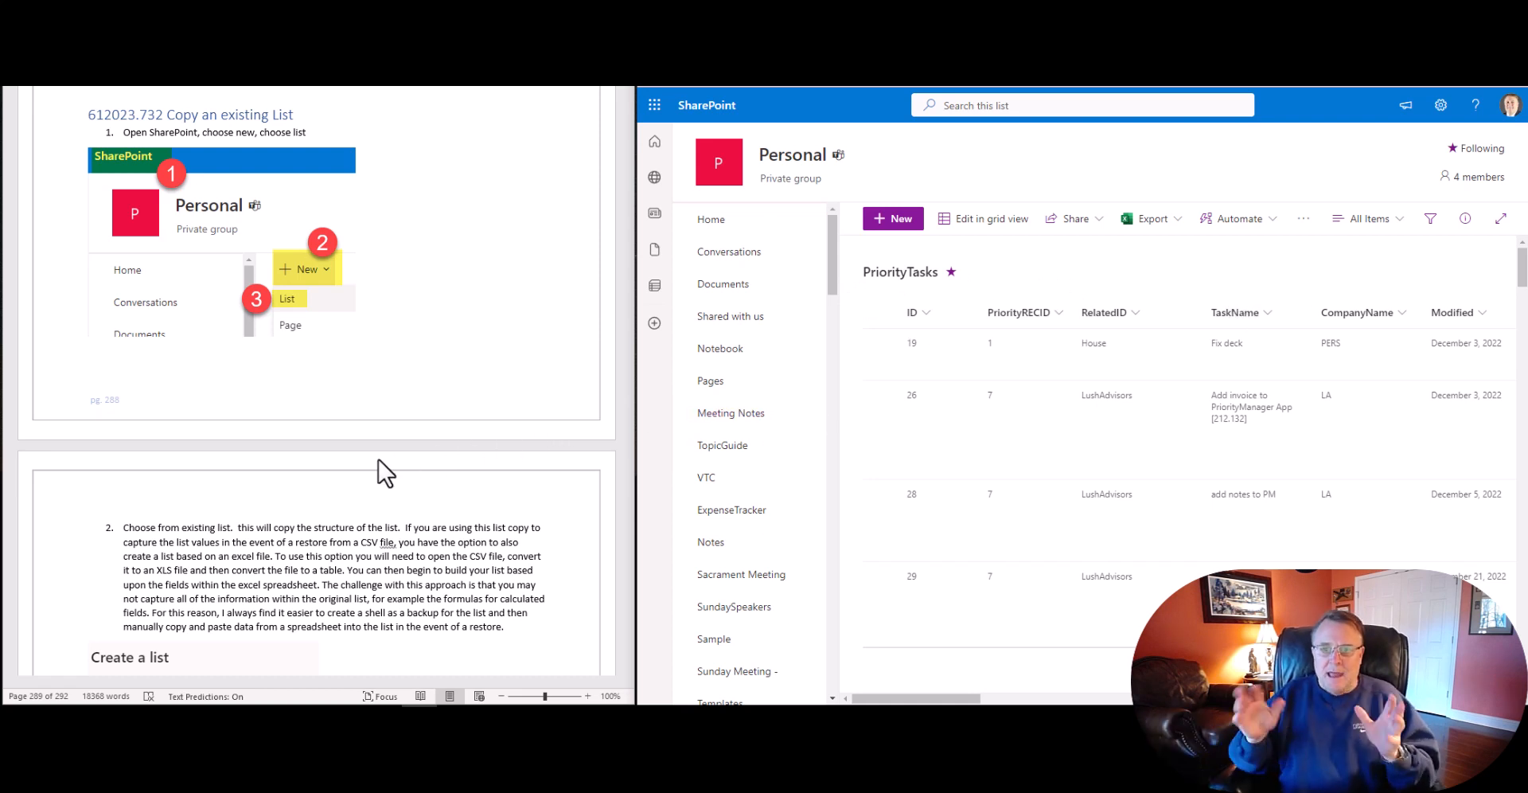
{"action": "mouse_move", "coordinate": [702, 292]}
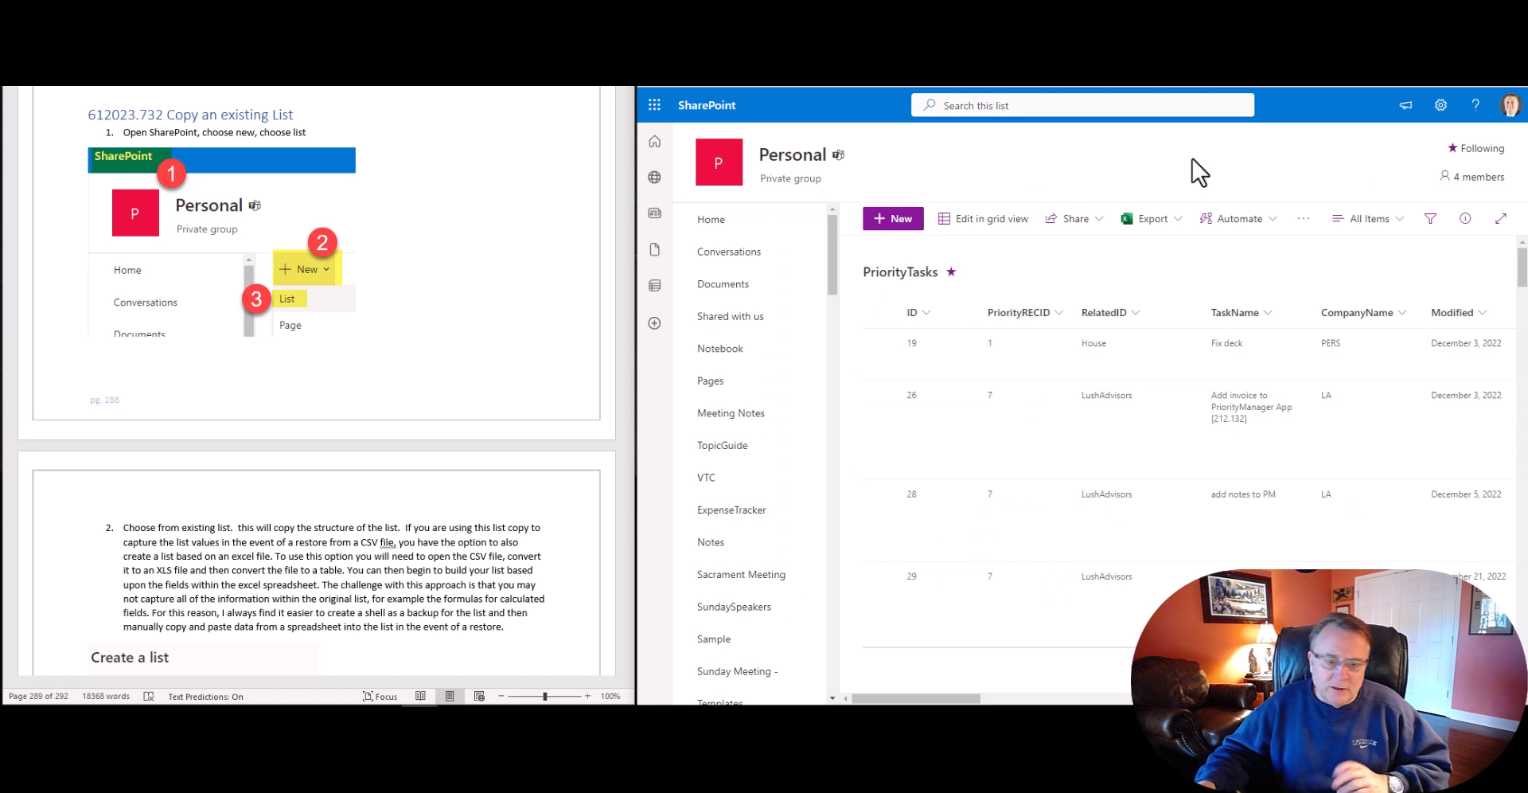
Step: Choose Site contents from the Settings gear to list the Personal site's libraries and lists
{"action": "scroll", "scroll_direction": "down", "scroll_amount": 3}
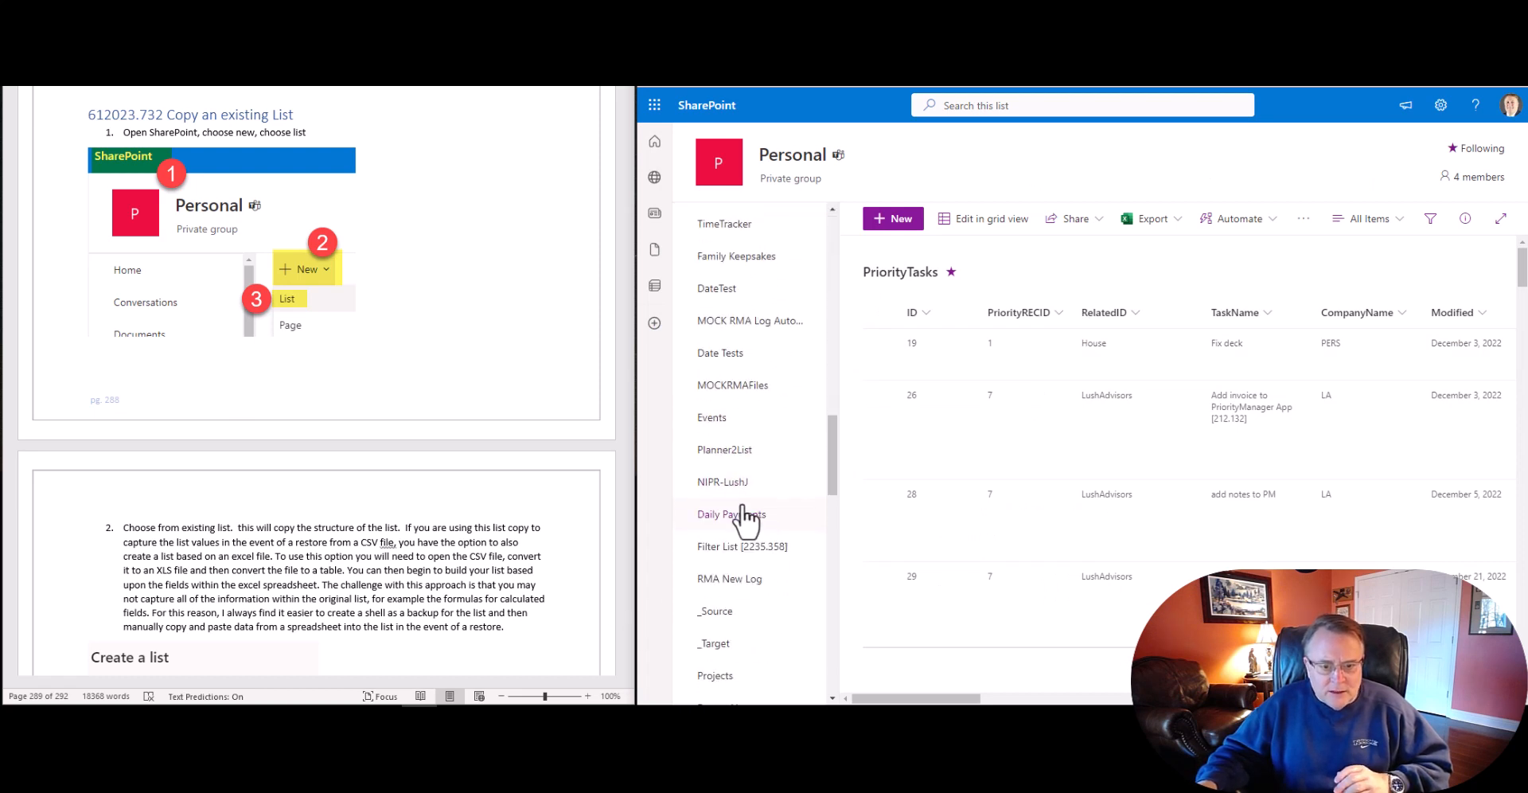
{"action": "scroll", "scroll_direction": "down", "scroll_amount": 3}
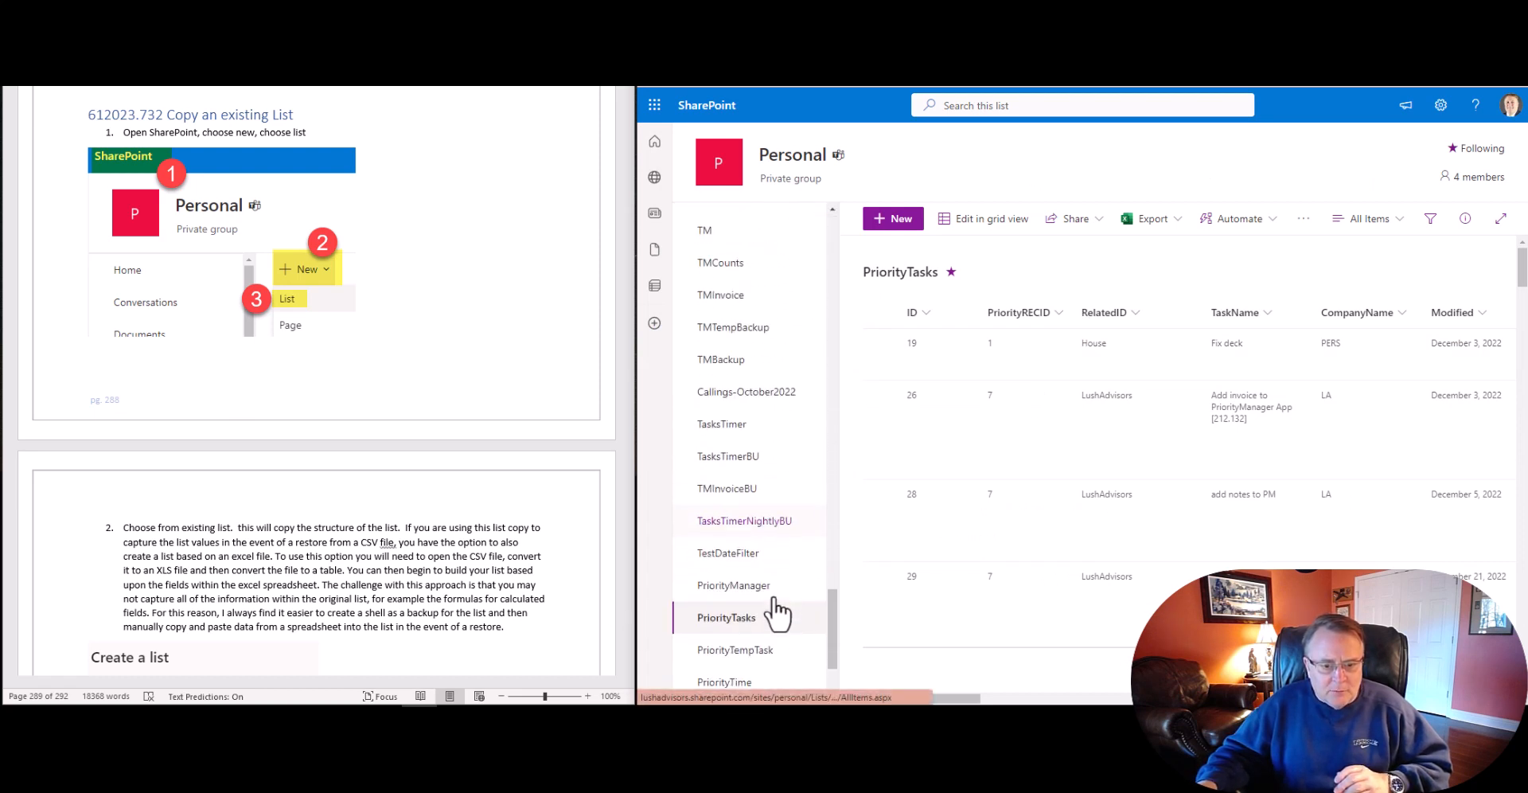
{"action": "left_click", "coordinate": [1440, 105]}
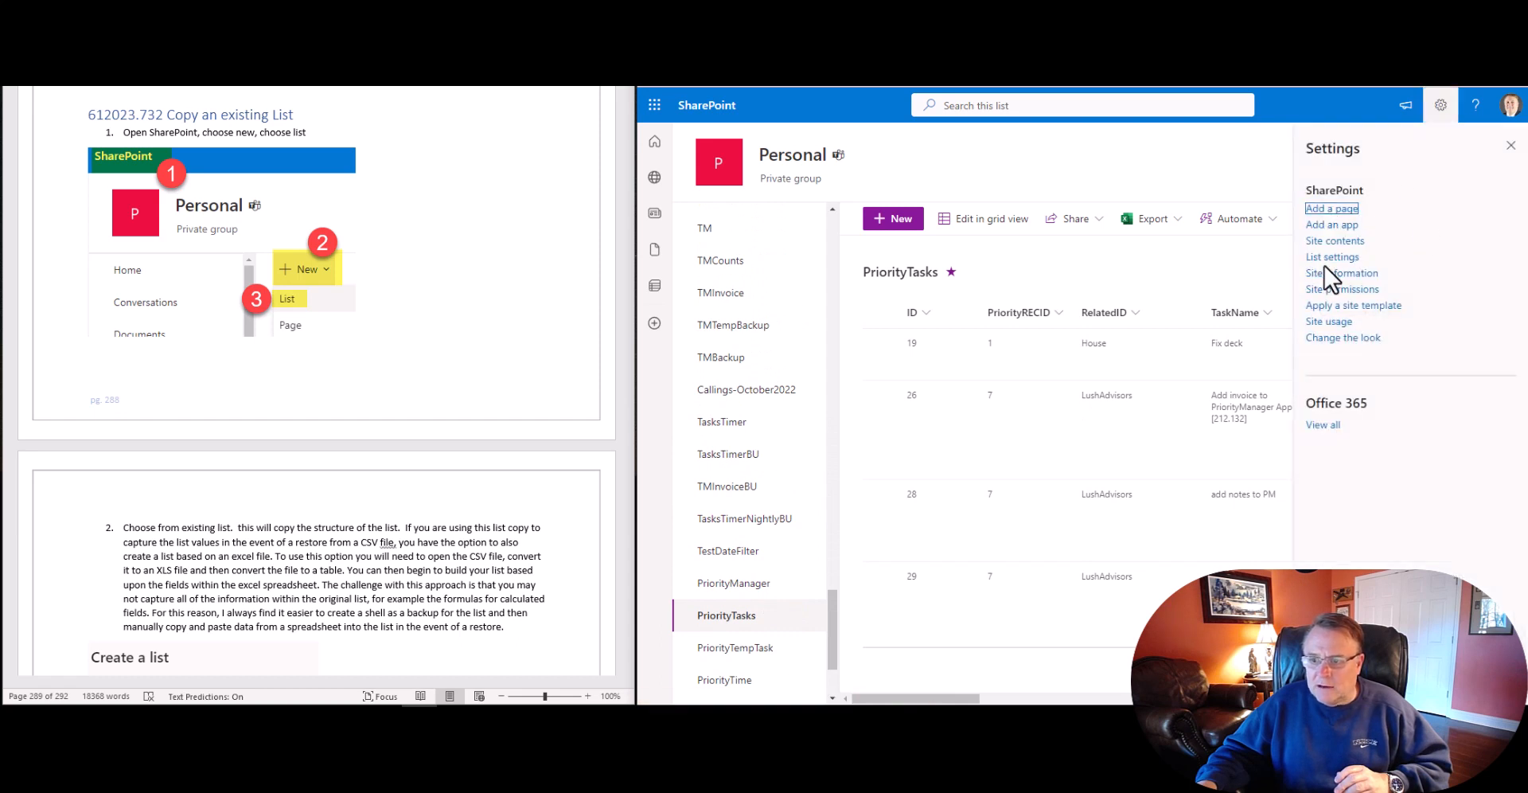
{"action": "left_click", "coordinate": [1334, 241]}
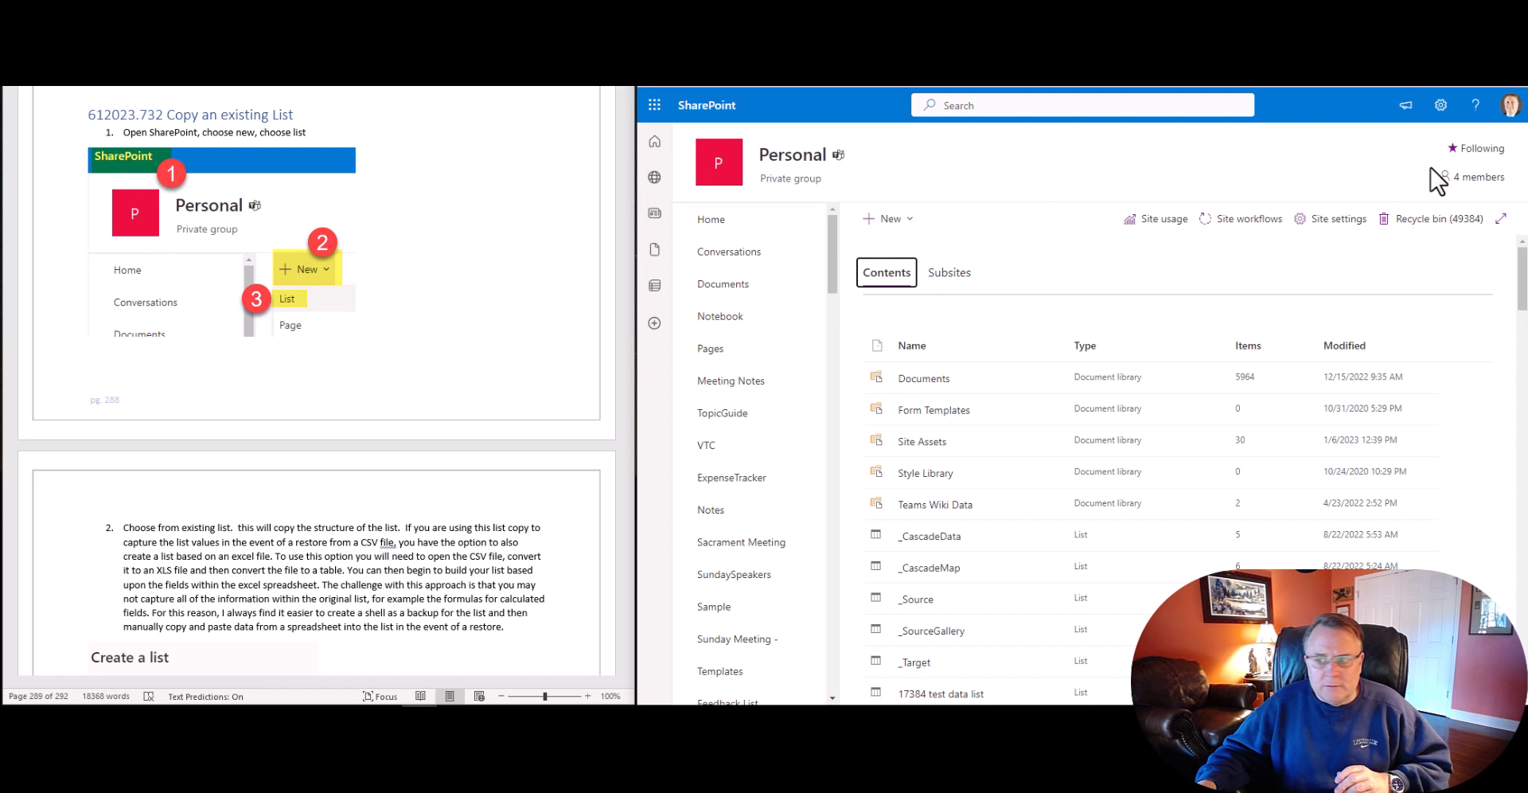
{"action": "left_click", "coordinate": [1440, 105]}
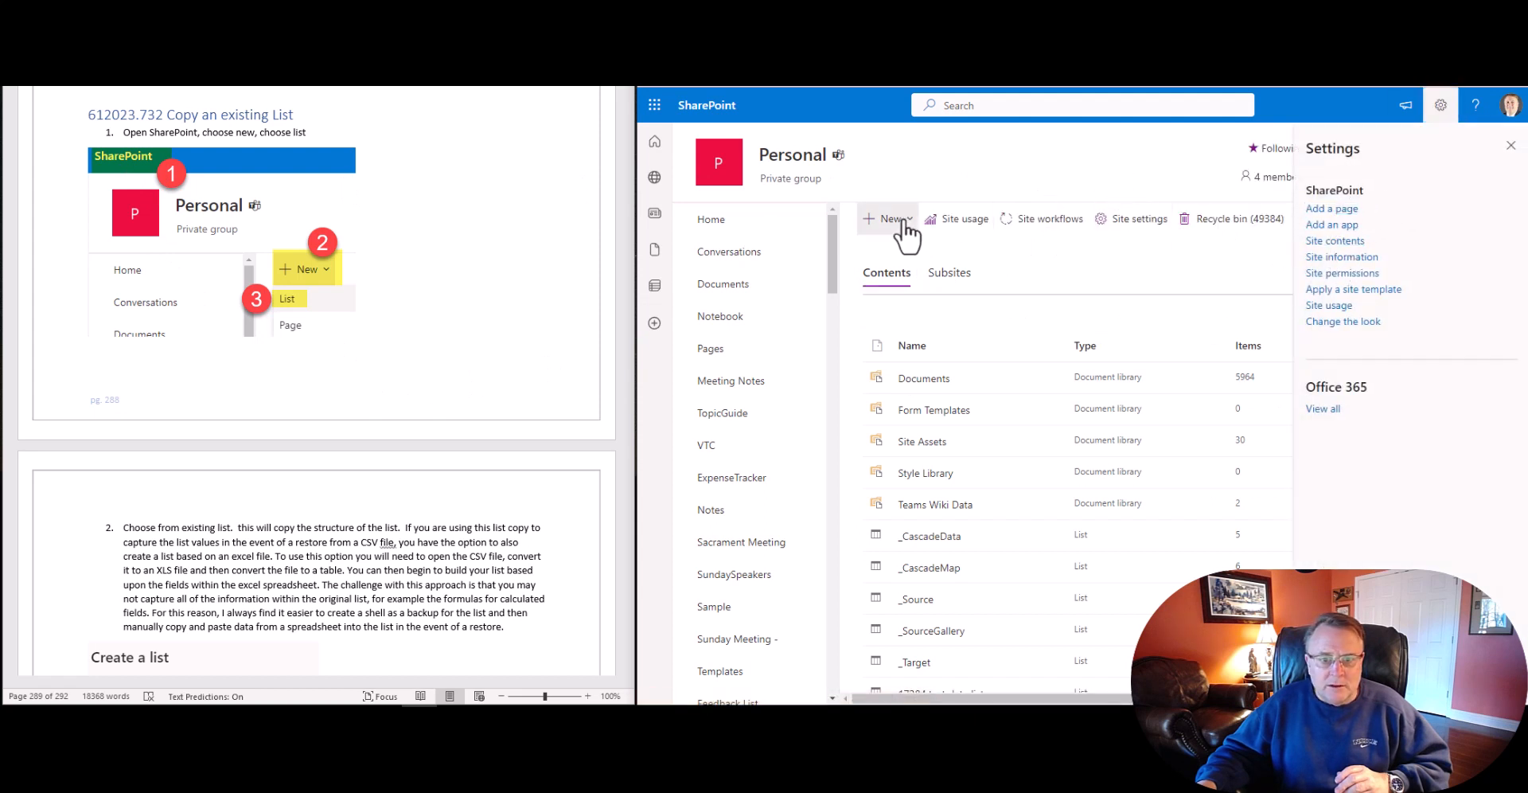
{"action": "left_click", "coordinate": [1510, 146]}
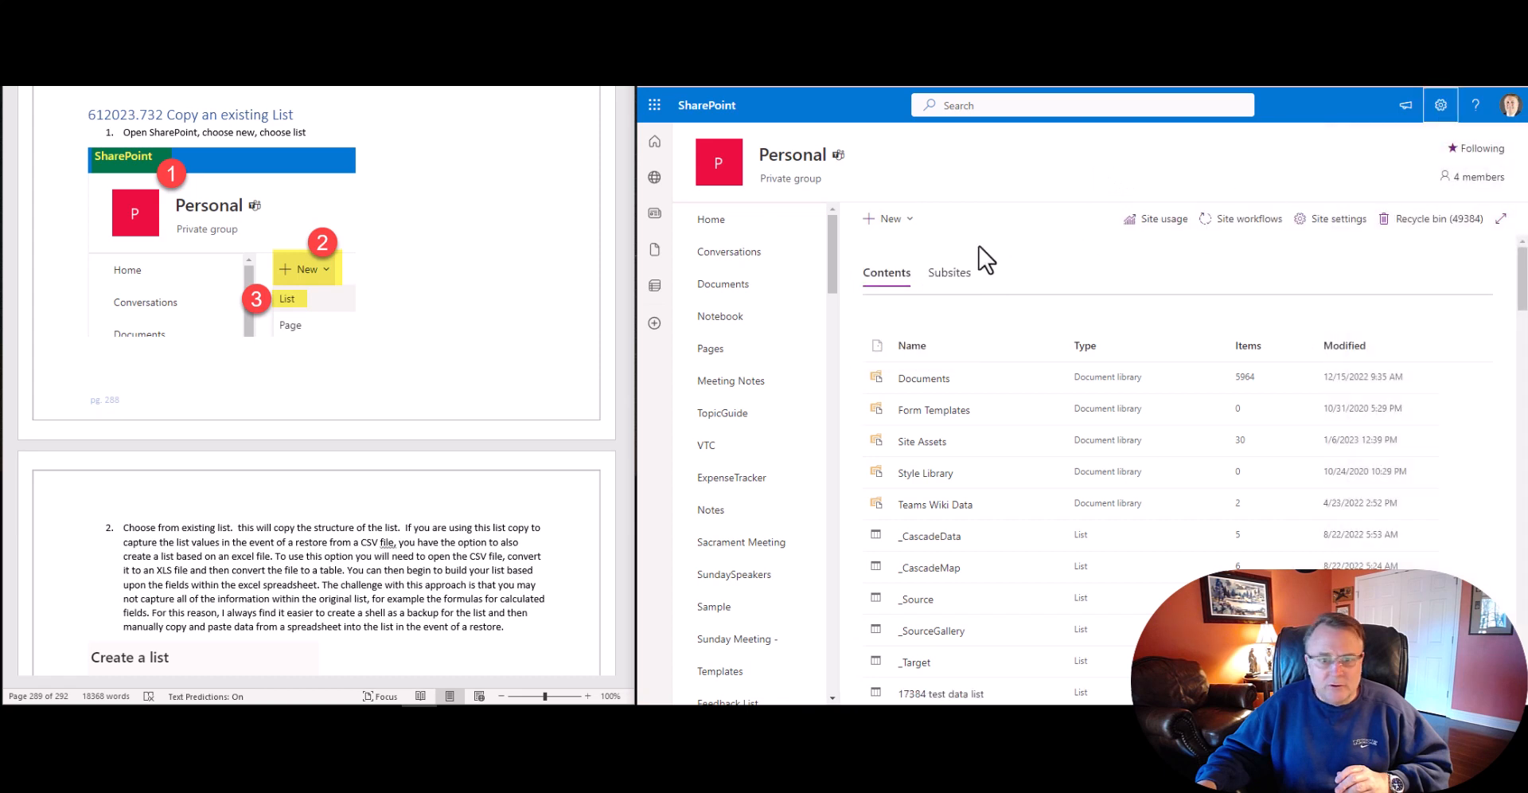
{"action": "left_click", "coordinate": [889, 217]}
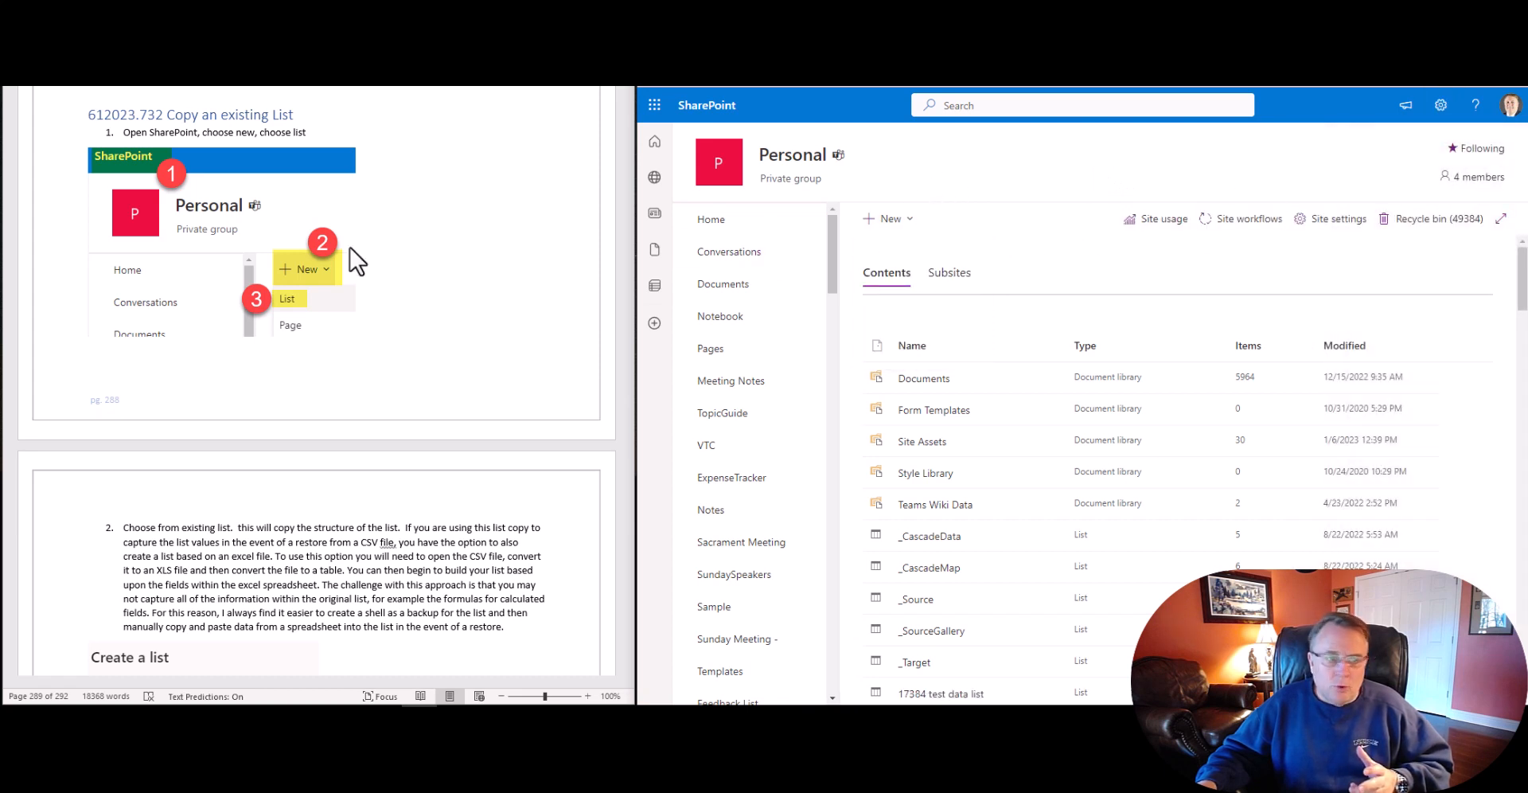
{"action": "scroll", "scroll_direction": "down", "scroll_amount": 3}
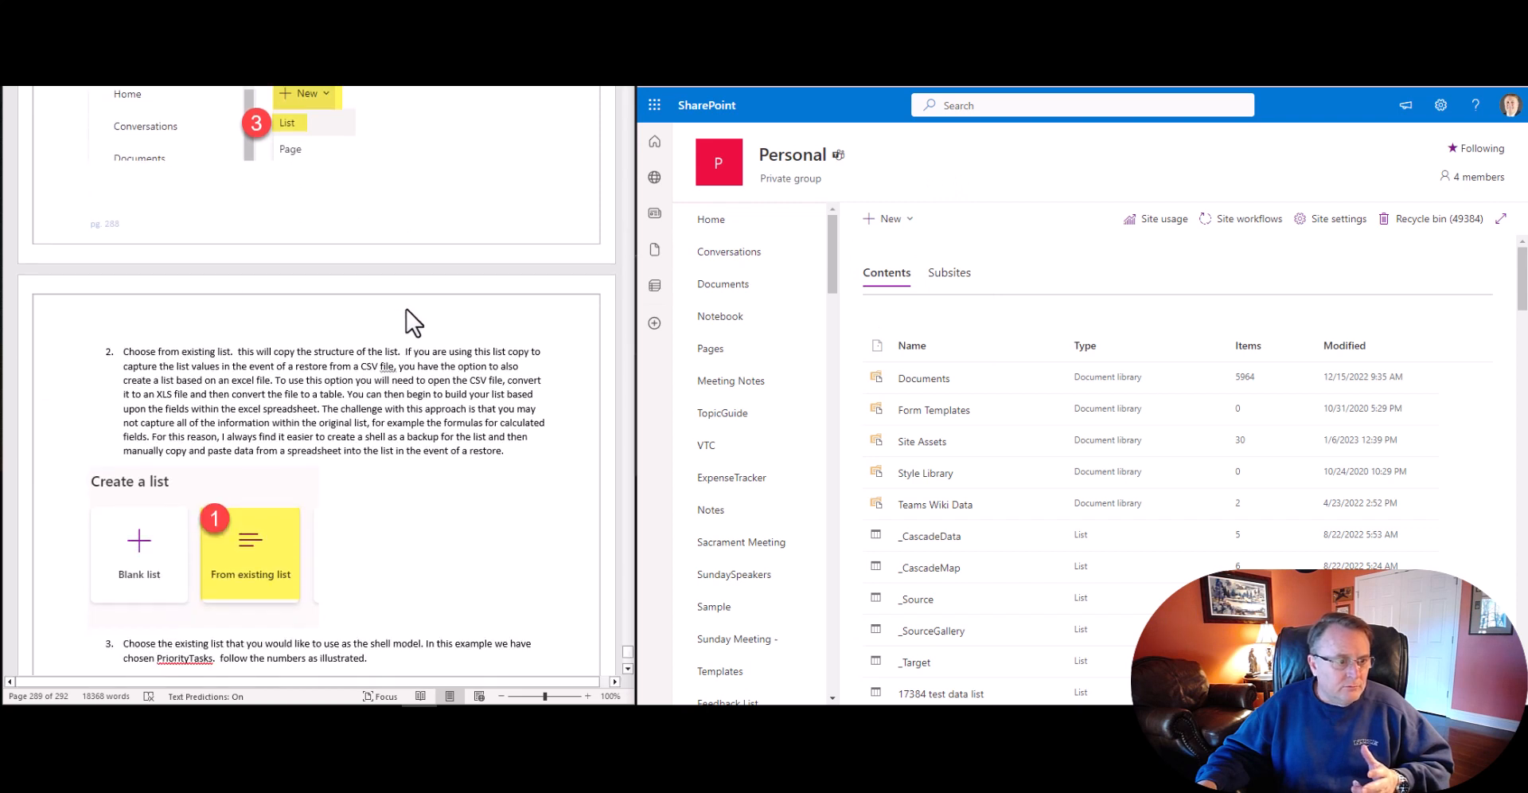
{"action": "scroll", "scroll_direction": "down", "scroll_amount": 3}
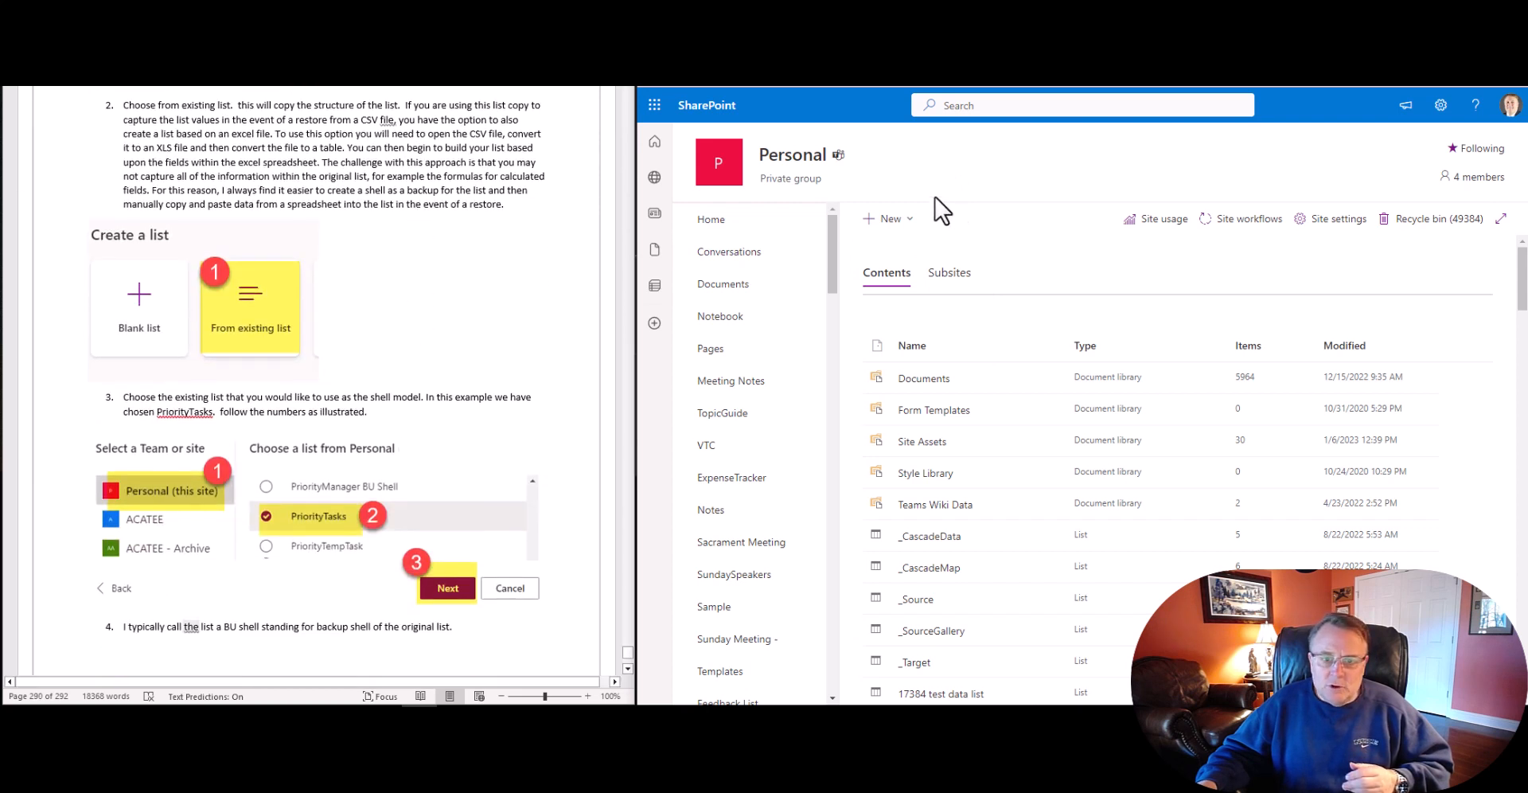
{"action": "left_click", "coordinate": [886, 217]}
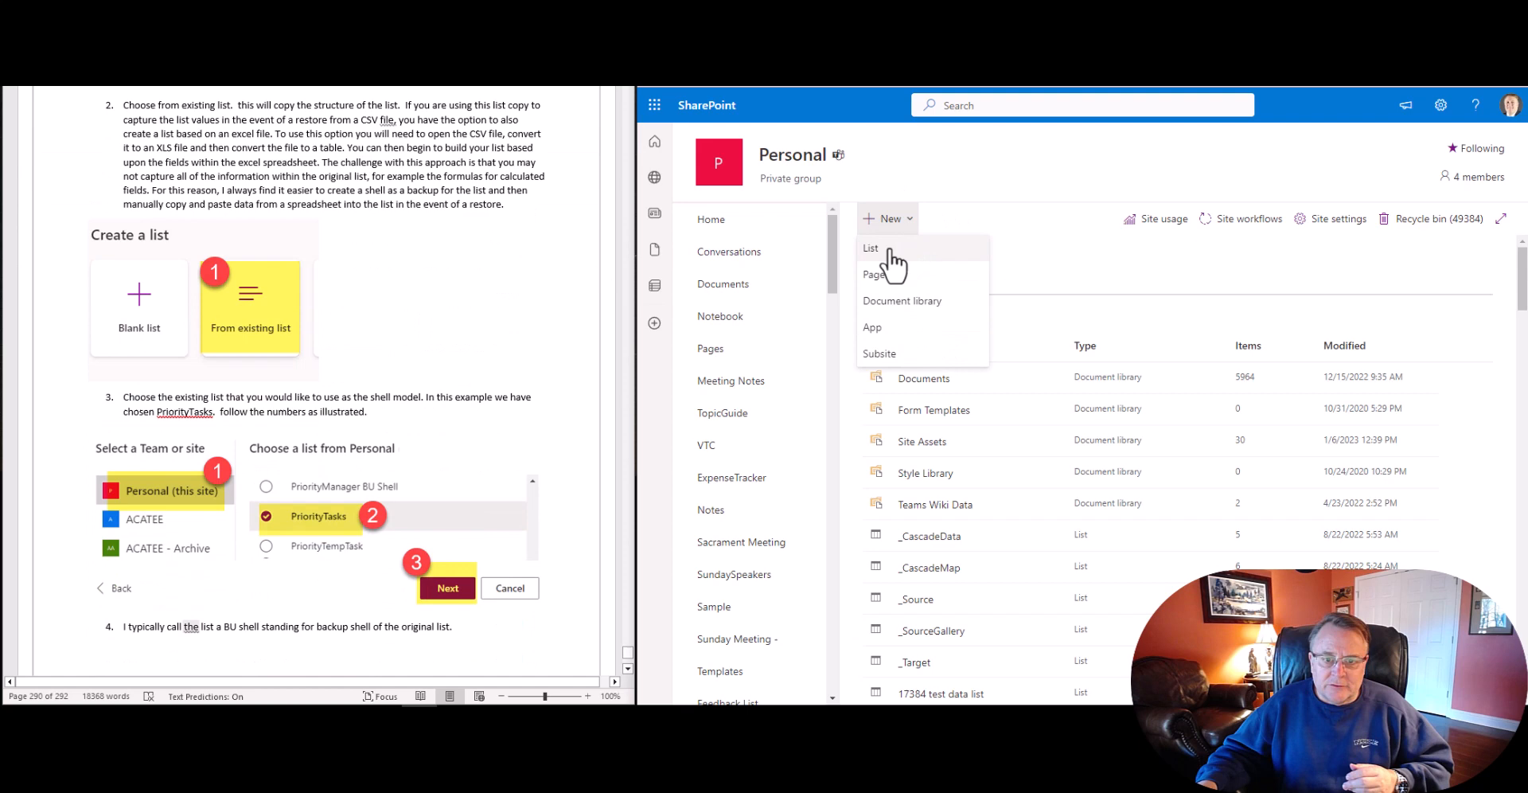
{"action": "left_click", "coordinate": [869, 248]}
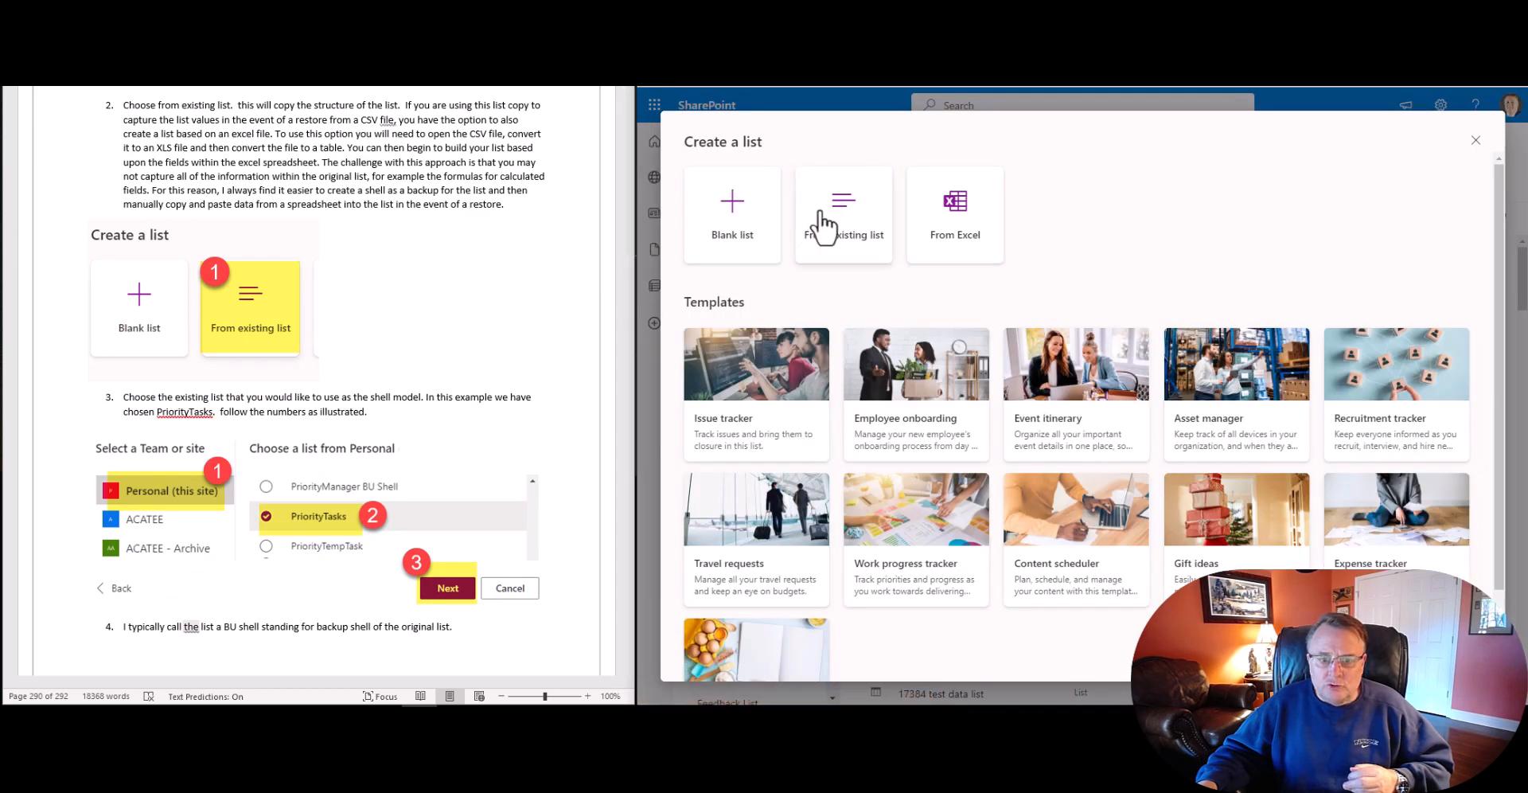
{"action": "left_click", "coordinate": [1474, 140]}
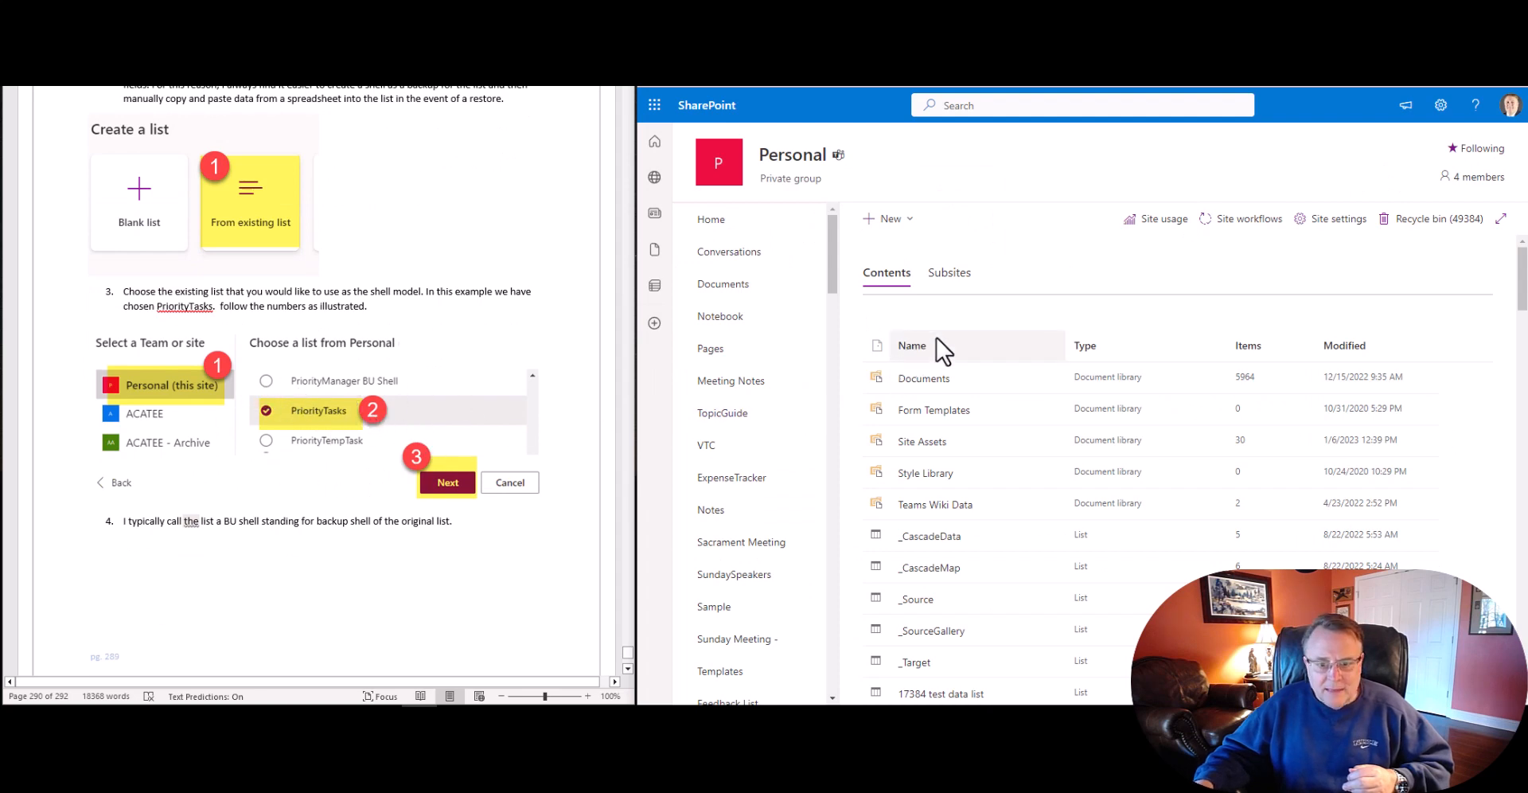
Step: Scroll Site contents down to PriorityTasks (146 items) and the empty PriorityTasks BU Shell
{"action": "scroll", "scroll_direction": "down", "scroll_amount": 3}
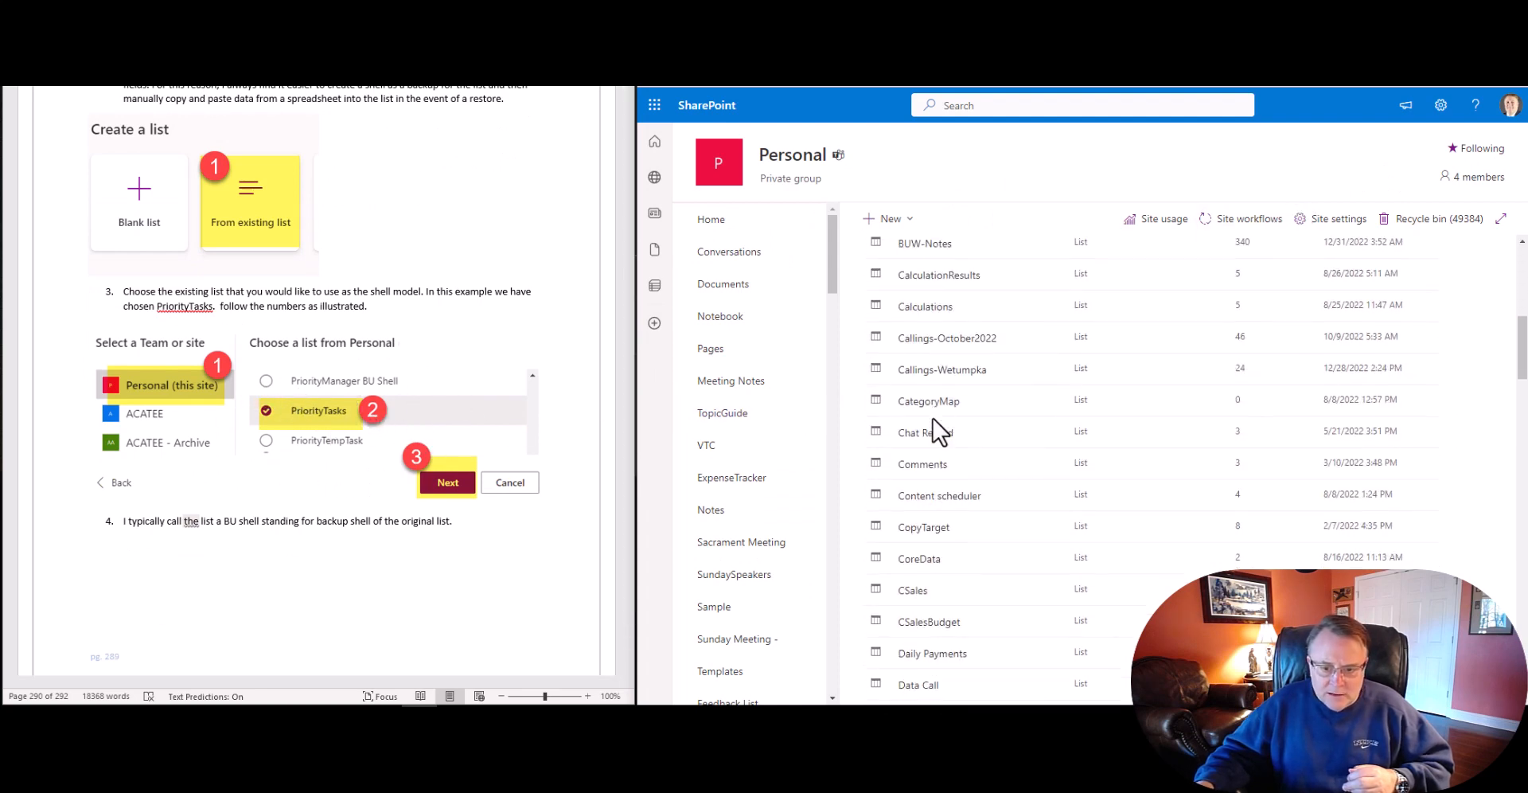
{"action": "scroll", "scroll_direction": "down", "scroll_amount": 3}
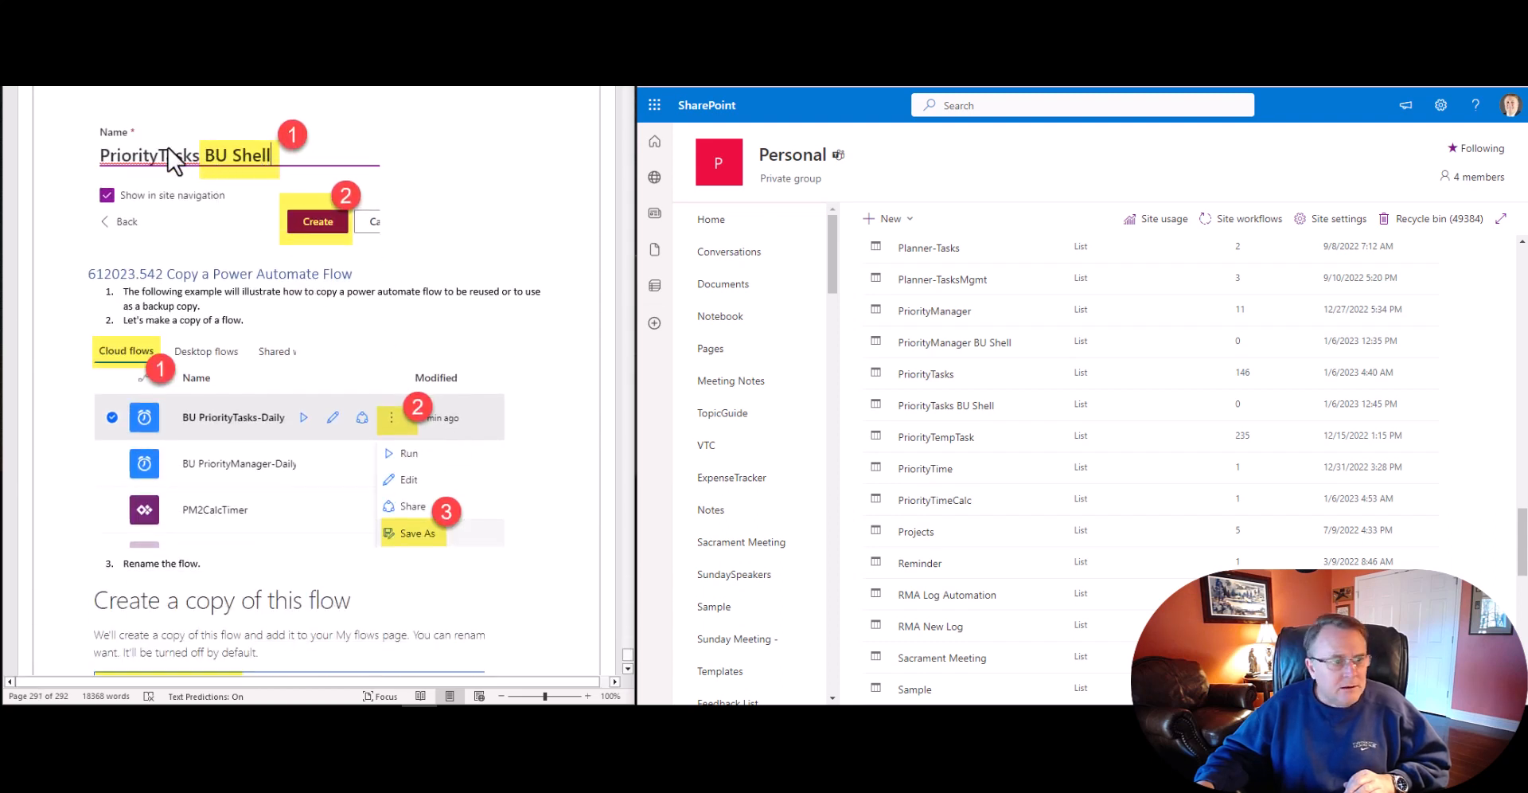
{"action": "mouse_move", "coordinate": [1020, 408]}
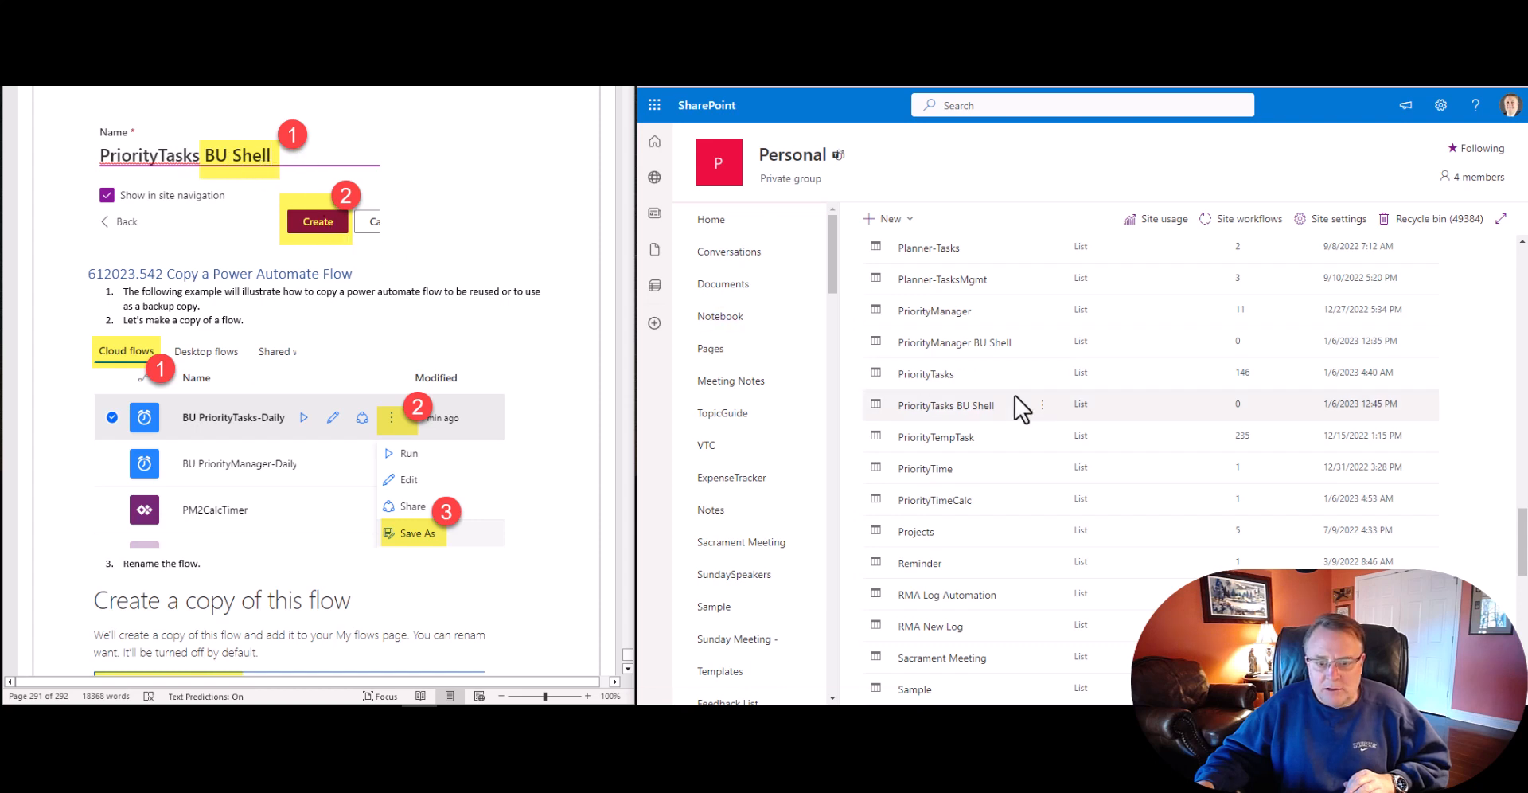
{"action": "mouse_move", "coordinate": [1042, 351]}
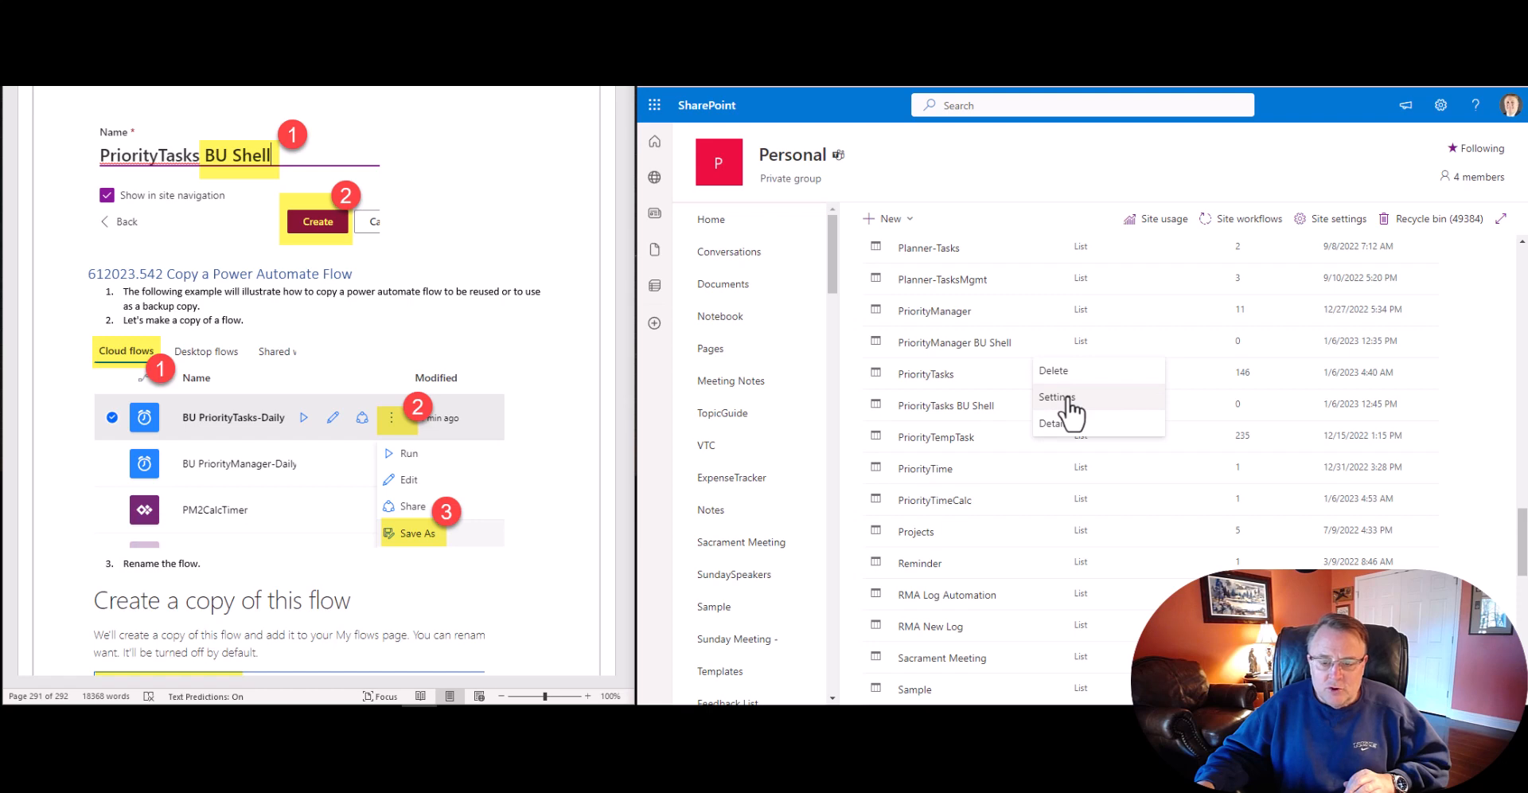
{"action": "mouse_move", "coordinate": [720, 347]}
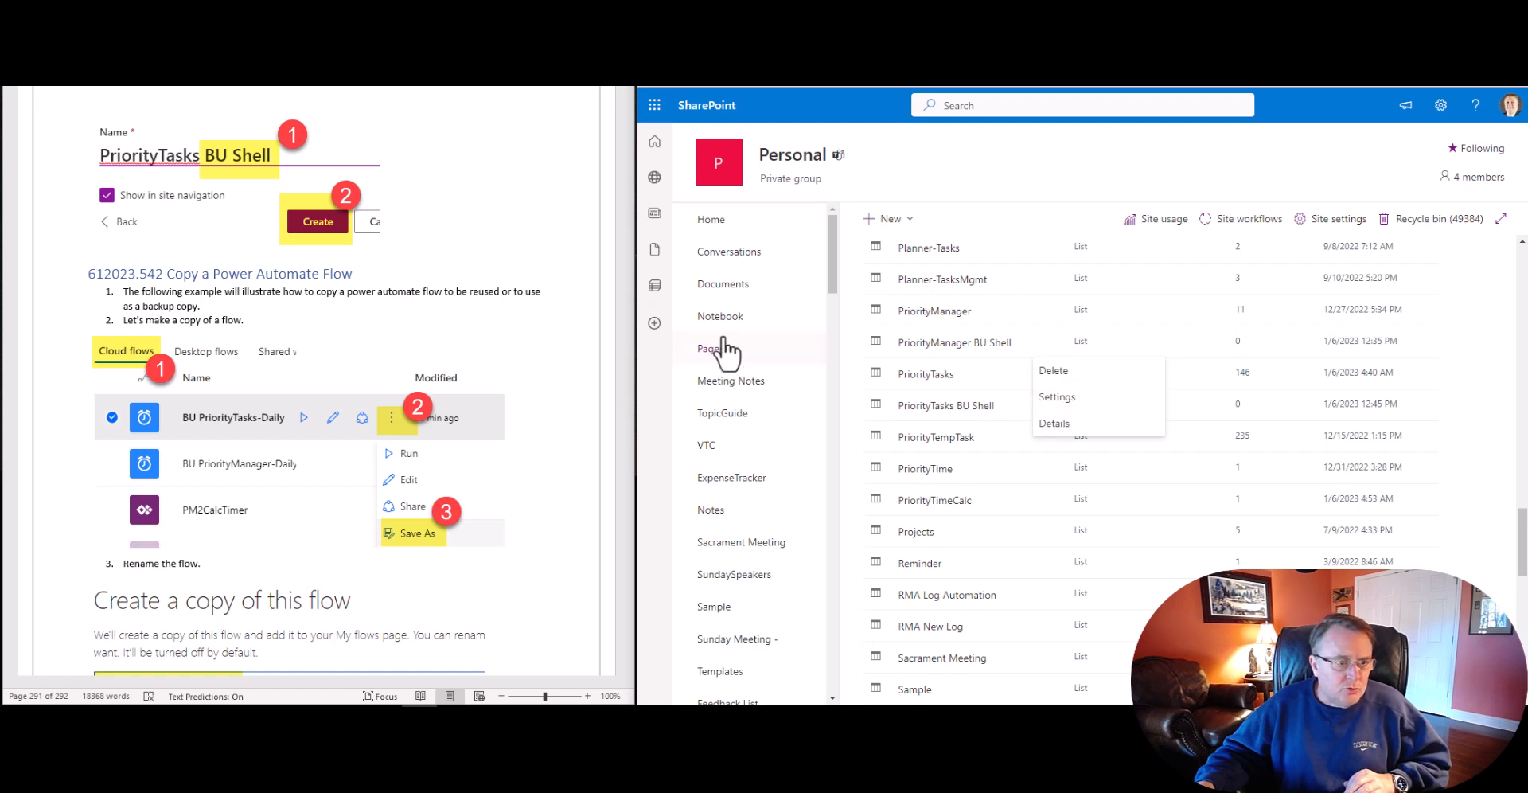
{"action": "mouse_move", "coordinate": [336, 263]}
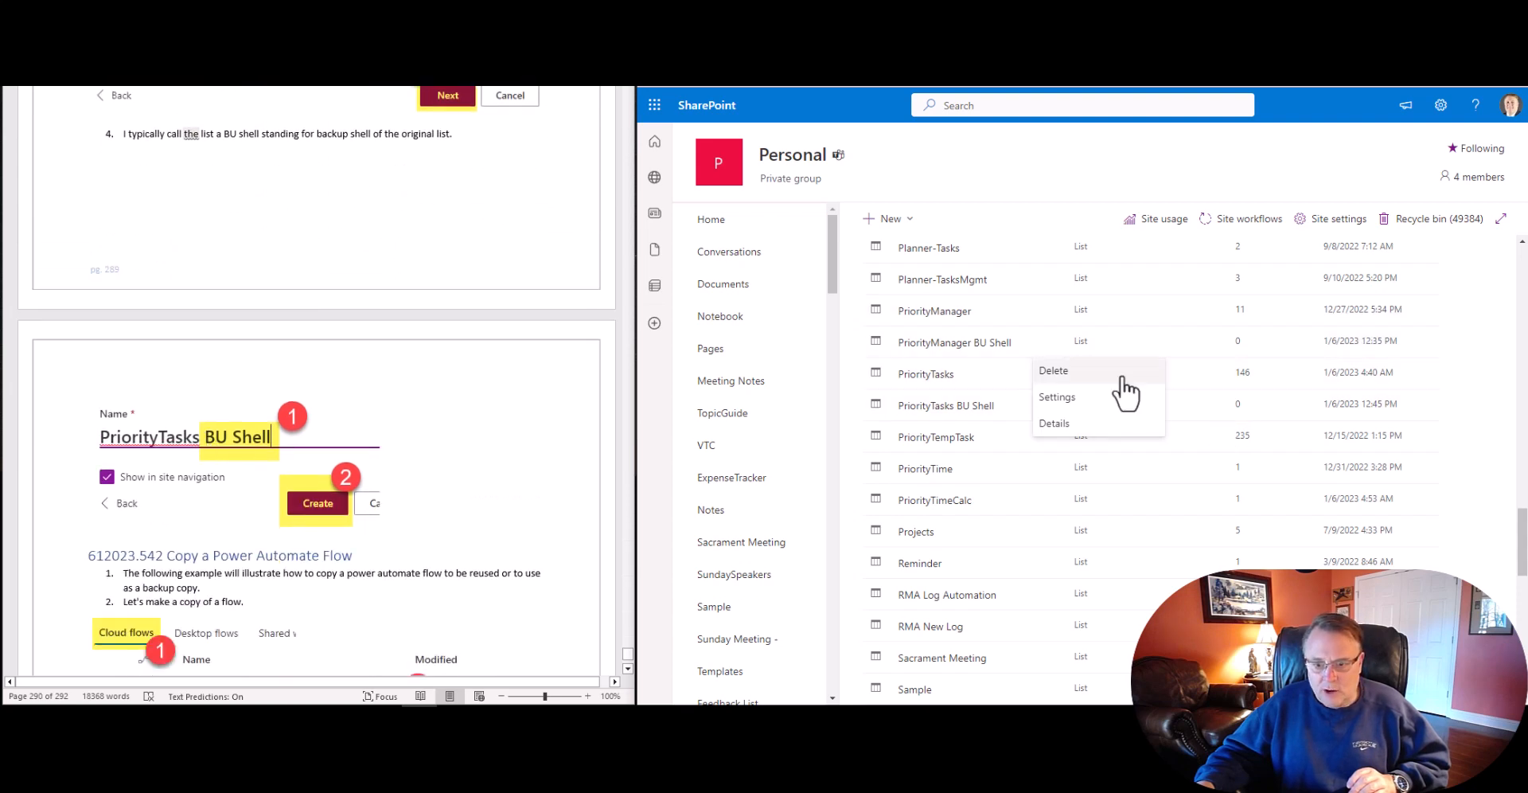
Step: Open the PriorityManager BU Shell list settings and review the PriorityPercComplete formula column without changes
{"action": "left_click", "coordinate": [1056, 397]}
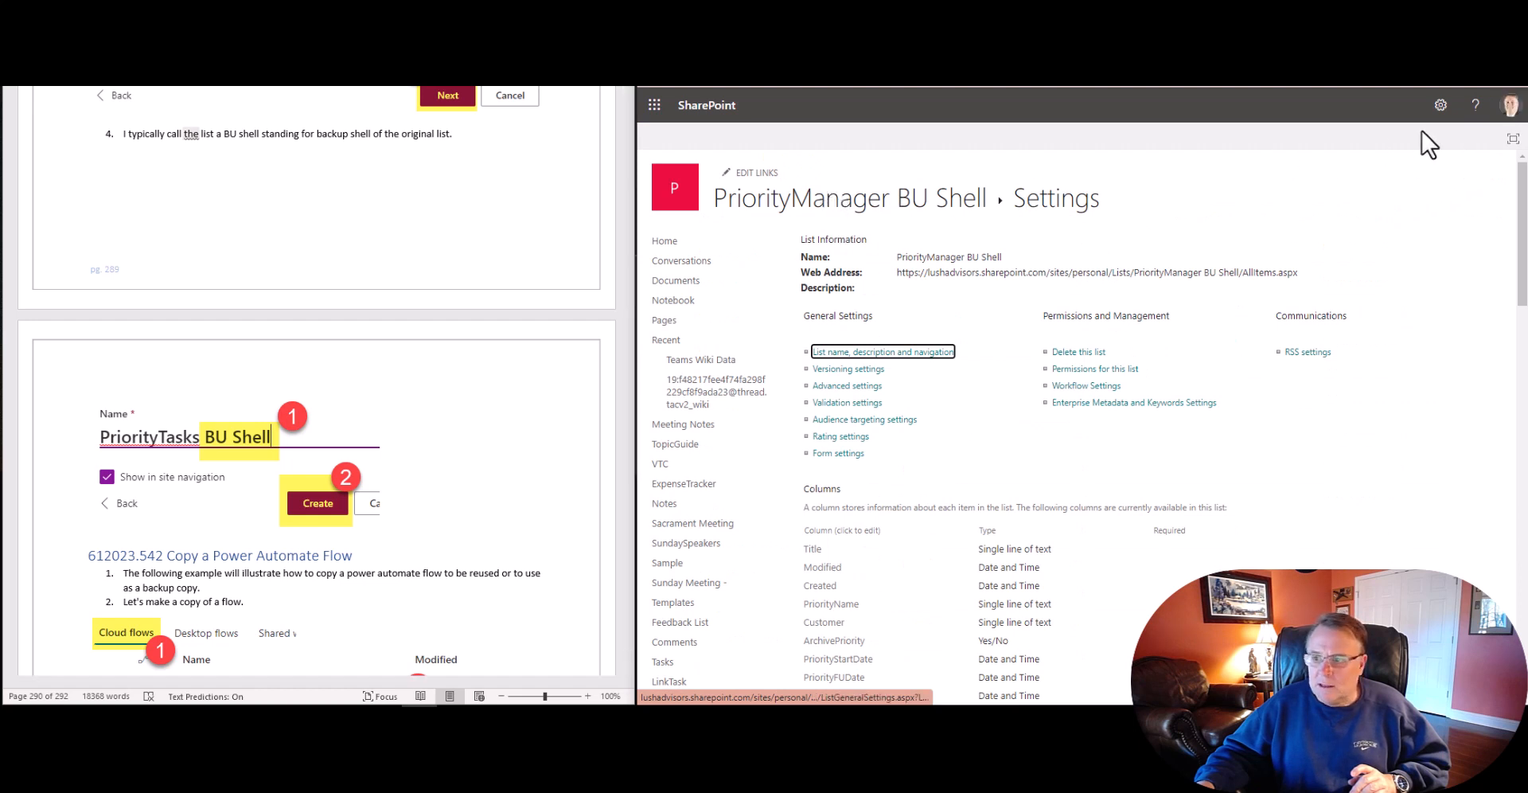
{"action": "left_click", "coordinate": [1440, 104]}
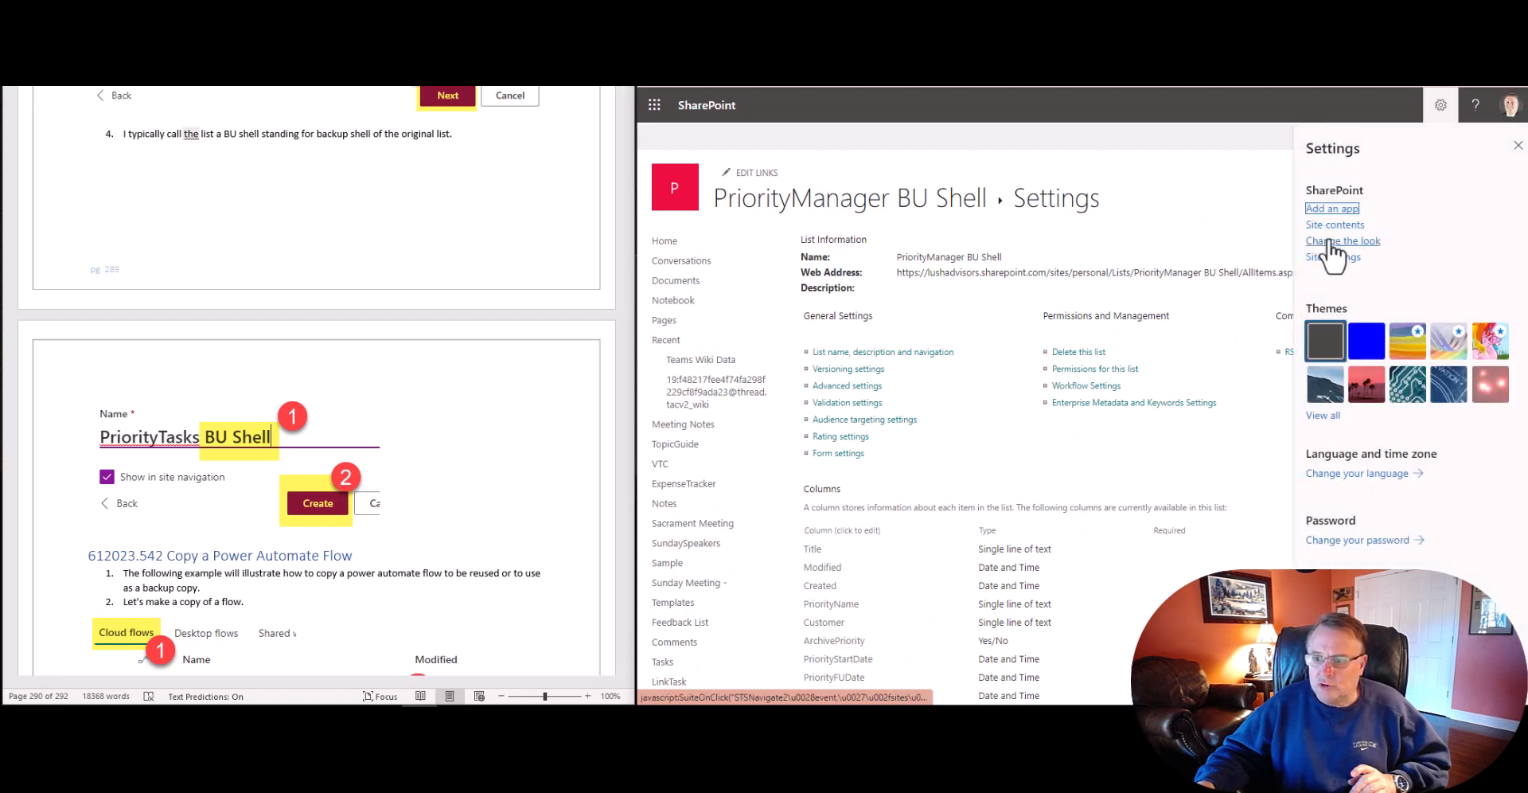
{"action": "scroll", "scroll_direction": "down", "scroll_amount": 3}
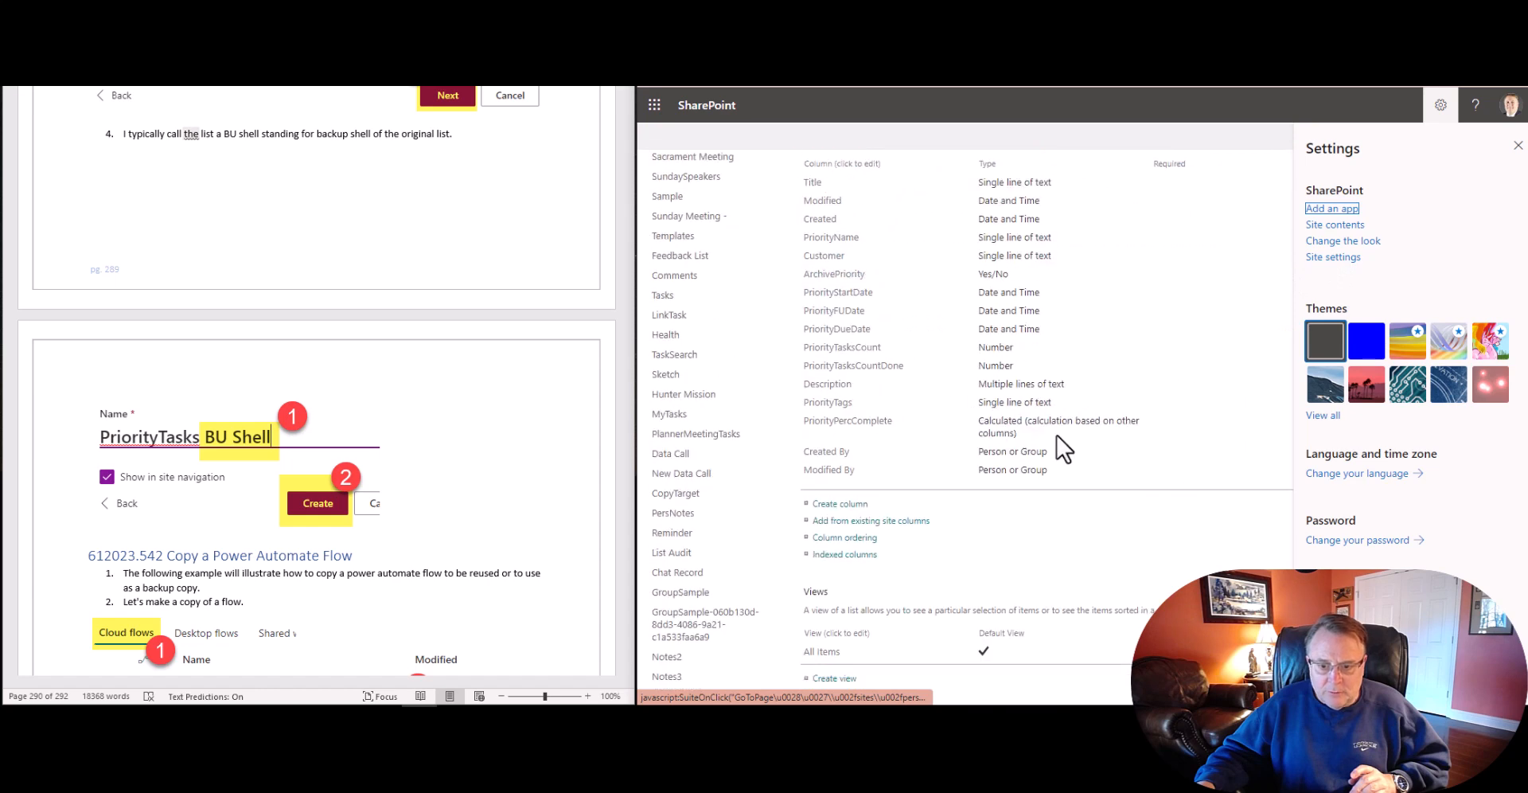
{"action": "mouse_move", "coordinate": [847, 420]}
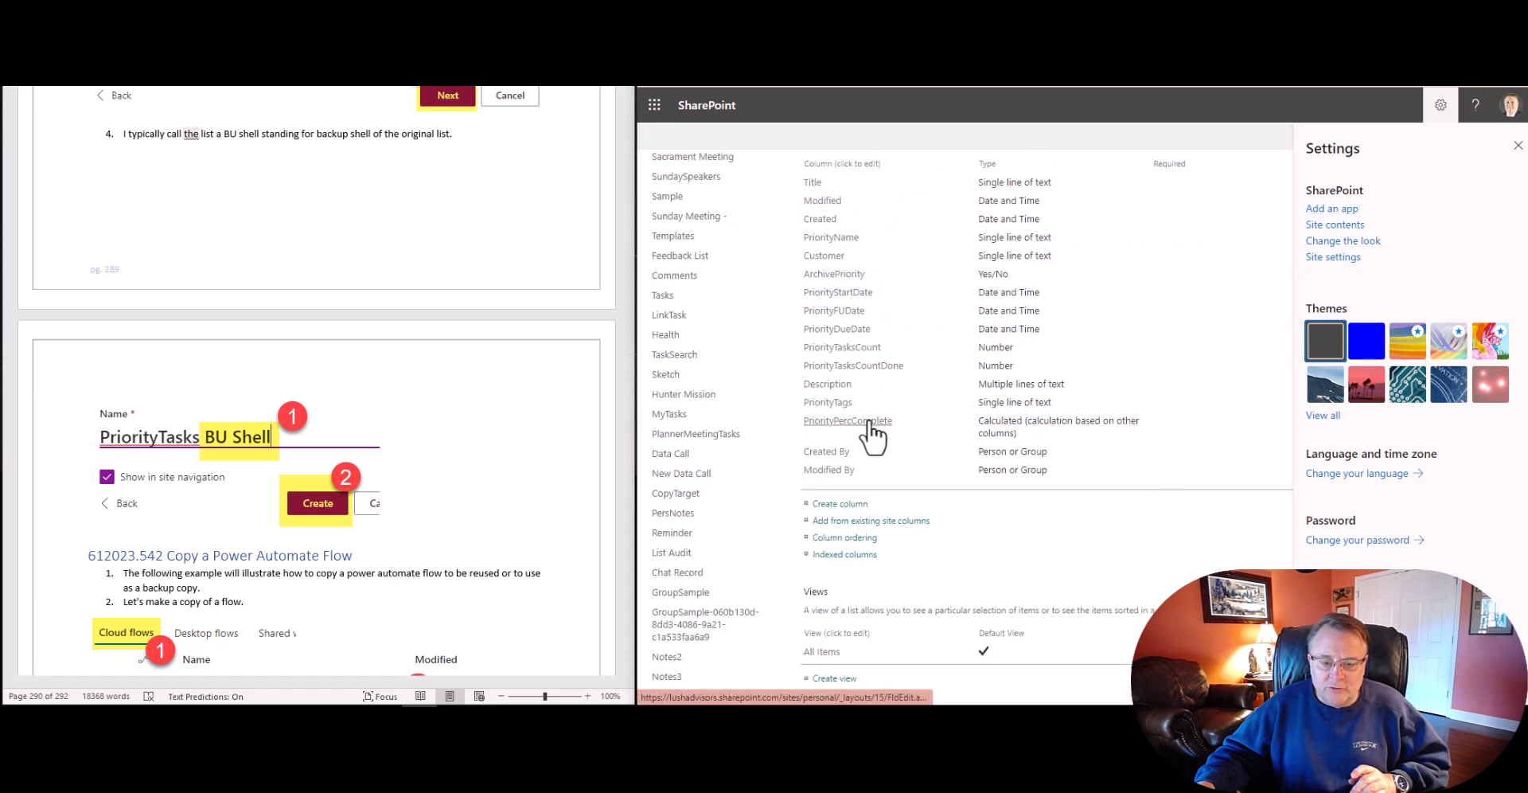
{"action": "left_click", "coordinate": [847, 420]}
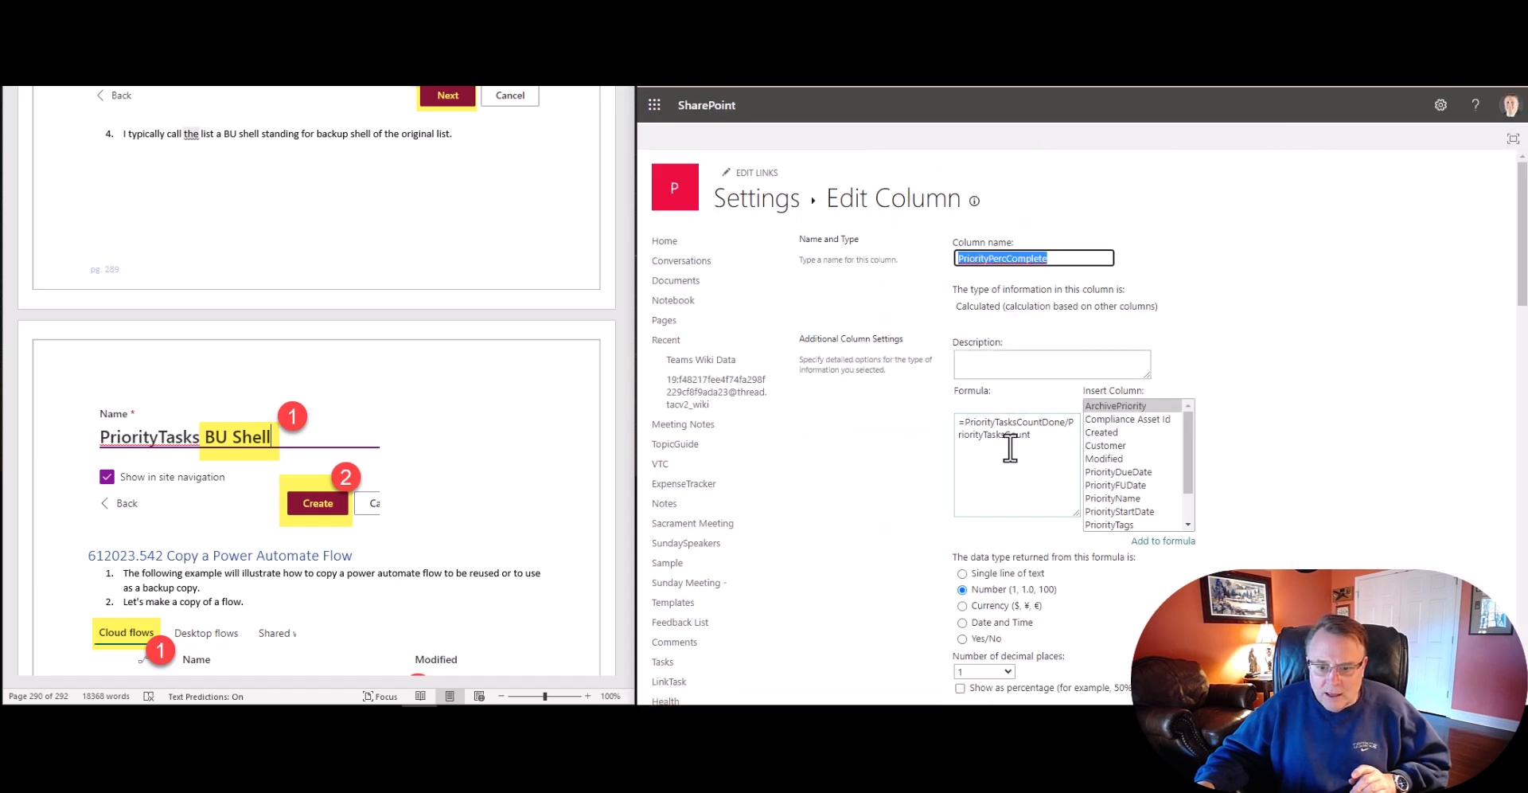
{"action": "mouse_move", "coordinate": [758, 204]}
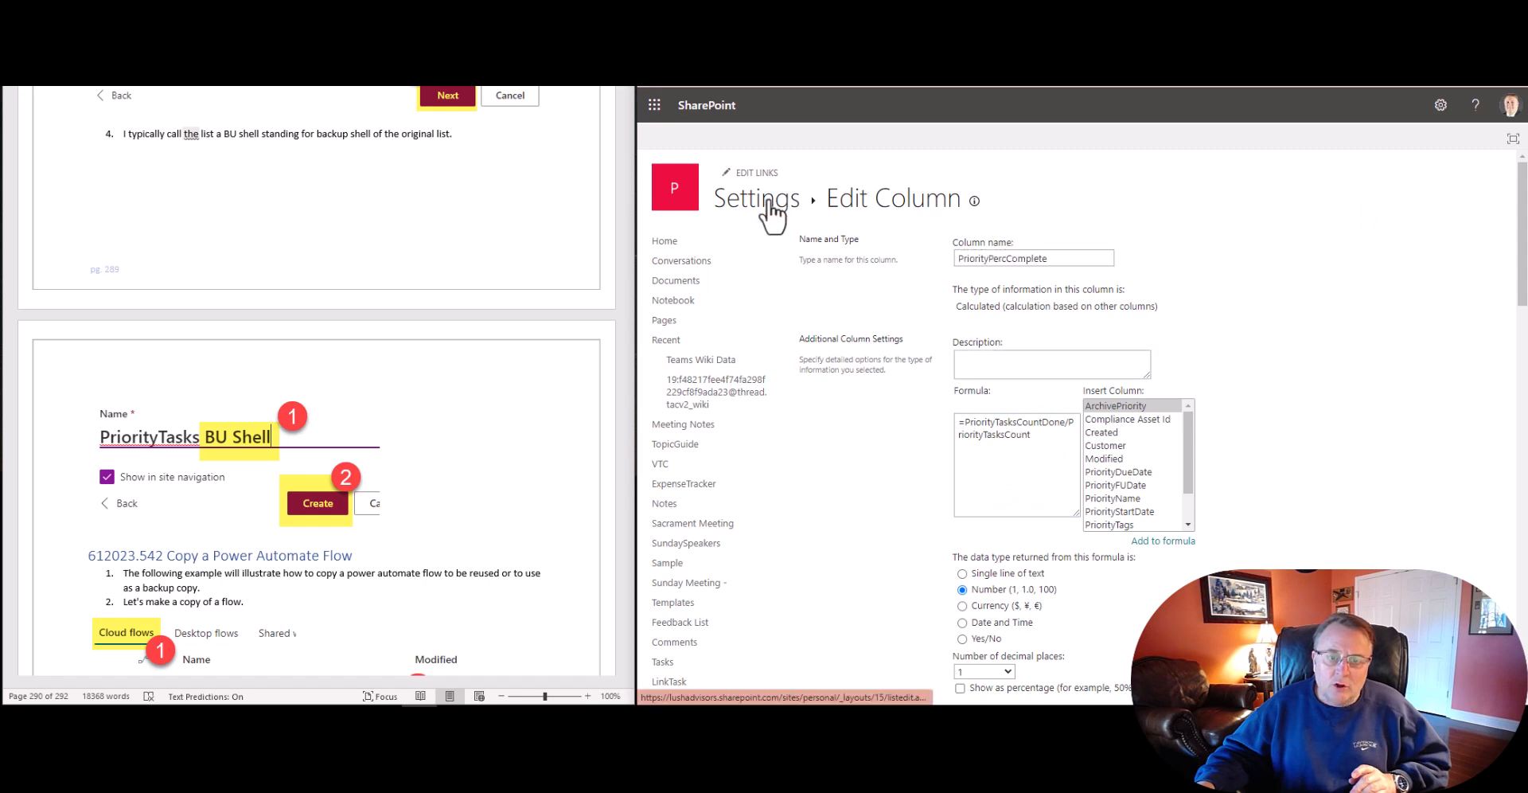
{"action": "left_click", "coordinate": [756, 198]}
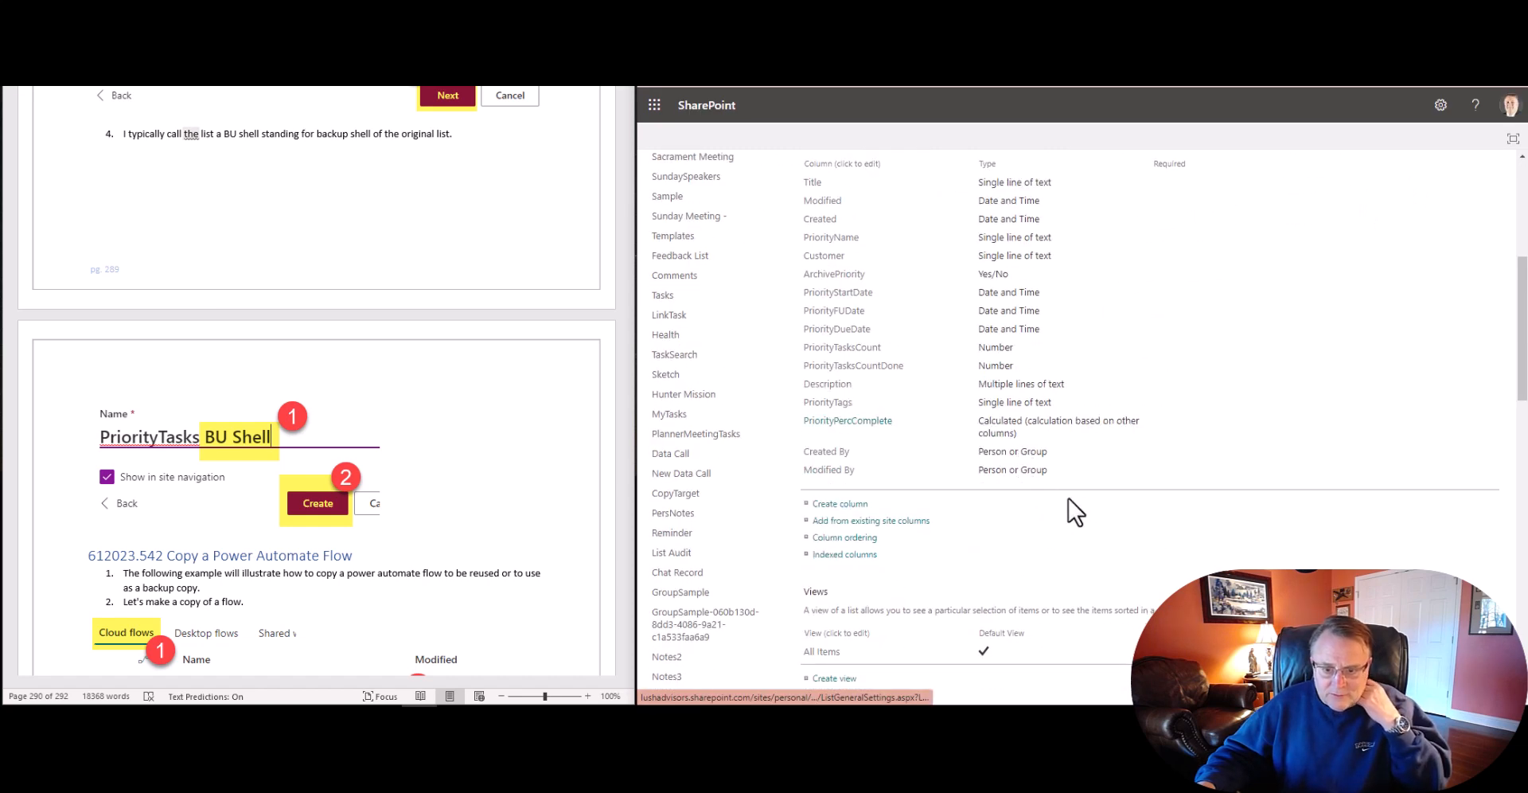
{"action": "mouse_move", "coordinate": [1085, 440]}
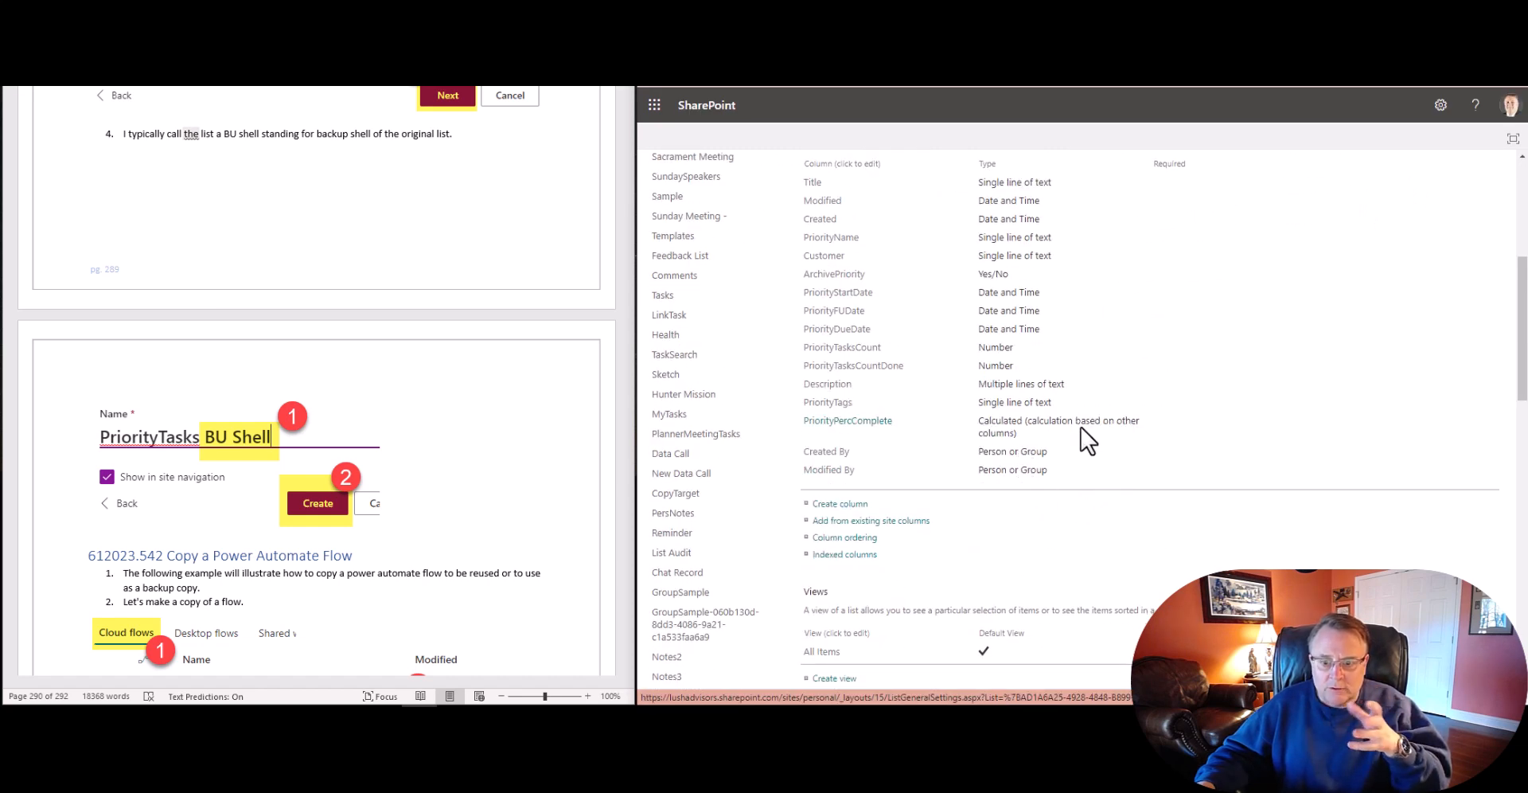
{"action": "mouse_move", "coordinate": [1003, 283]}
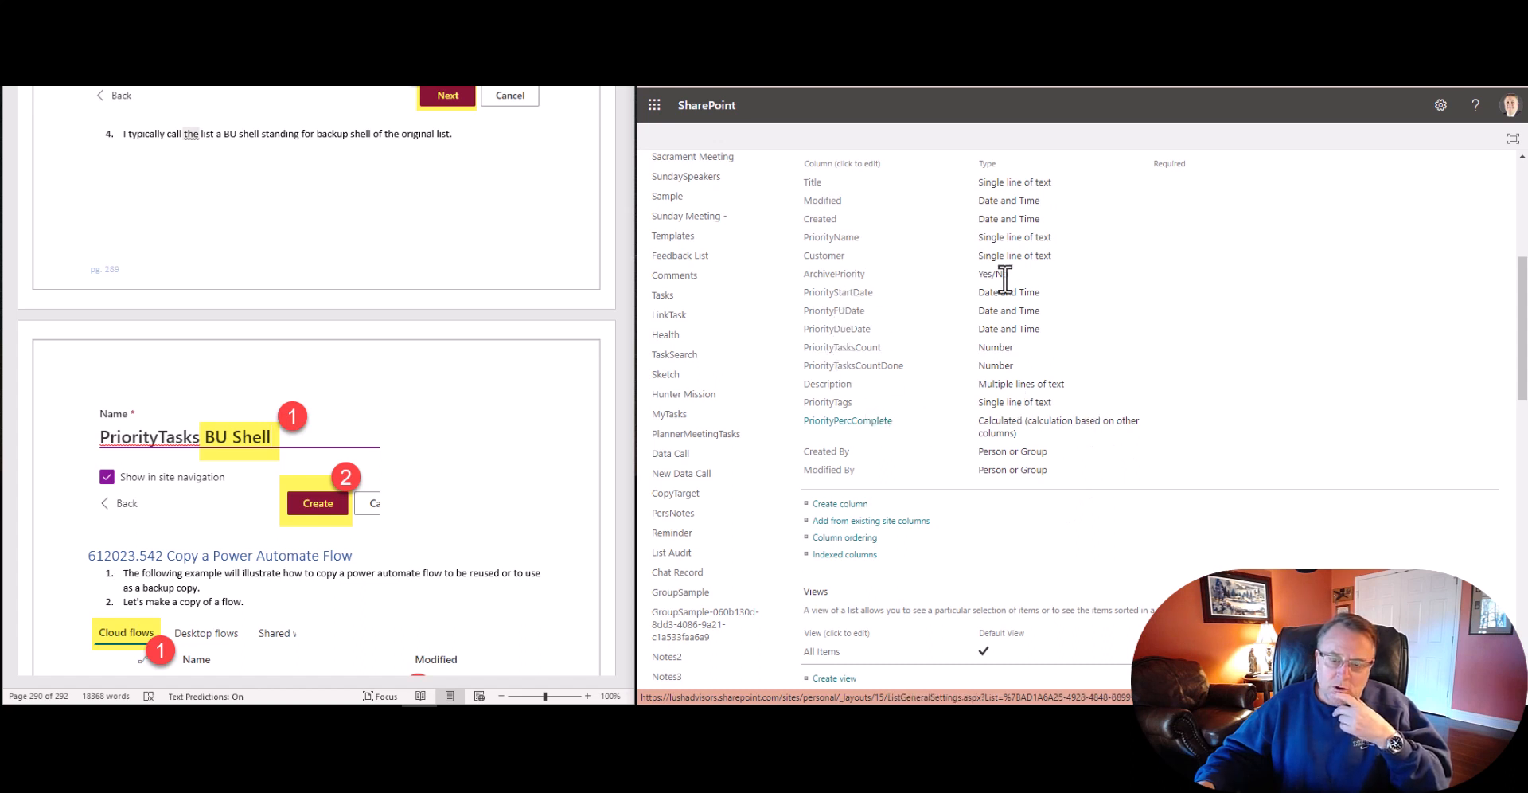
{"action": "mouse_move", "coordinate": [1065, 505]}
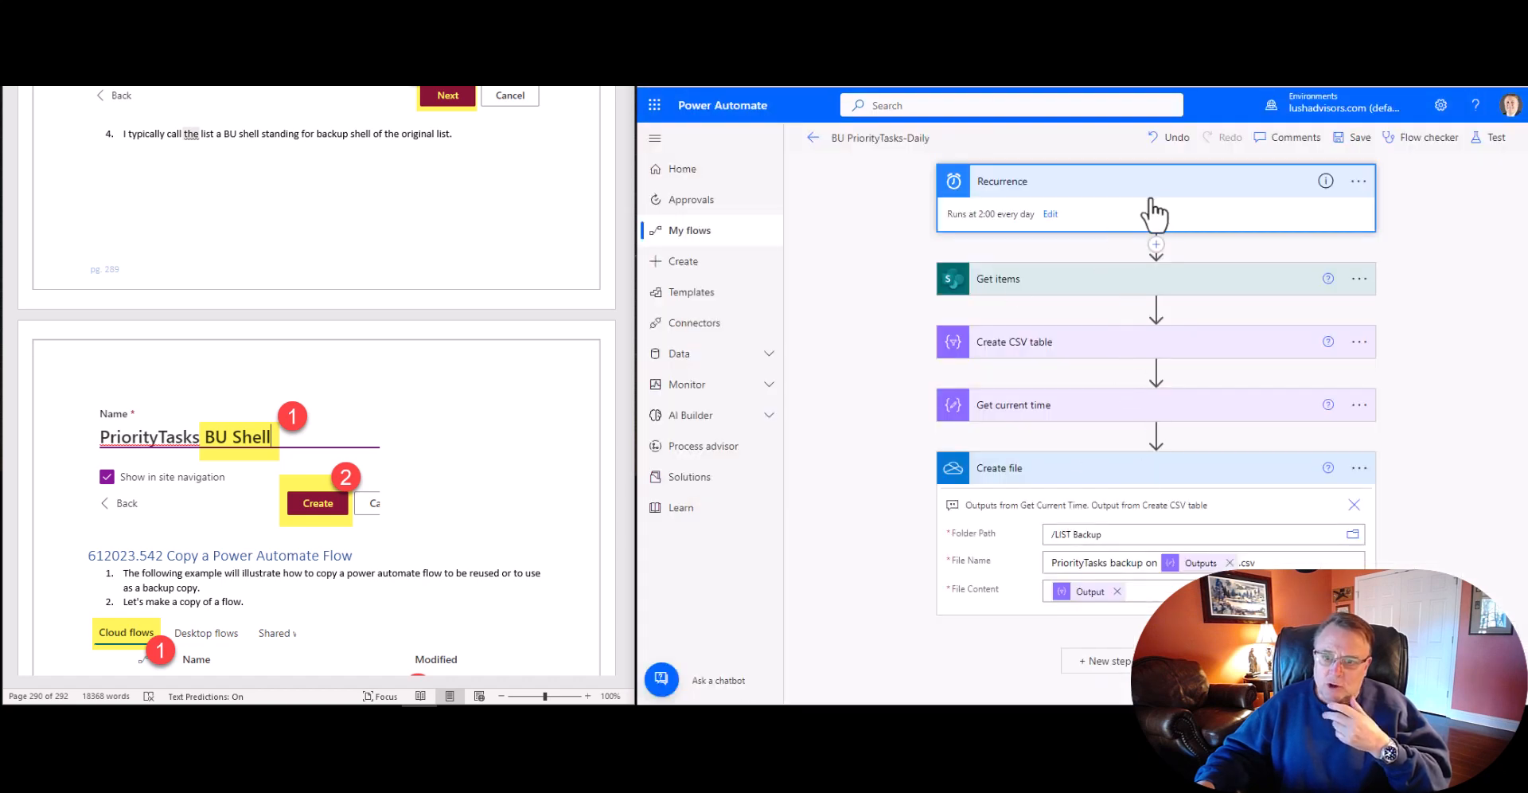
{"action": "mouse_move", "coordinate": [1123, 261]}
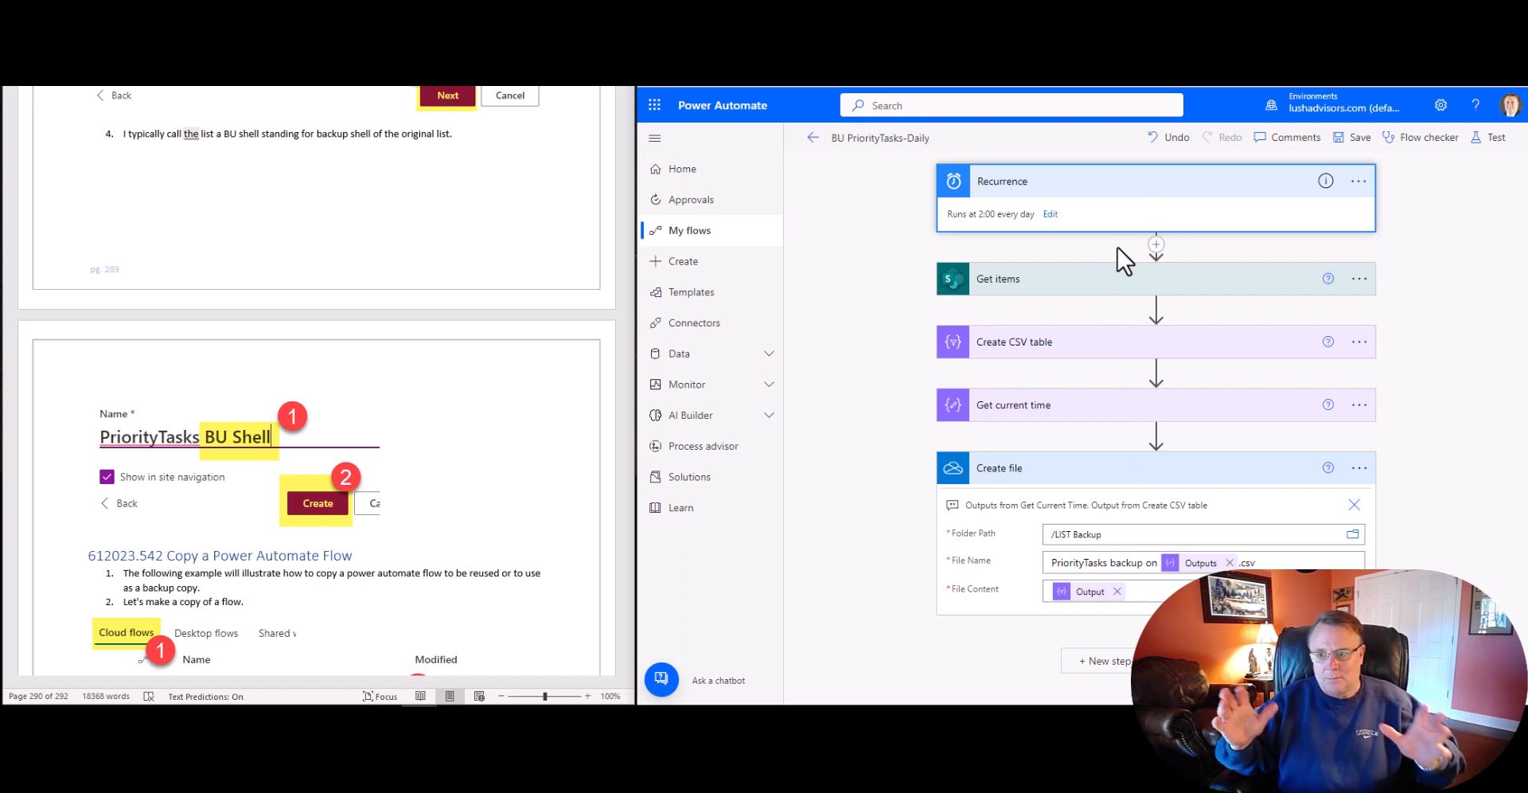
{"action": "mouse_move", "coordinate": [1104, 282]}
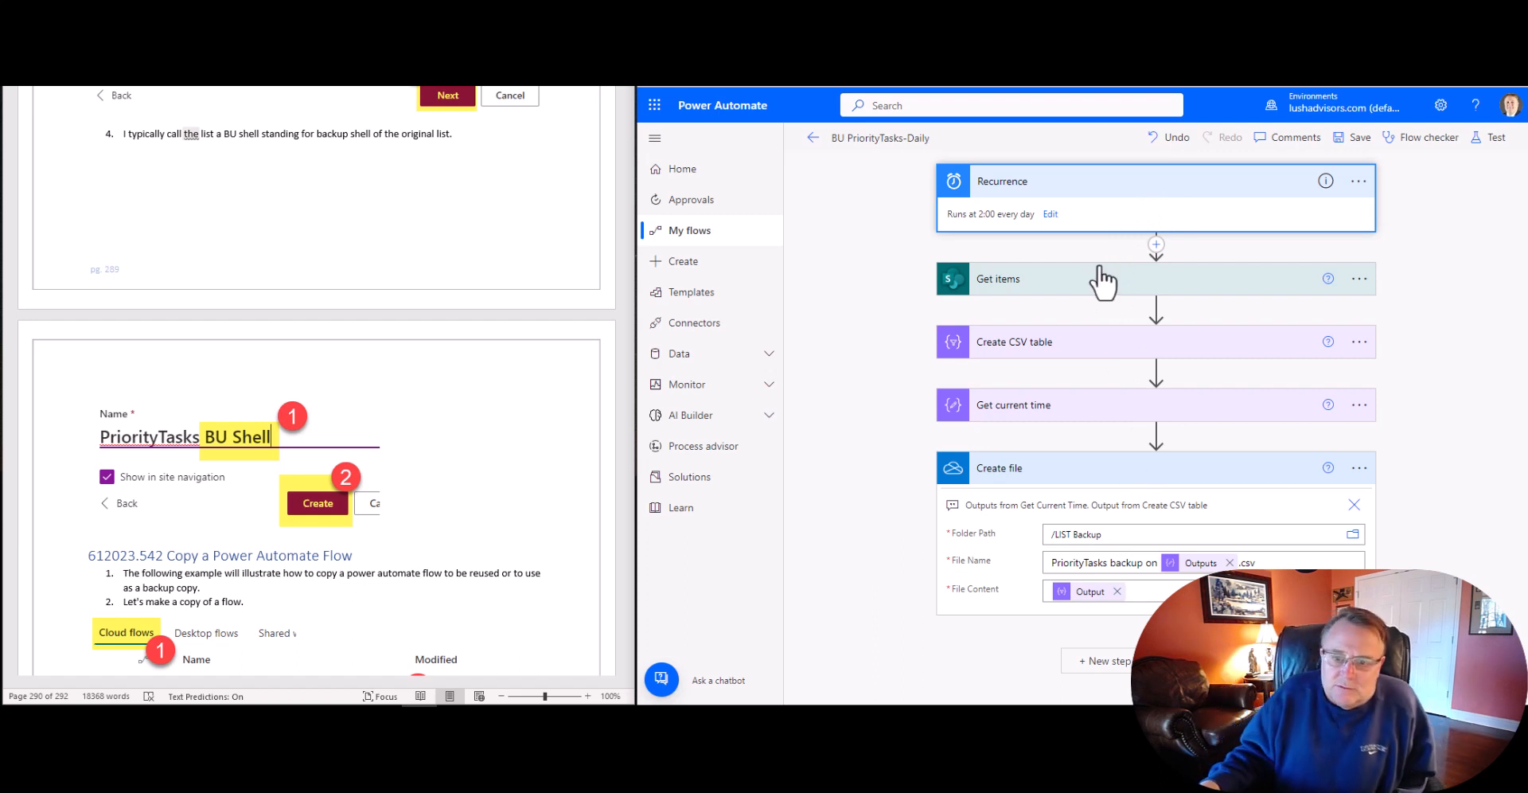
{"action": "mouse_move", "coordinate": [444, 485]}
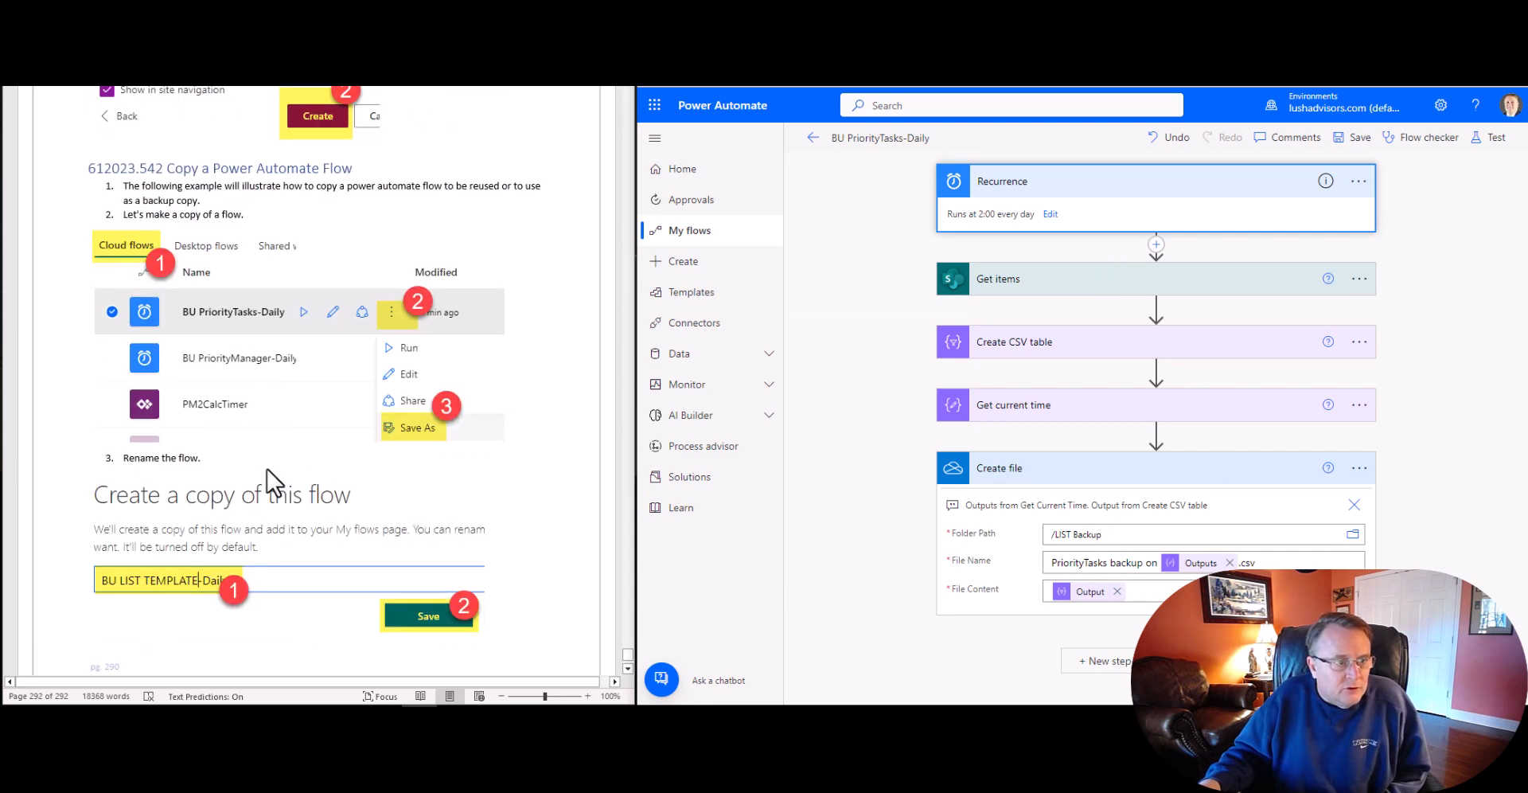
Step: Scroll up through the BU PriorityTasks-Daily flow's five steps in the designer
{"action": "scroll", "scroll_direction": "up", "scroll_amount": 3}
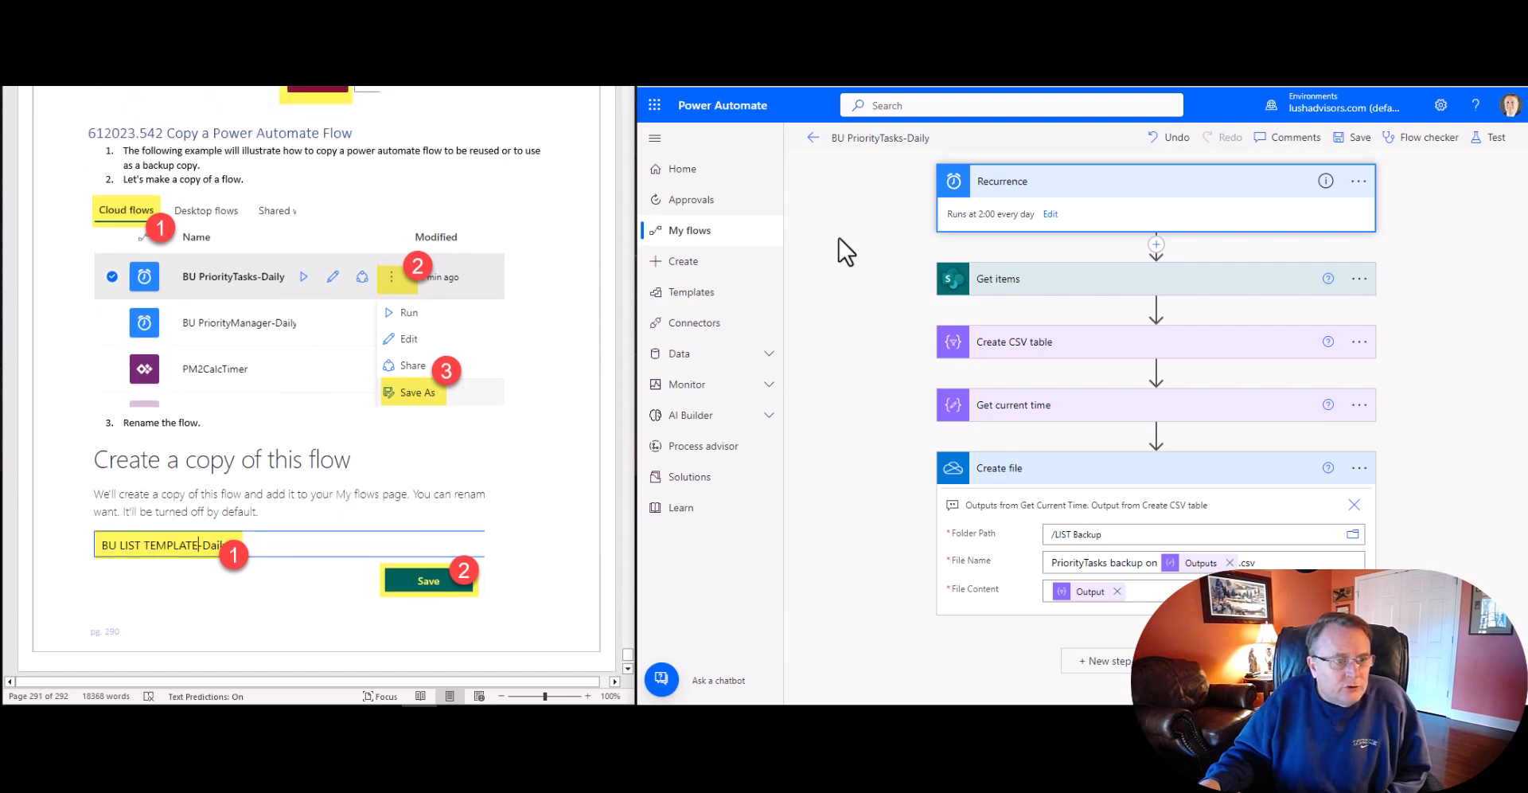
Step: Go to My flows and show the action options for BU PriorityTasks-Daily
{"action": "left_click", "coordinate": [682, 260]}
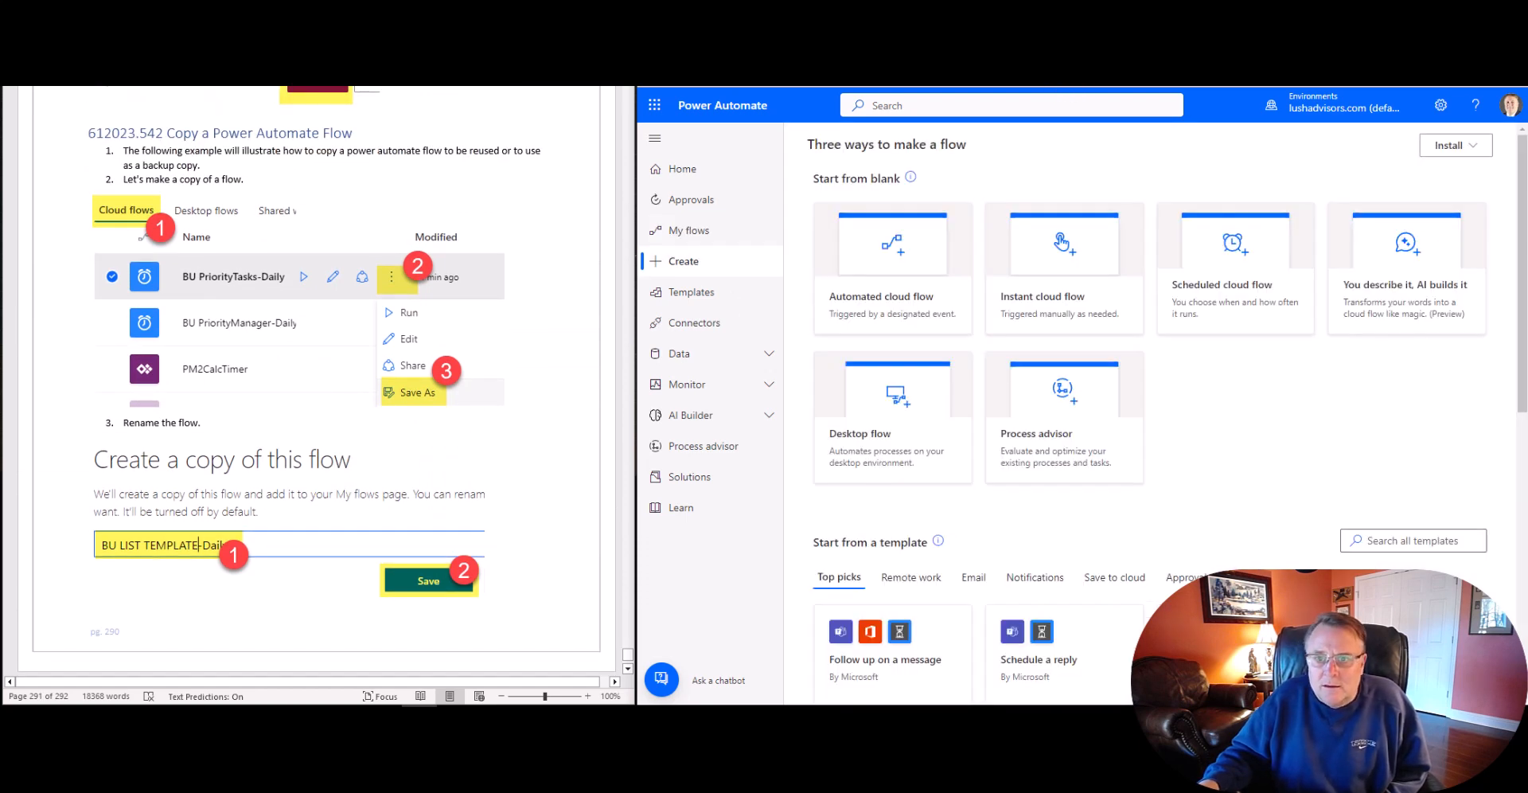
{"action": "left_click", "coordinate": [407, 338]}
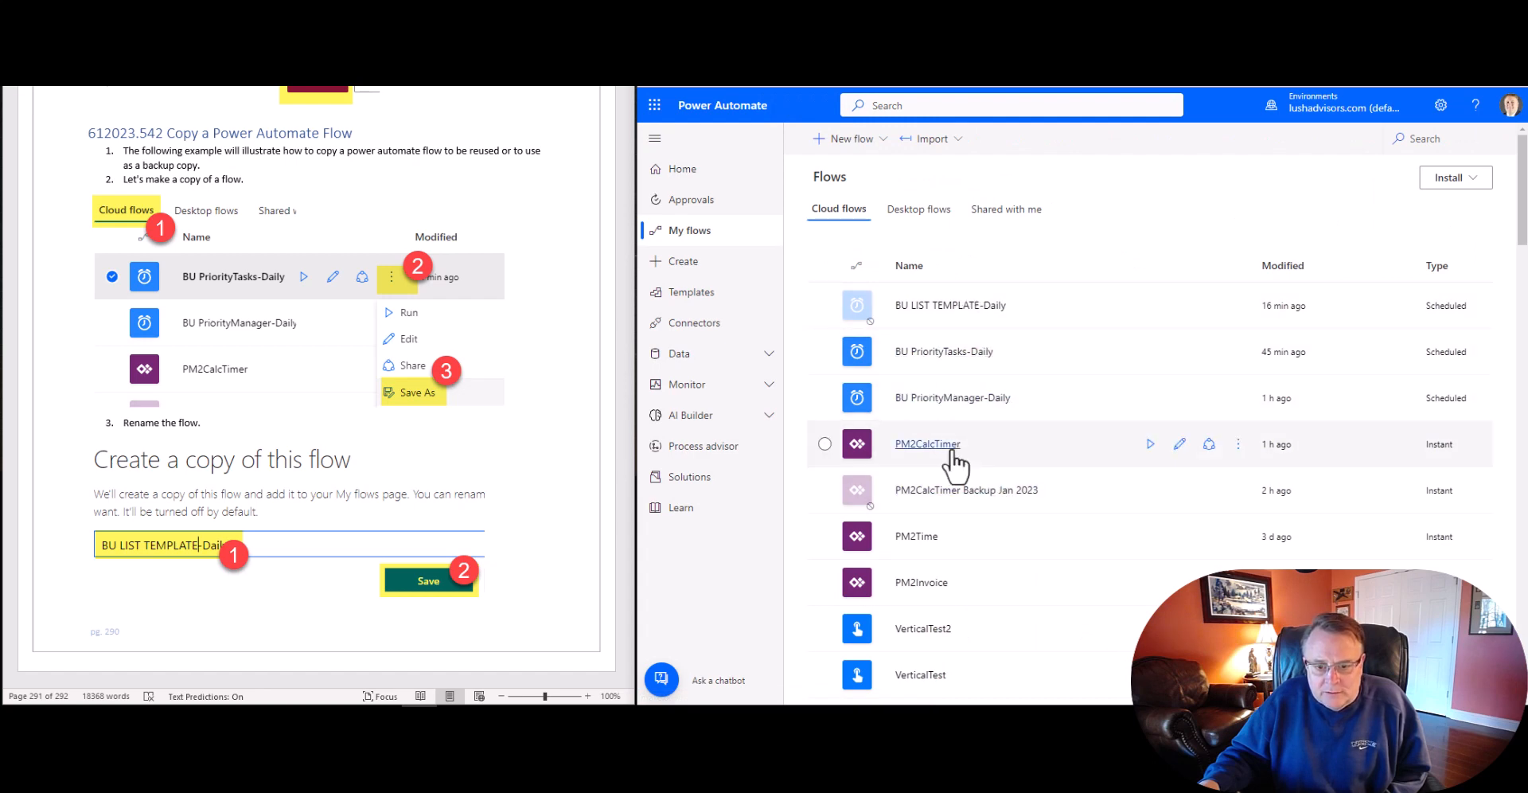
{"action": "mouse_move", "coordinate": [942, 351]}
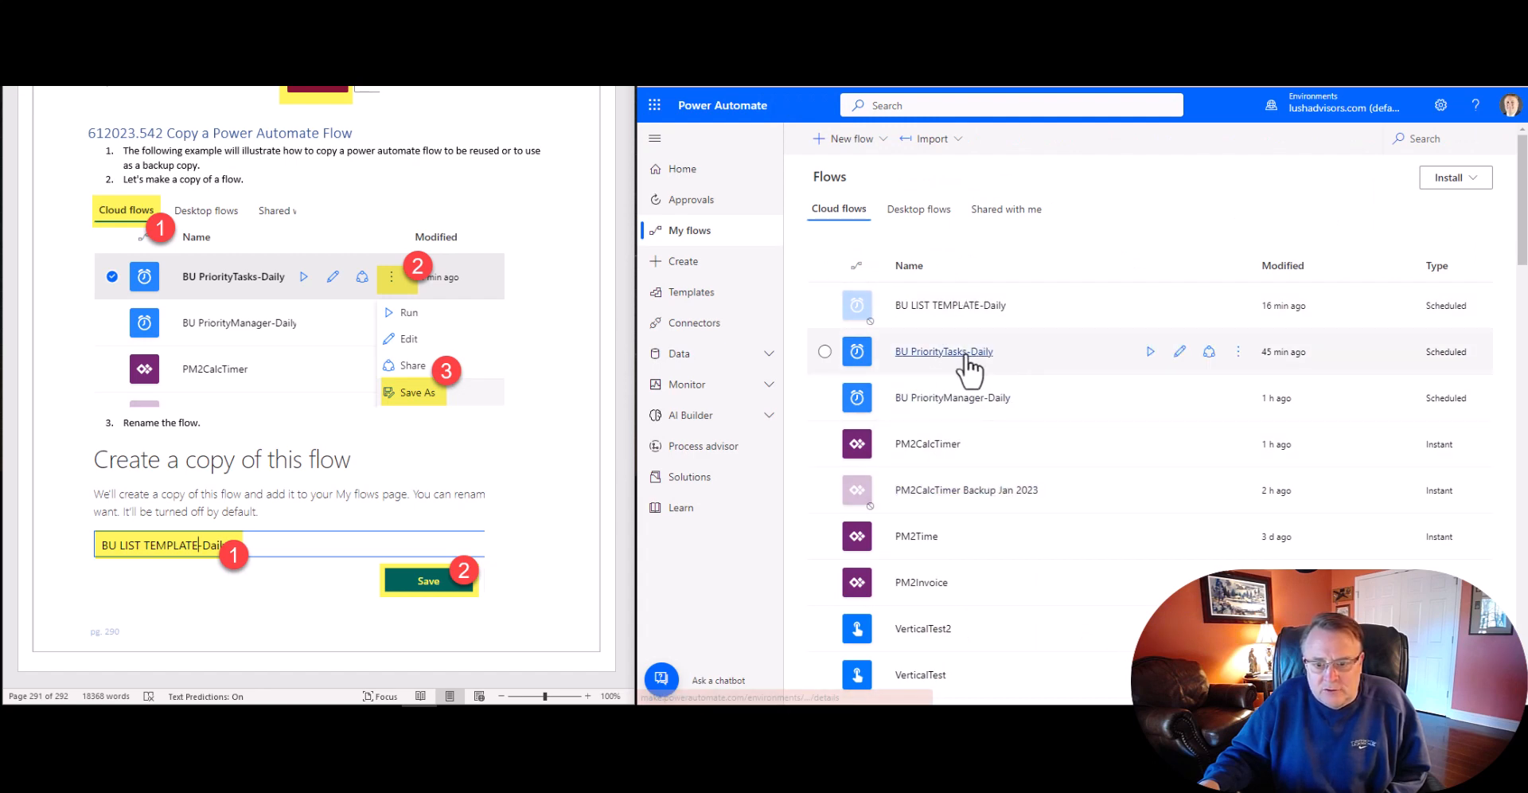
{"action": "left_click", "coordinate": [1237, 351]}
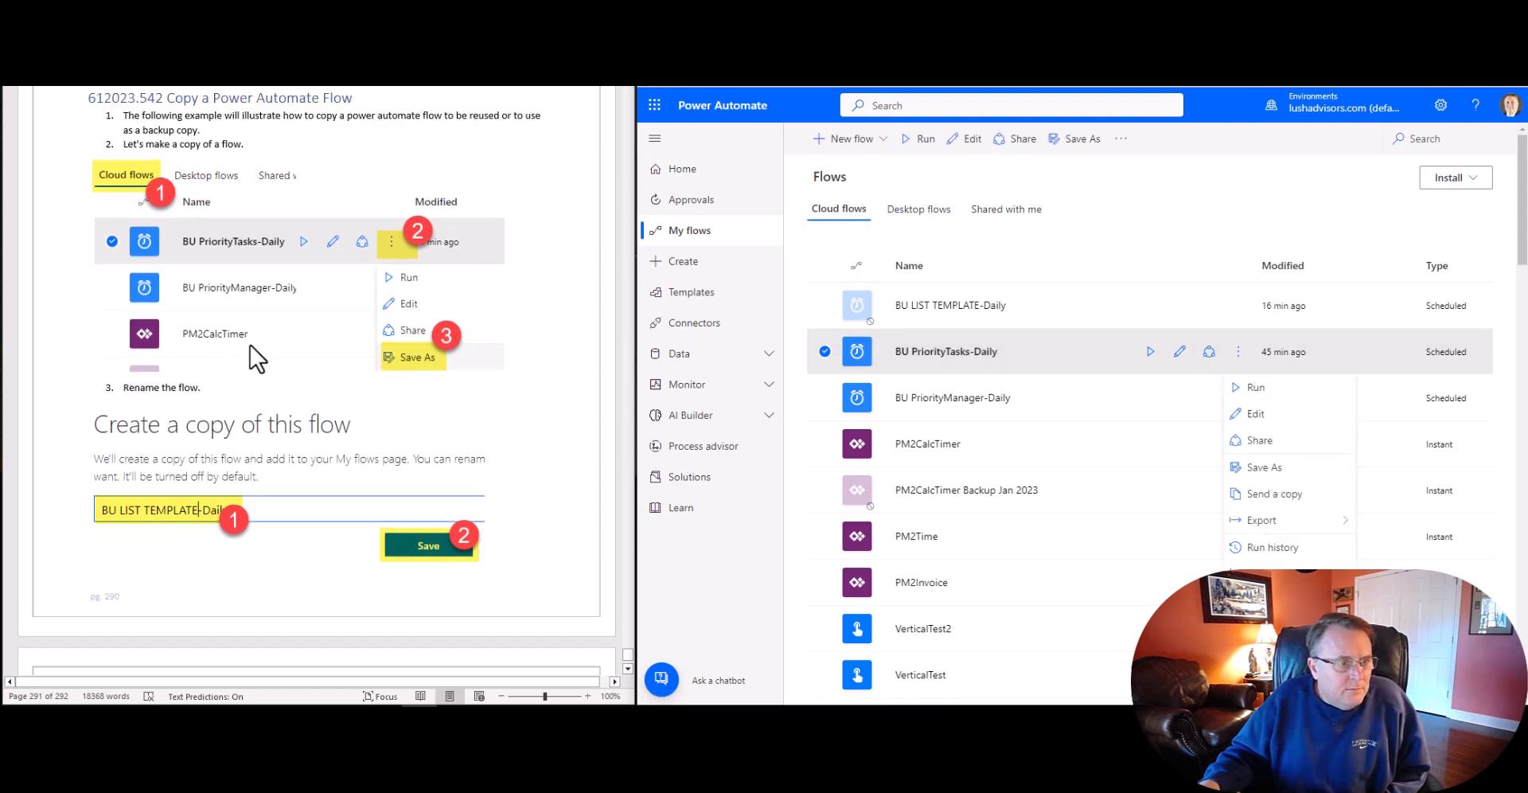
{"action": "mouse_move", "coordinate": [1276, 467]}
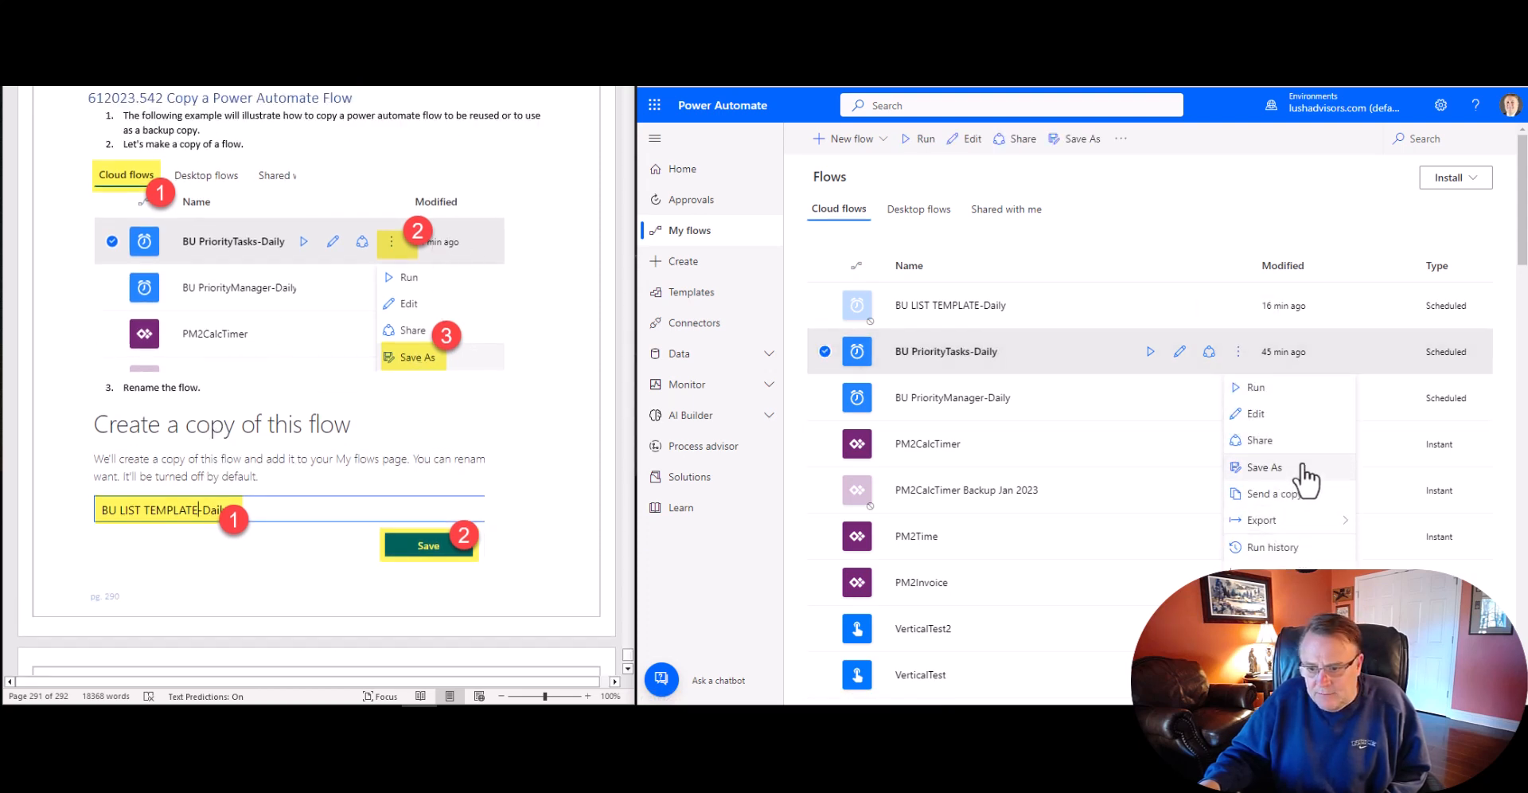
Step: Start and cancel a Save As copy of BU PriorityTasks-Daily, then show BU LIST TEMPLATE-Daily's actions
{"action": "left_click", "coordinate": [1263, 466]}
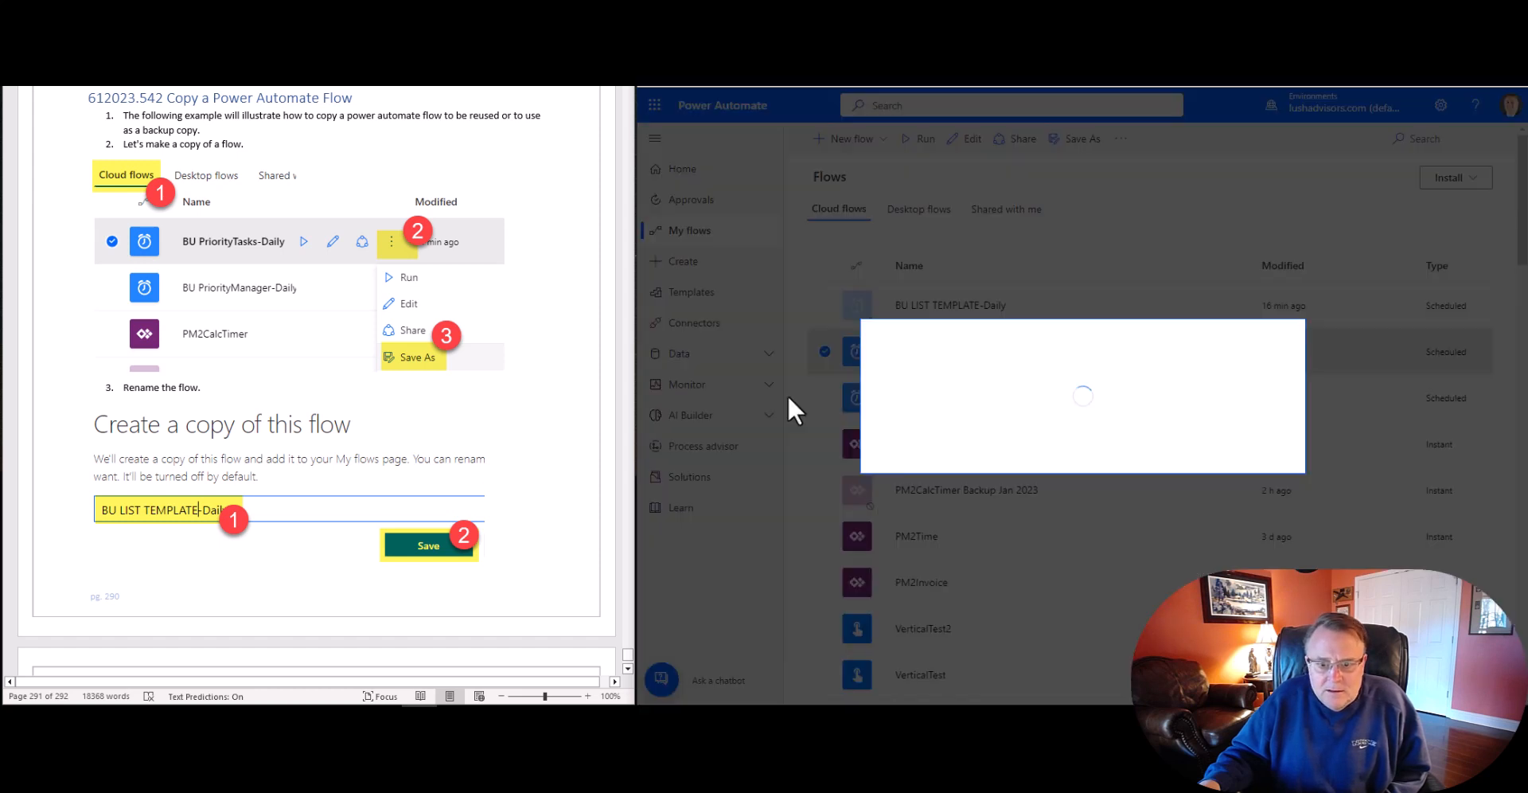
{"action": "scroll", "scroll_direction": "down", "scroll_amount": 3}
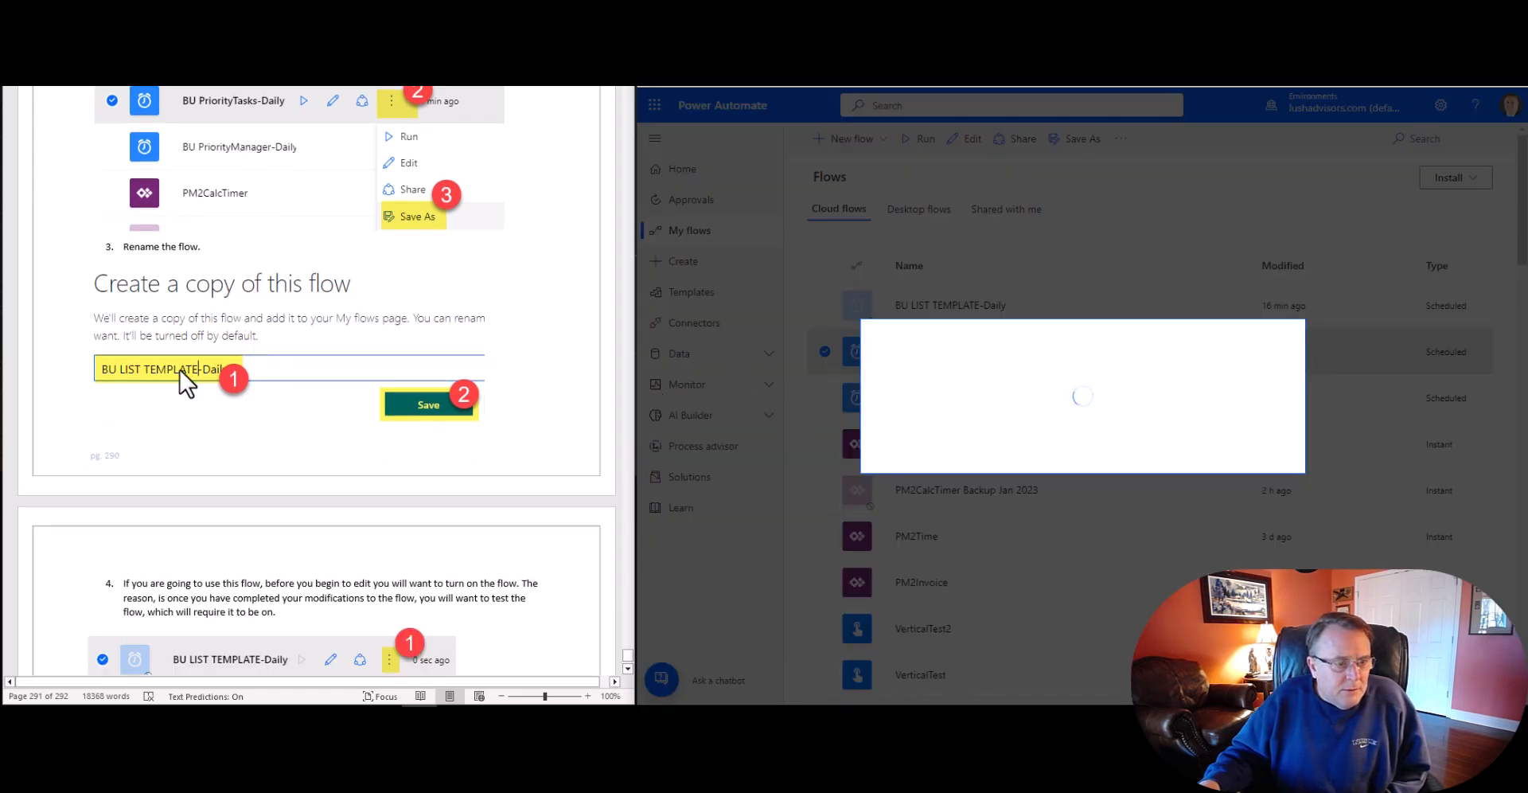
{"action": "mouse_move", "coordinate": [273, 382]}
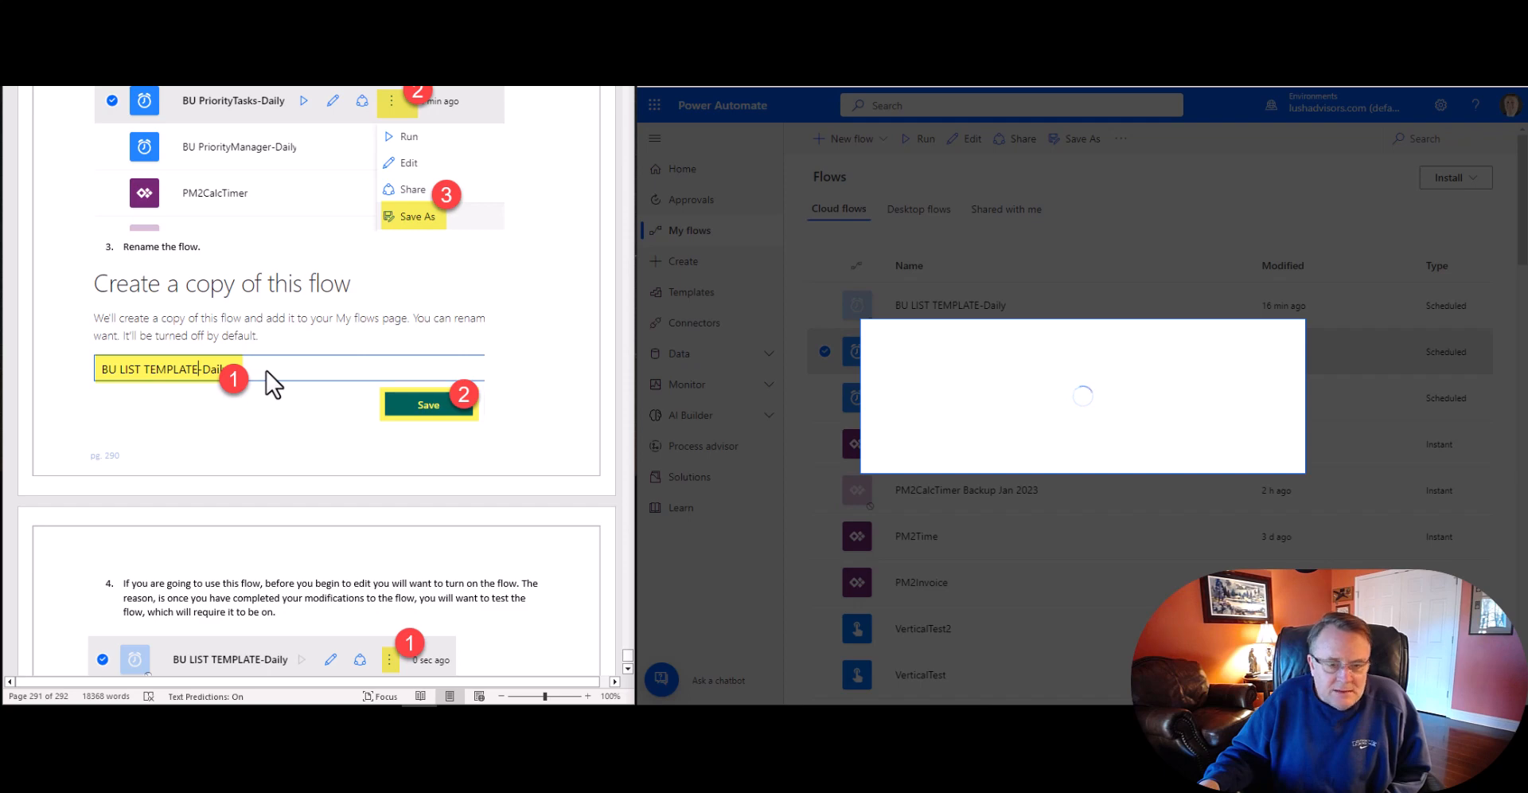
{"action": "mouse_move", "coordinate": [1164, 432]}
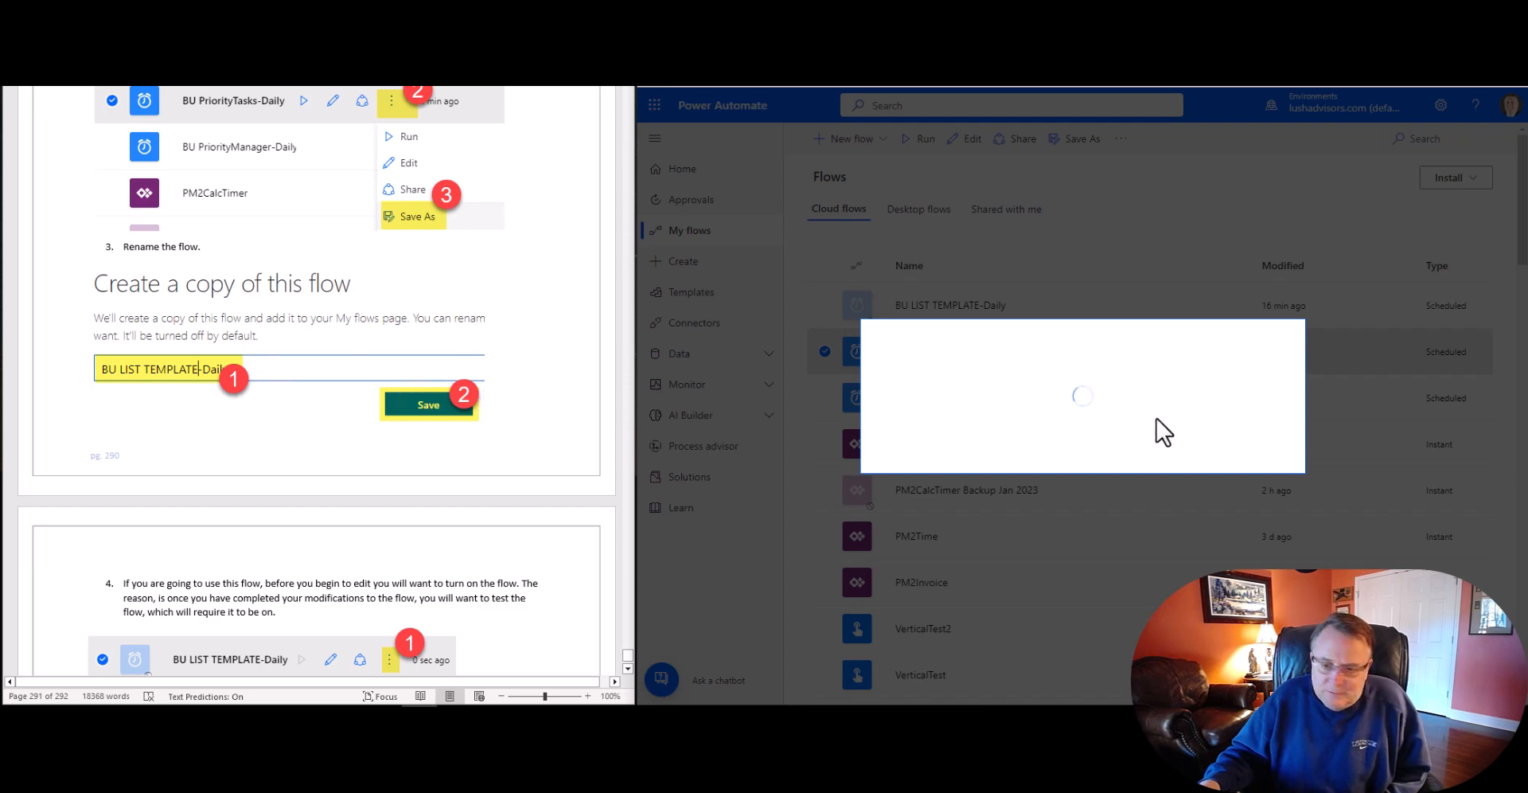
{"action": "mouse_move", "coordinate": [353, 397]}
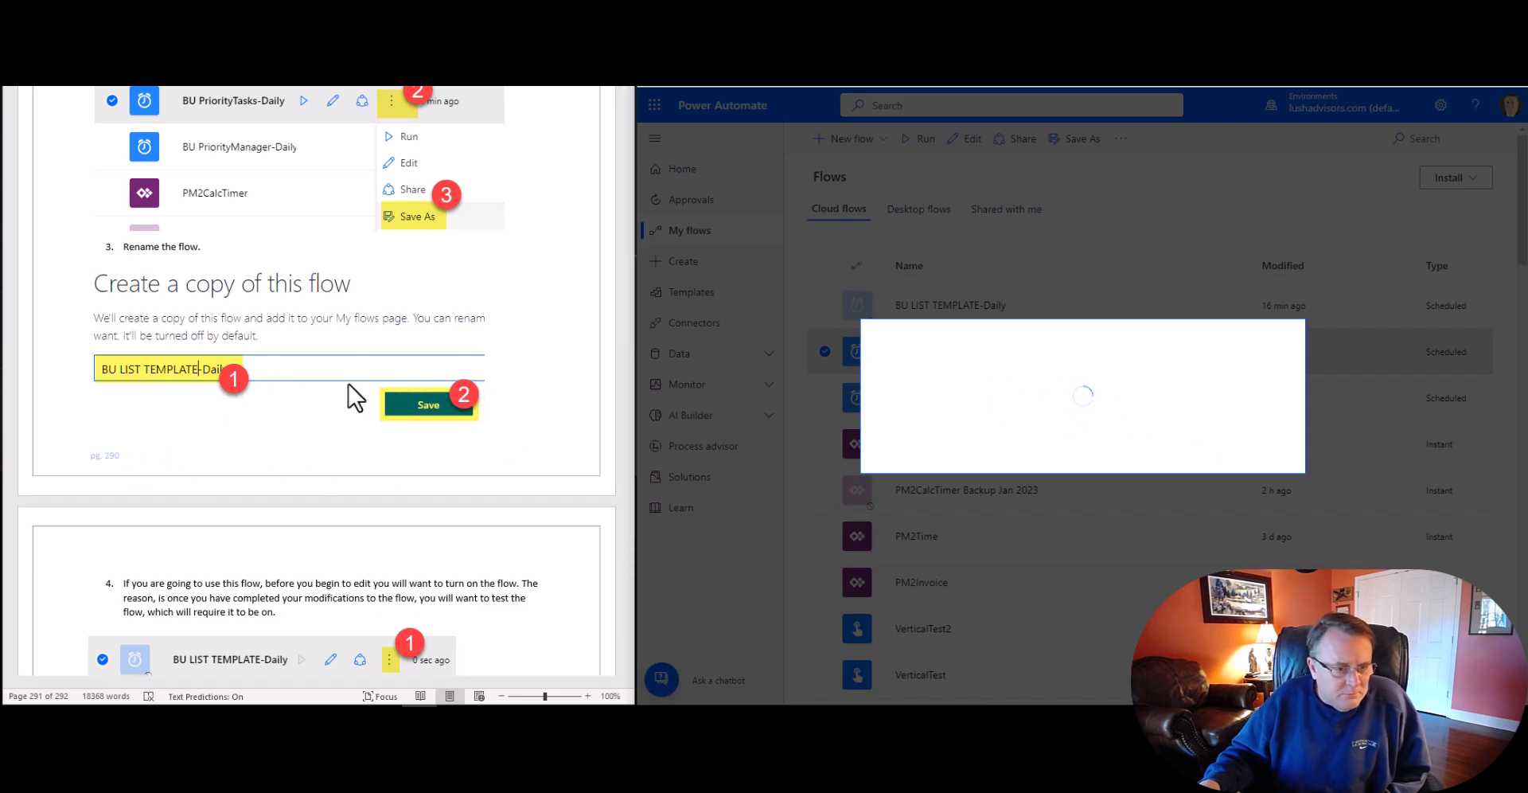
{"action": "scroll", "scroll_direction": "down", "scroll_amount": 3}
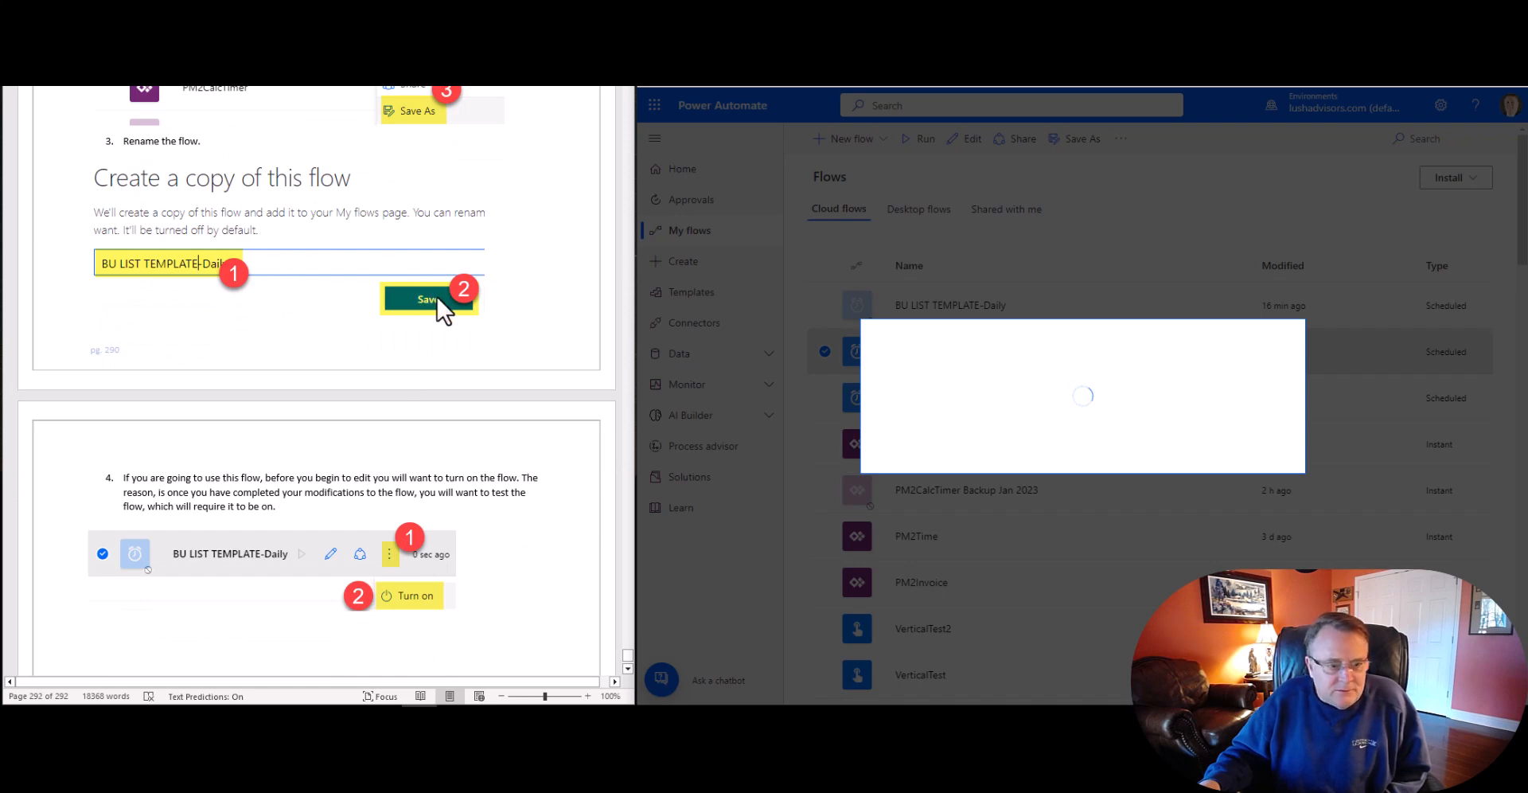
{"action": "scroll", "scroll_direction": "down", "scroll_amount": 3}
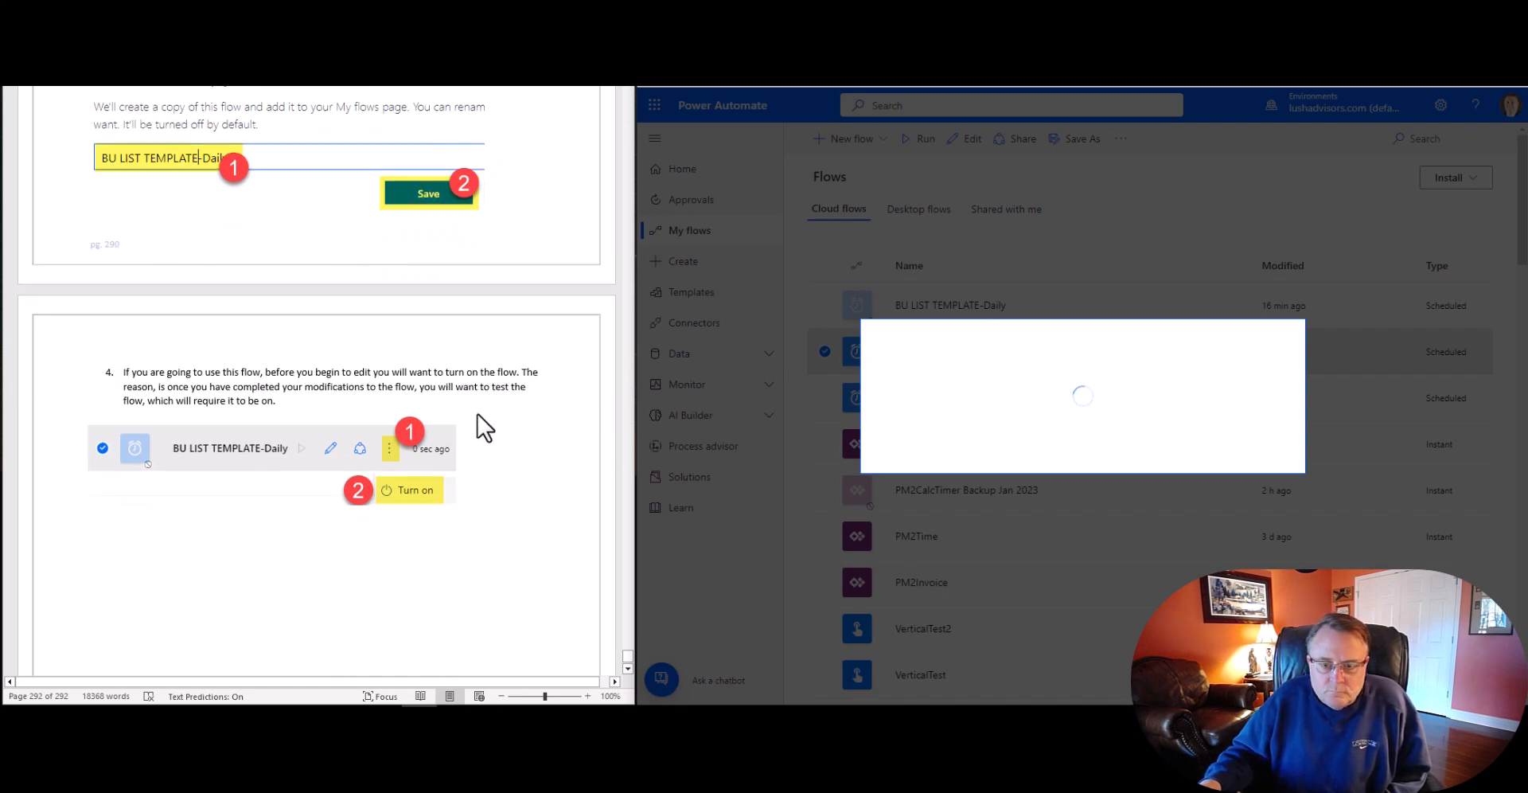
{"action": "mouse_move", "coordinate": [1233, 220]}
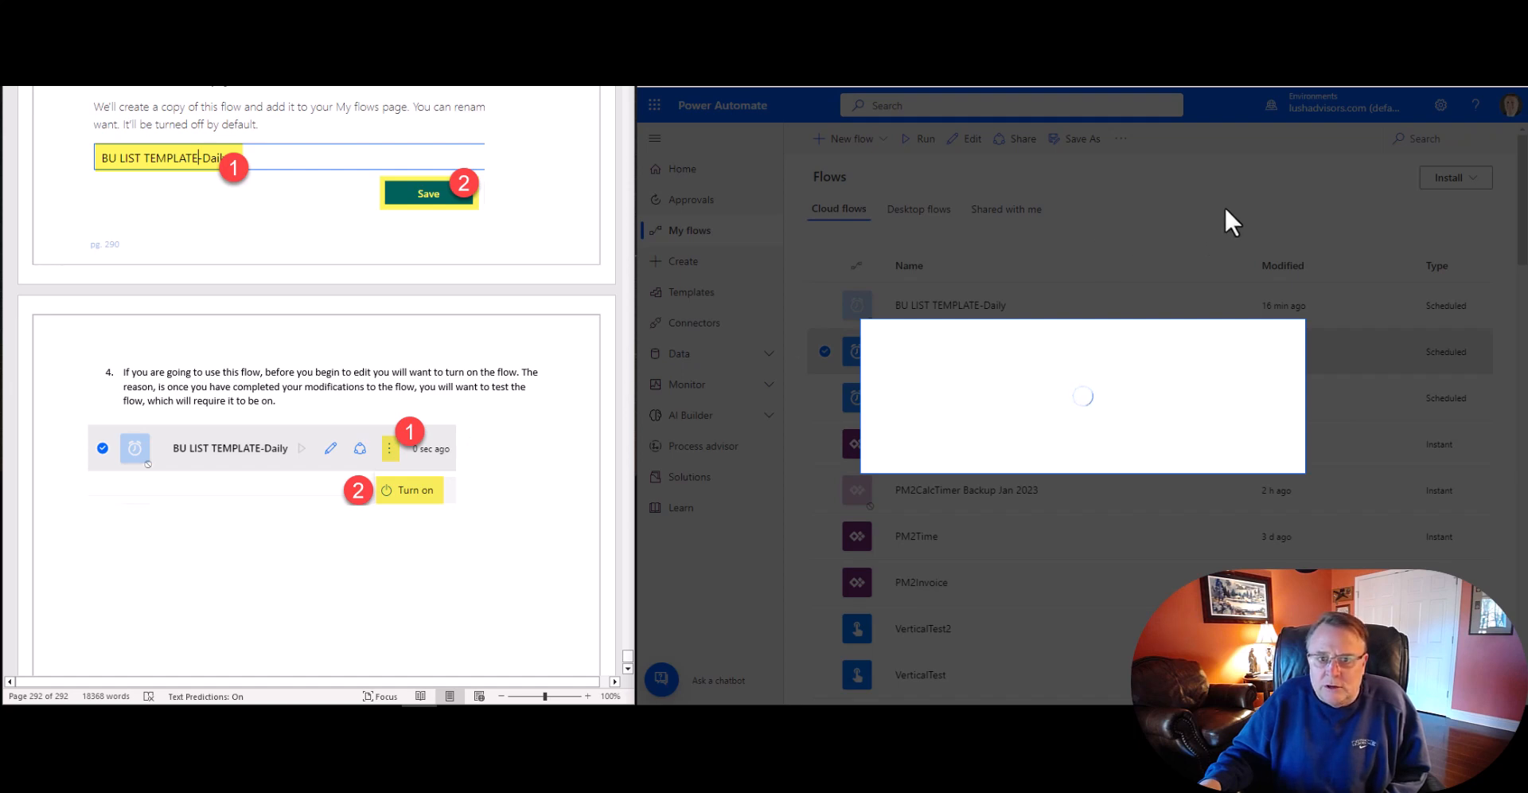
{"action": "mouse_move", "coordinate": [425, 471]}
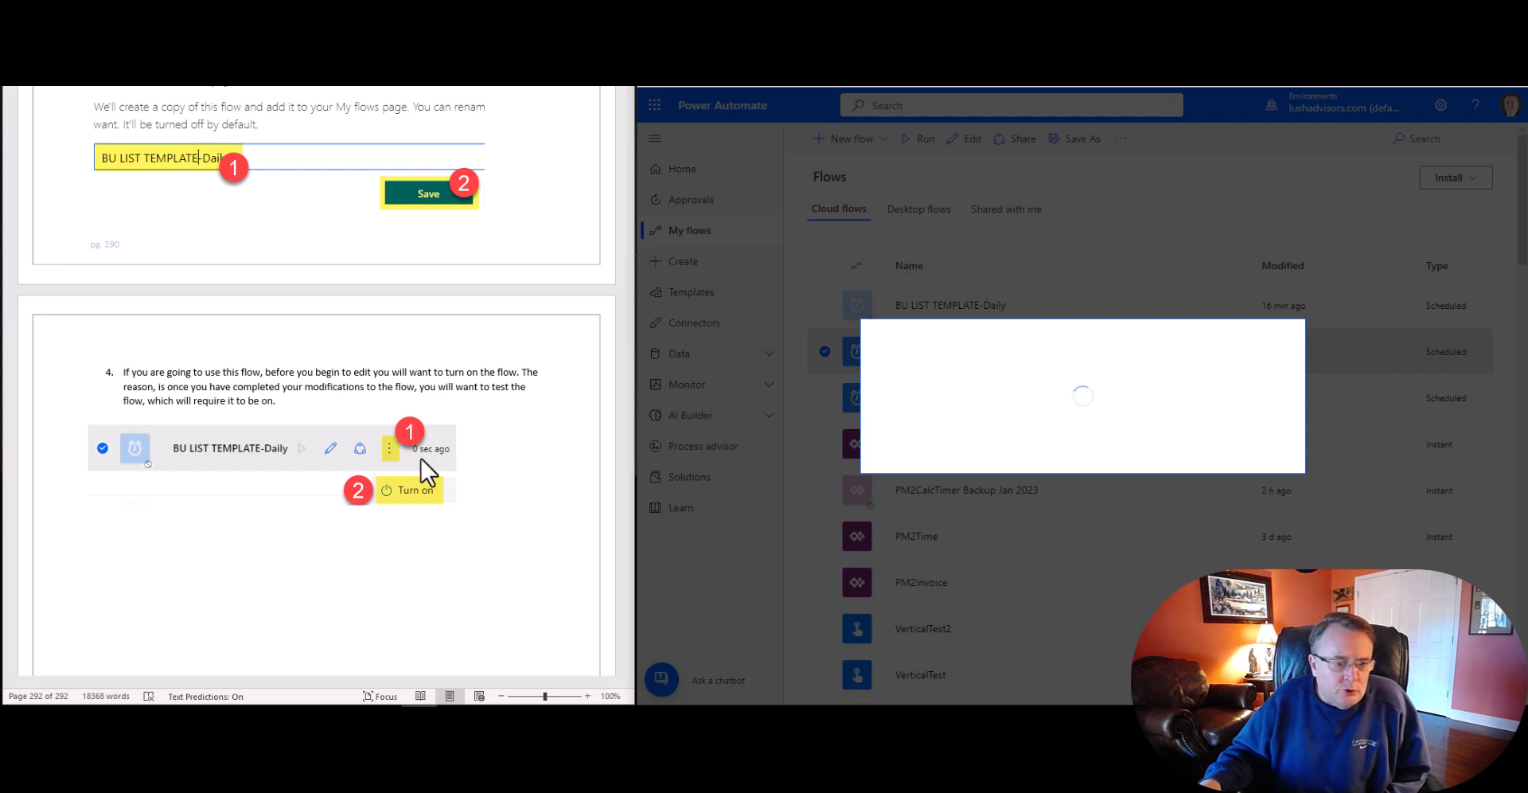
{"action": "mouse_move", "coordinate": [392, 464]}
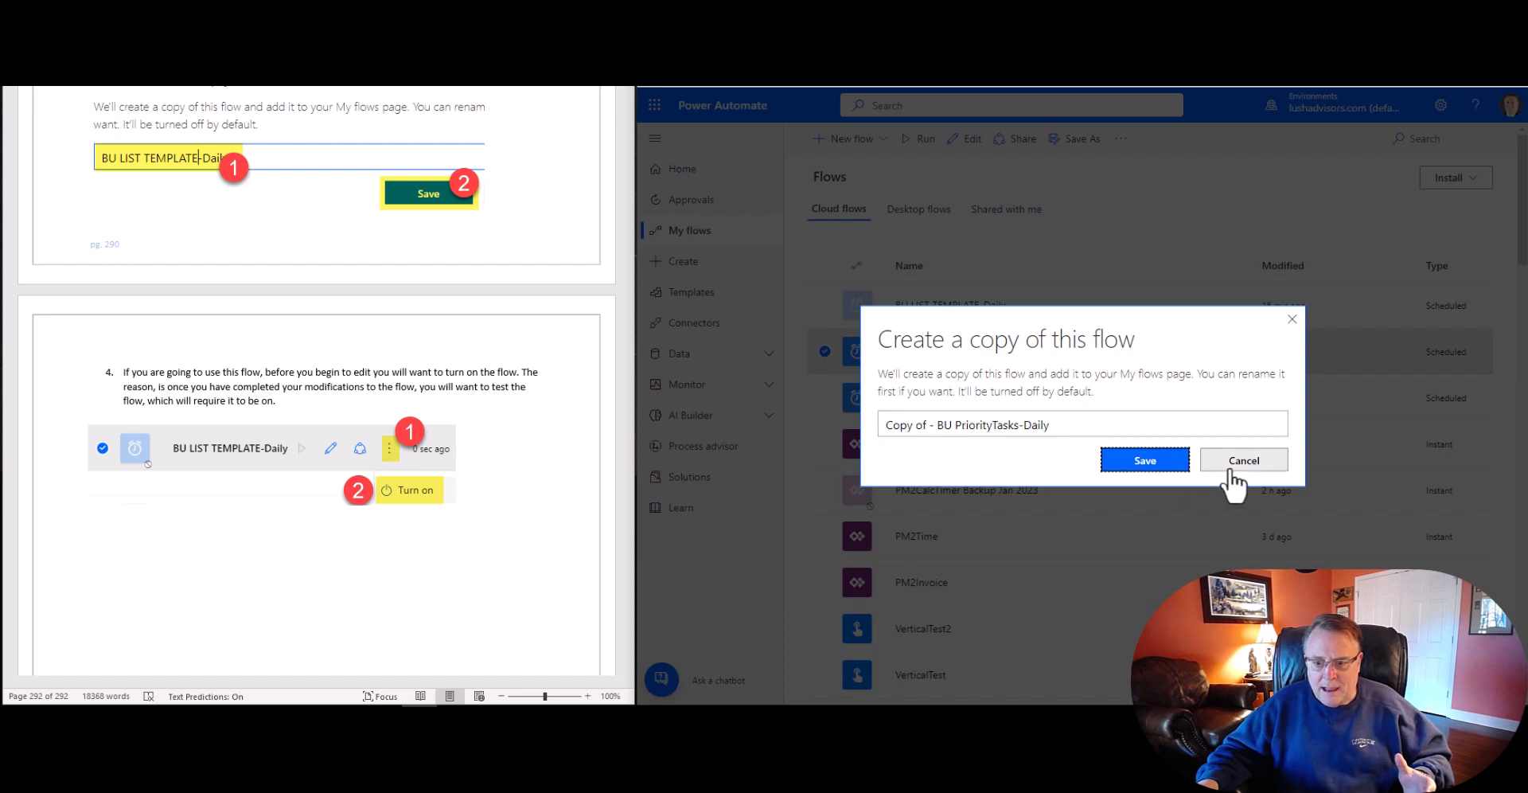
{"action": "left_click", "coordinate": [1243, 459]}
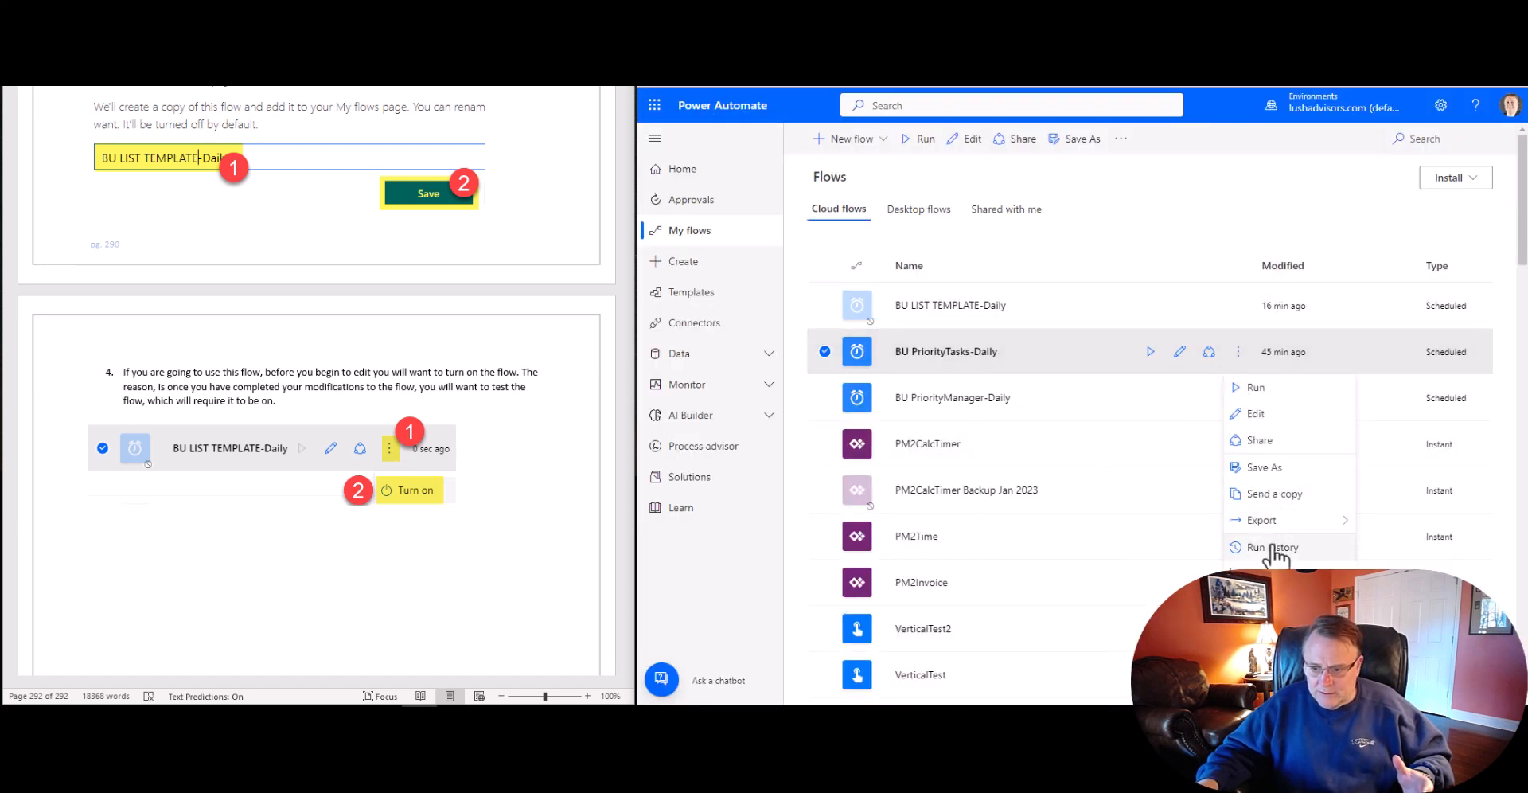
{"action": "left_click", "coordinate": [1237, 304]}
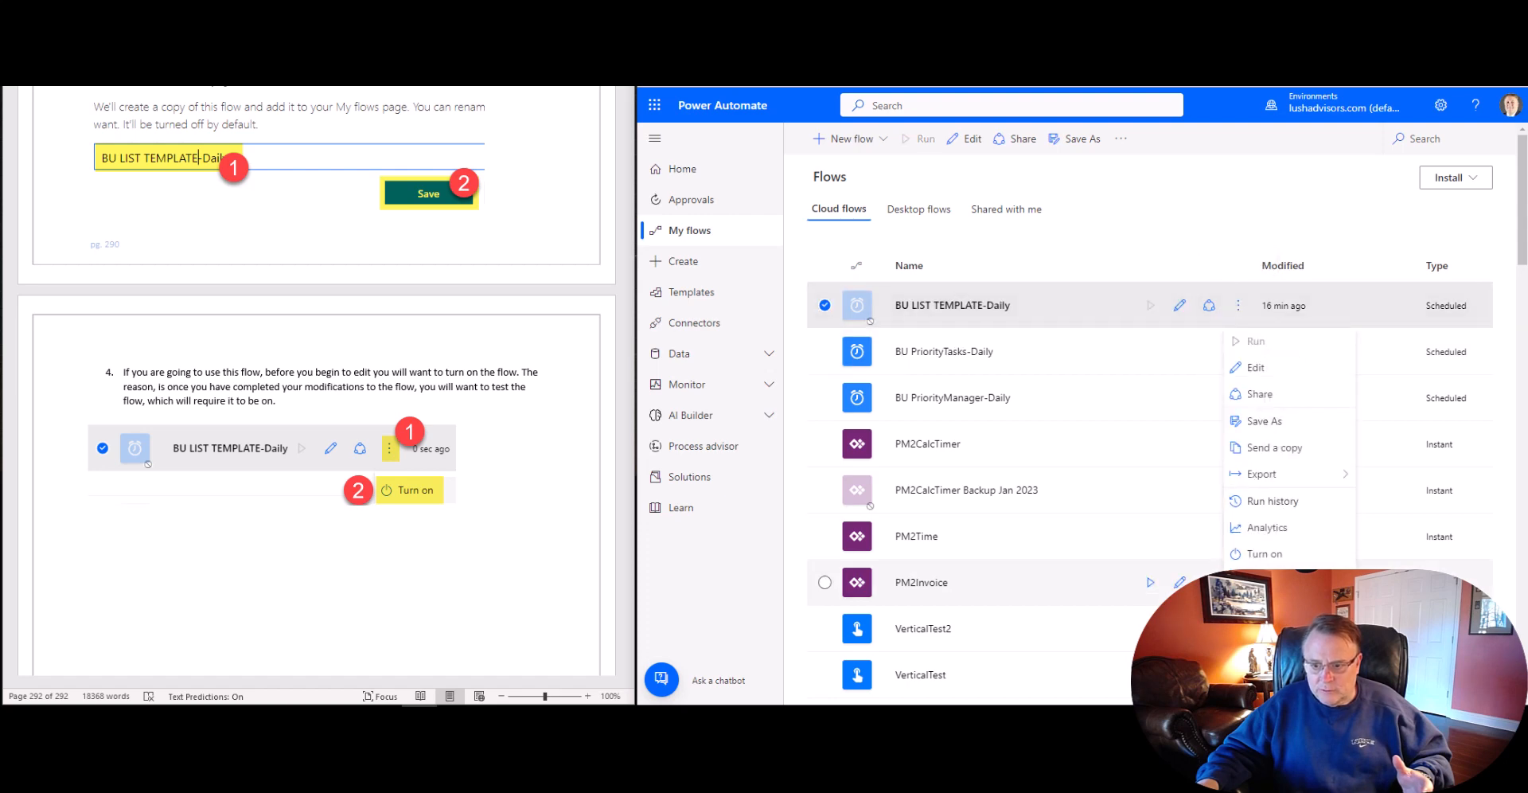